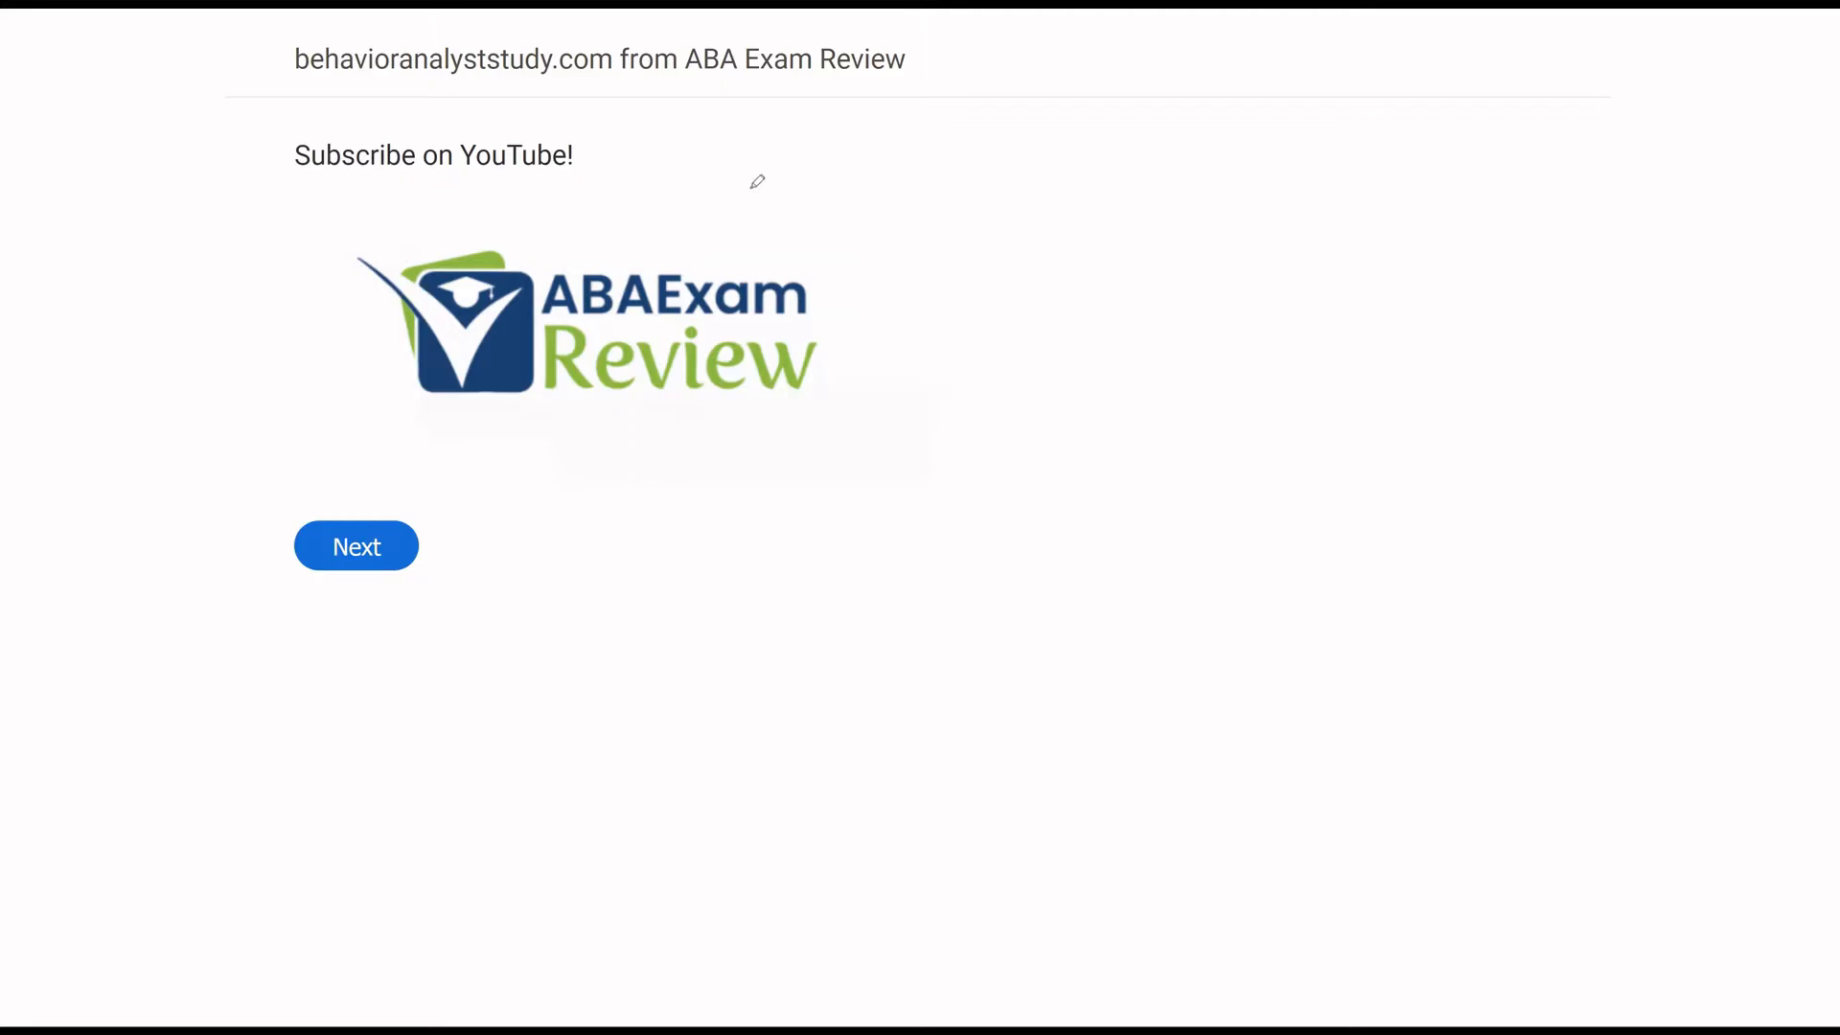
{"action": "mouse_move", "coordinate": [502, 205]}
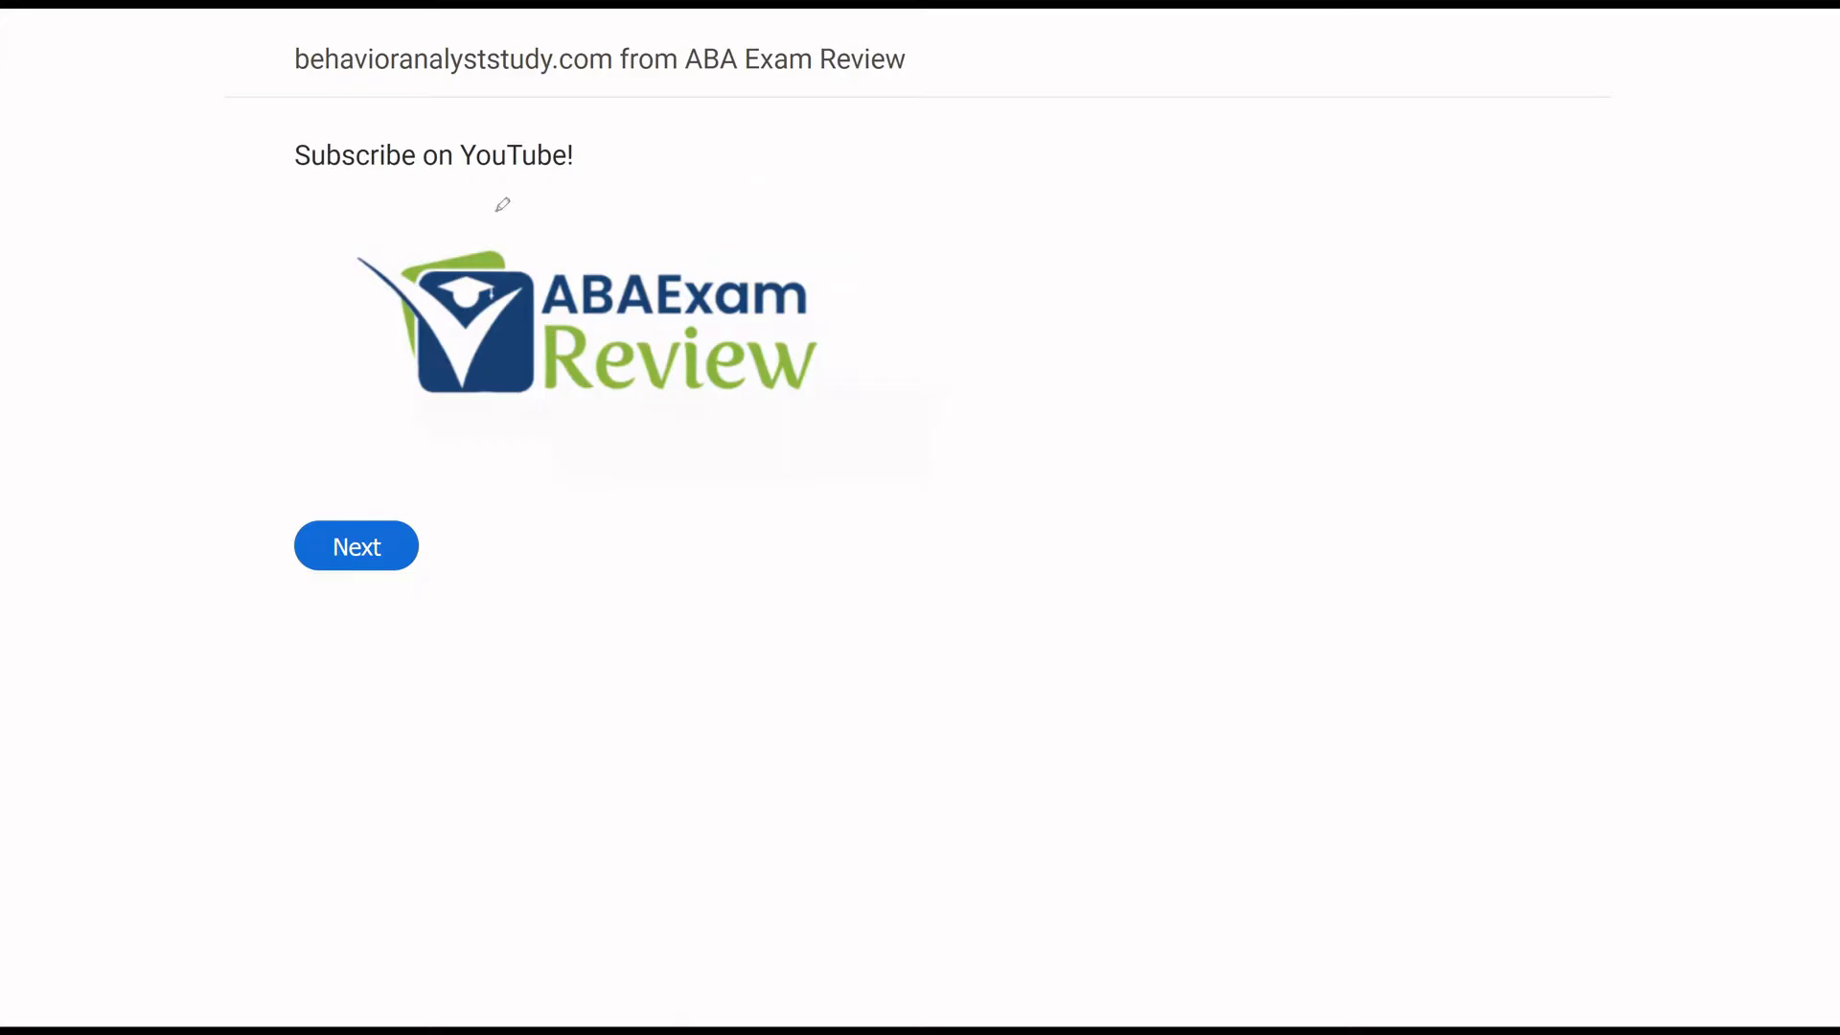
Leave the subscribe page and resume the practice exam at question 31 of 165.
{"action": "double_click", "coordinate": [433, 156]}
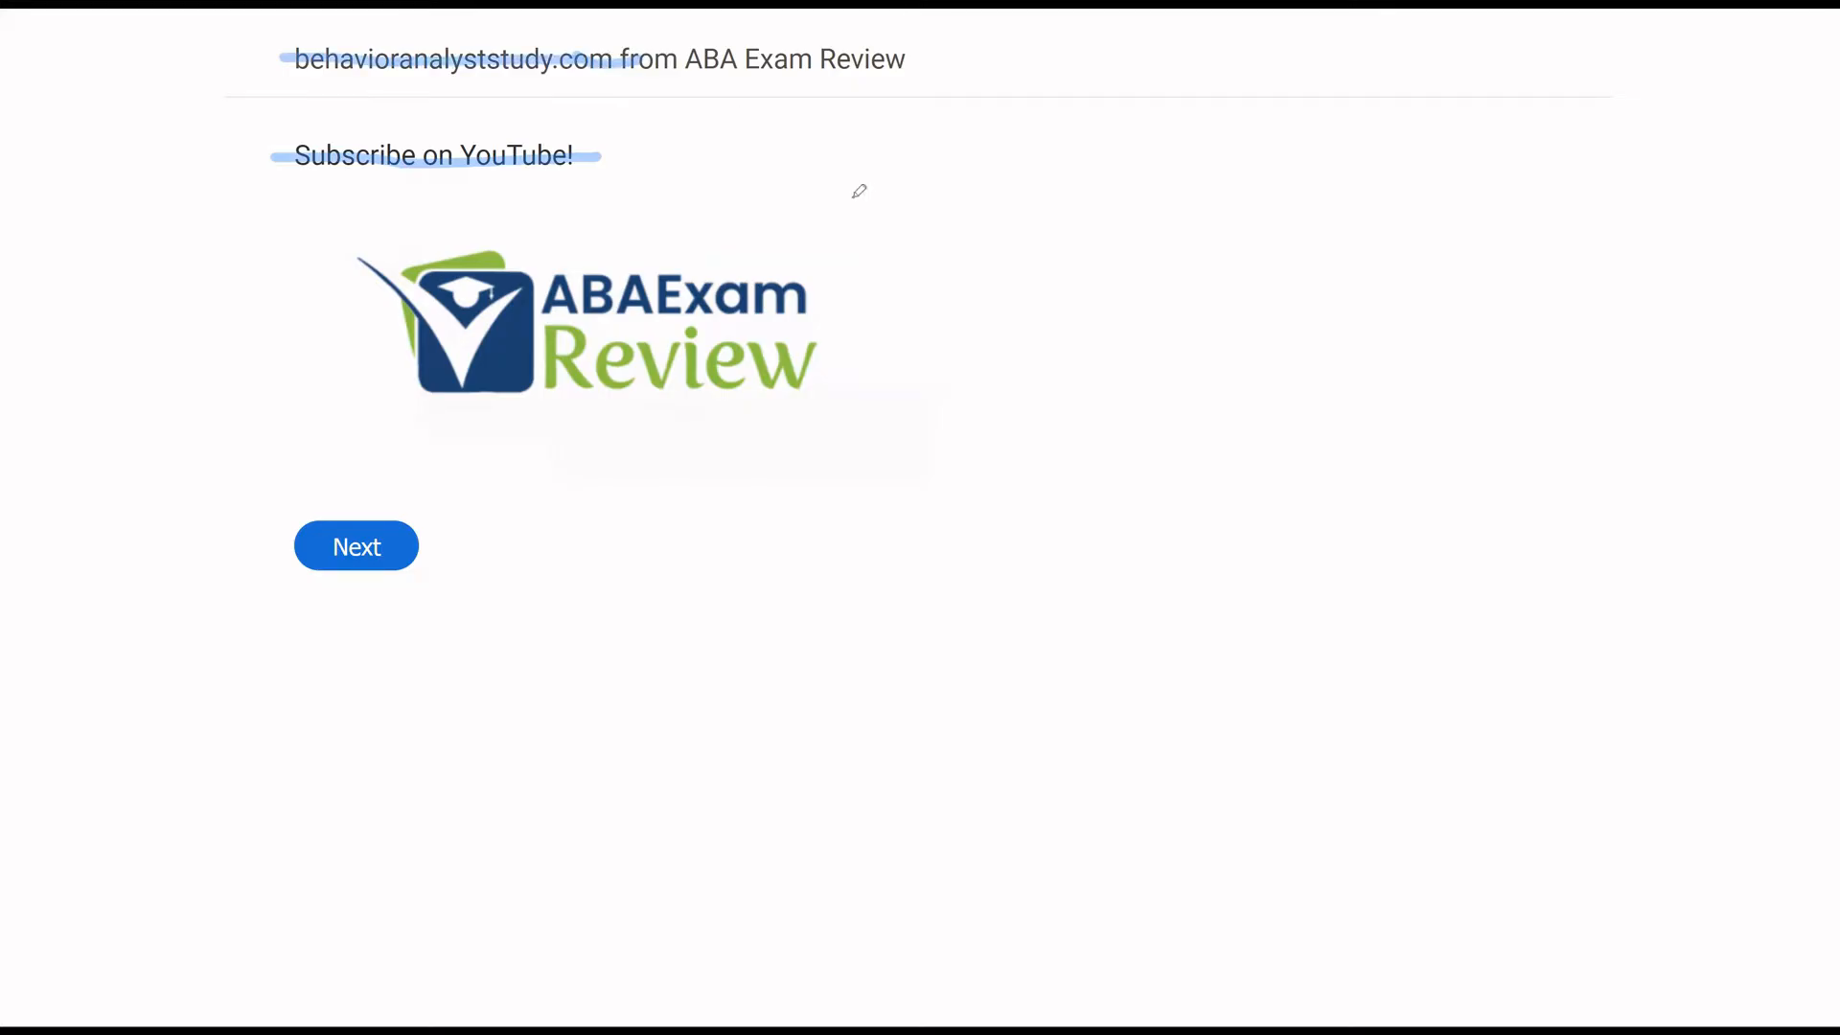
{"action": "mouse_move", "coordinate": [894, 264]}
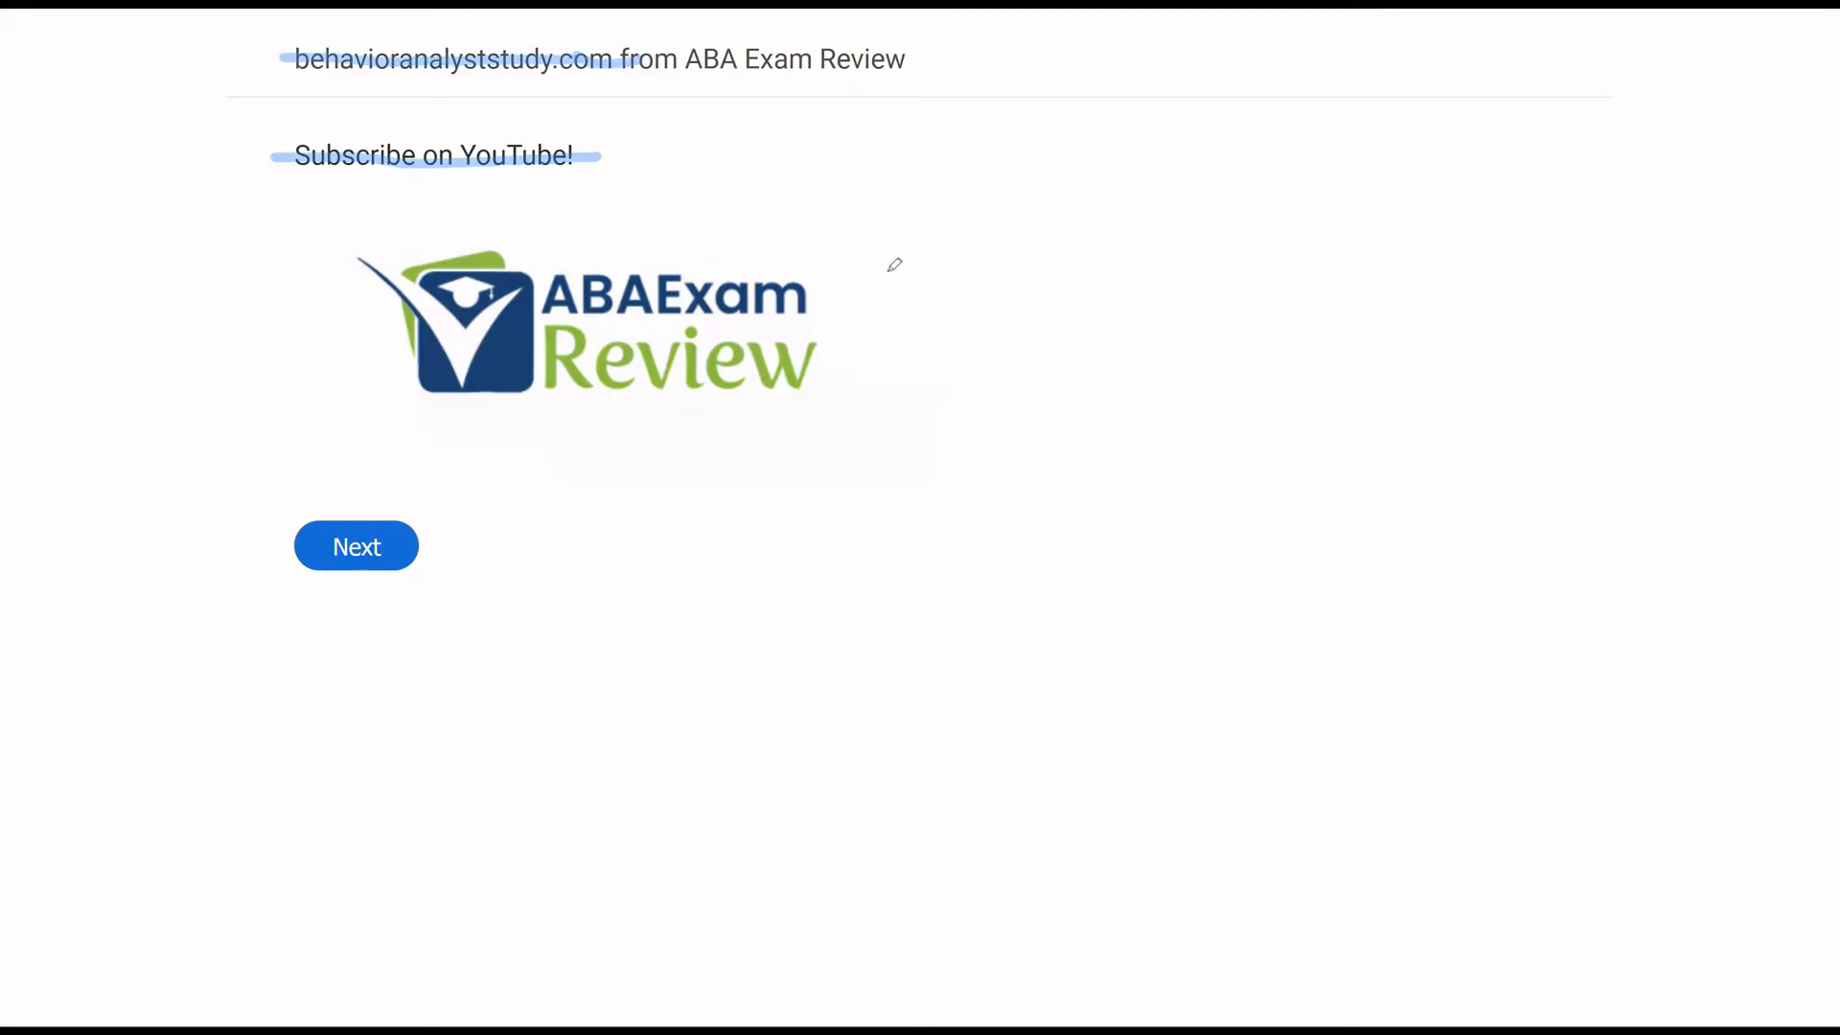
{"action": "mouse_move", "coordinate": [179, 515]}
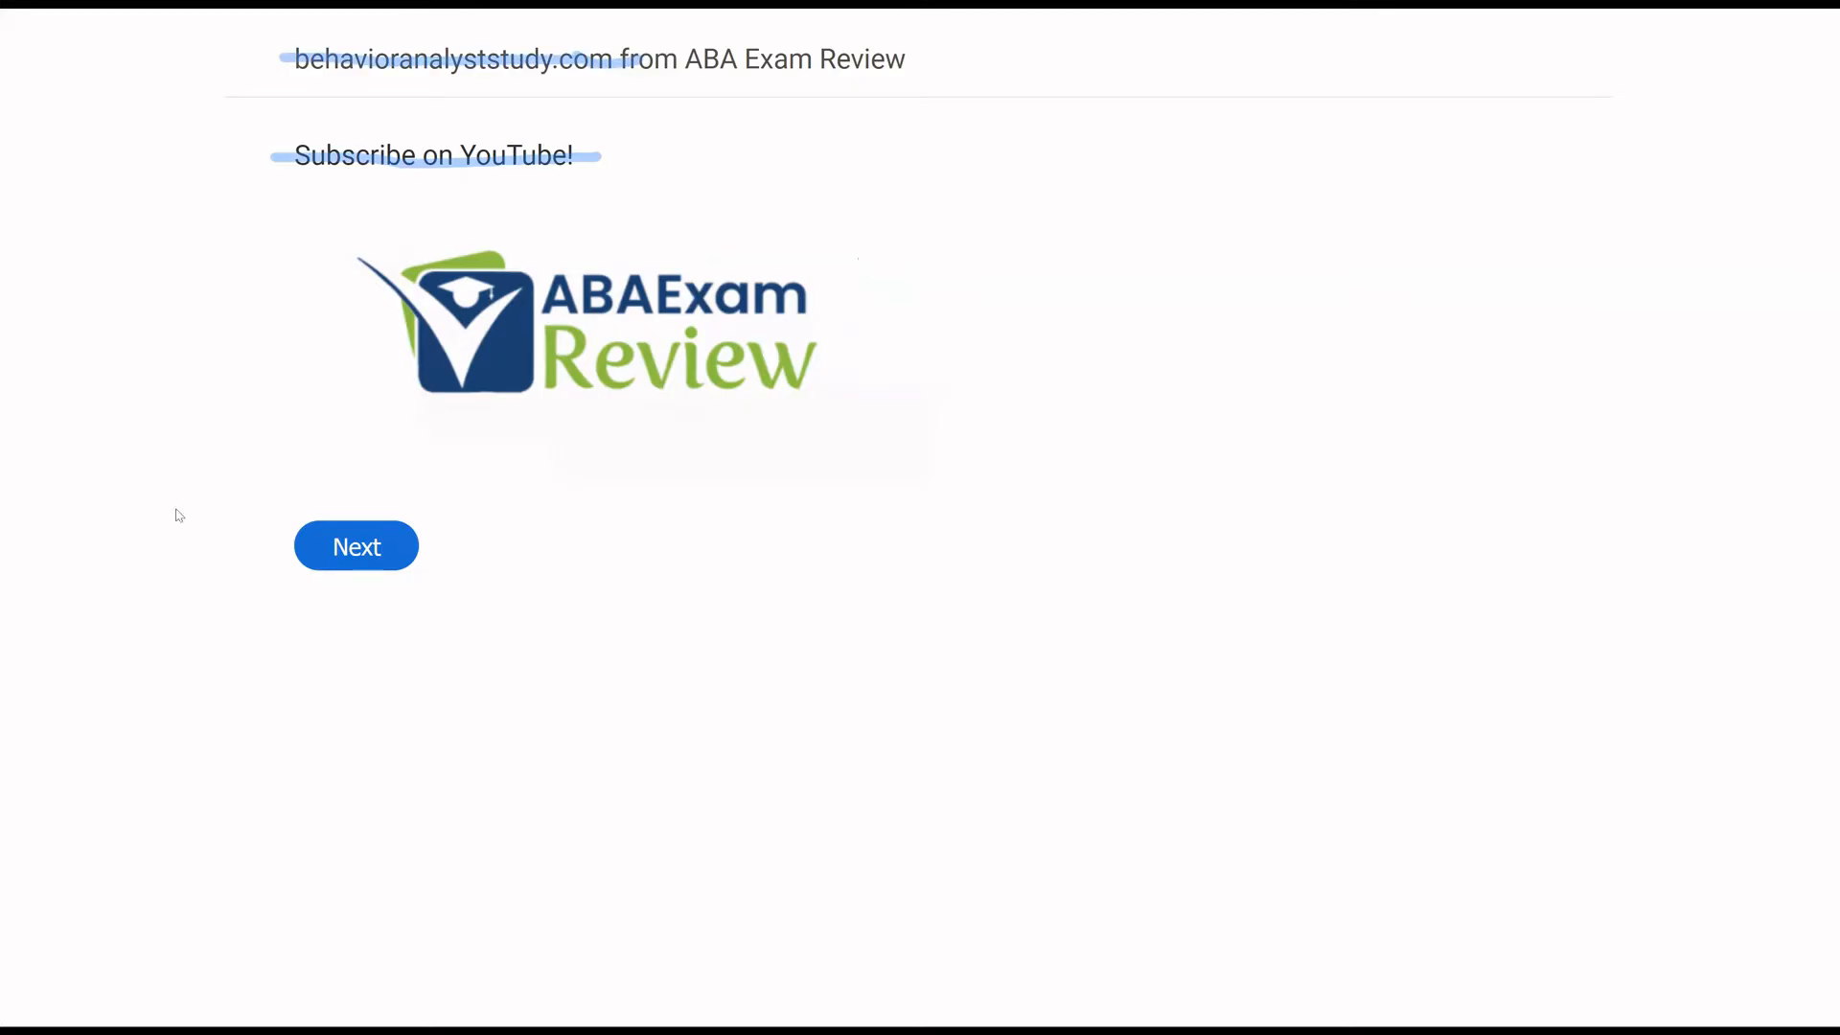
{"action": "left_click", "coordinate": [356, 545]}
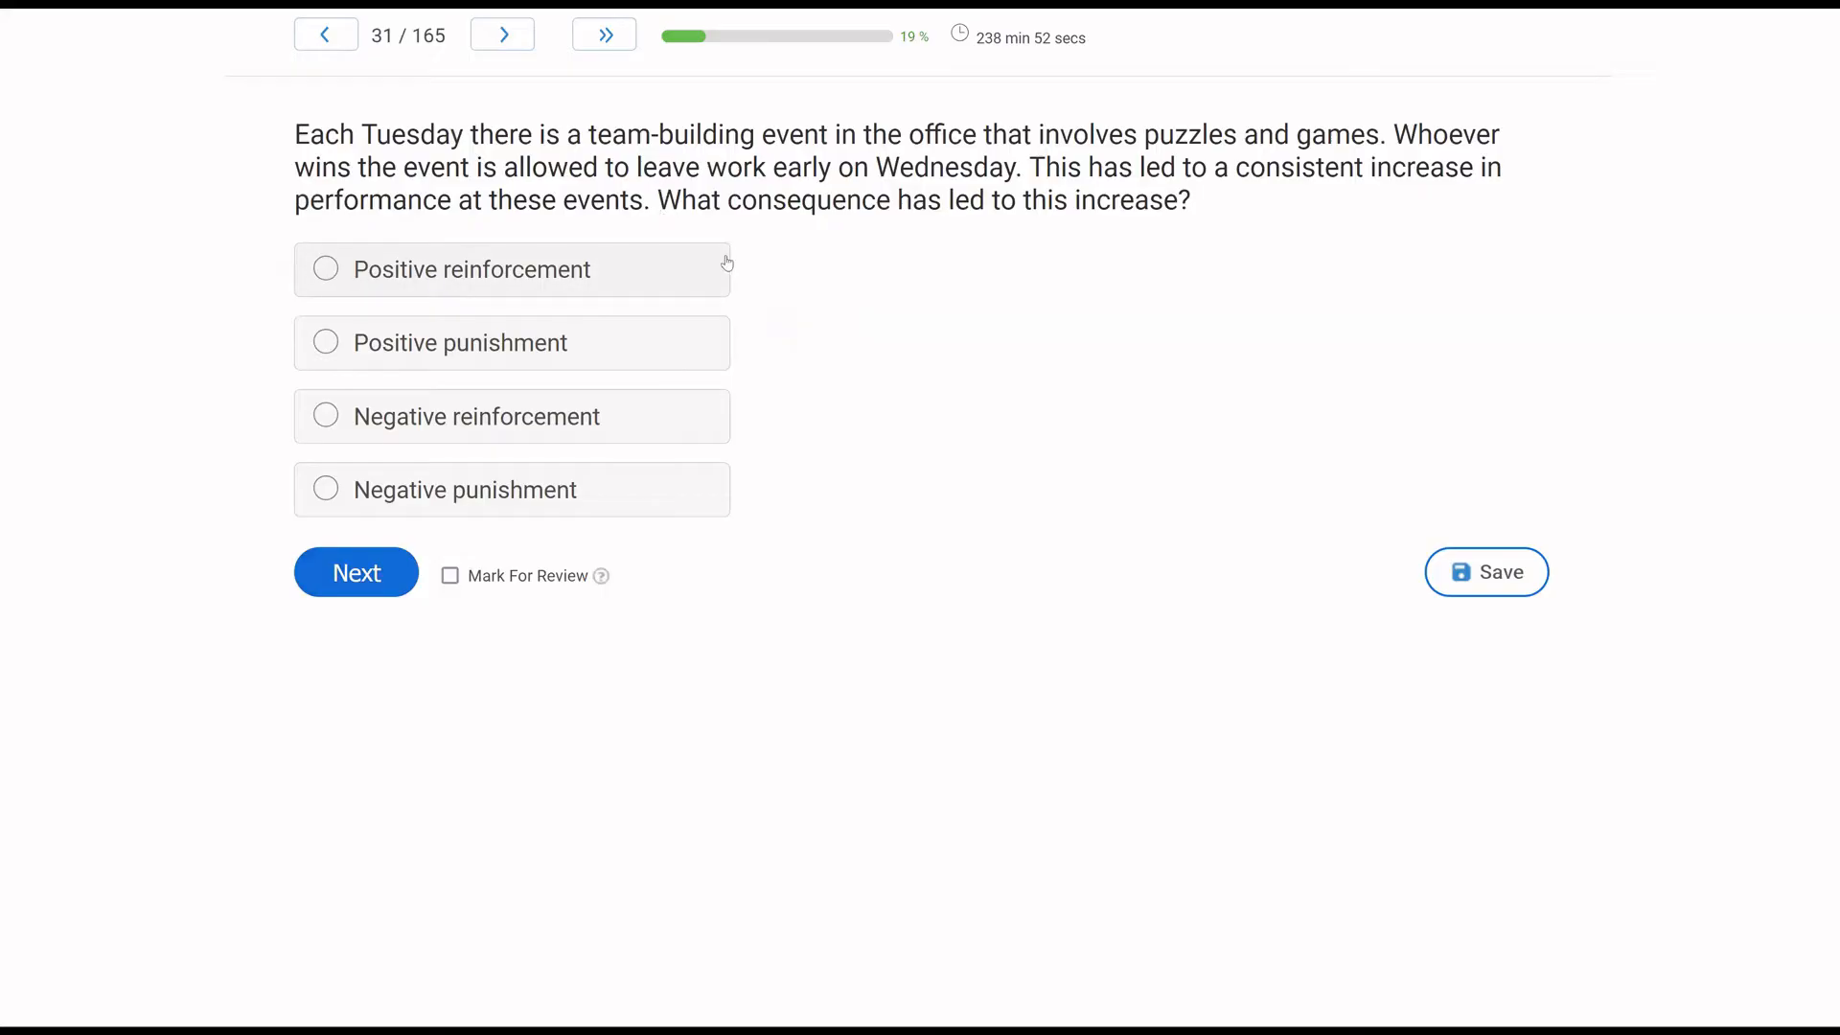
{"action": "mouse_move", "coordinate": [842, 256]}
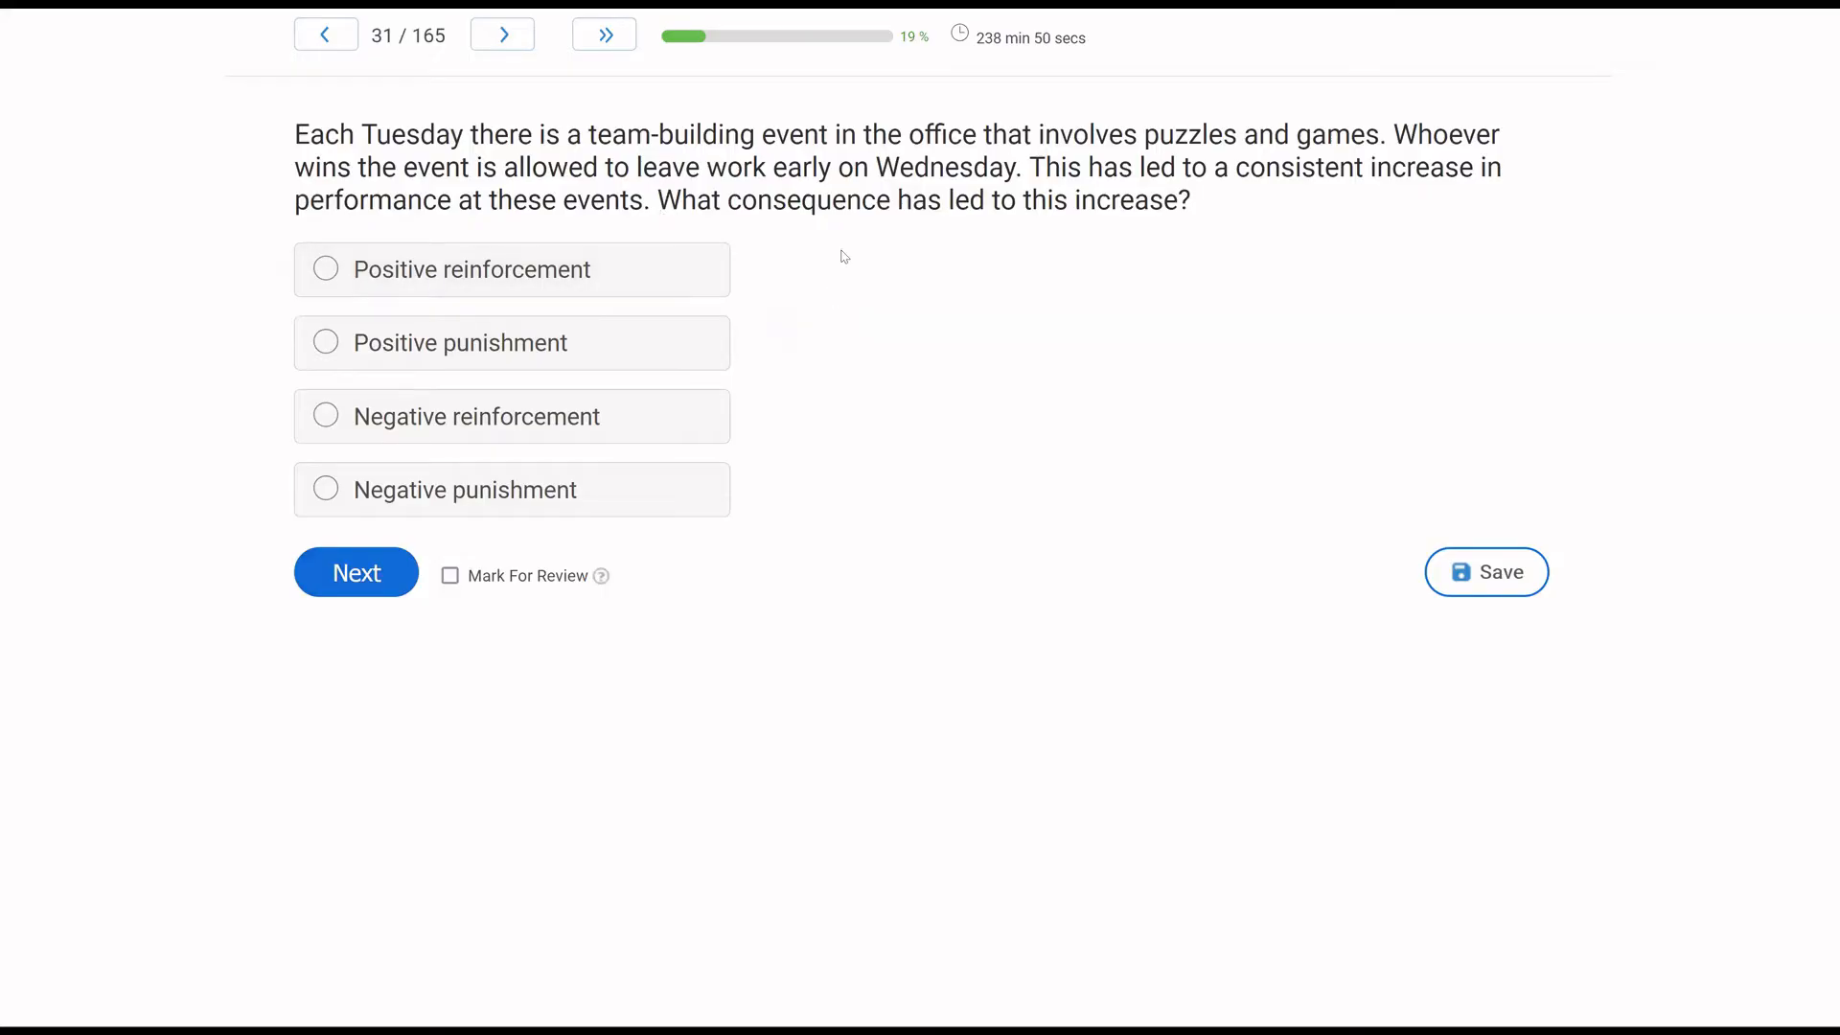
{"action": "mouse_move", "coordinate": [806, 298]}
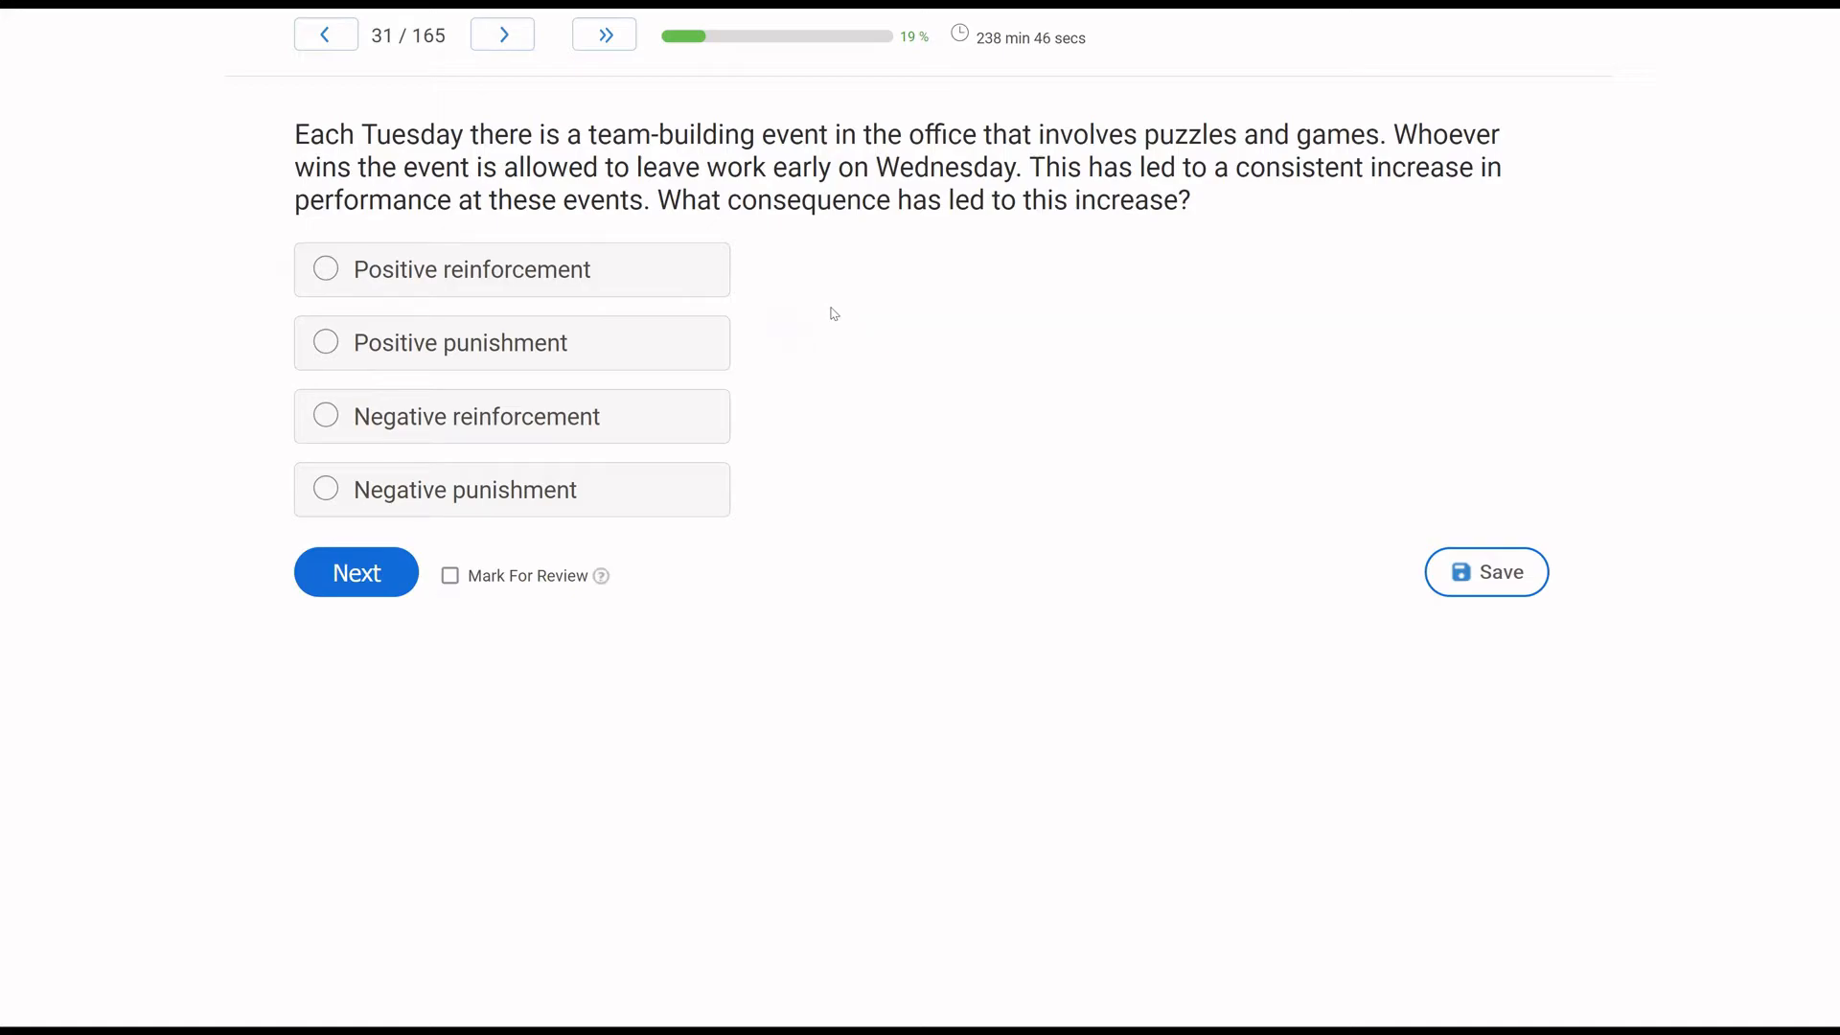
{"action": "mouse_move", "coordinate": [868, 303]}
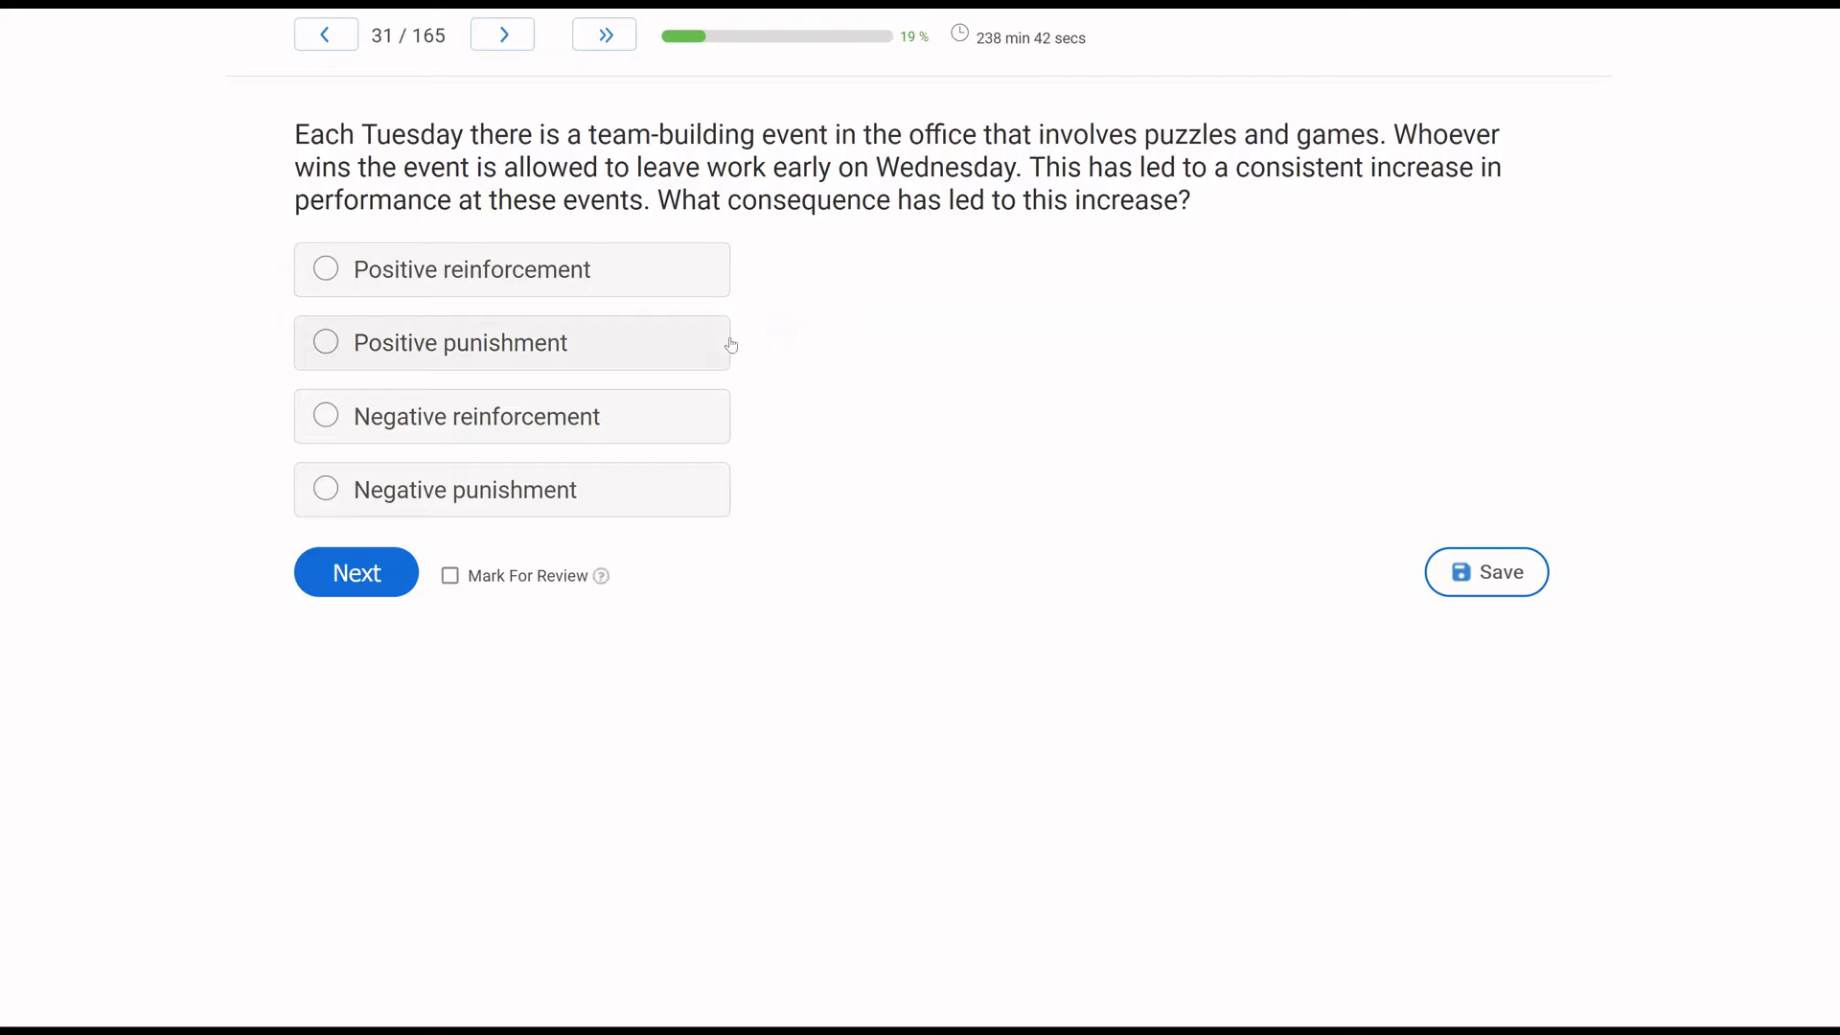
{"action": "mouse_move", "coordinate": [189, 440]}
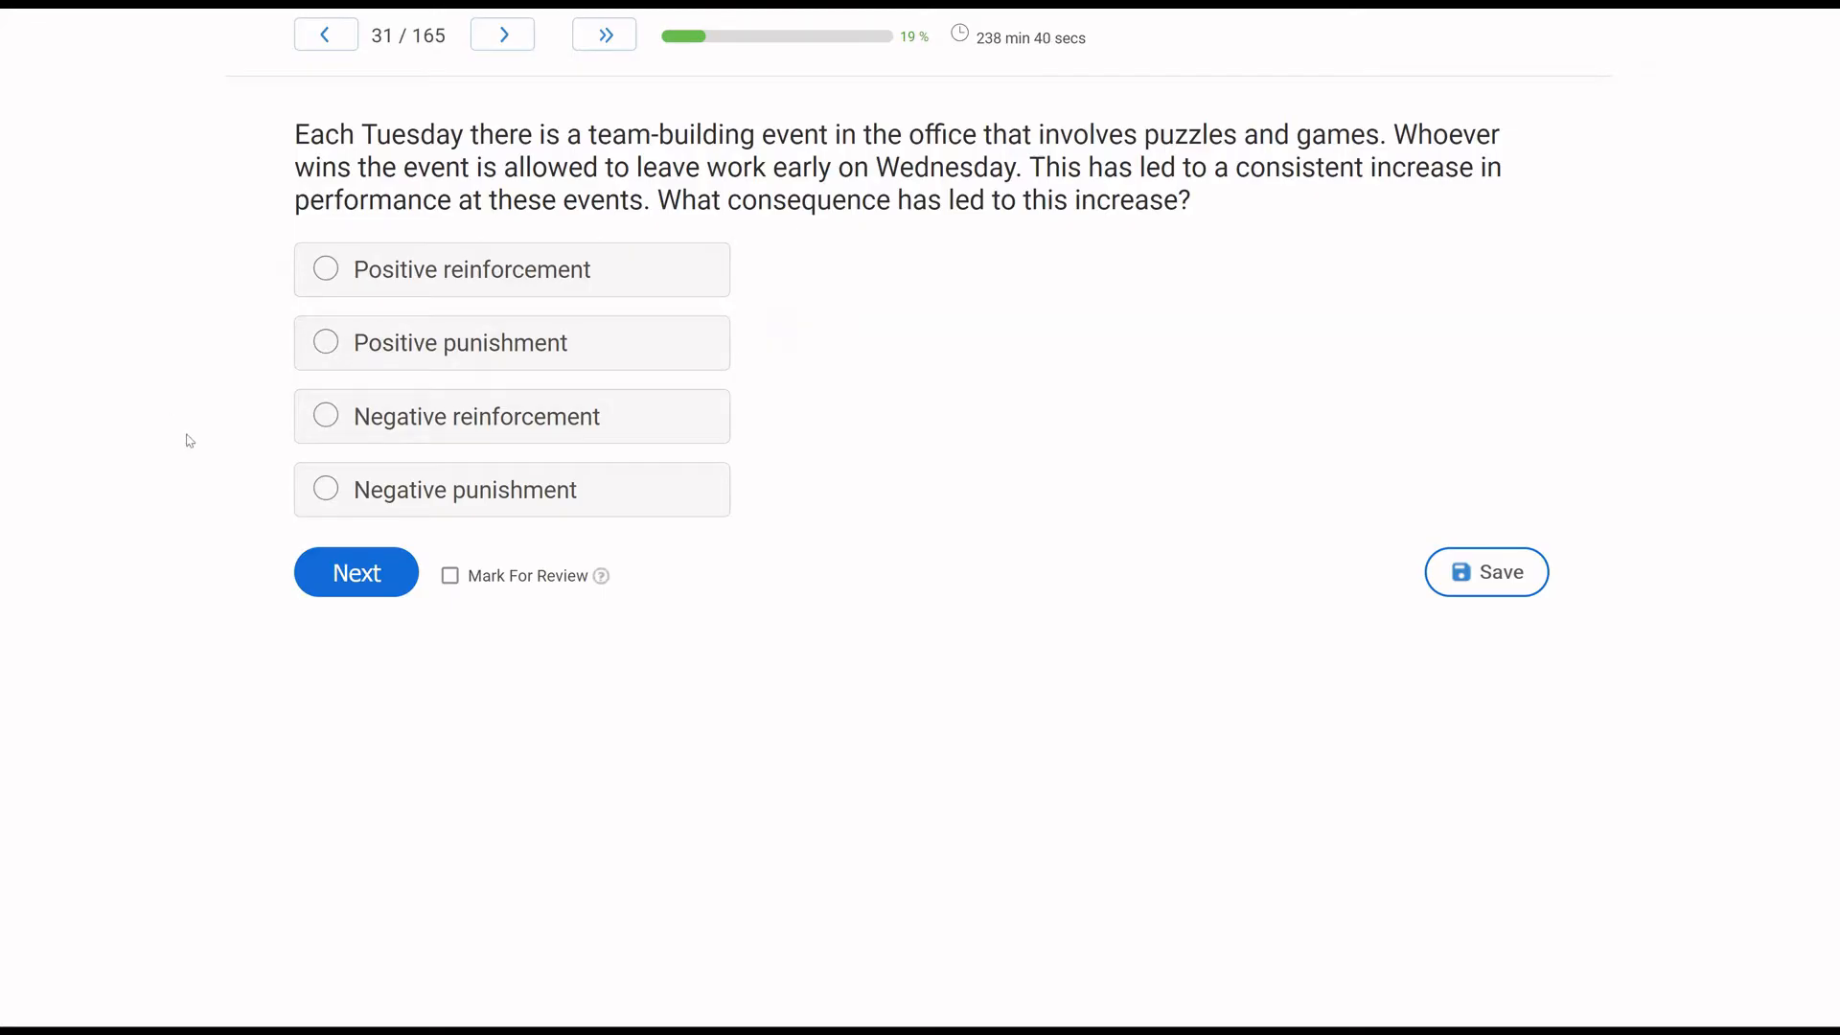
{"action": "mouse_move", "coordinate": [124, 481]}
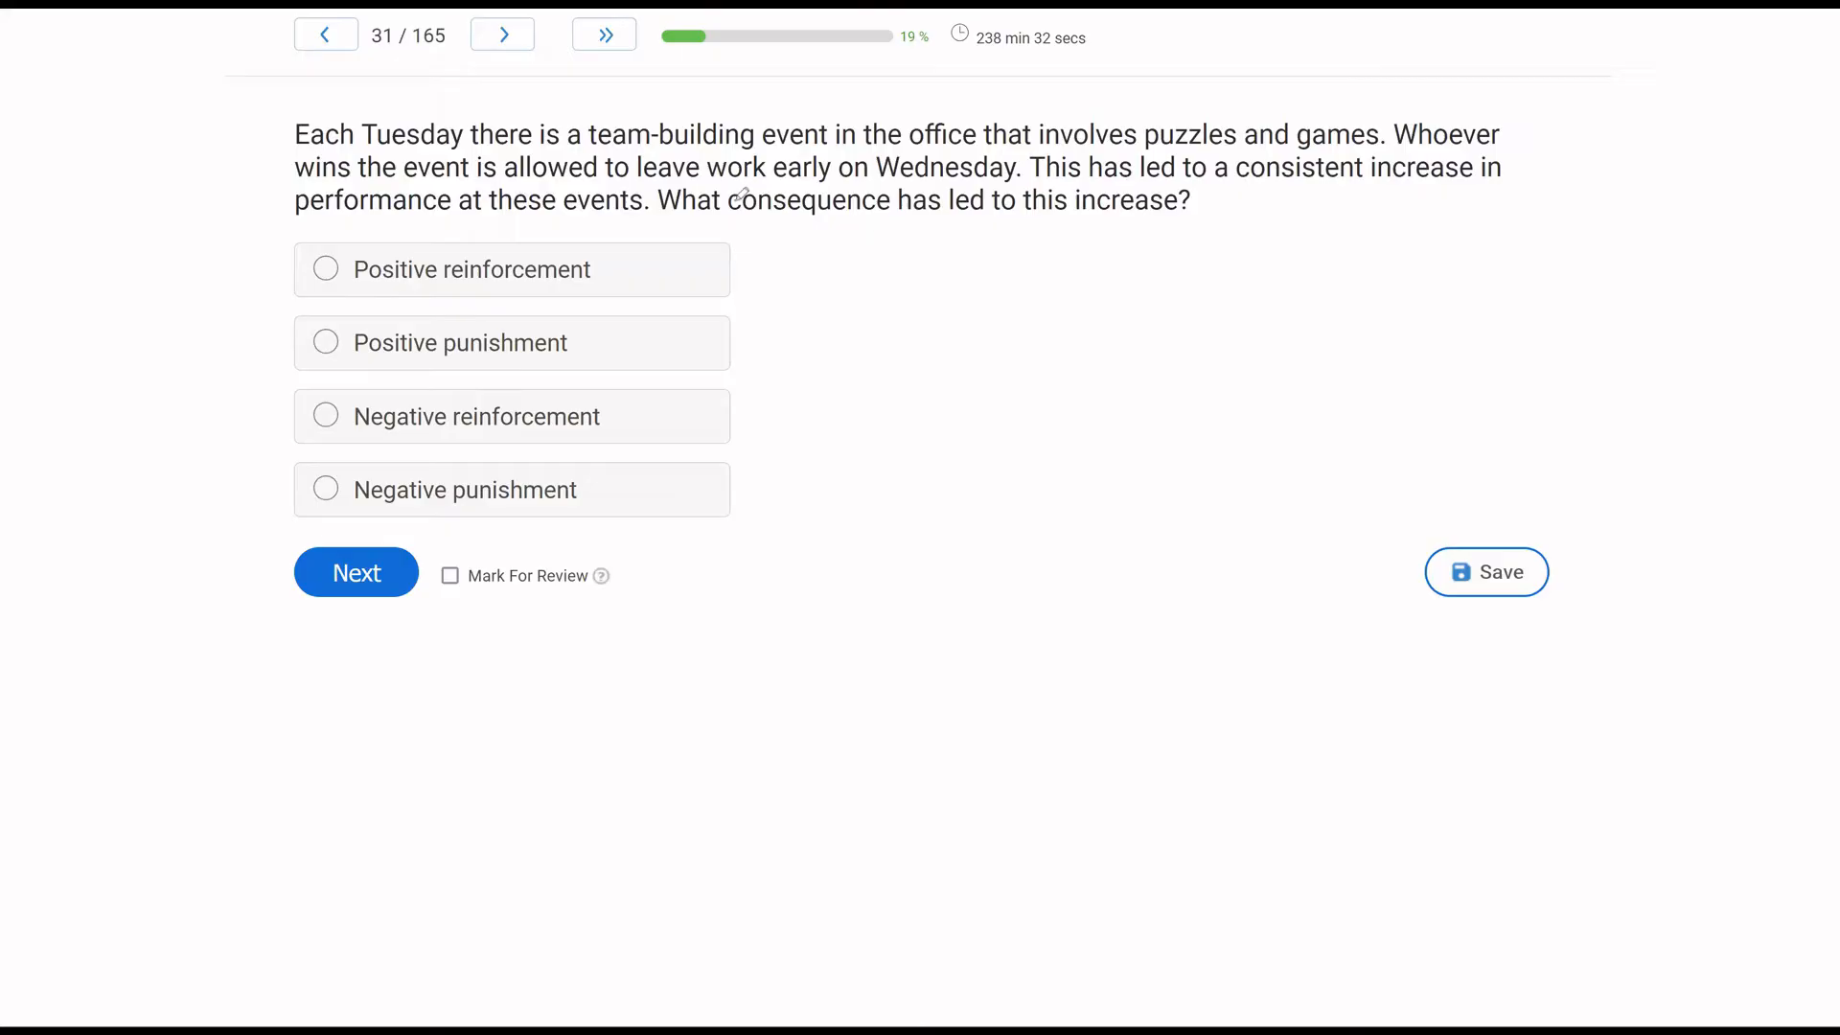
Answer question 31 on the team-building reward with Negative reinforcement.
{"action": "double_click", "coordinate": [811, 200]}
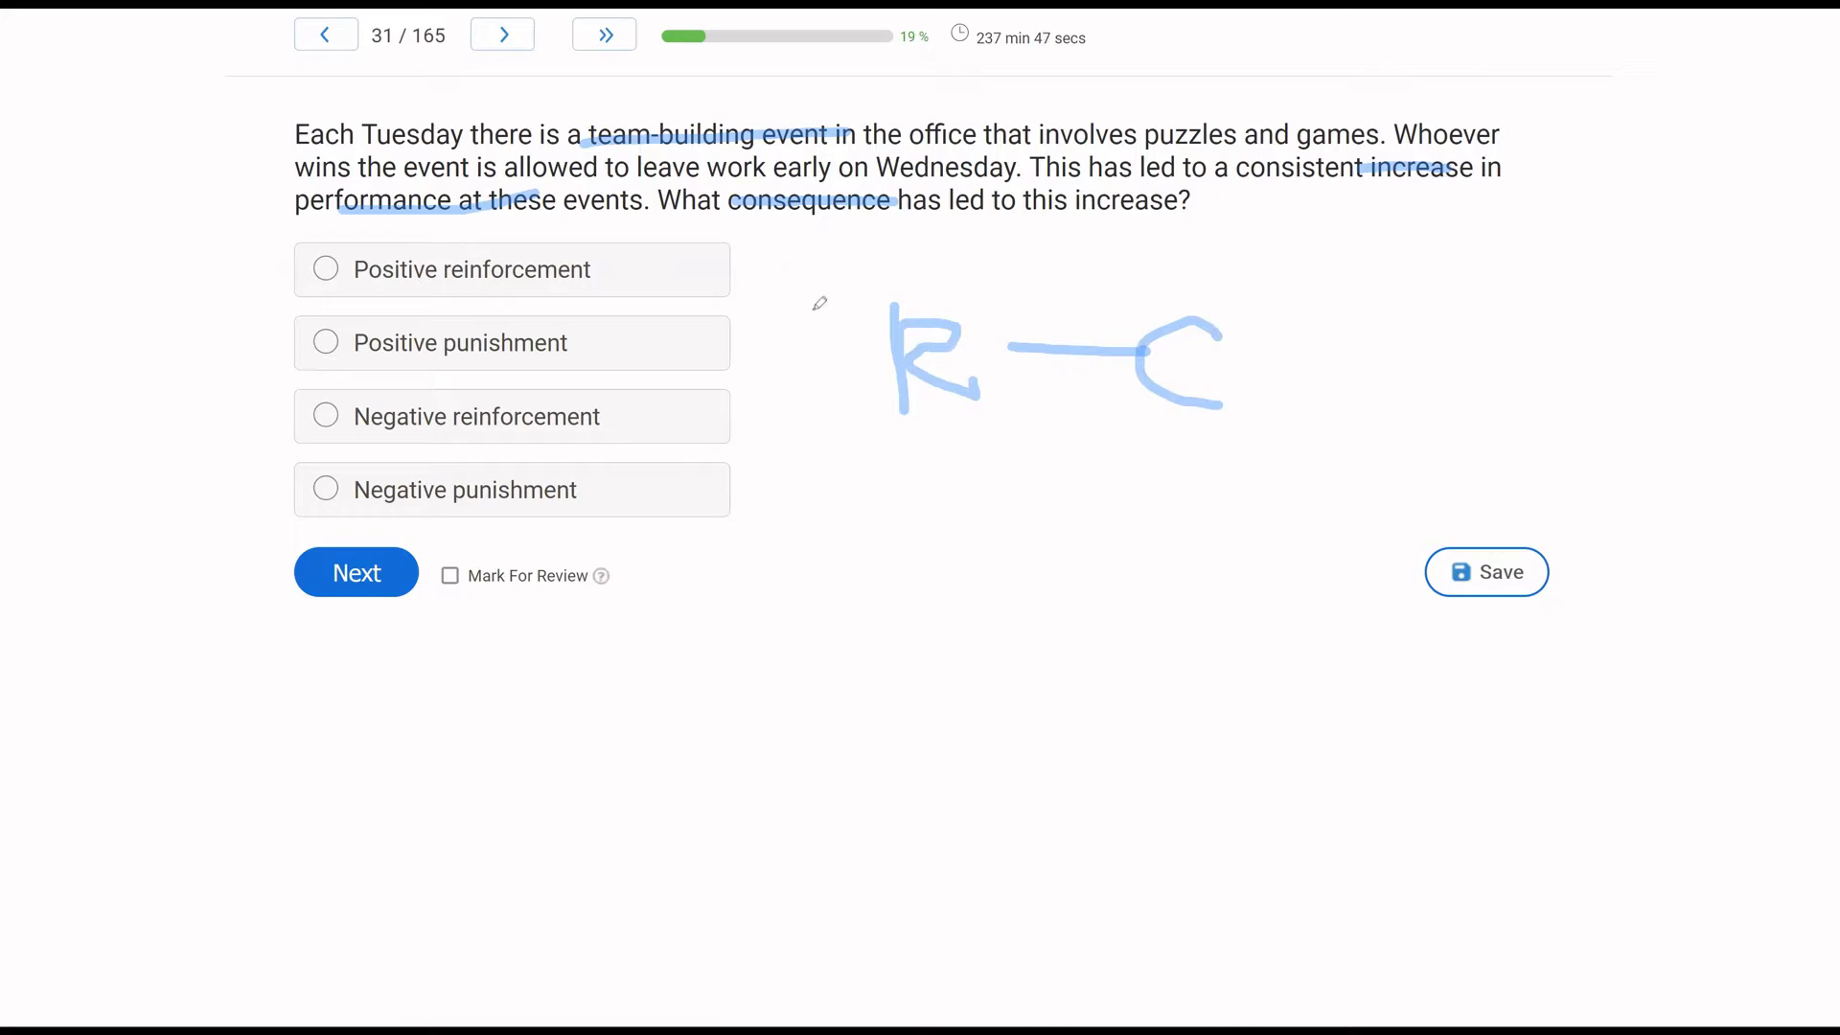
{"action": "mouse_move", "coordinate": [999, 350]}
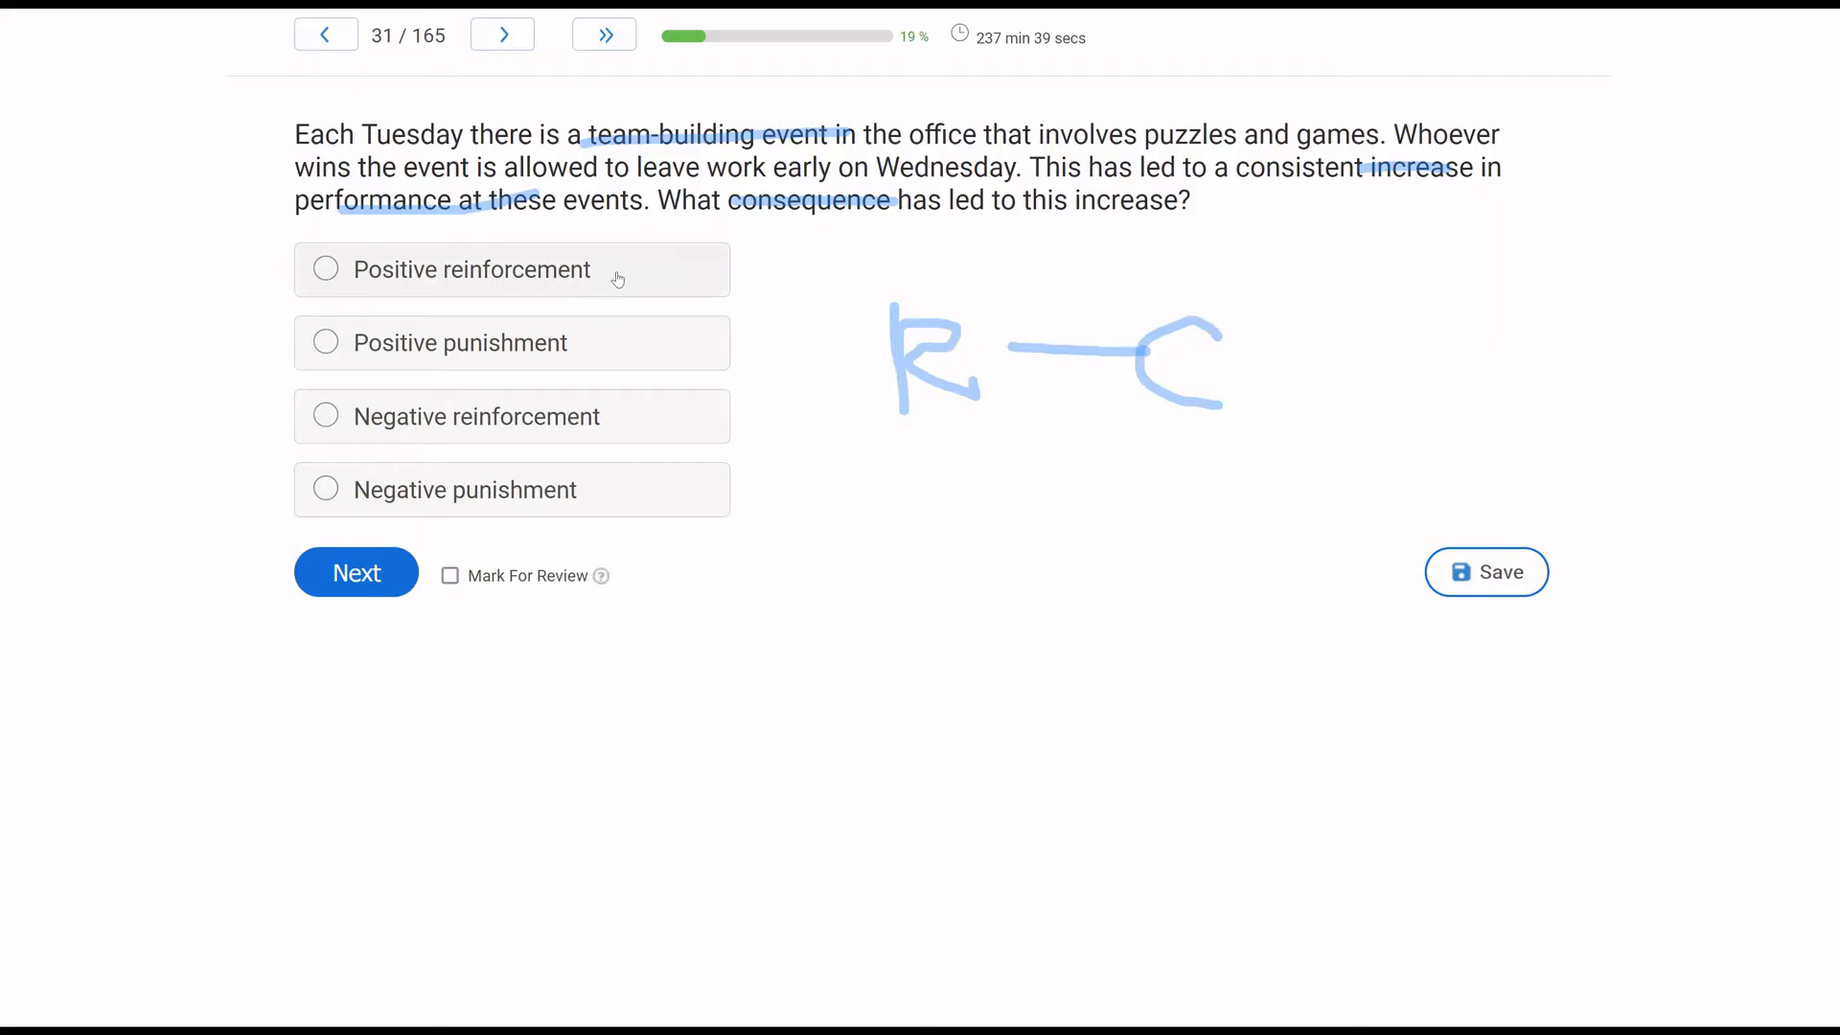
{"action": "mouse_move", "coordinate": [623, 364]}
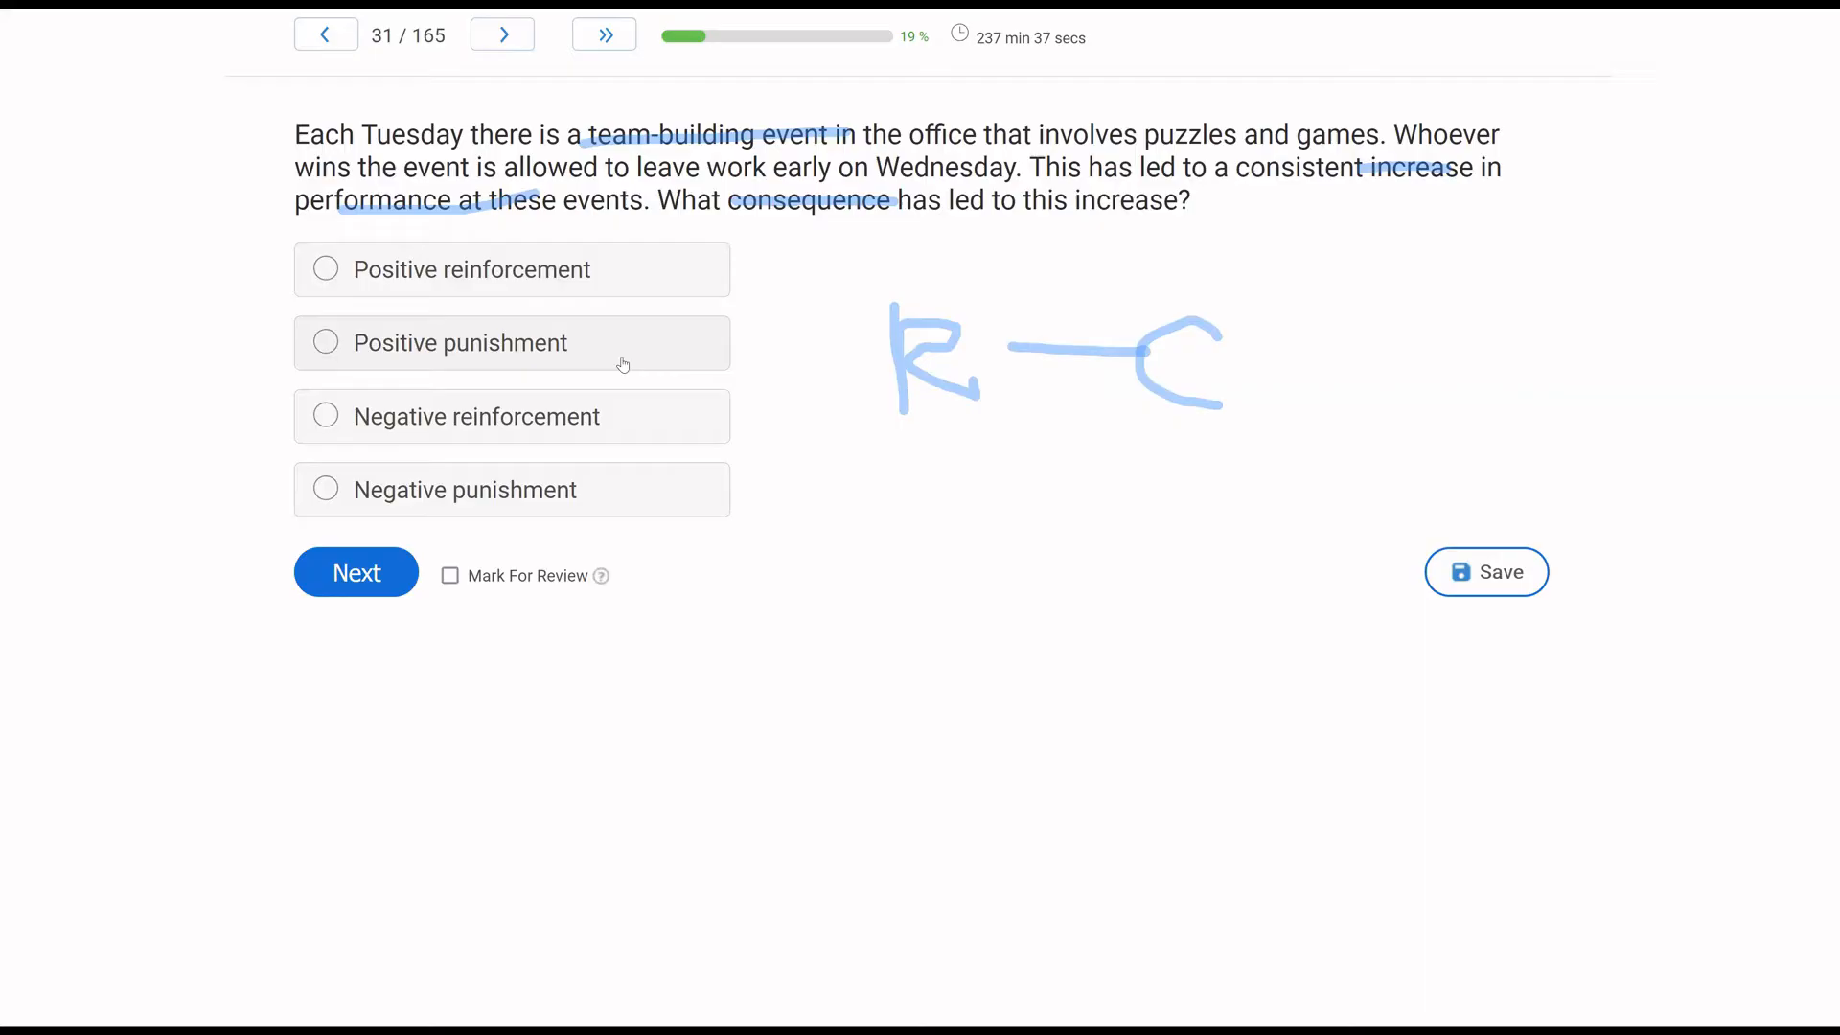
{"action": "mouse_move", "coordinate": [1069, 241]}
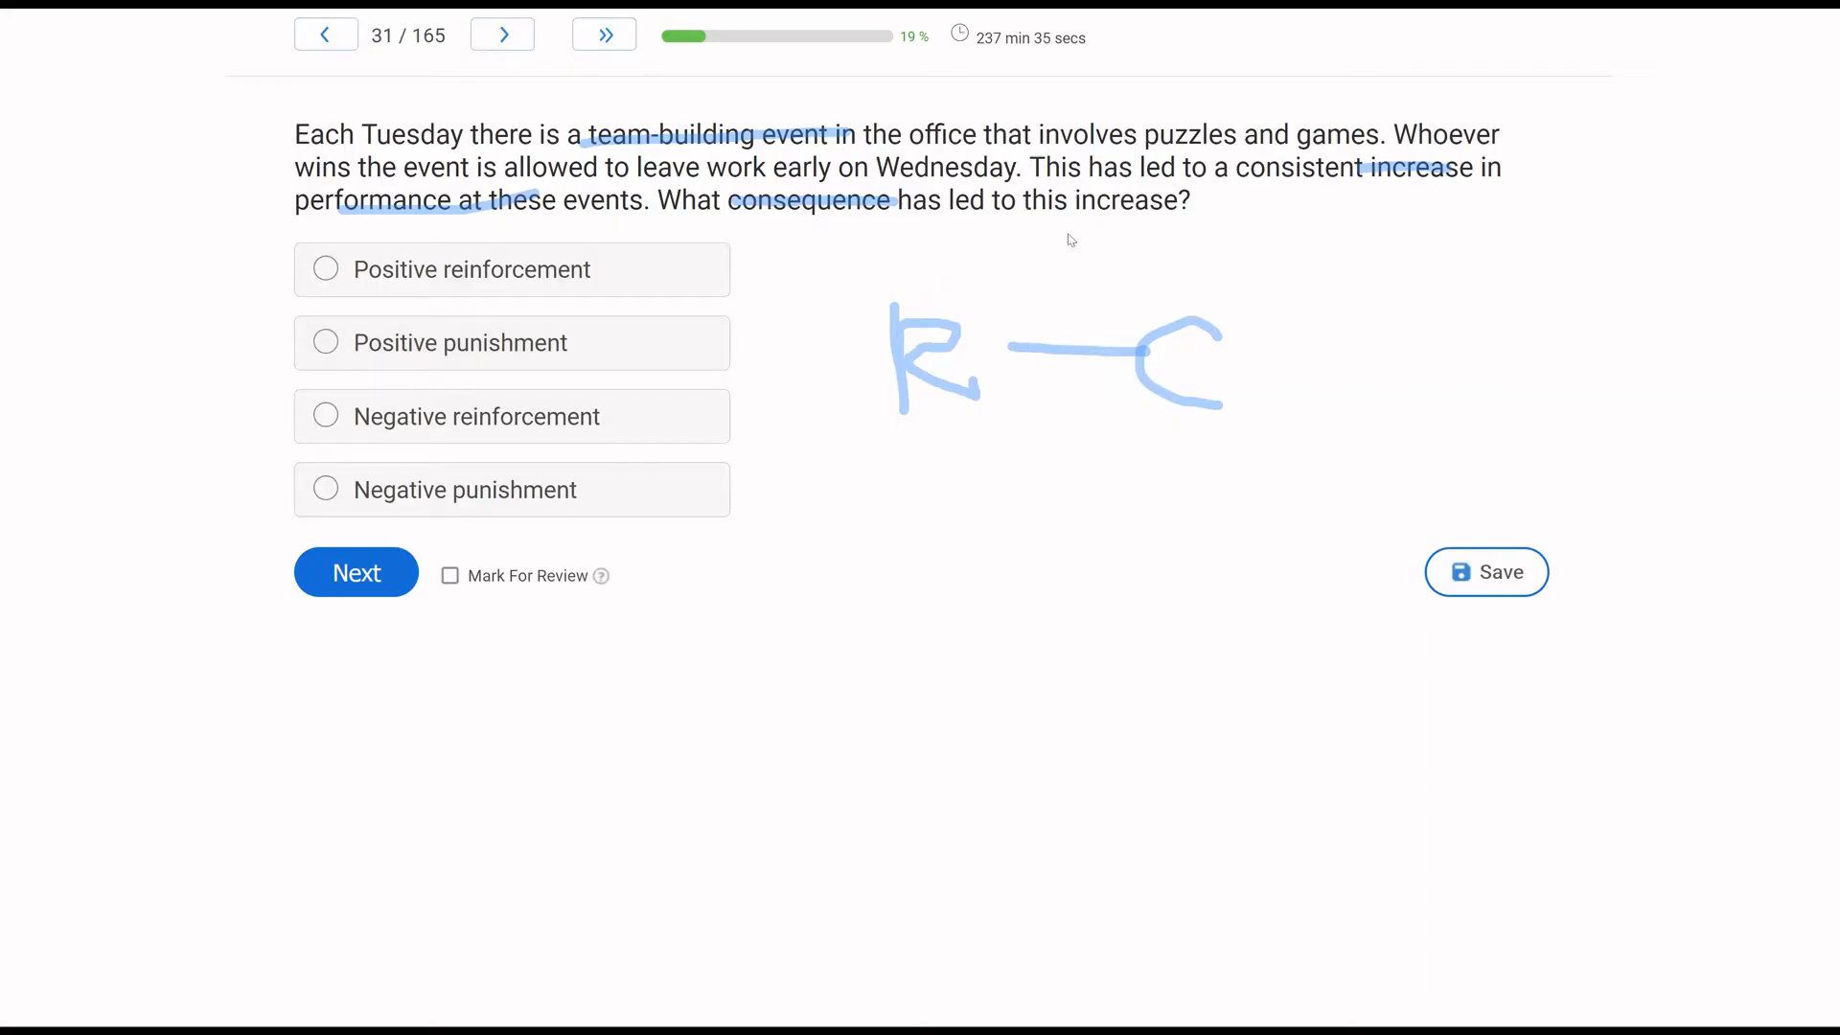
{"action": "mouse_move", "coordinate": [905, 183]}
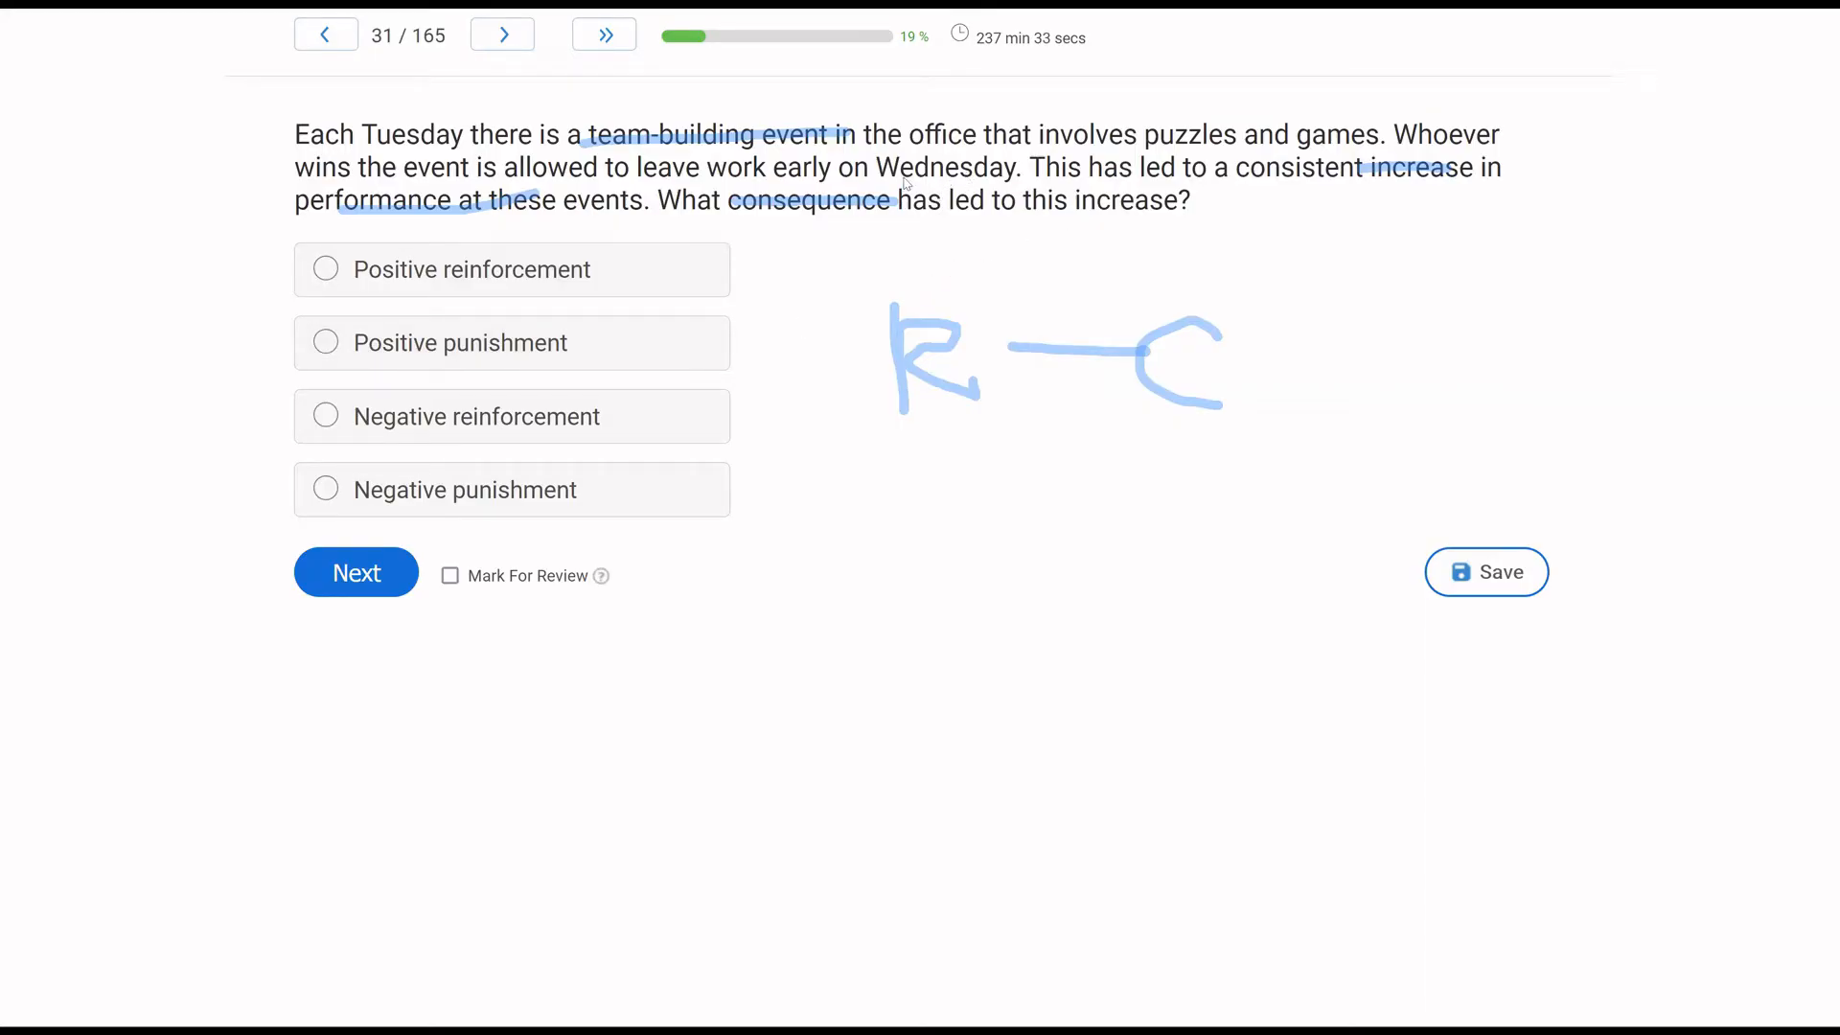
{"action": "mouse_move", "coordinate": [655, 438]}
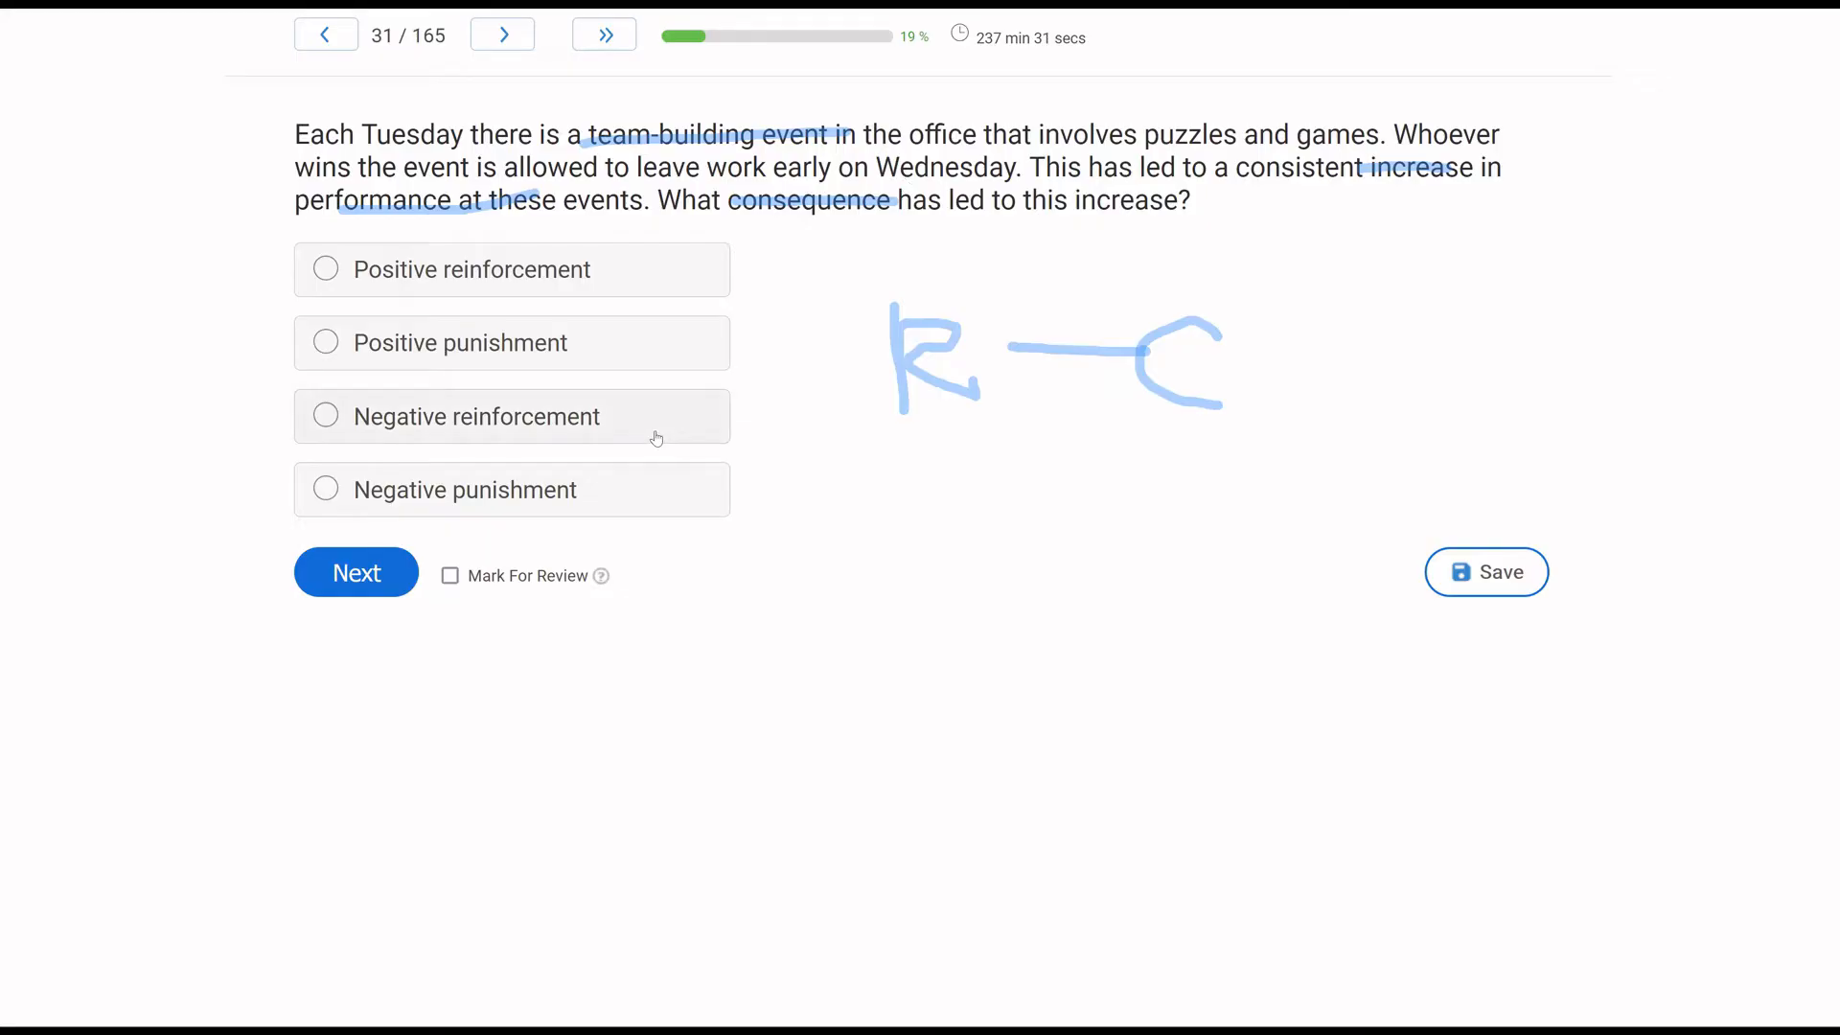
{"action": "mouse_move", "coordinate": [640, 506]}
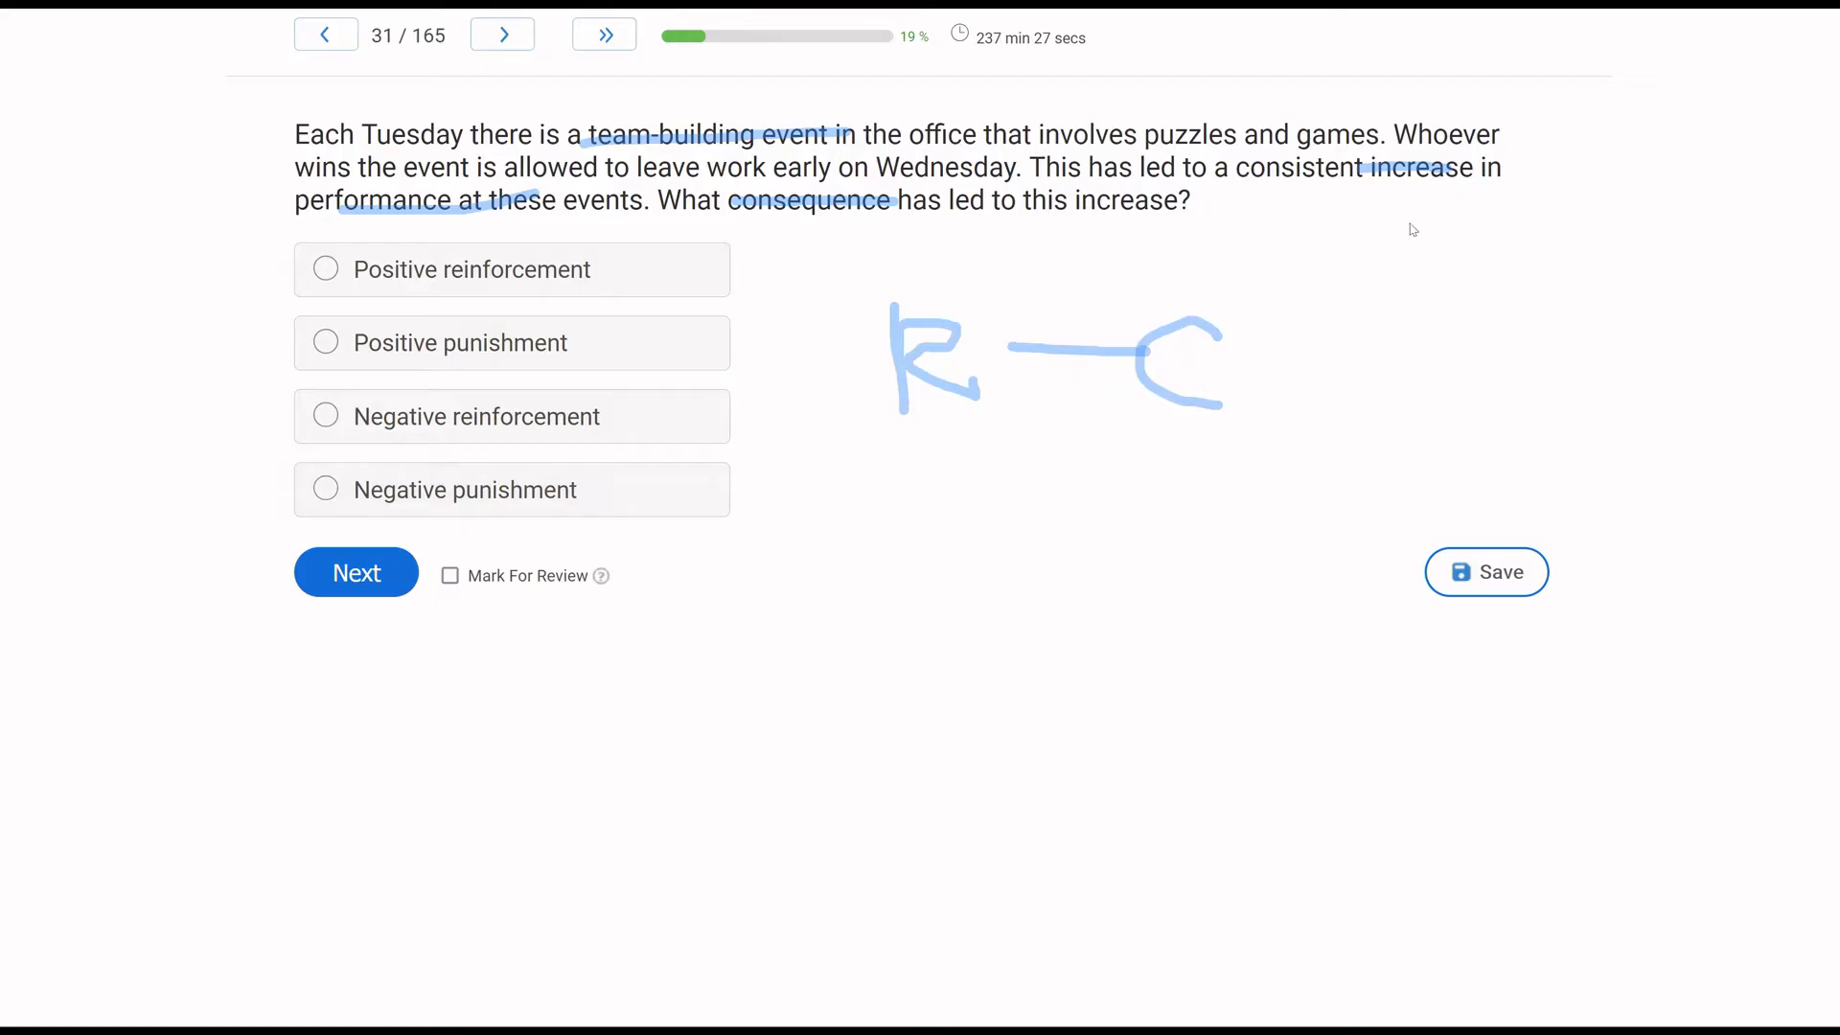
{"action": "mouse_move", "coordinate": [1371, 216]}
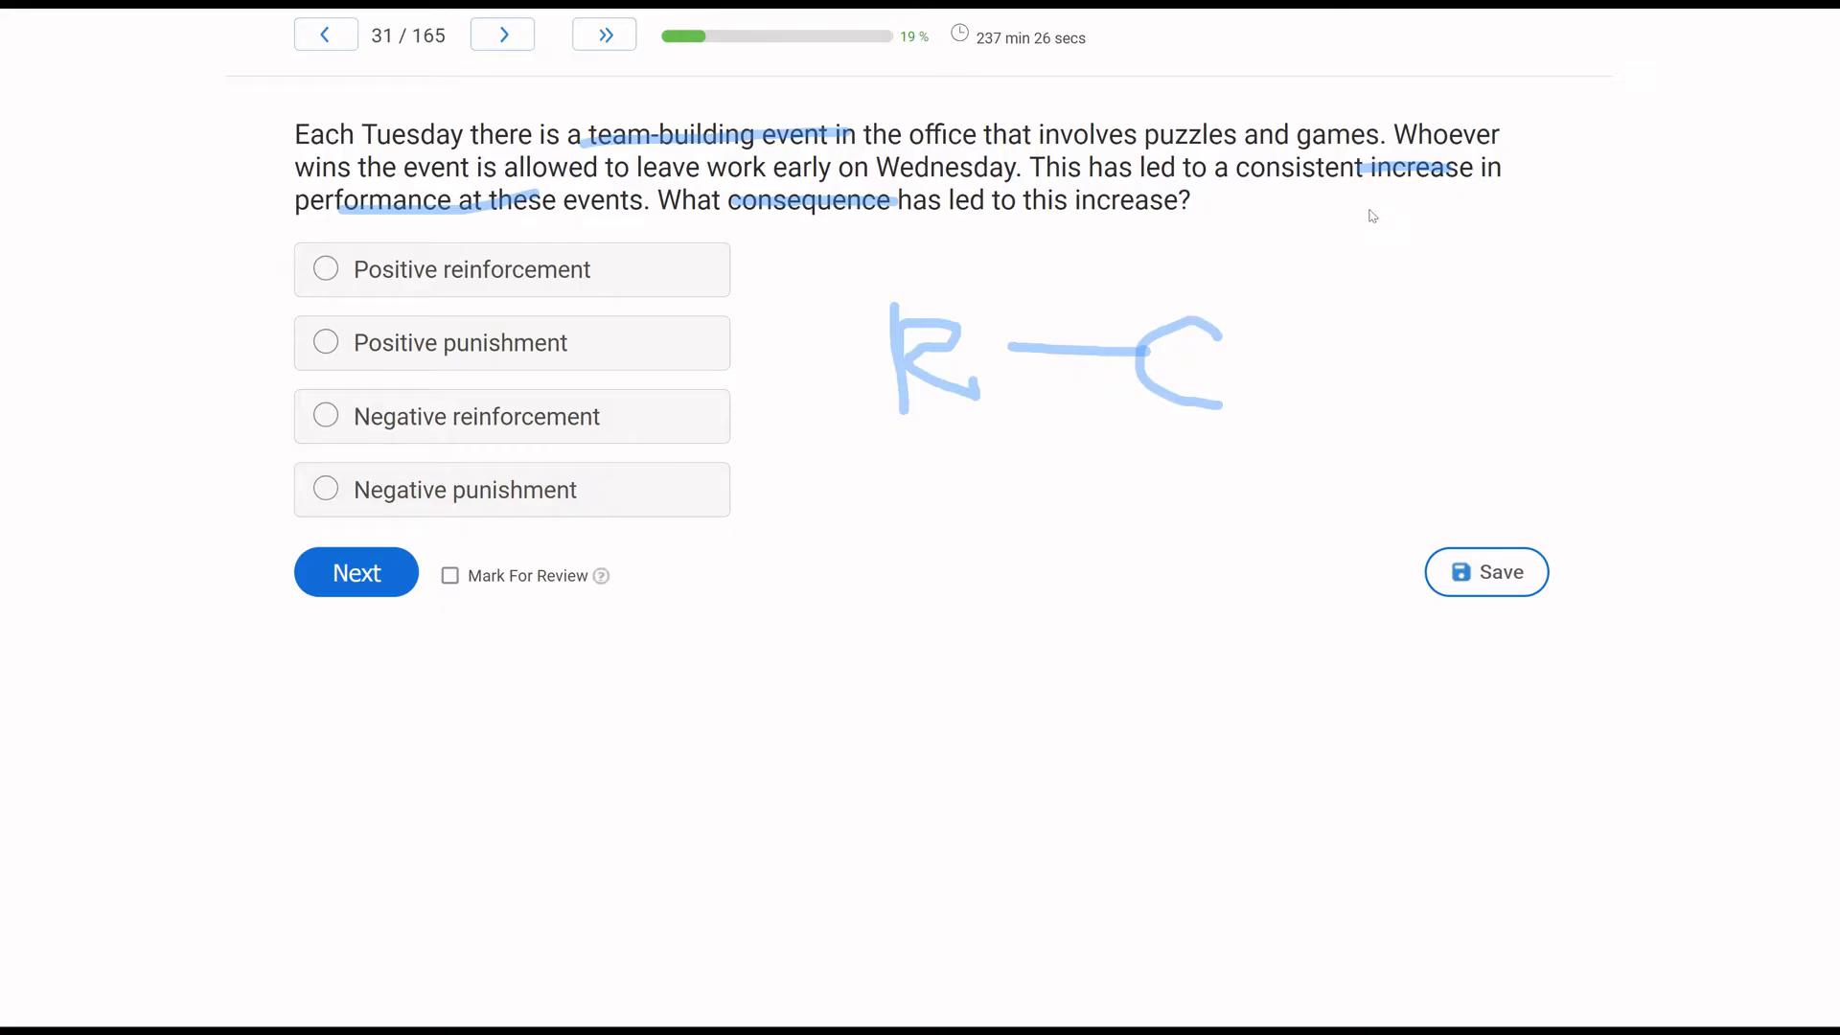
{"action": "mouse_move", "coordinate": [189, 523]}
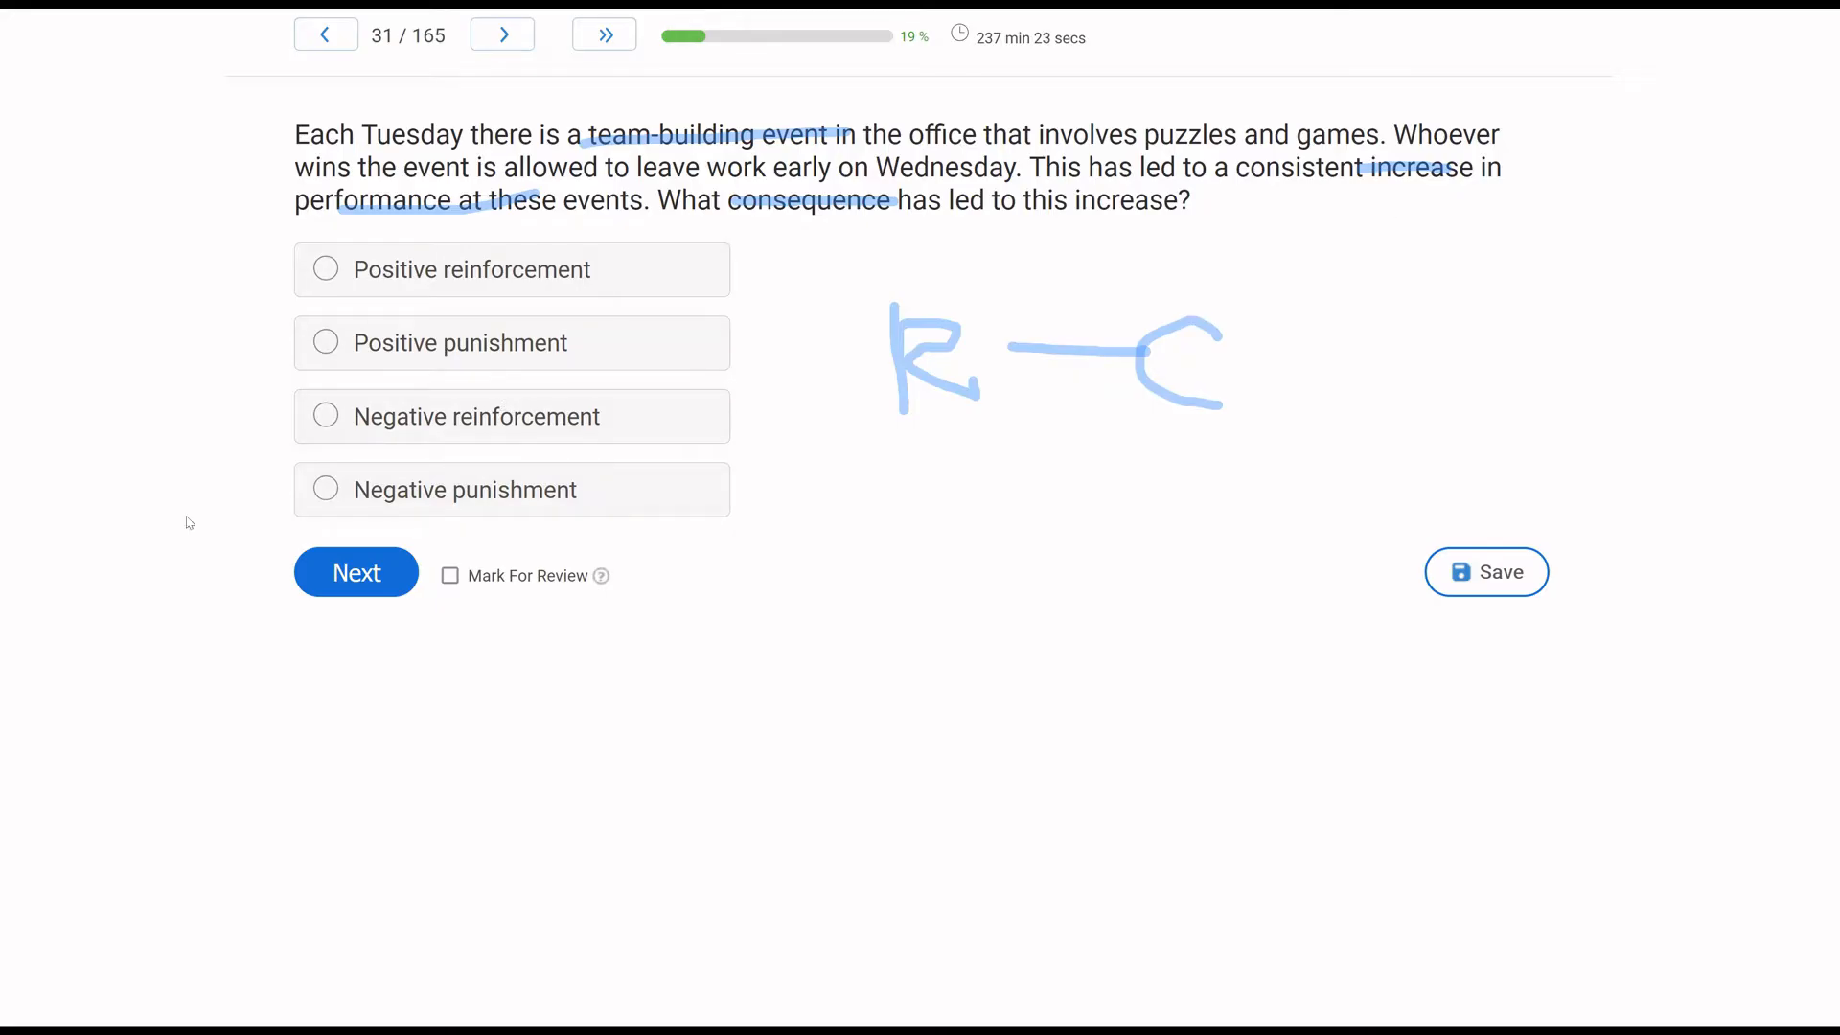
{"action": "mouse_move", "coordinate": [99, 603]}
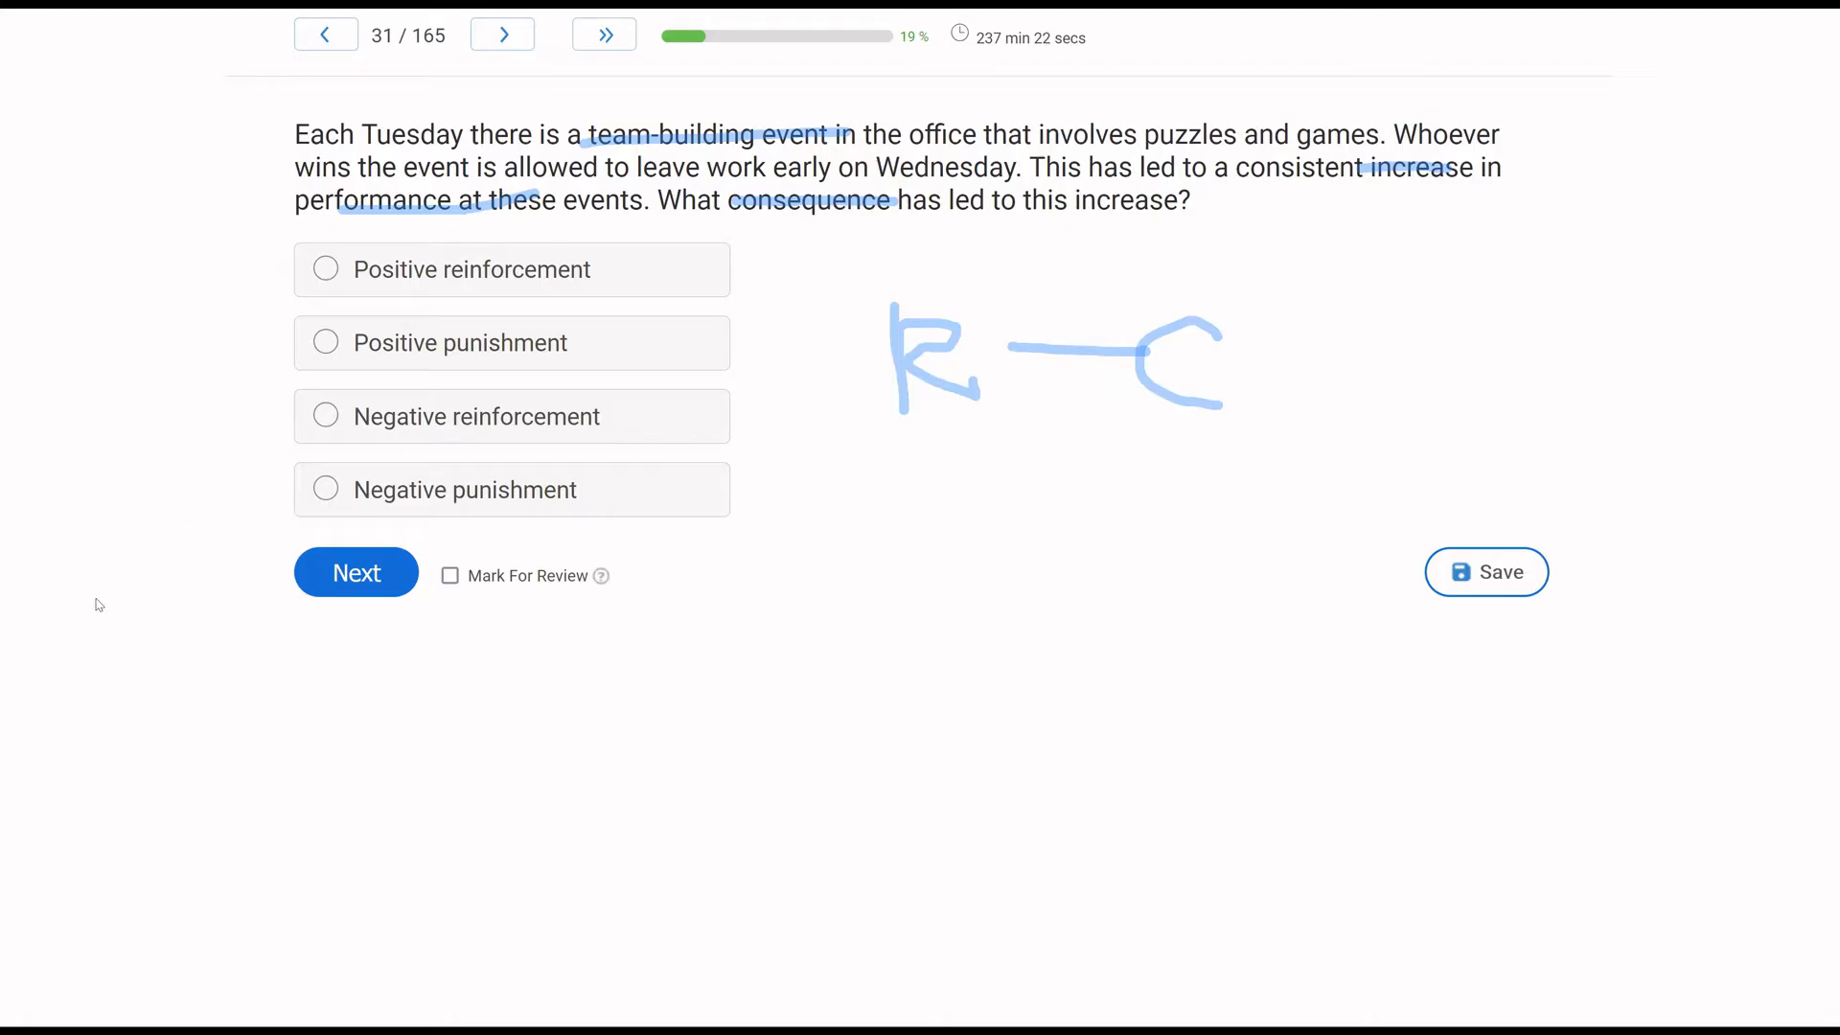
{"action": "left_click", "coordinate": [326, 417]}
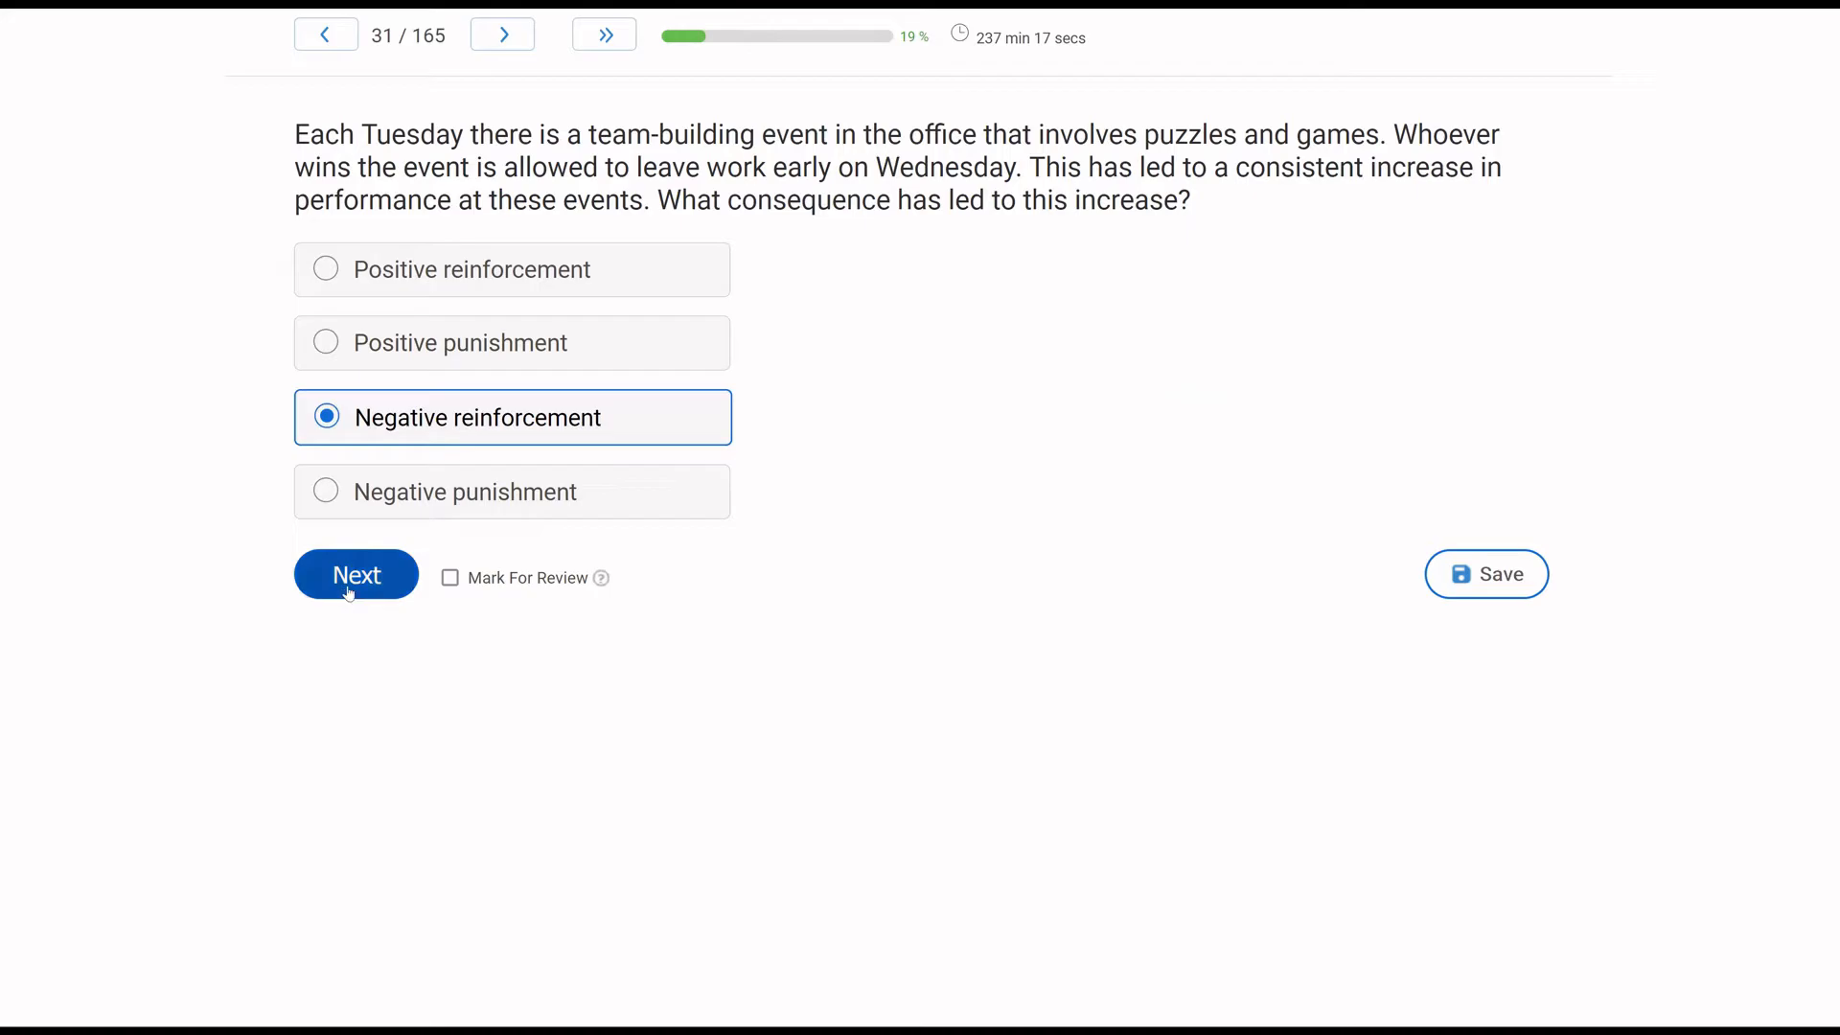
Answer the toll booth question 32 with 'Both A and B' and advance to question 33.
{"action": "left_click", "coordinate": [355, 575]}
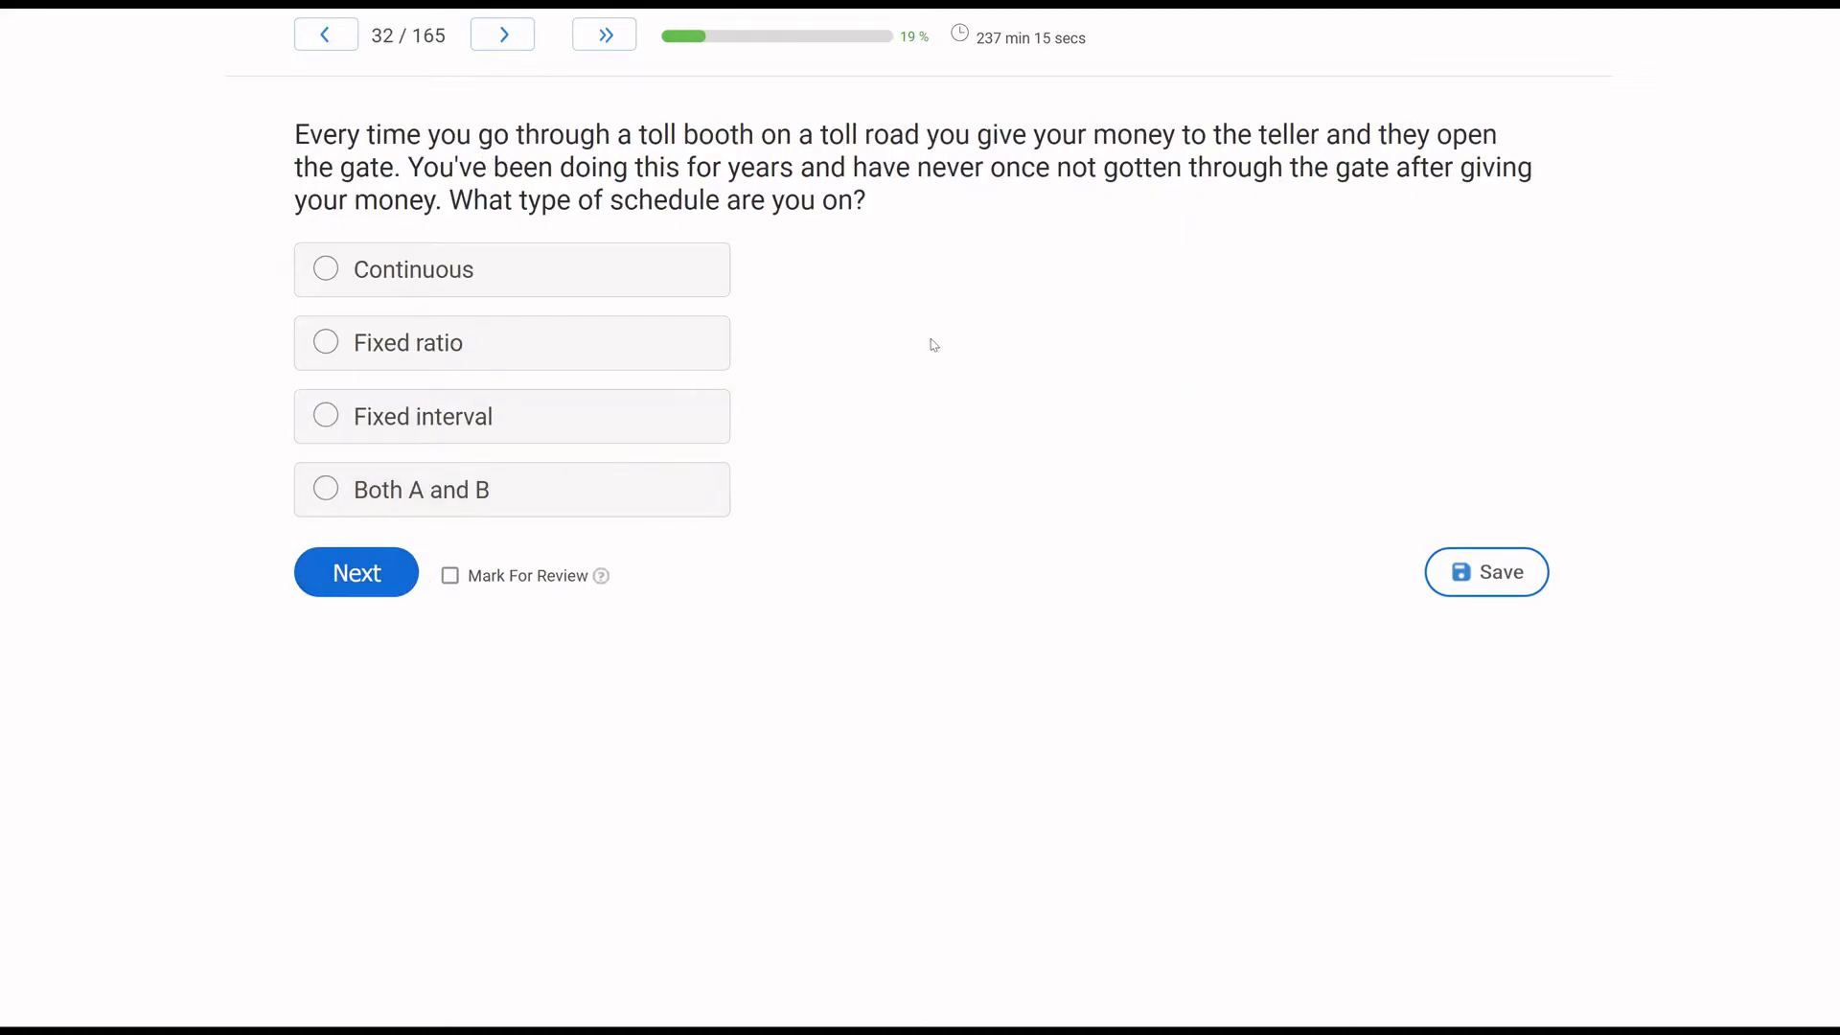
{"action": "mouse_move", "coordinate": [986, 242]}
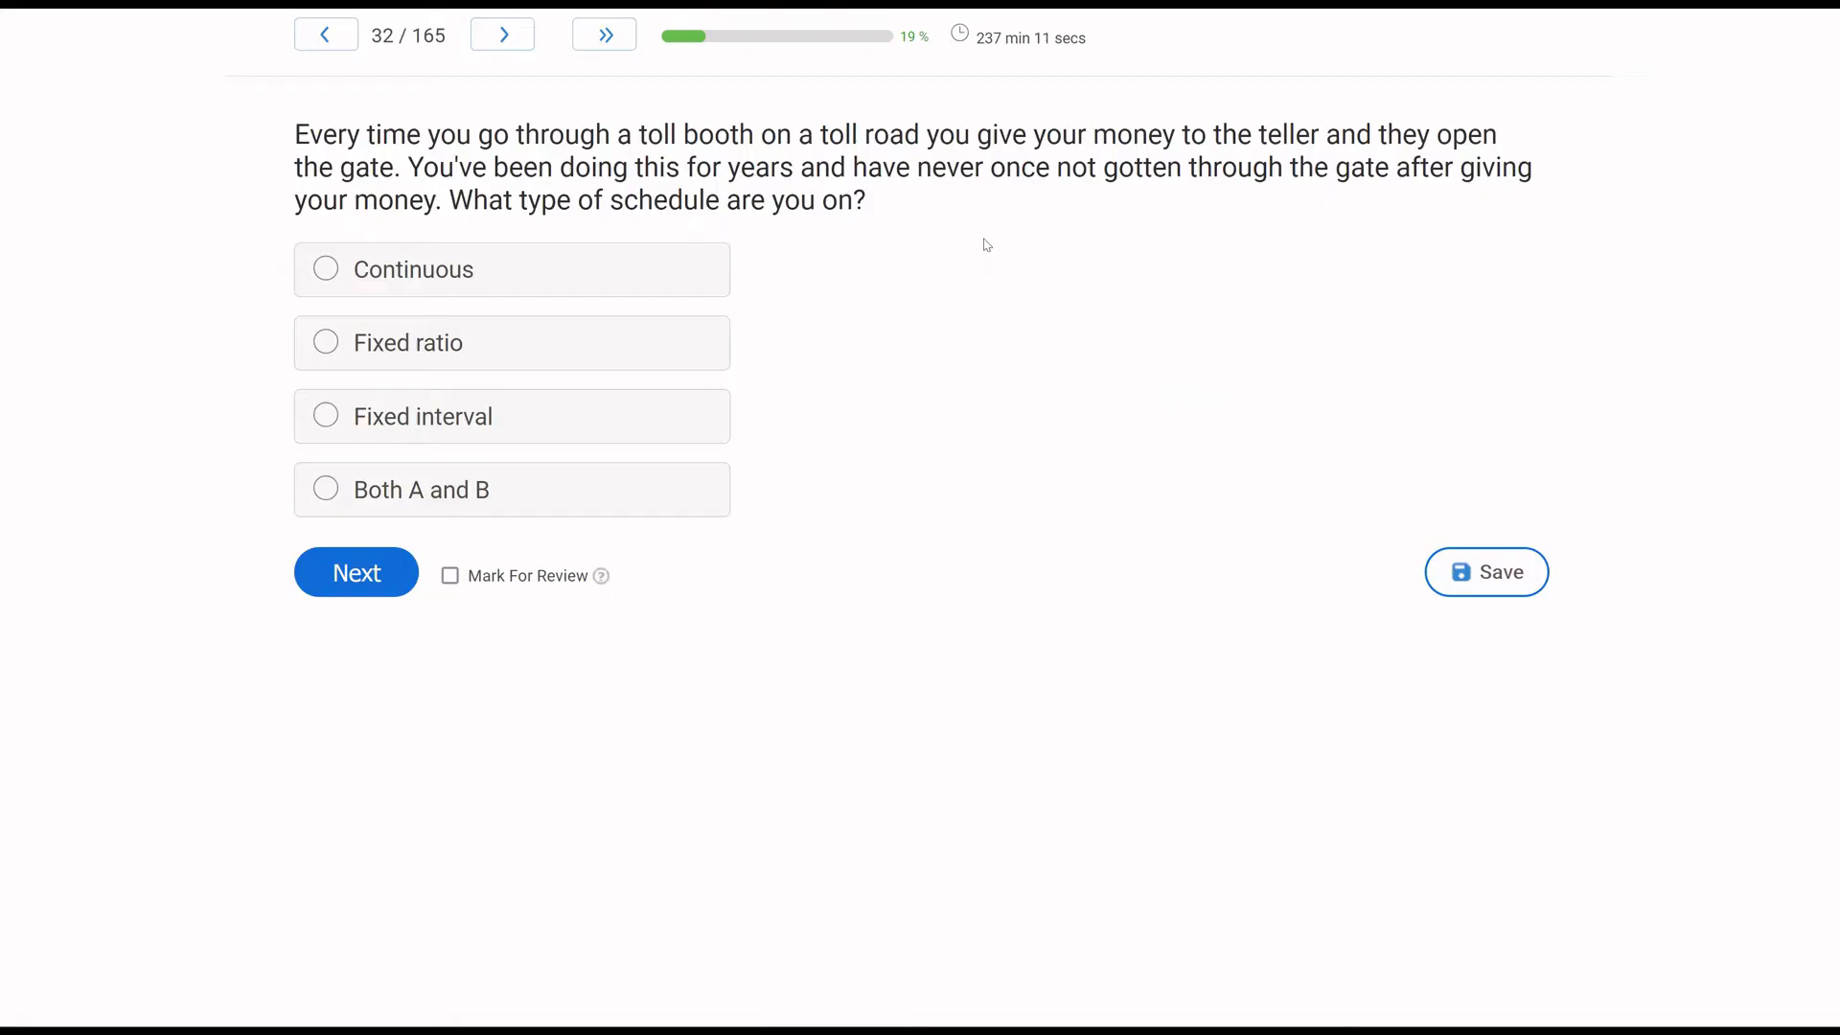
{"action": "mouse_move", "coordinate": [1133, 278]}
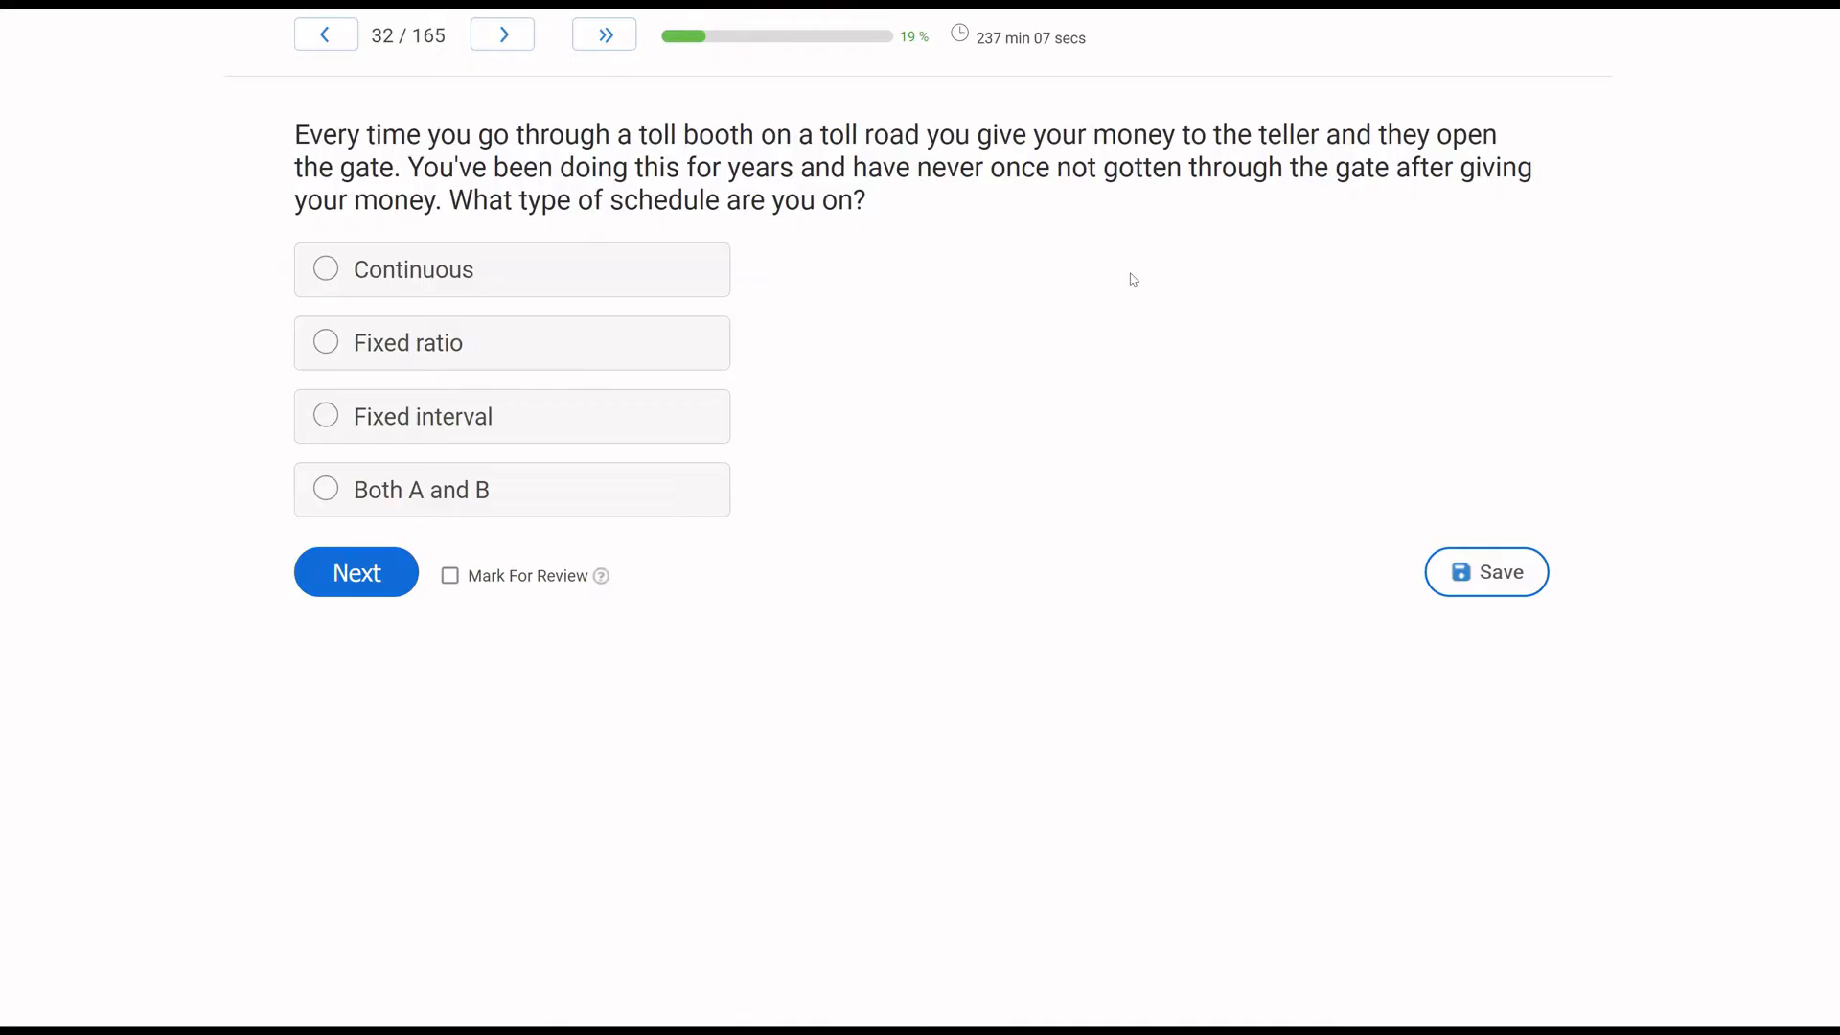
{"action": "mouse_move", "coordinate": [579, 339]}
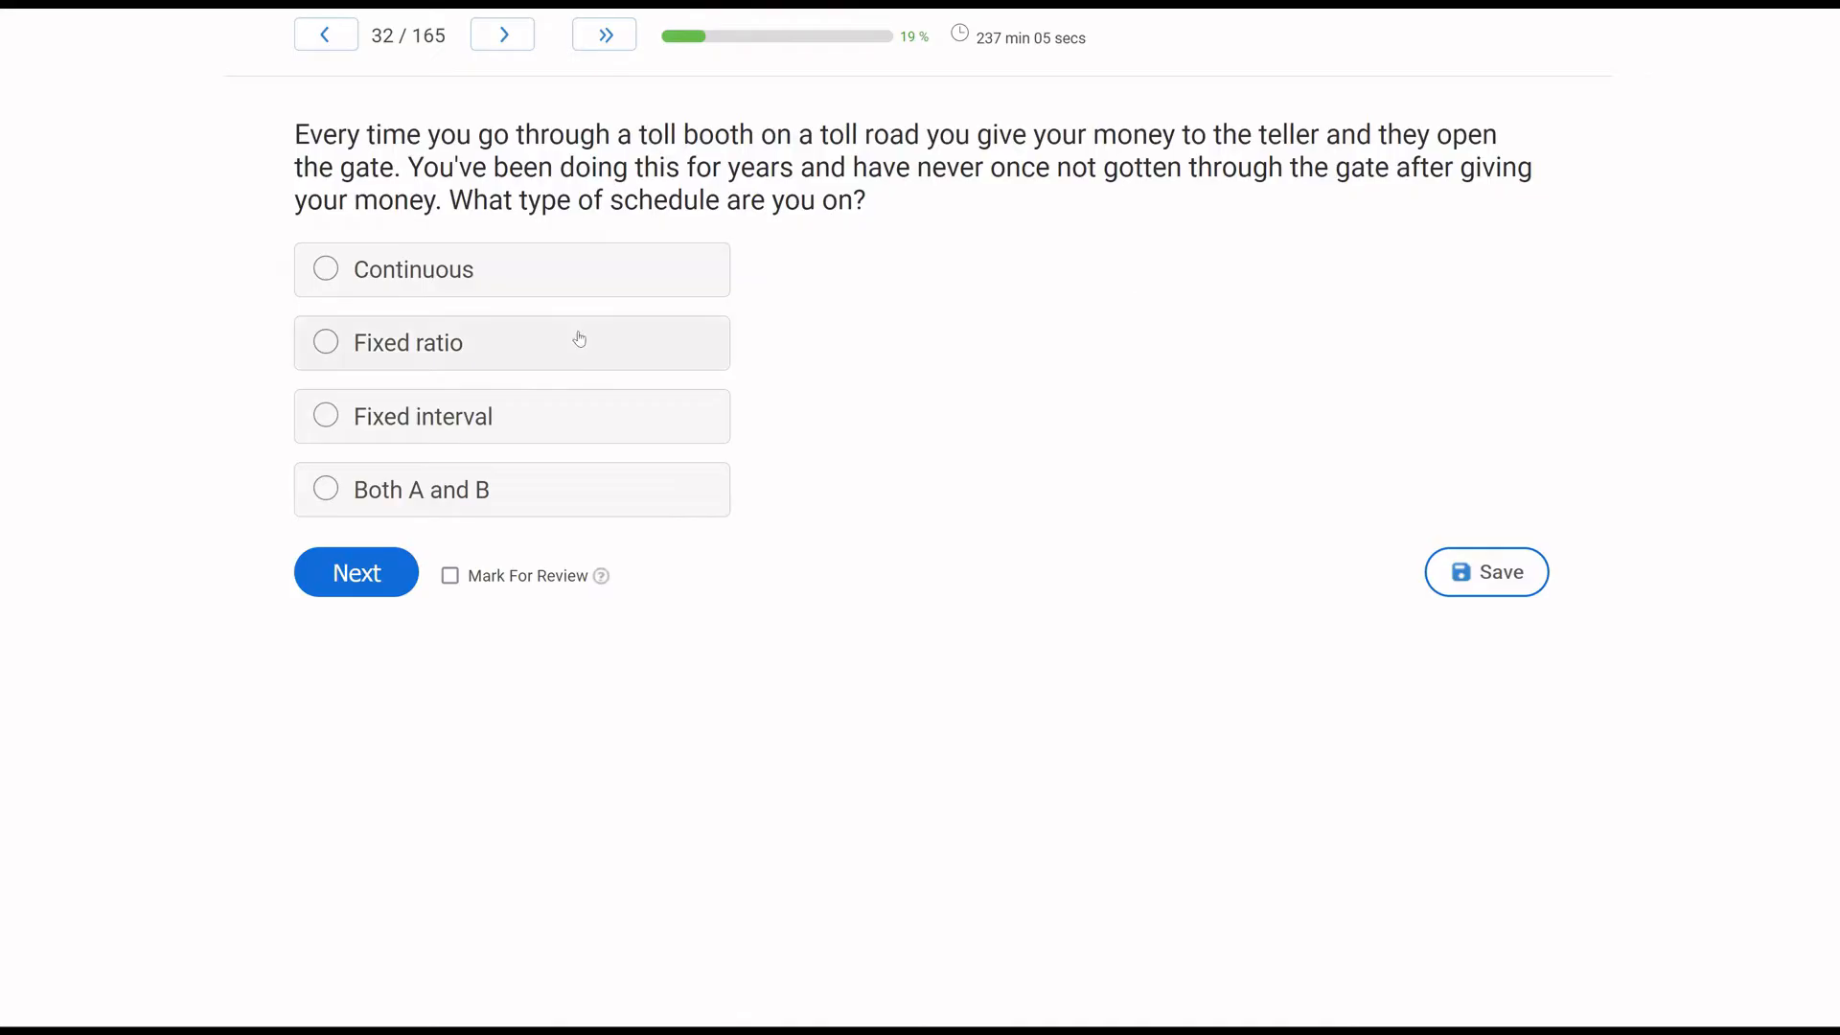
{"action": "mouse_move", "coordinate": [495, 390]}
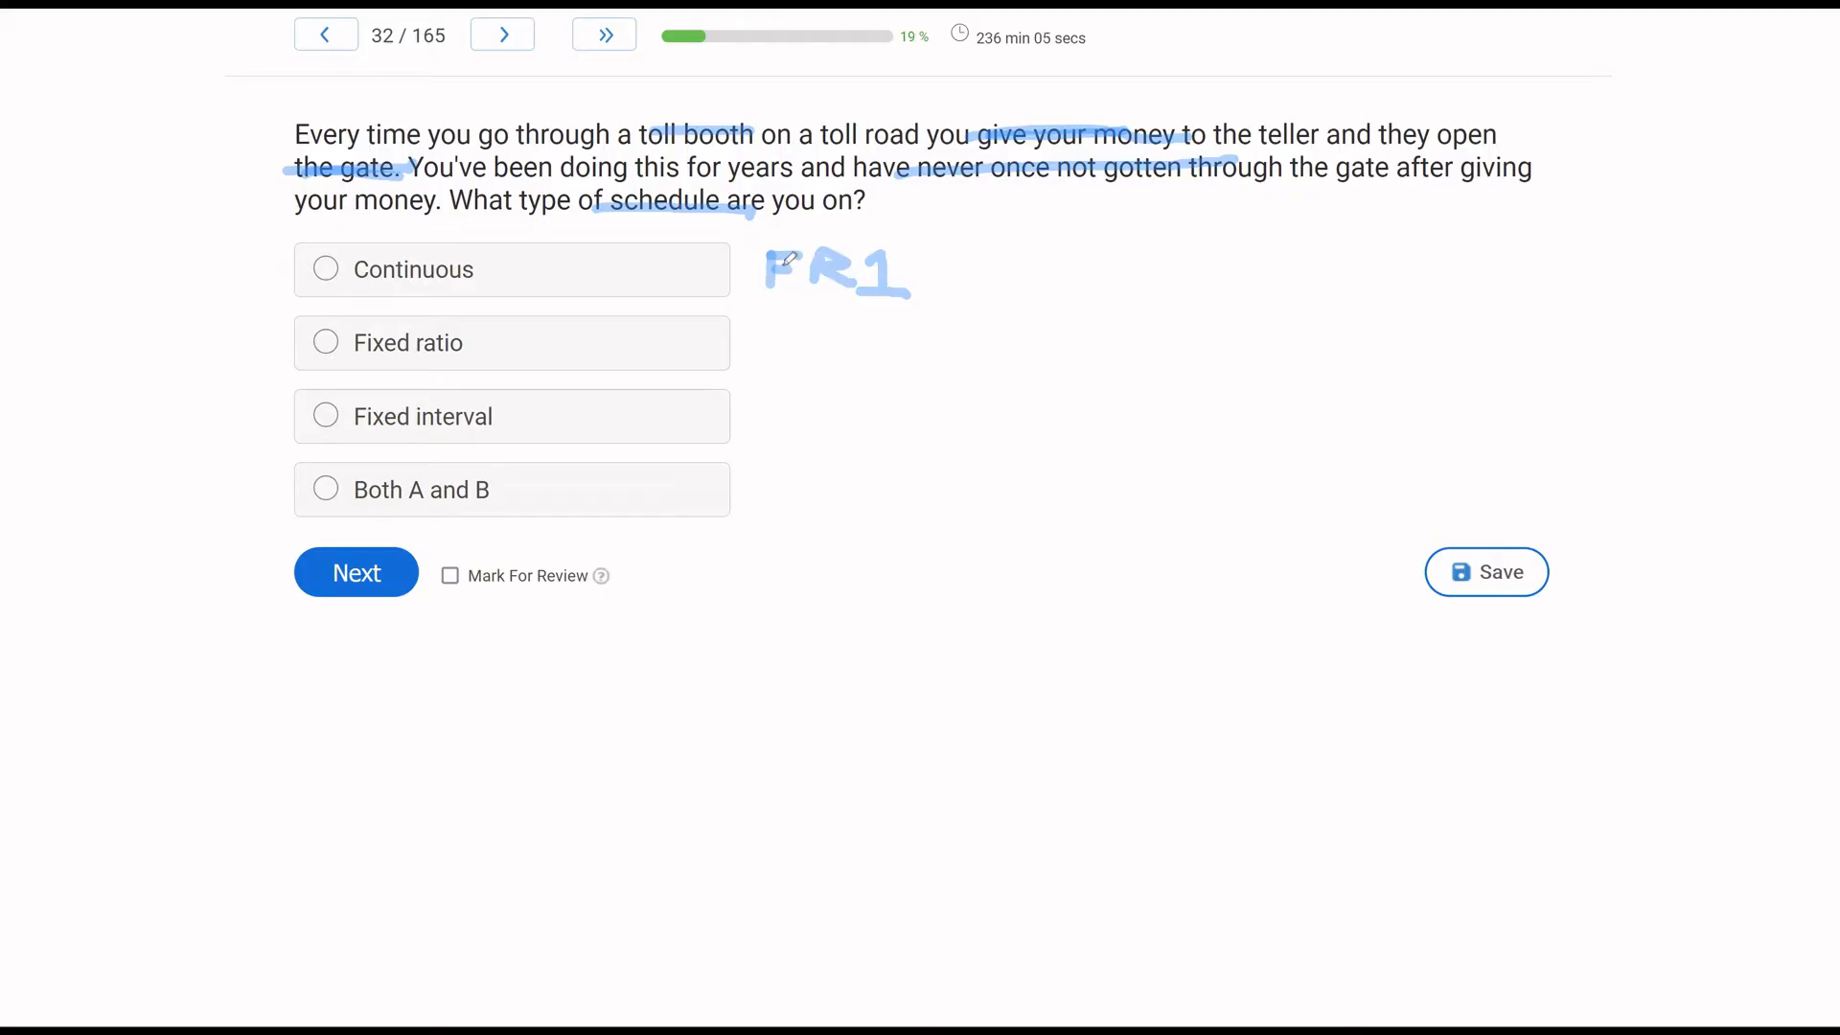
{"action": "mouse_move", "coordinate": [634, 355]}
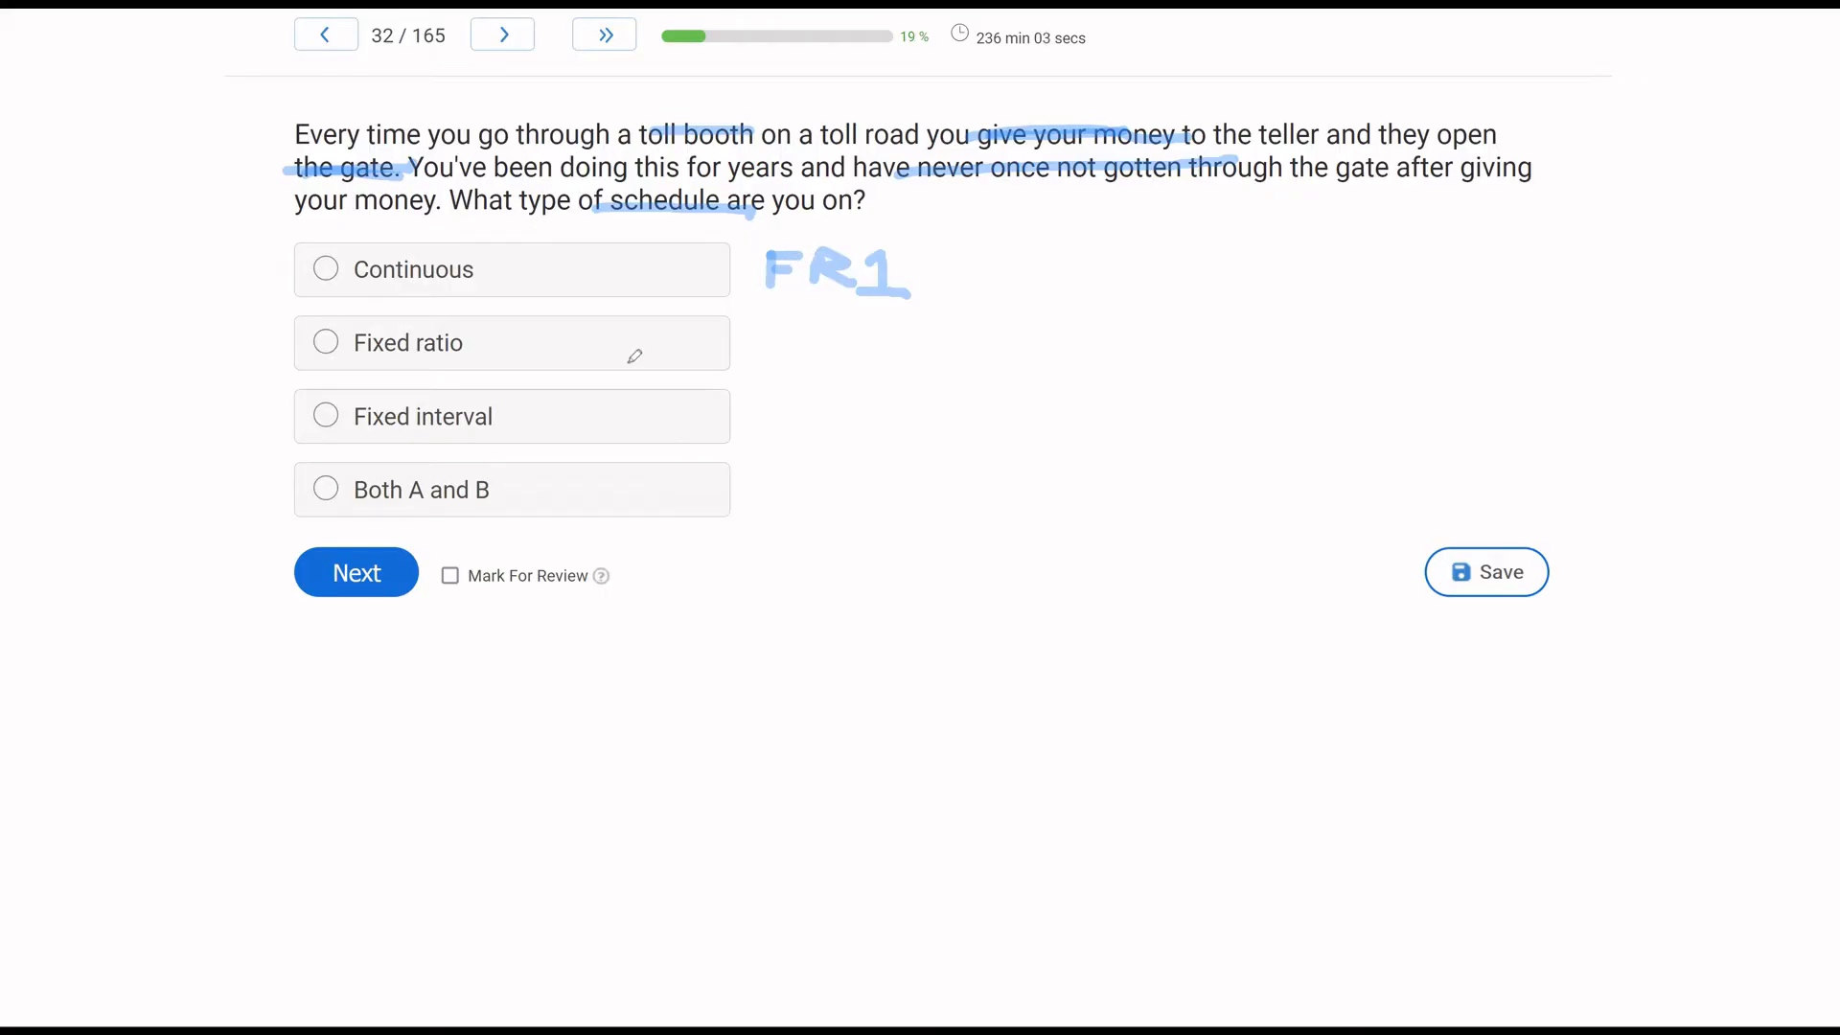
{"action": "mouse_move", "coordinate": [686, 320]}
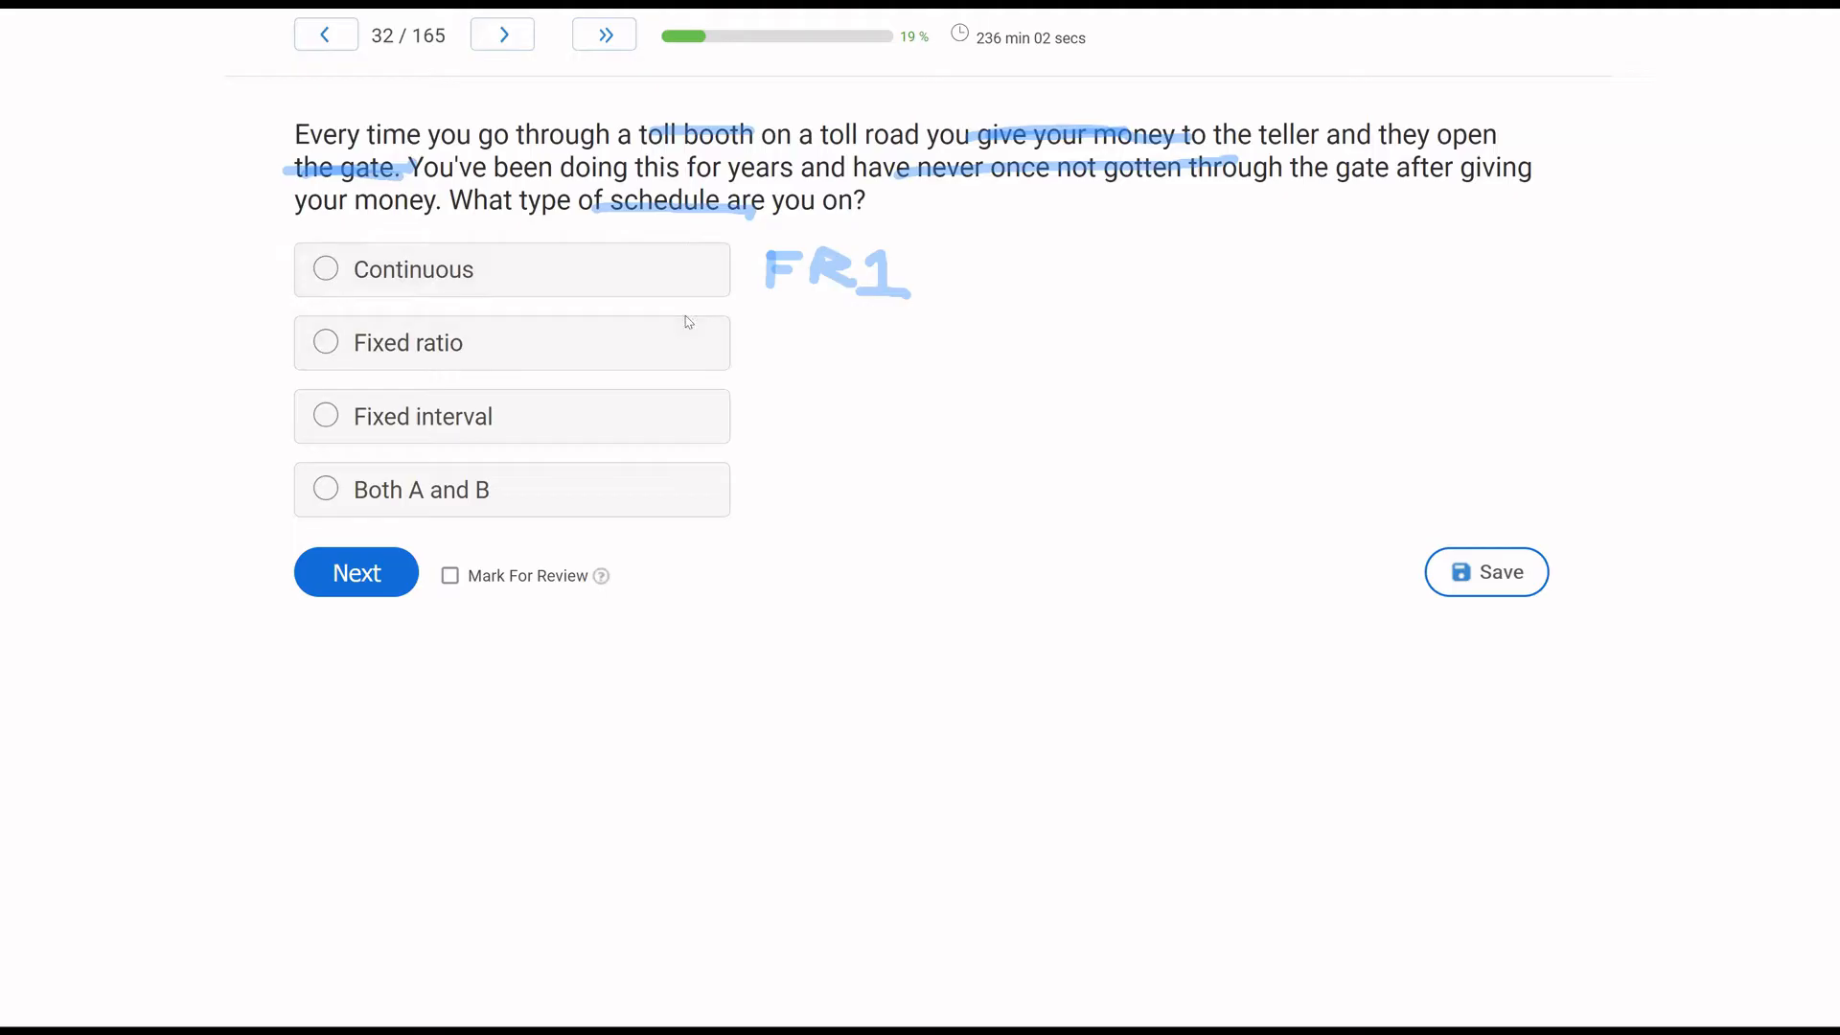
{"action": "mouse_move", "coordinate": [725, 350]}
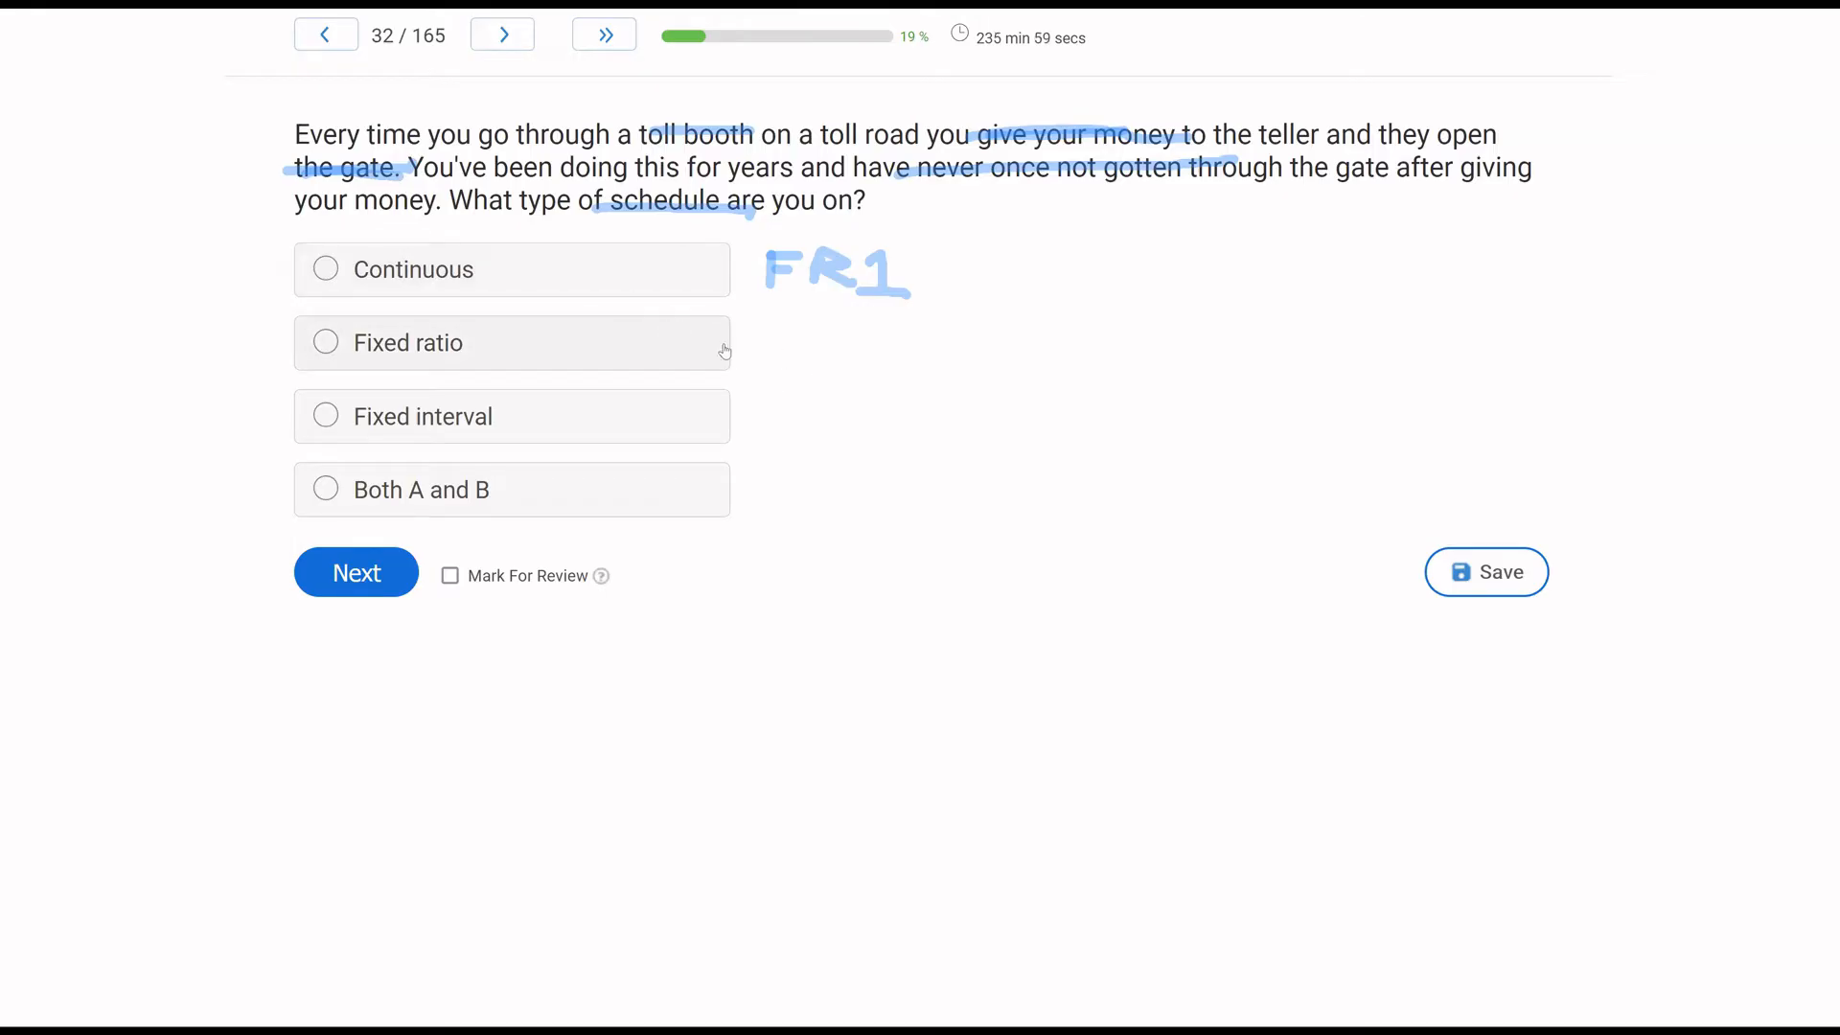
{"action": "mouse_move", "coordinate": [403, 487]}
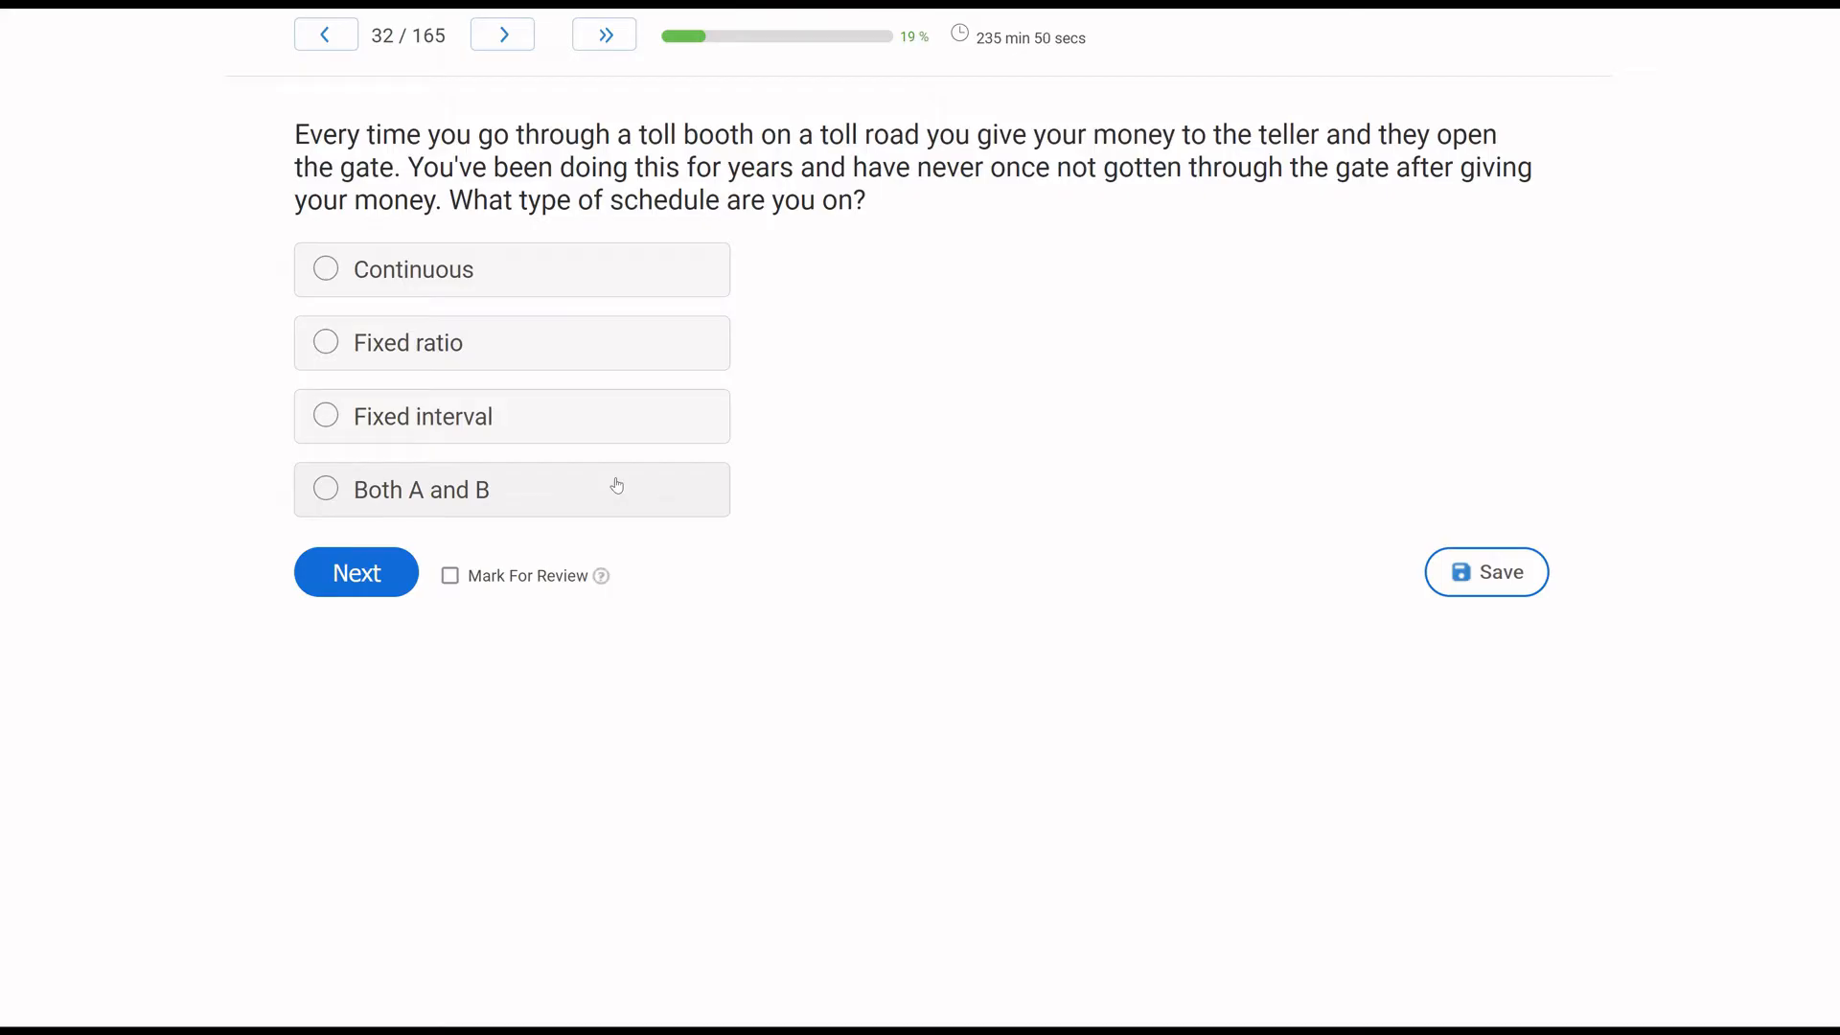
{"action": "mouse_move", "coordinate": [610, 252]}
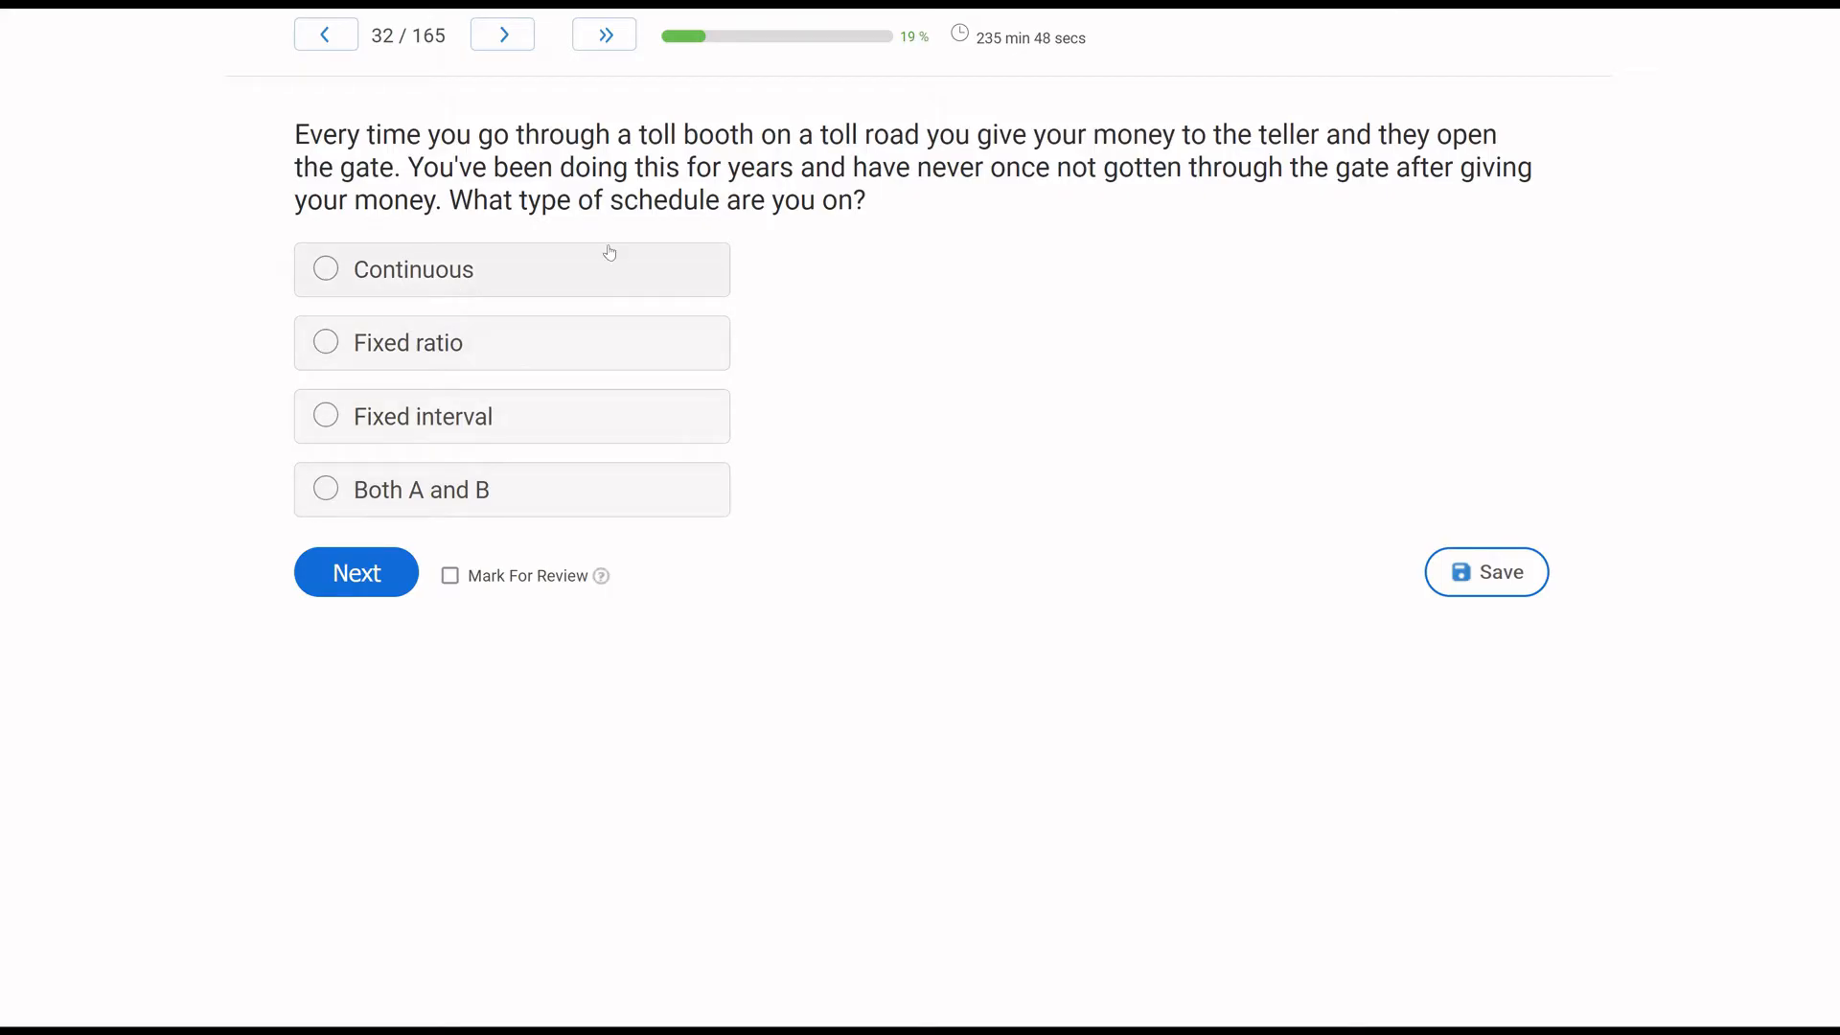
{"action": "mouse_move", "coordinate": [633, 363]}
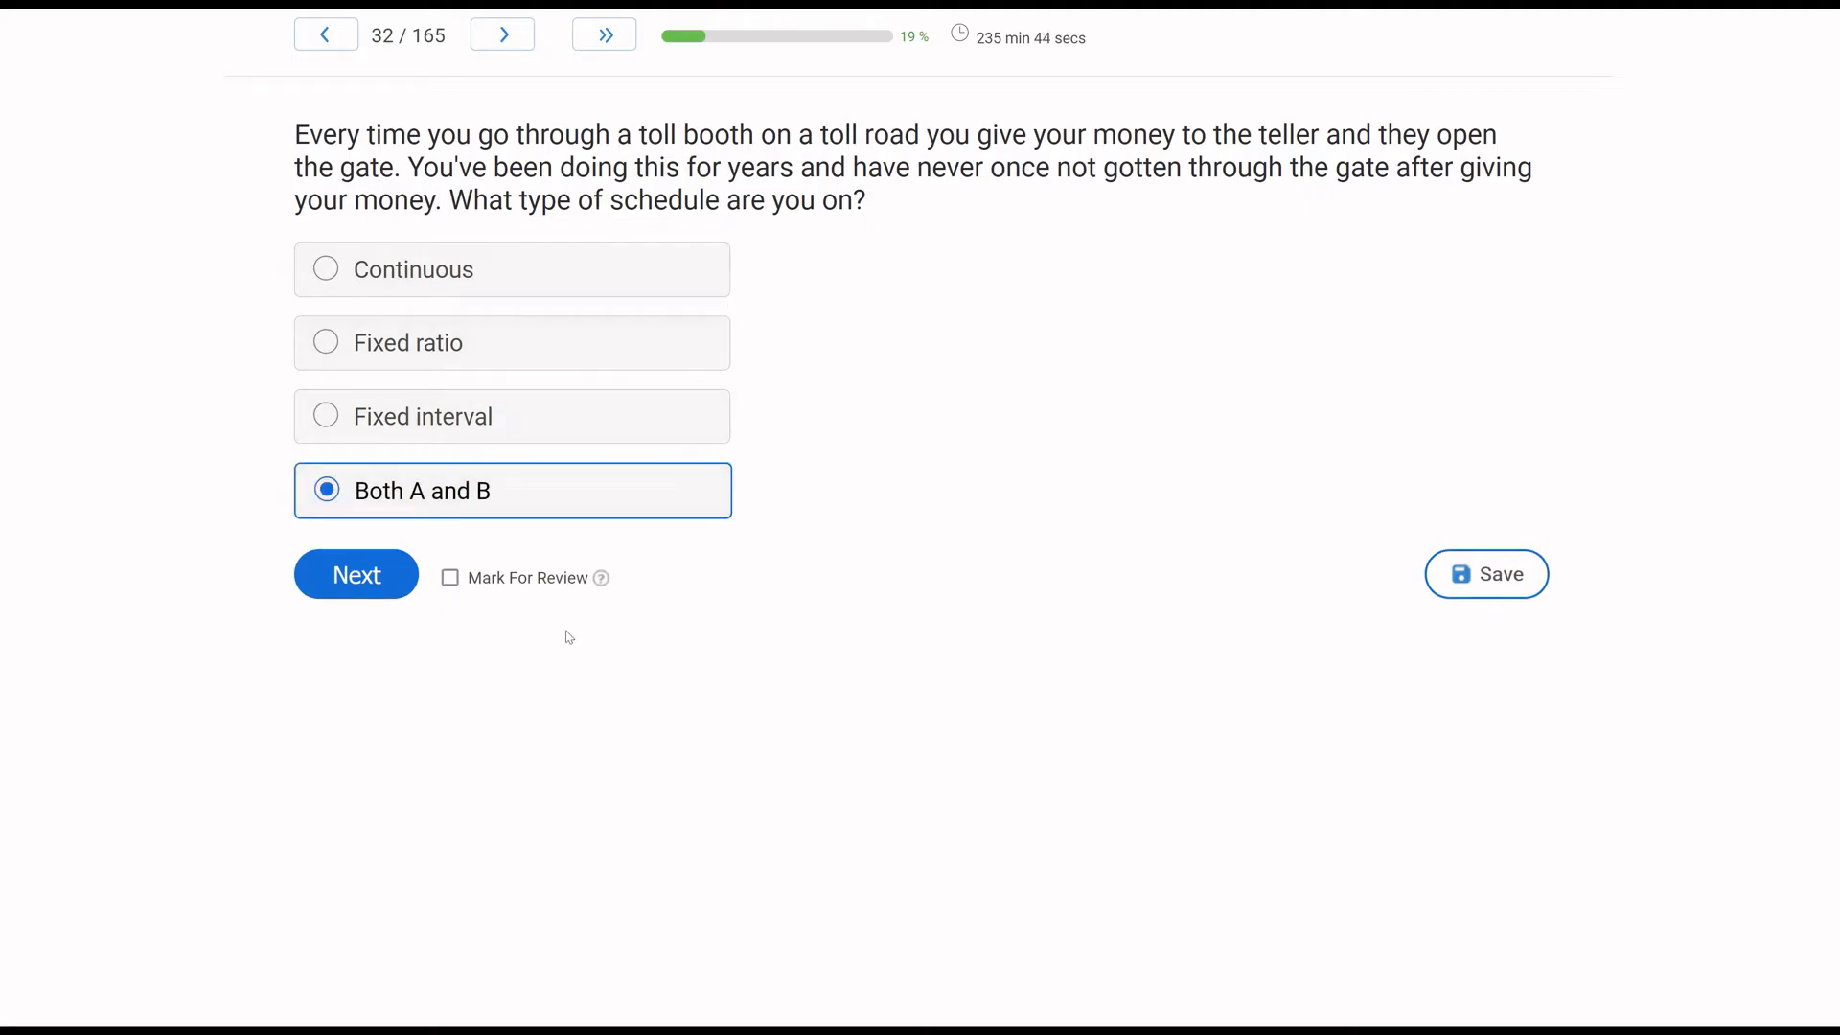
{"action": "left_click", "coordinate": [355, 574]}
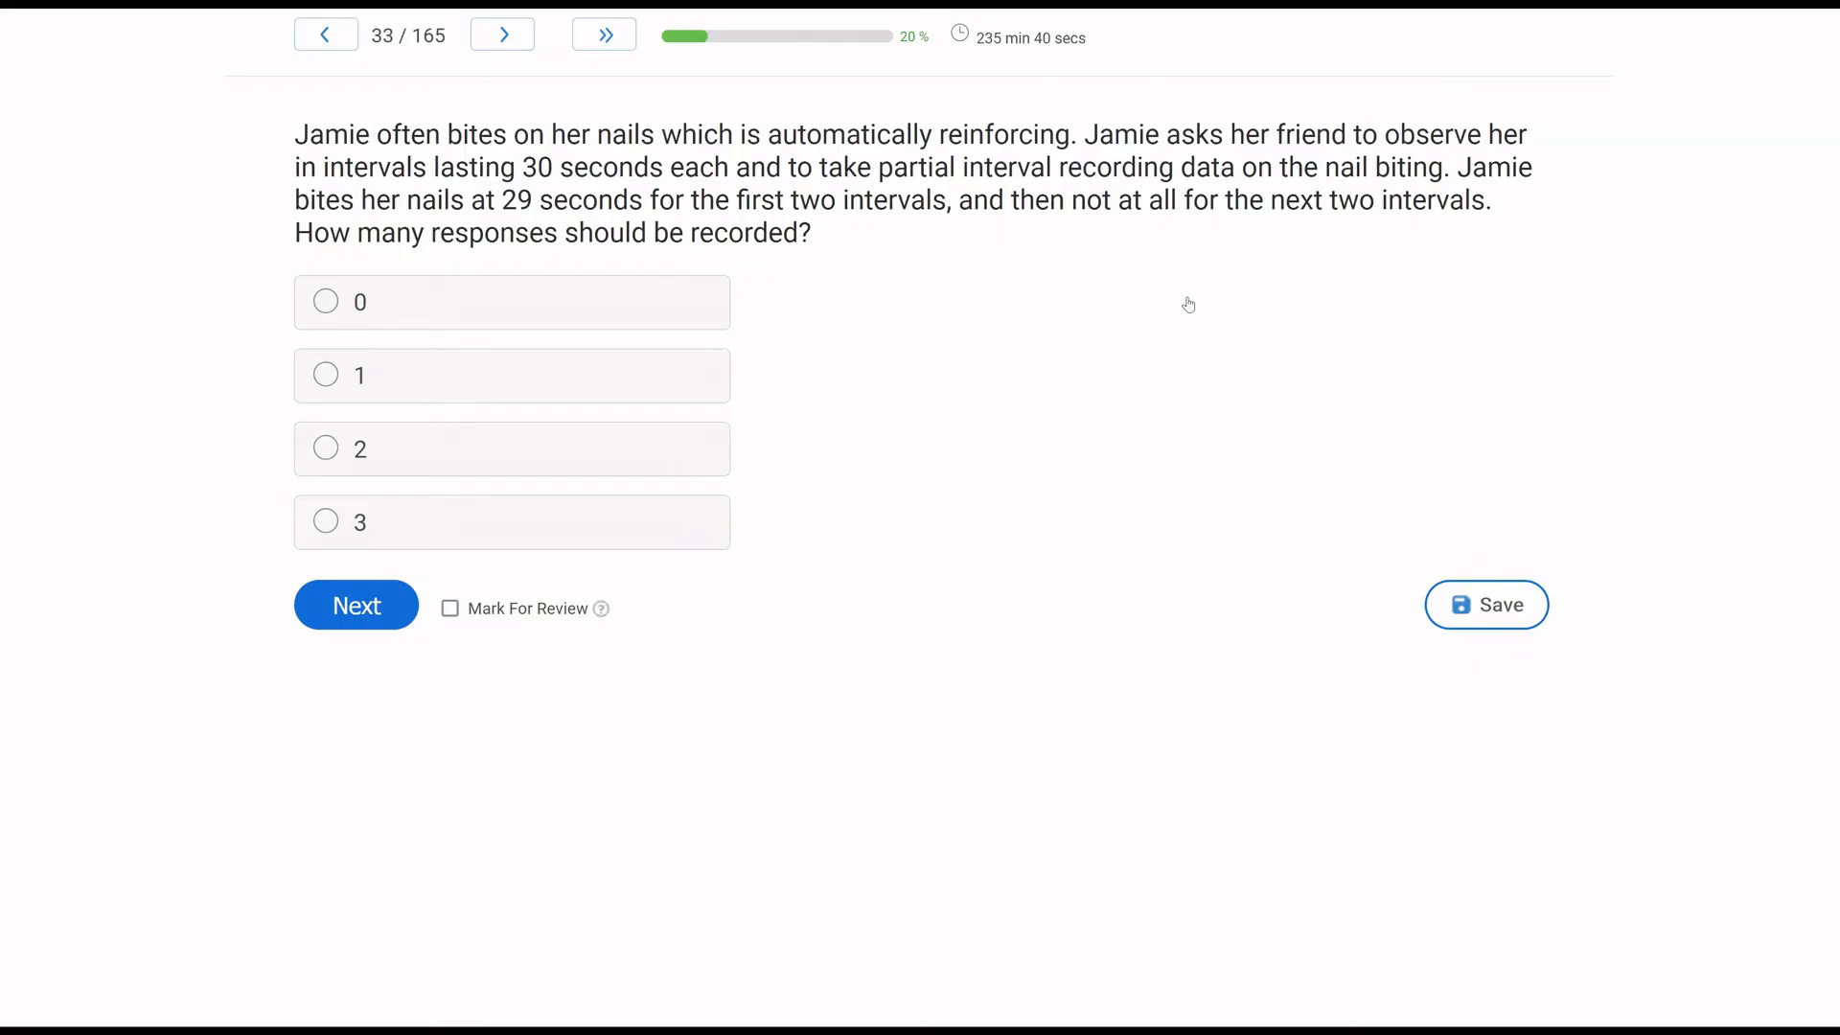
{"action": "mouse_move", "coordinate": [929, 299]}
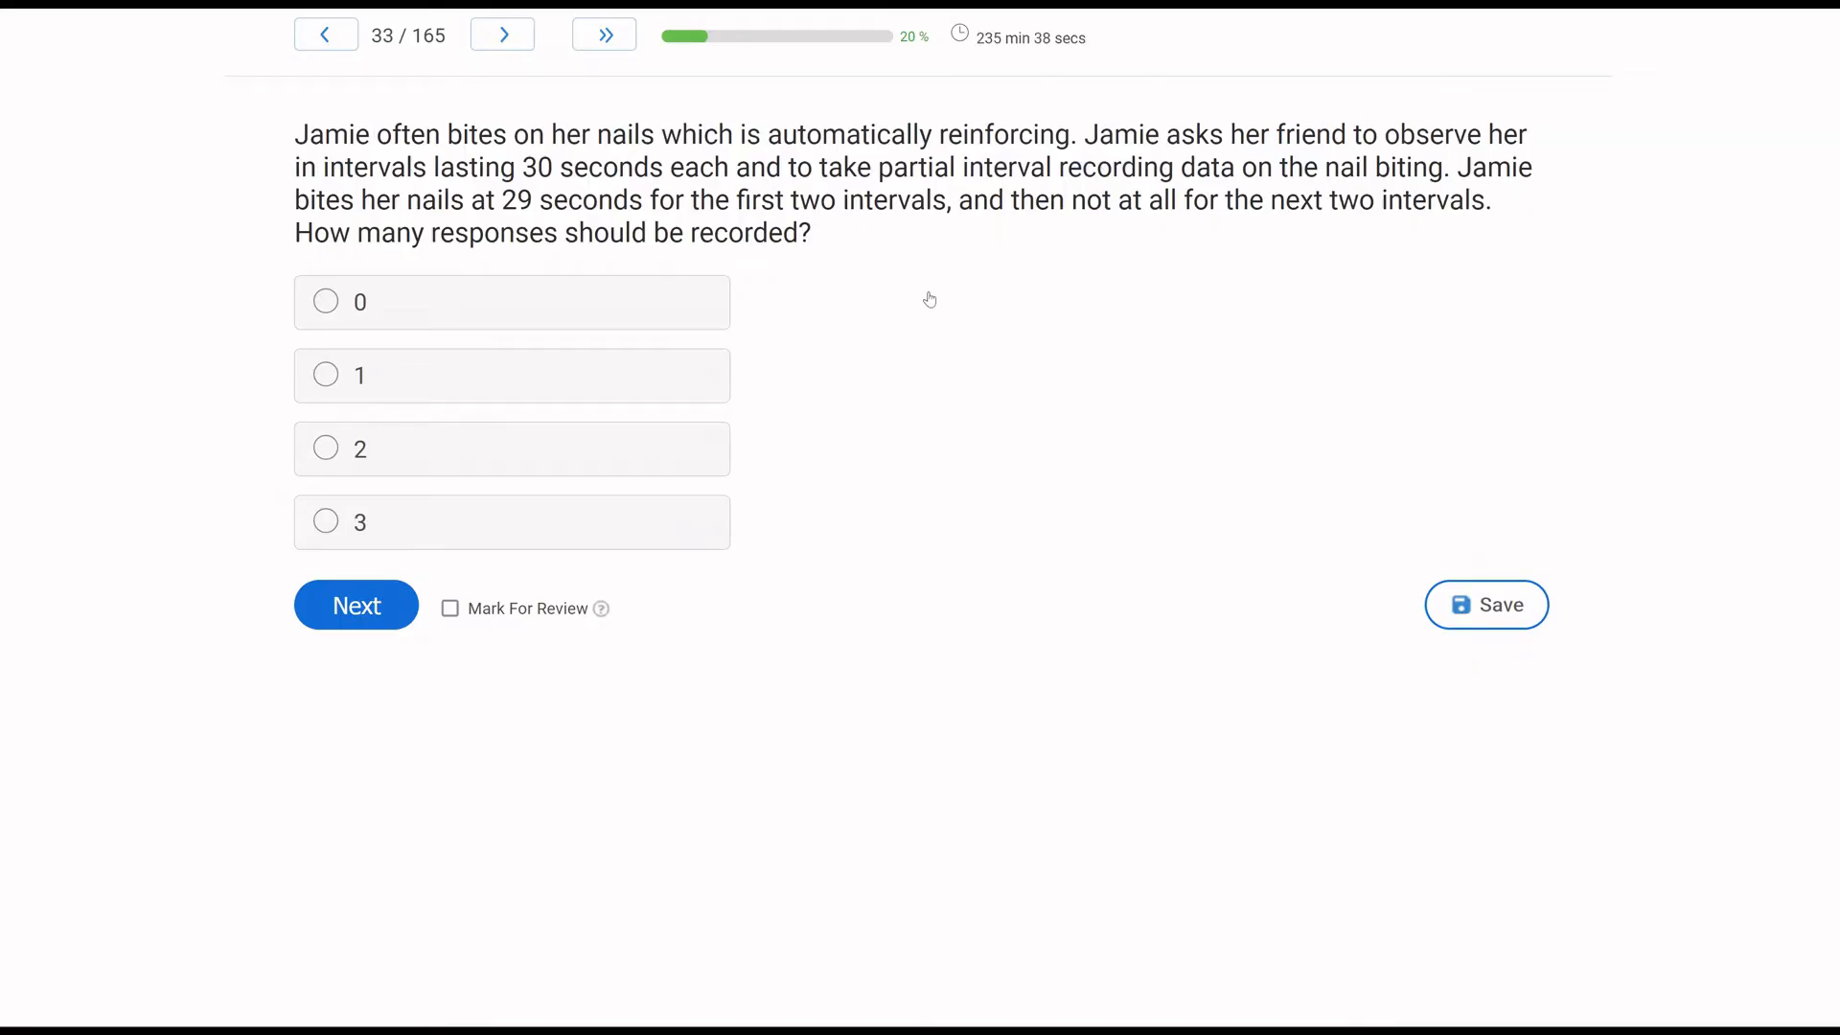
{"action": "mouse_move", "coordinate": [1050, 347]}
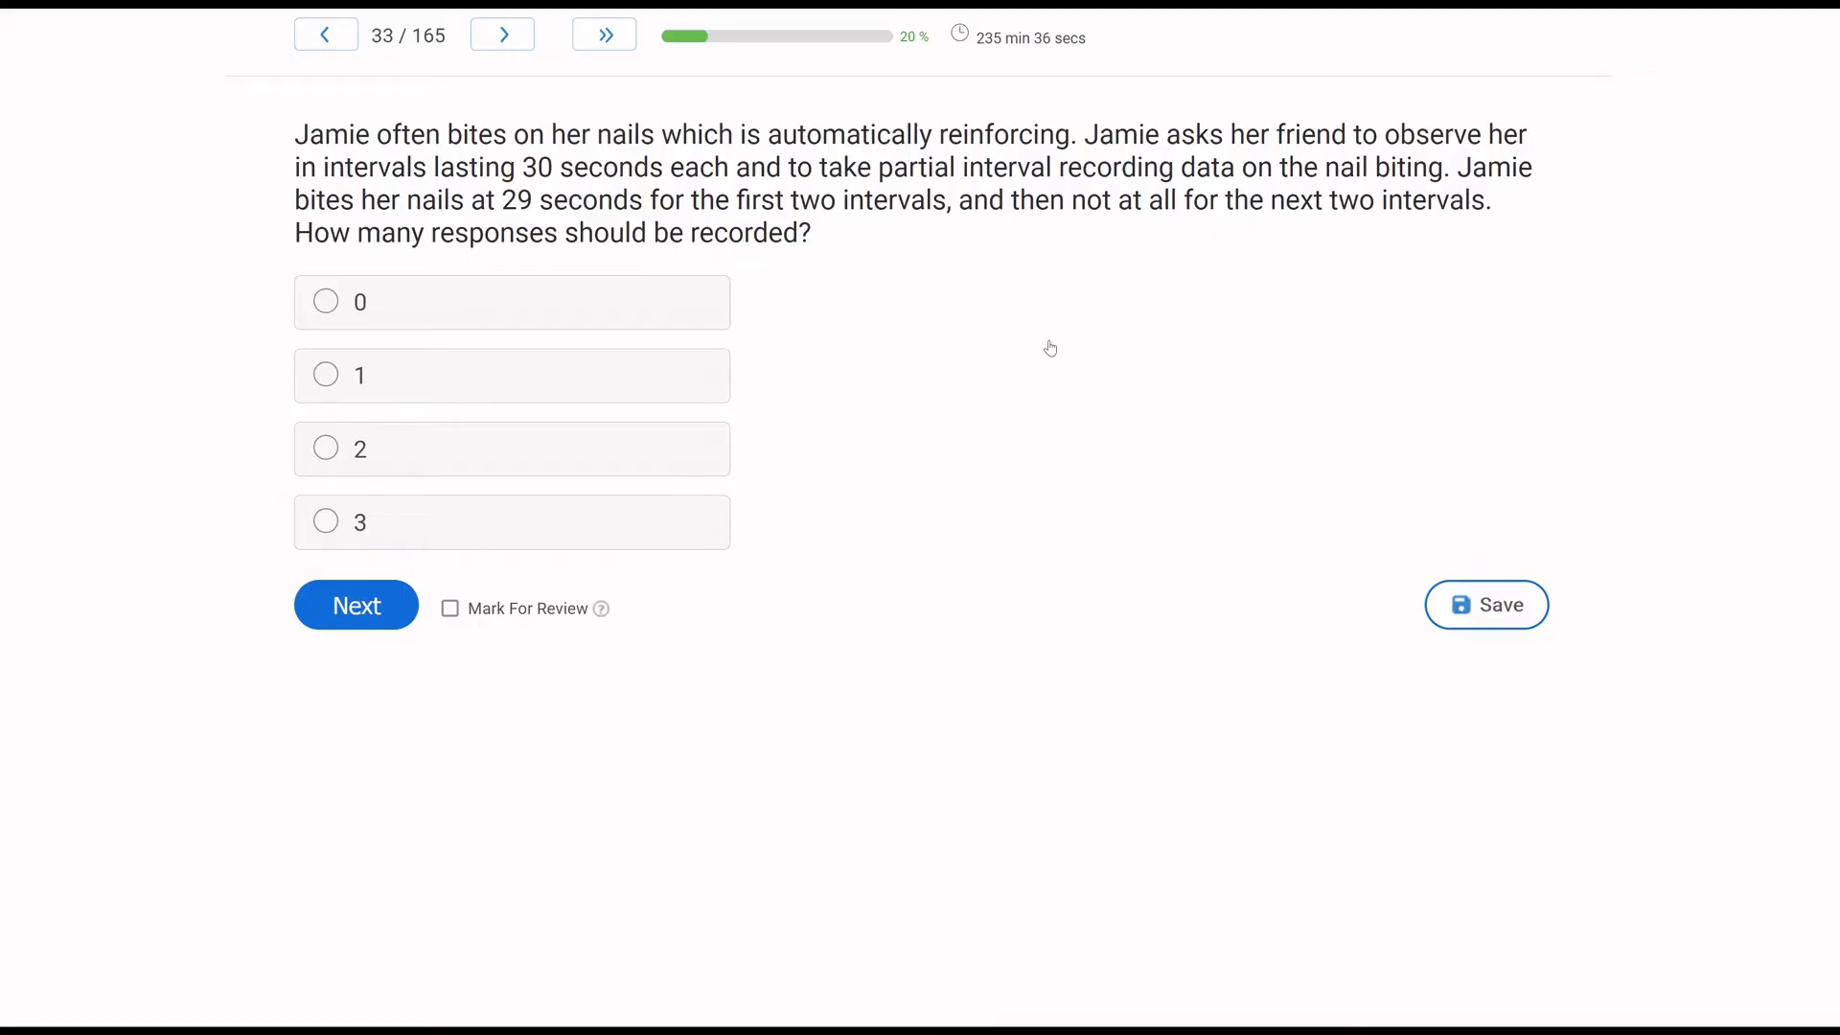
{"action": "mouse_move", "coordinate": [914, 299]}
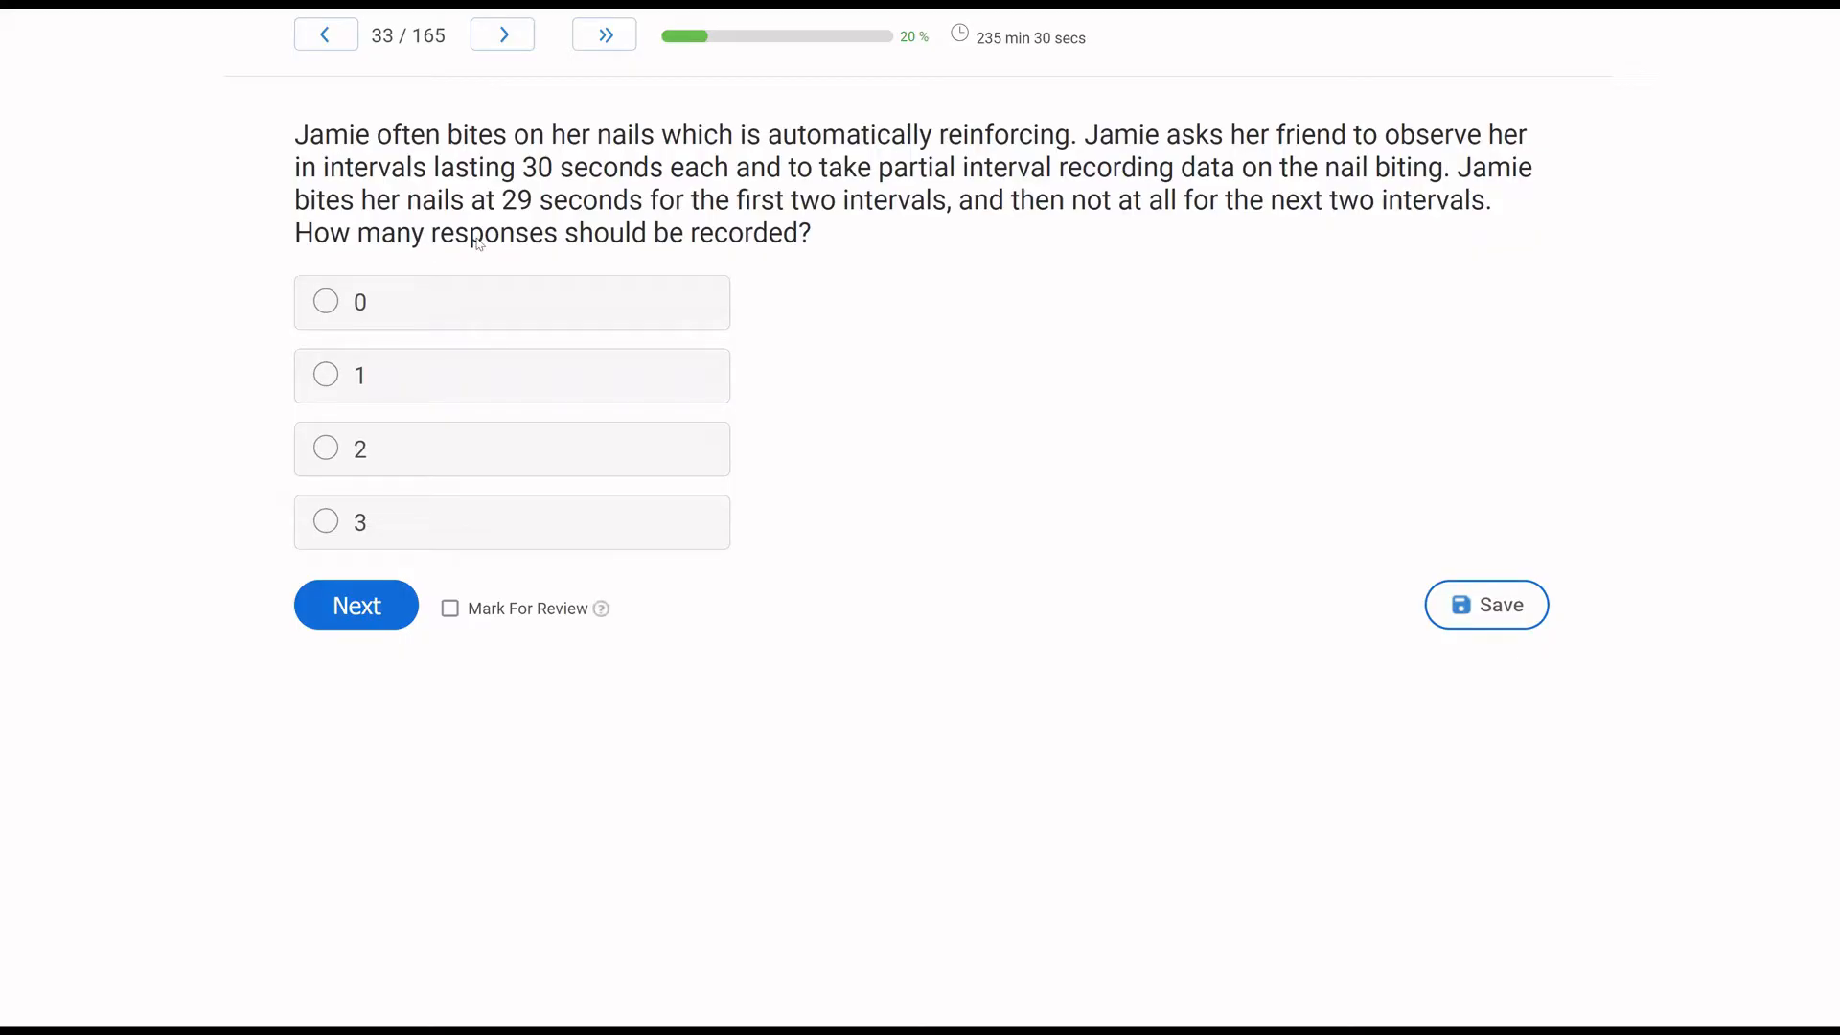
{"action": "mouse_move", "coordinate": [1101, 231]}
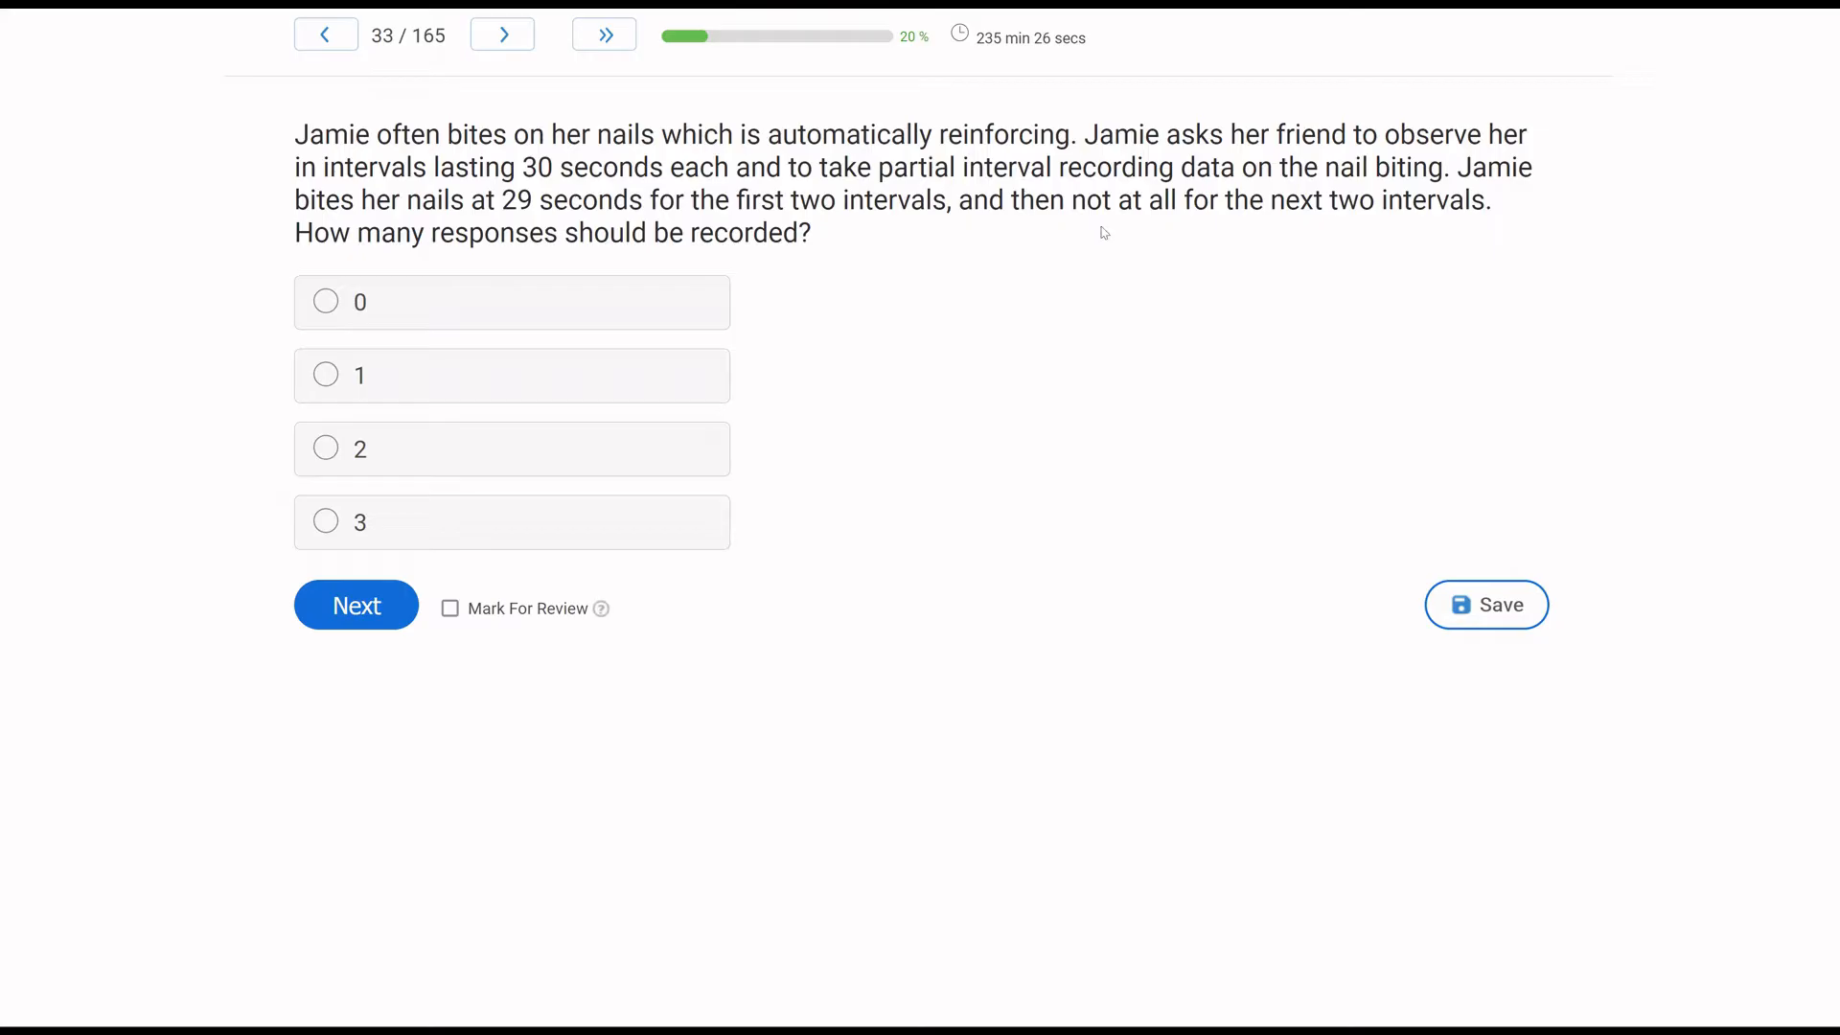
{"action": "mouse_move", "coordinate": [162, 337]}
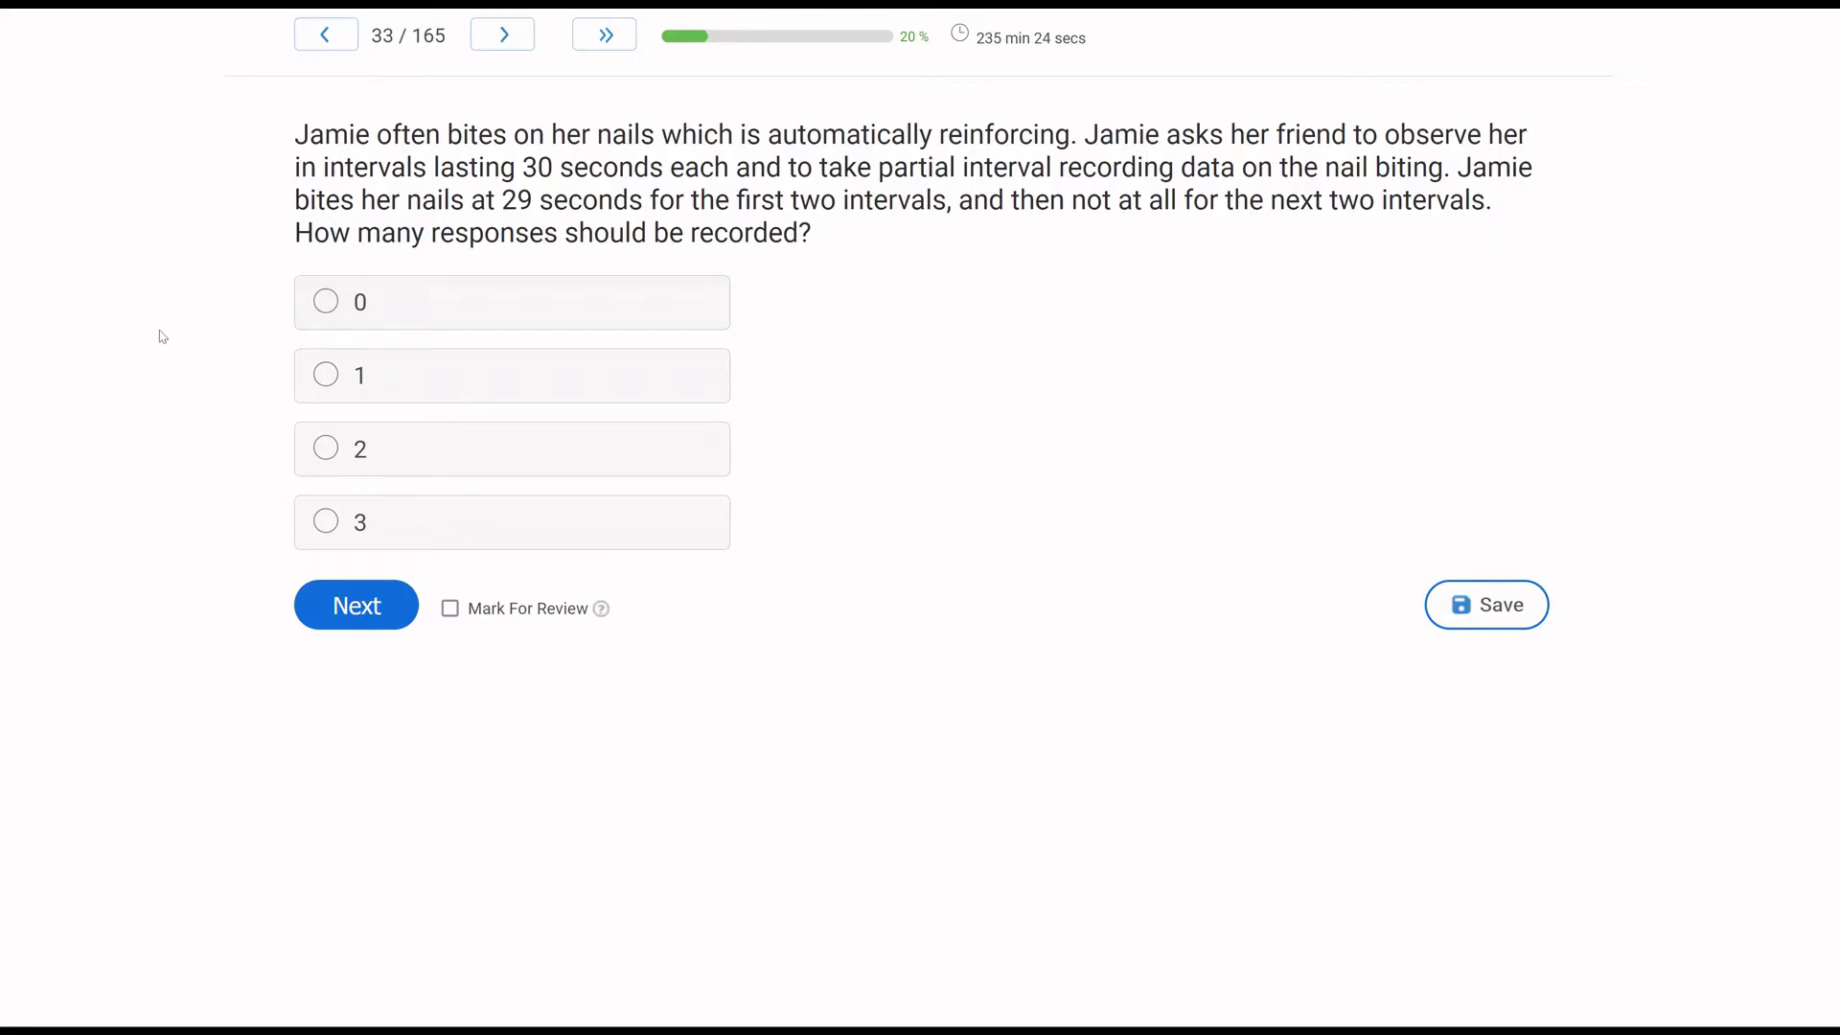
{"action": "mouse_move", "coordinate": [131, 408]}
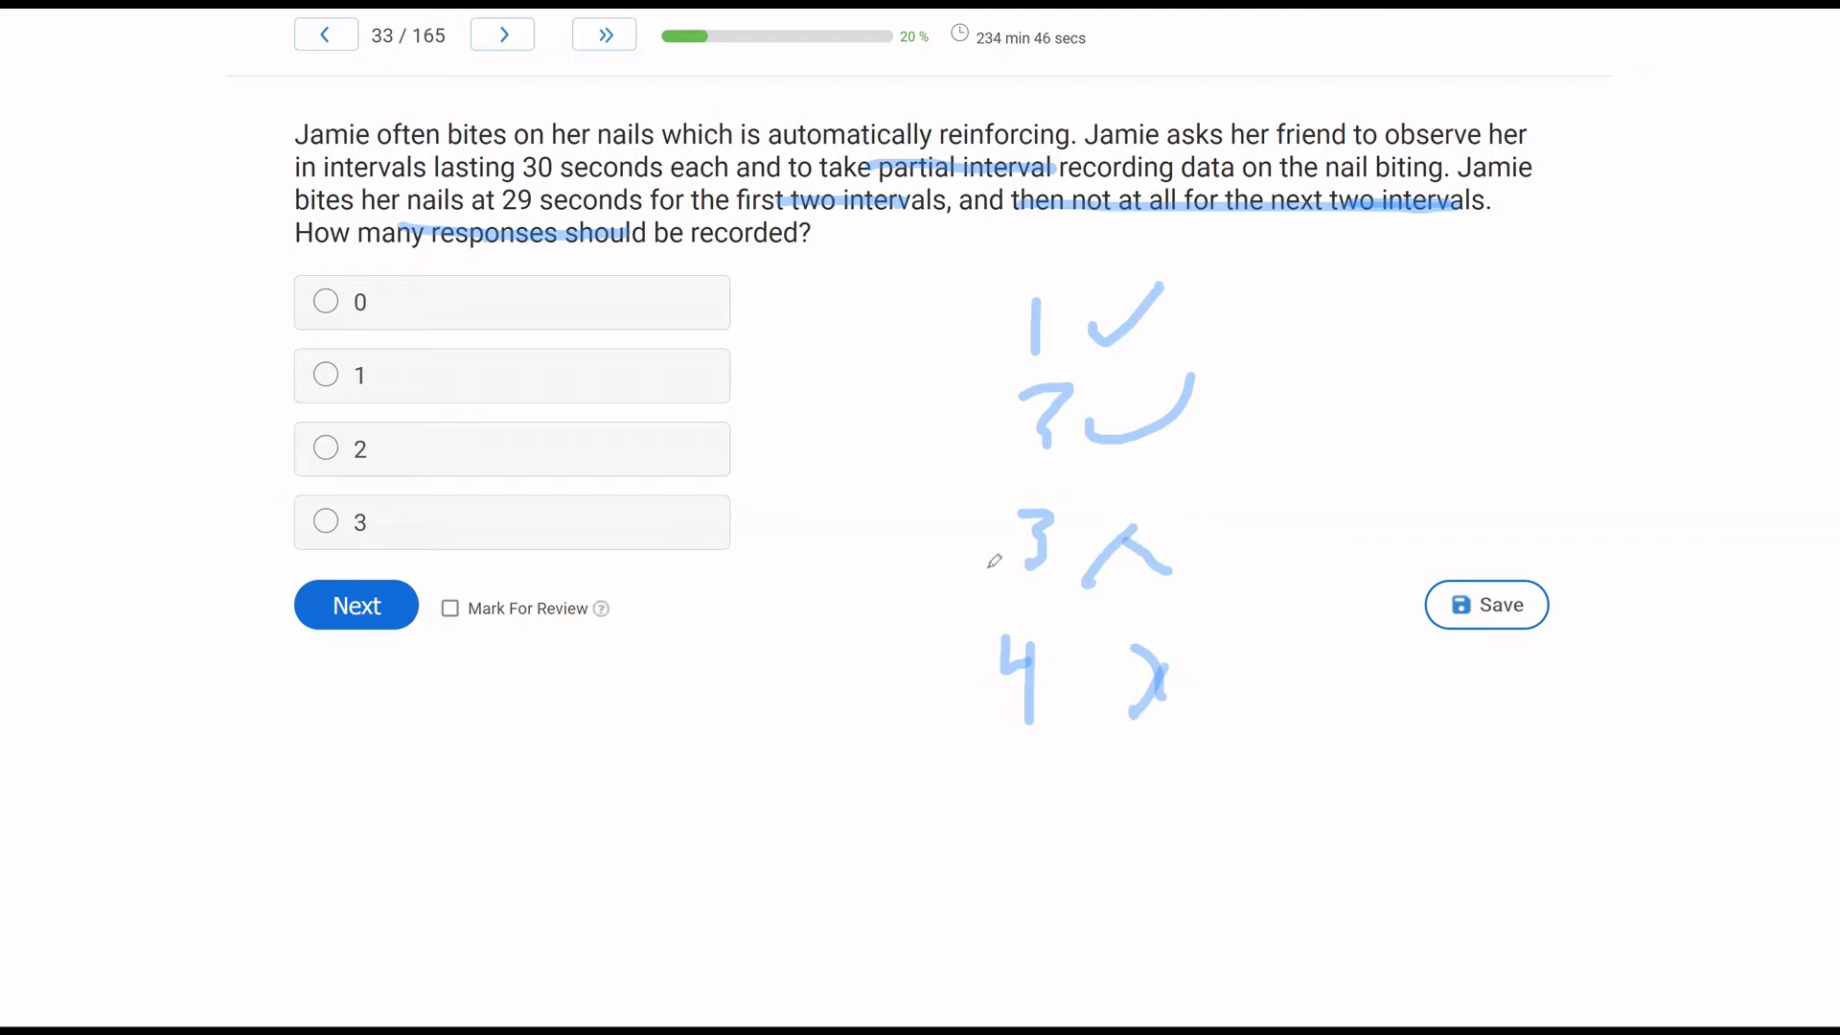
{"action": "mouse_move", "coordinate": [514, 448]}
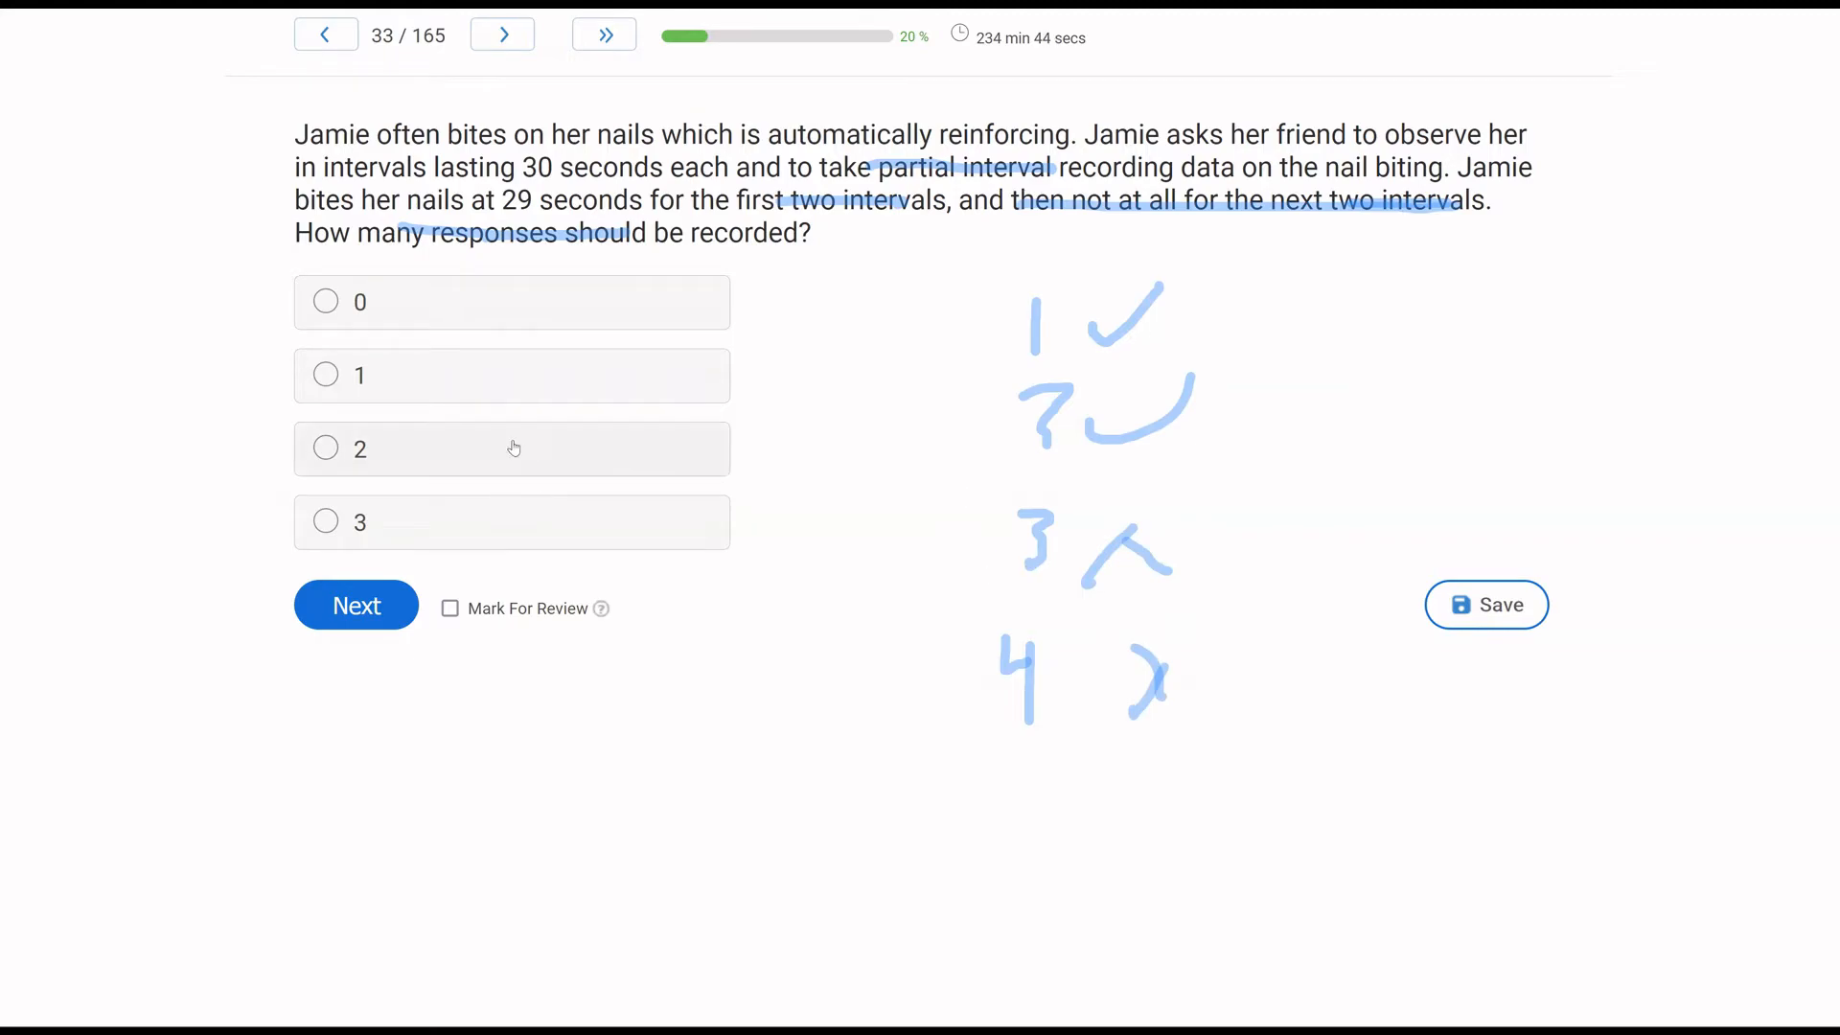
Choose 2 as the answer to Jamie's nail-biting partial interval question 33.
{"action": "left_click", "coordinate": [326, 450]}
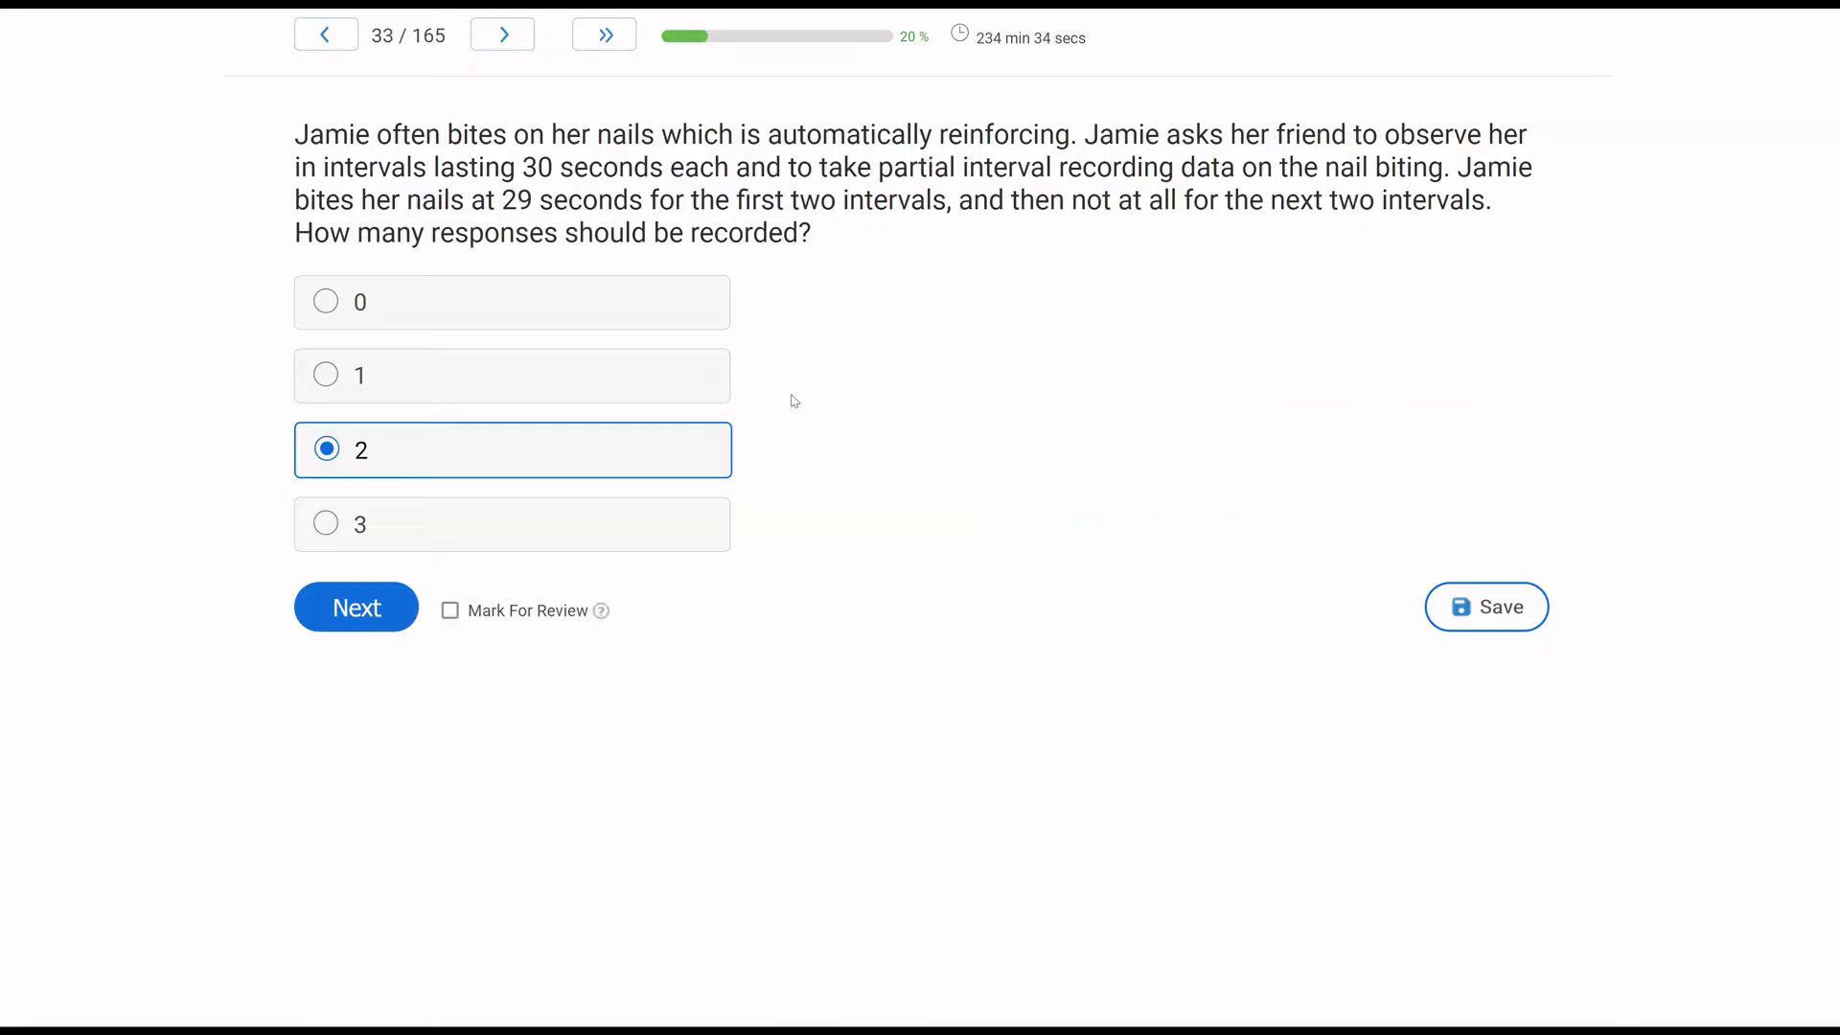
{"action": "mouse_move", "coordinate": [668, 438]}
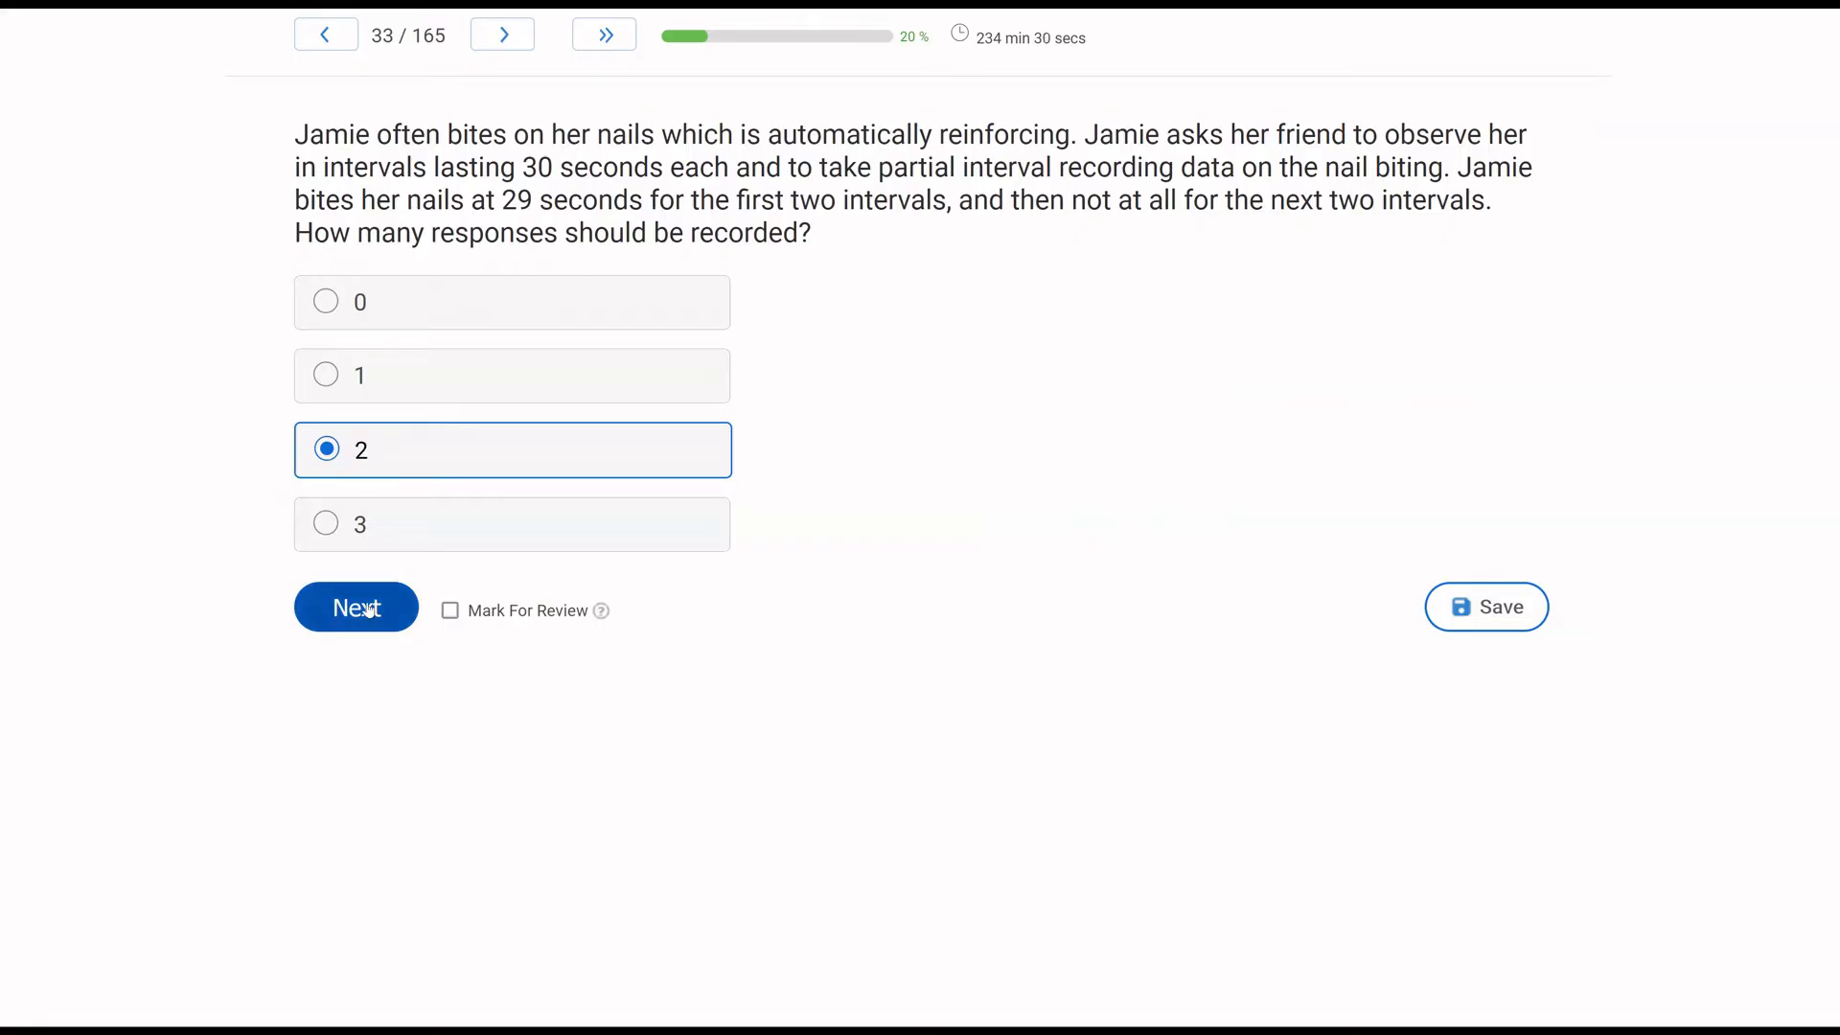
Advance to question 34 and answer the job coach prompting question with Most-to-least.
{"action": "left_click", "coordinate": [356, 607]}
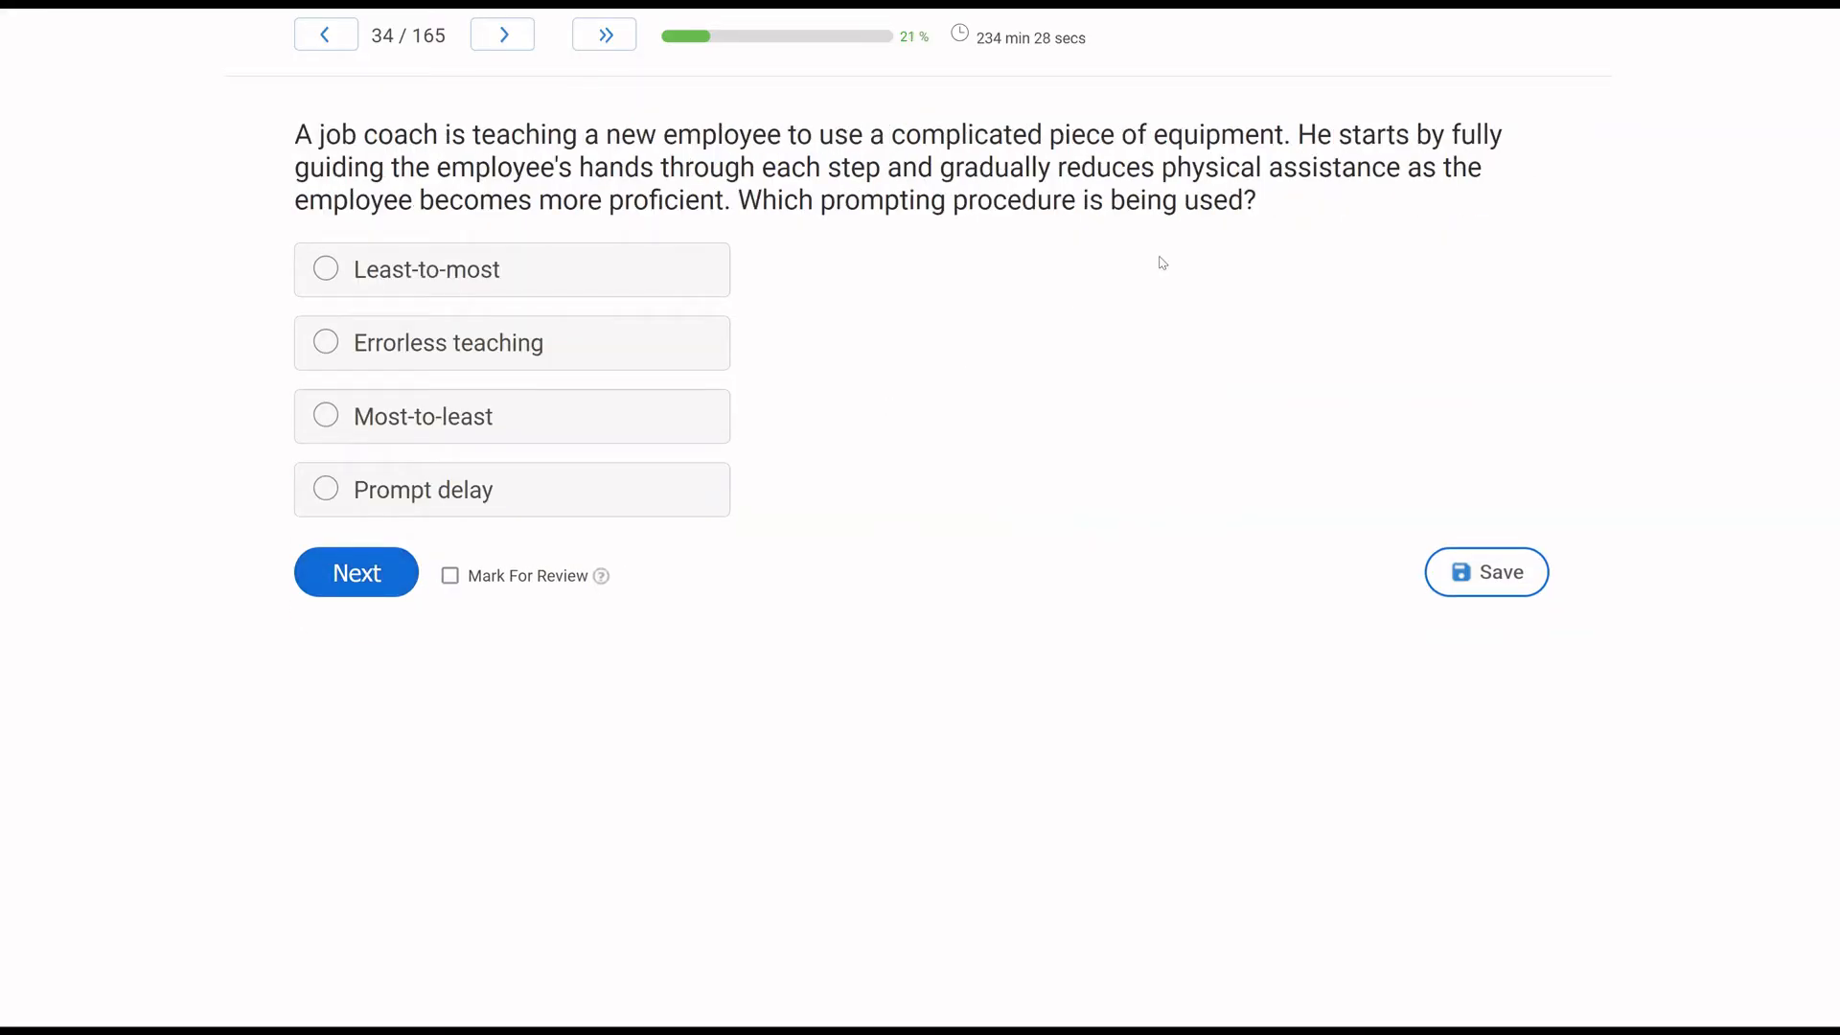
{"action": "mouse_move", "coordinate": [1039, 336]}
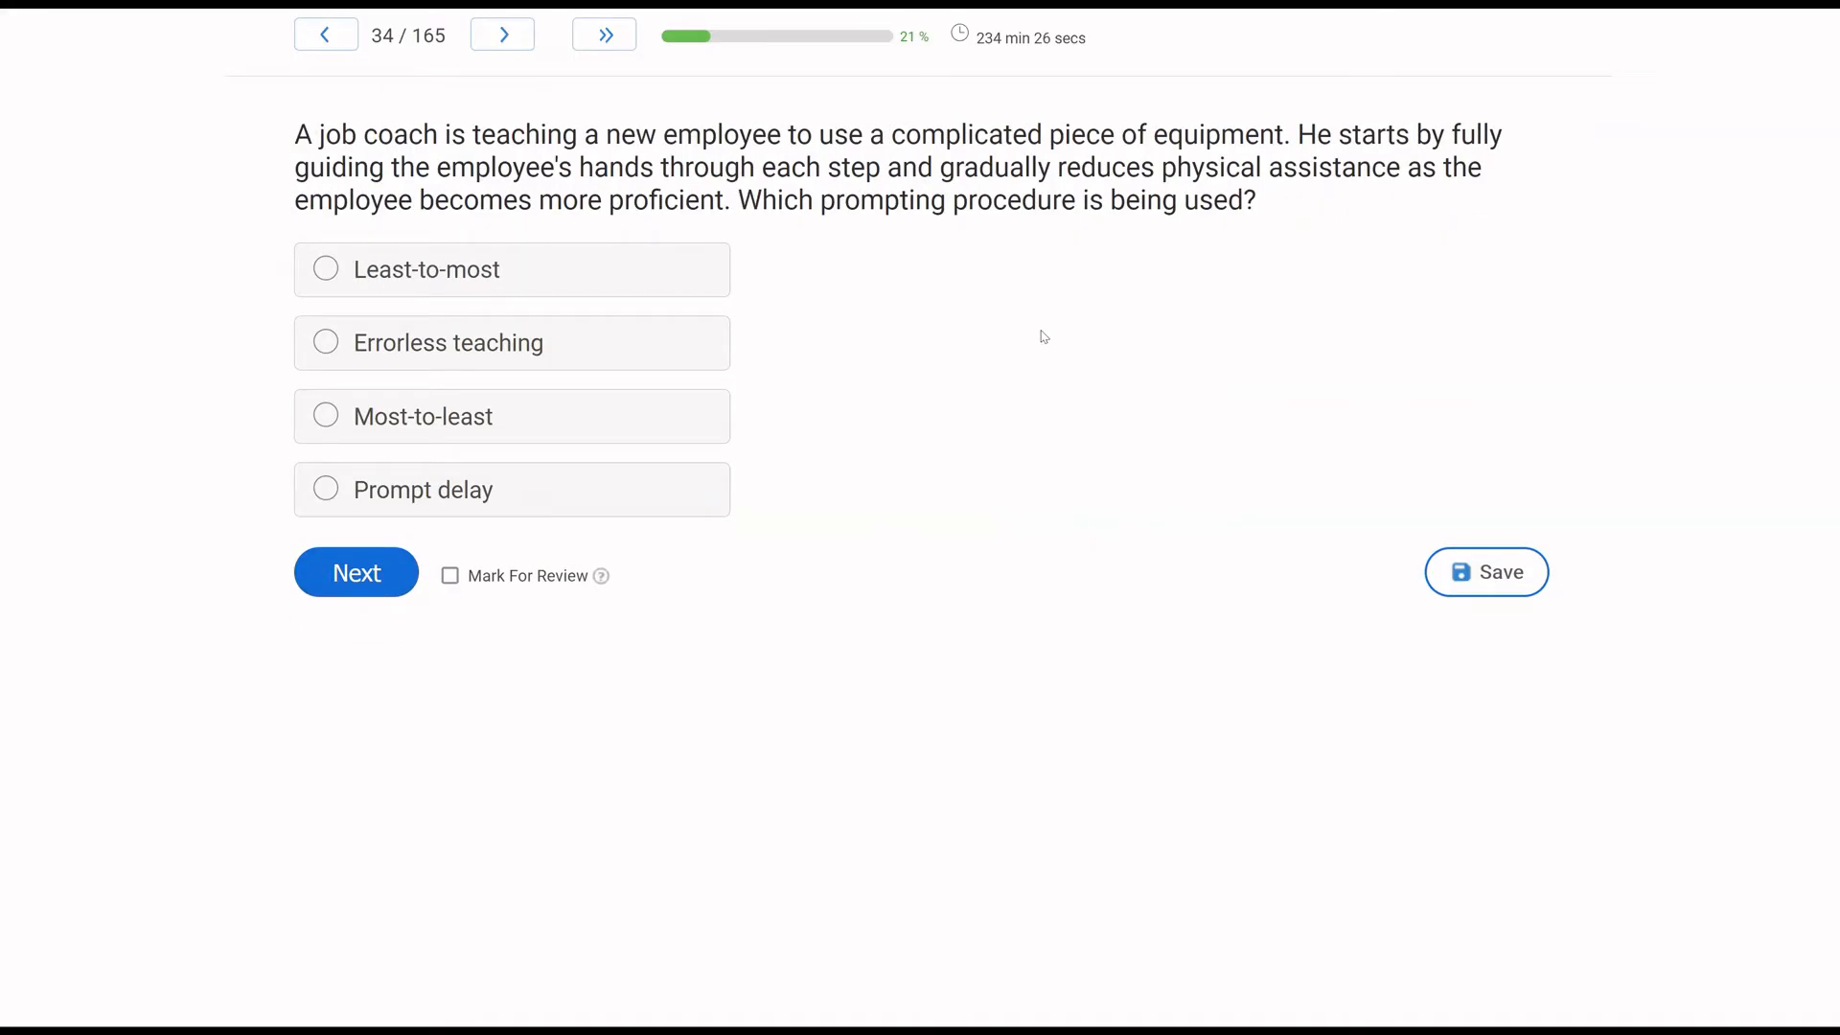
{"action": "mouse_move", "coordinate": [926, 287]}
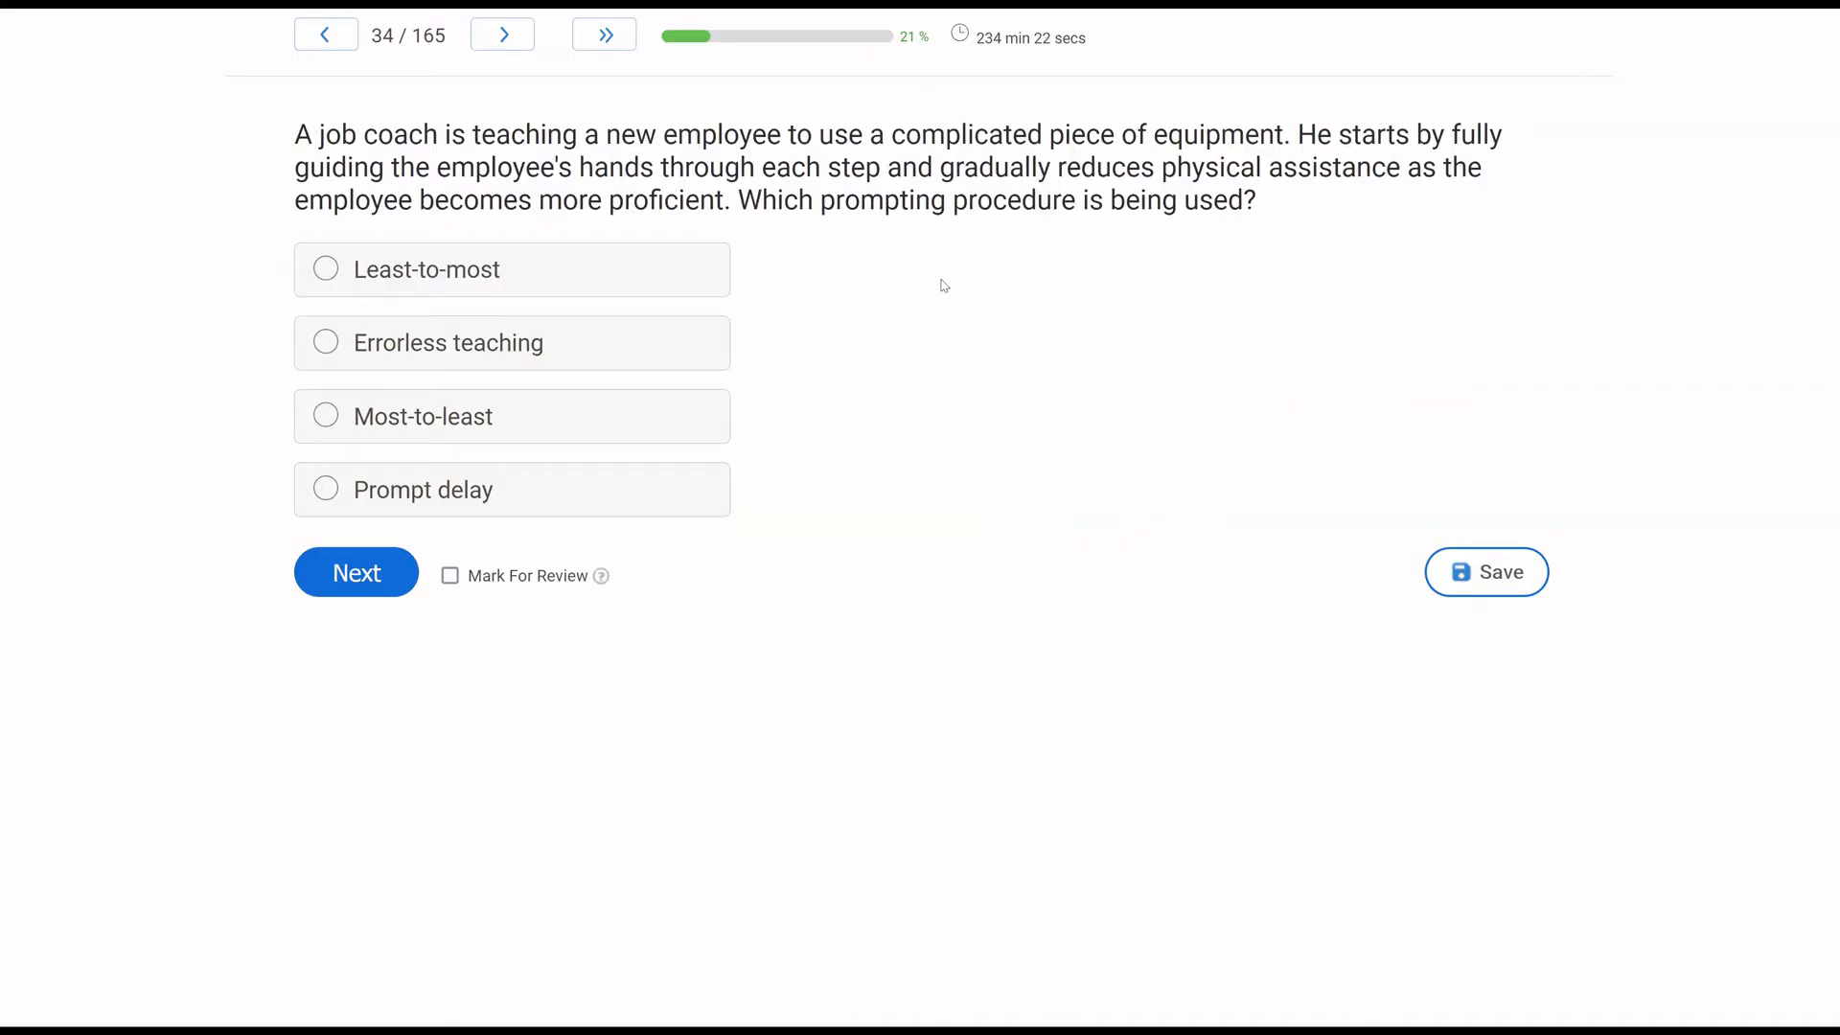
{"action": "mouse_move", "coordinate": [857, 388]}
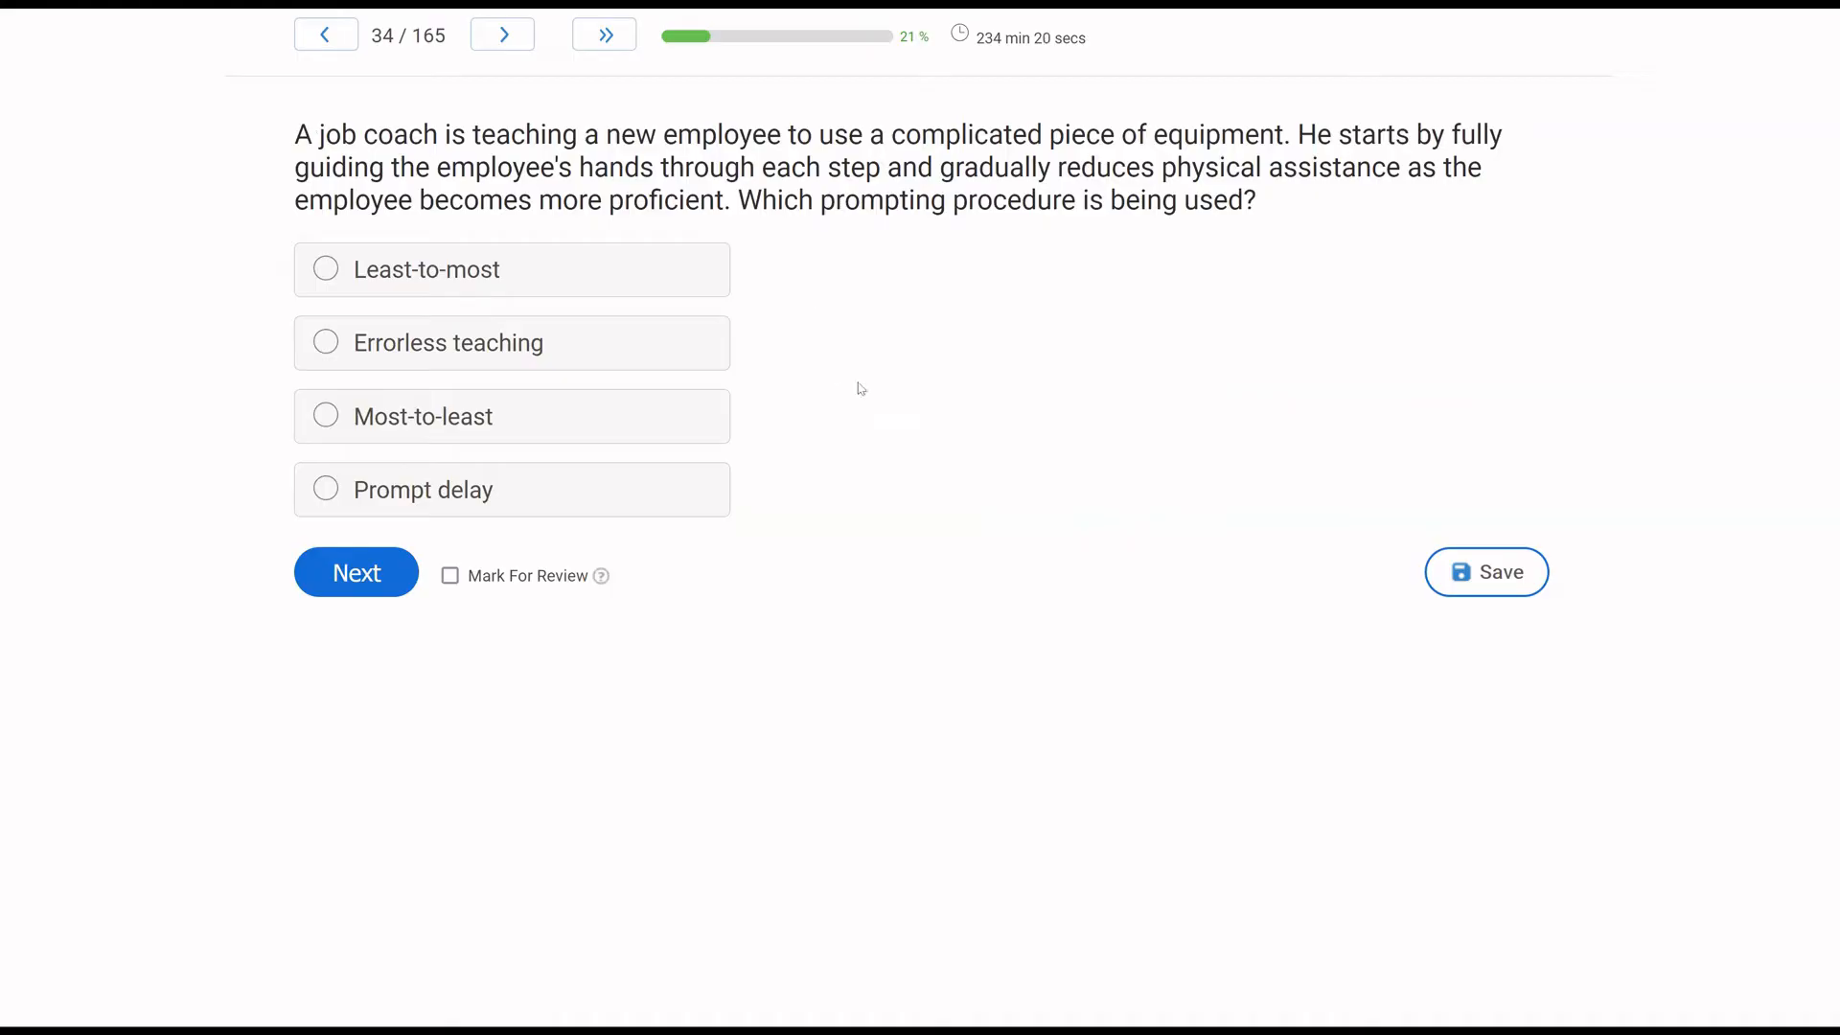
{"action": "mouse_move", "coordinate": [873, 437]}
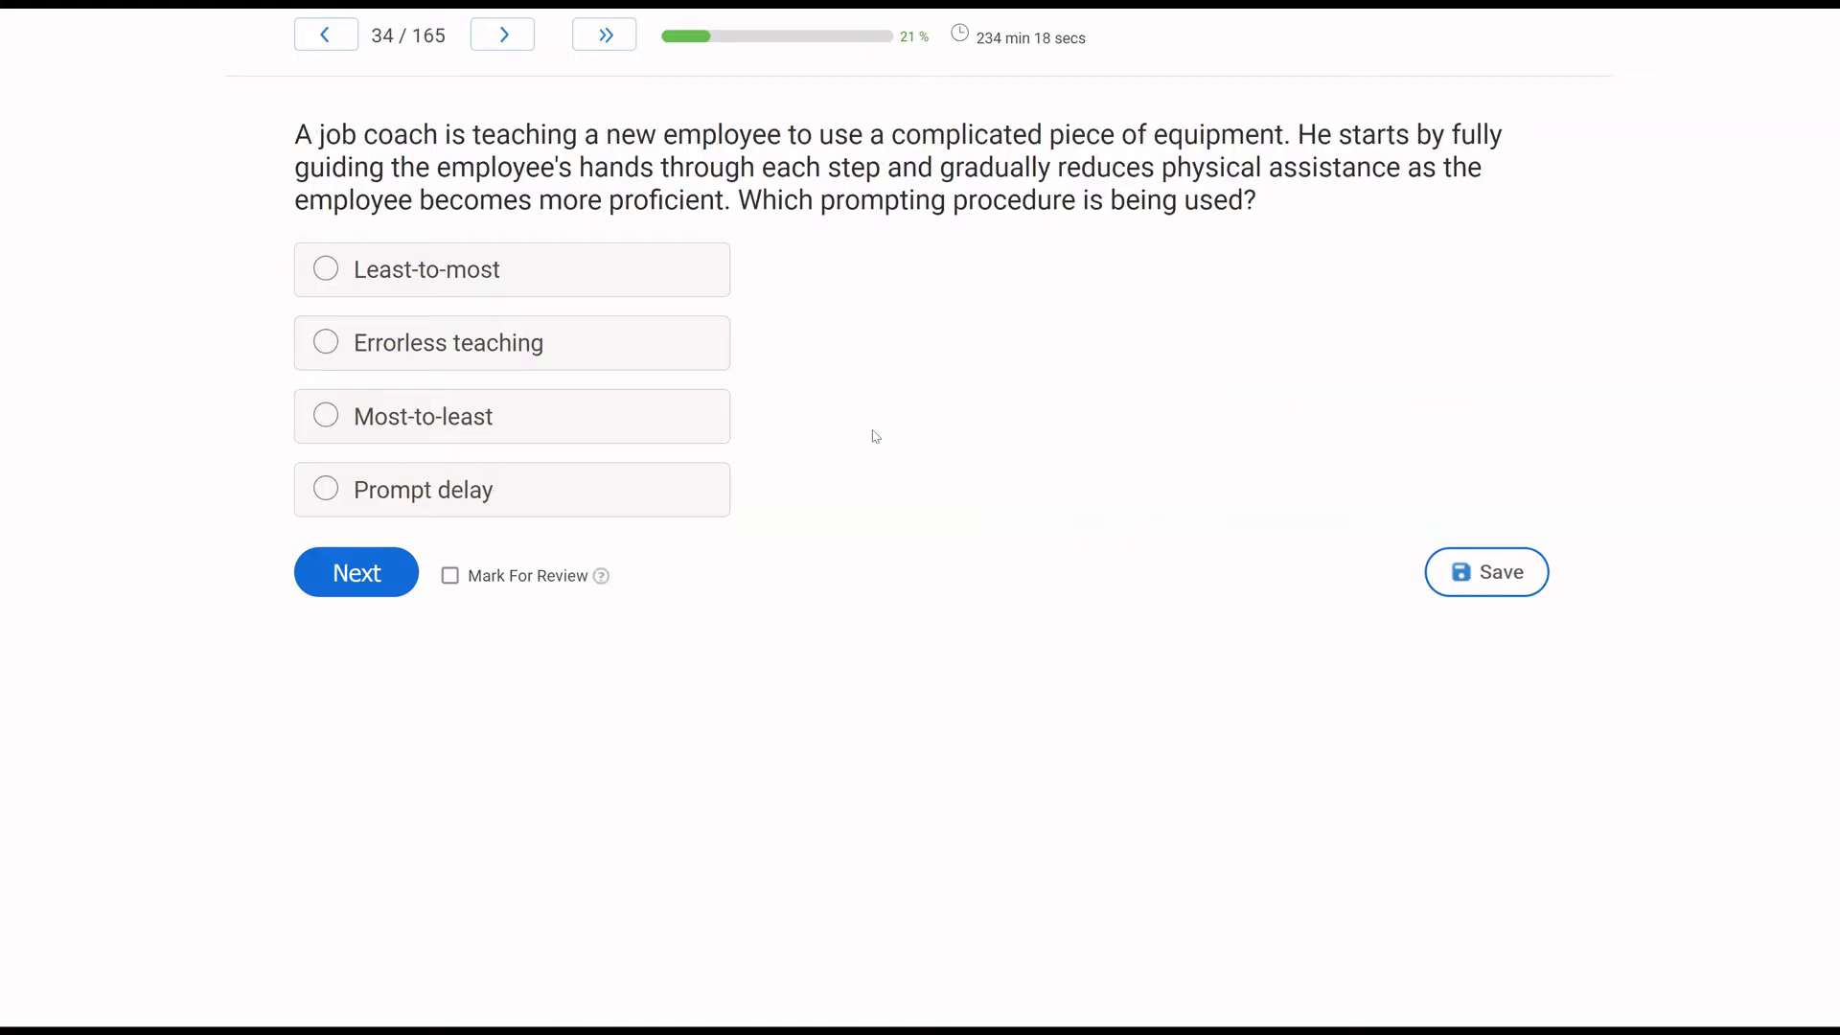
{"action": "mouse_move", "coordinate": [827, 393]}
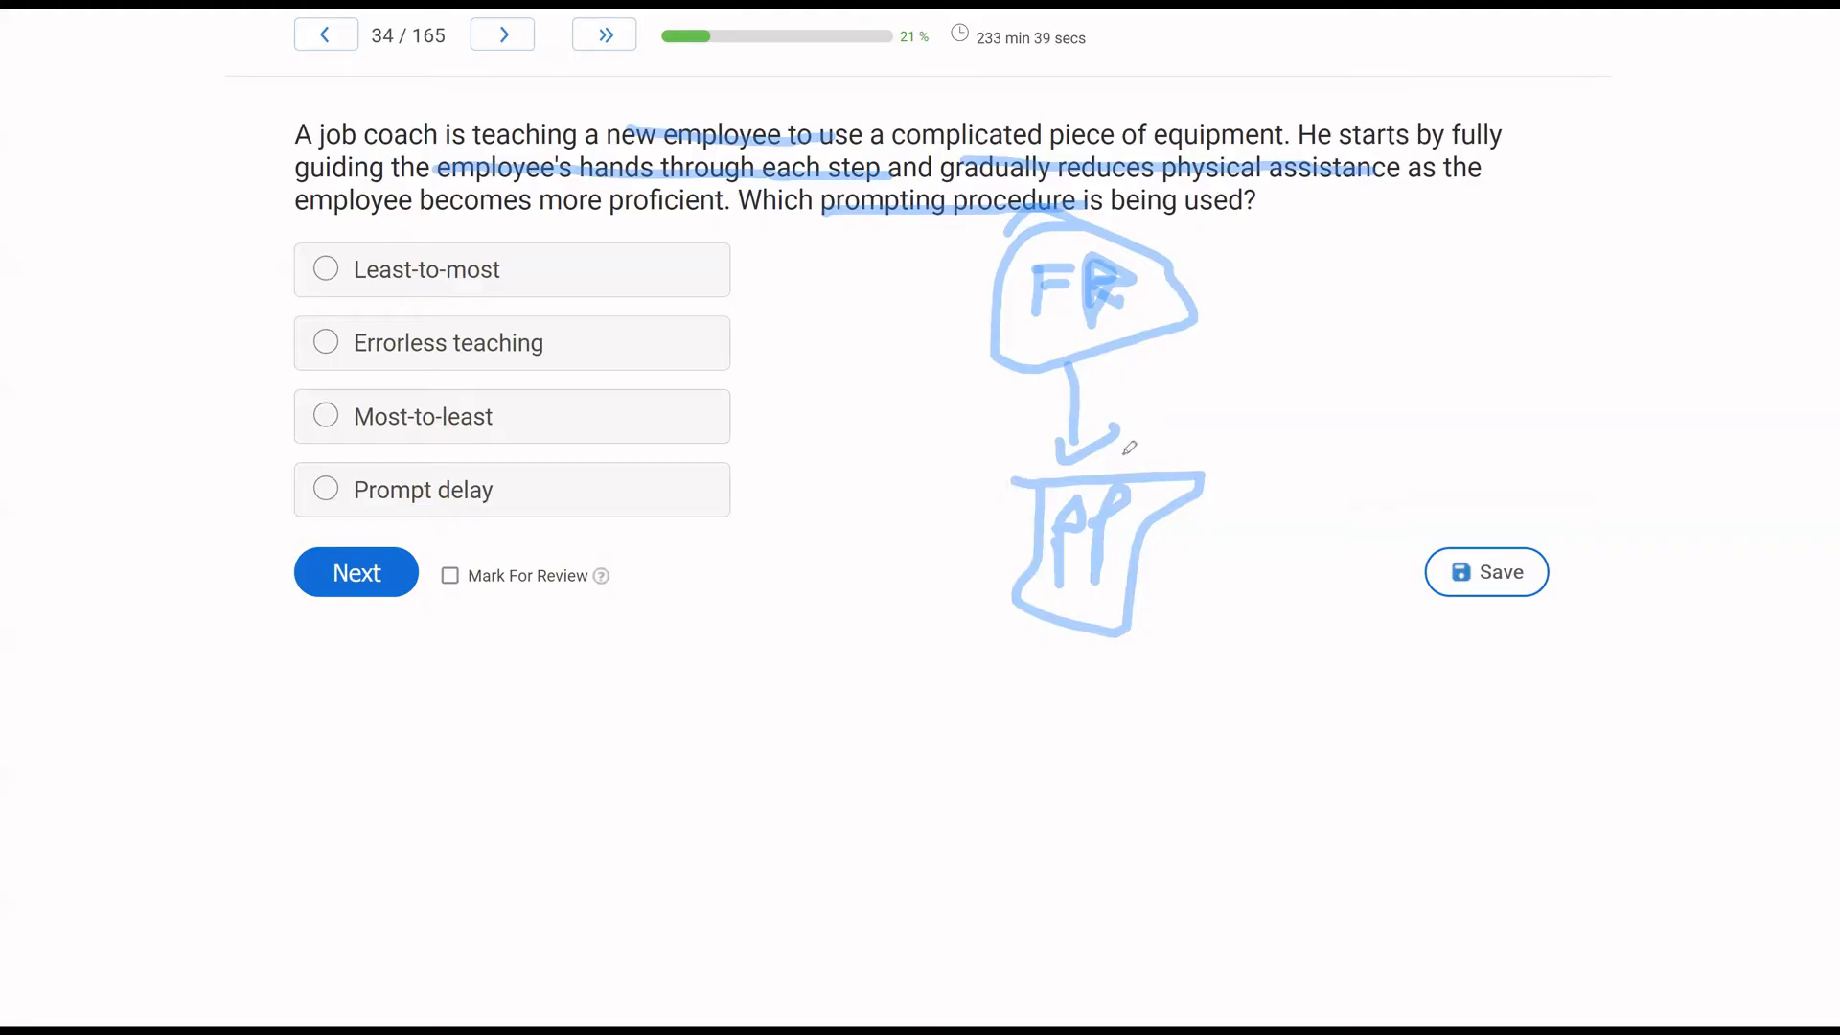
{"action": "mouse_move", "coordinate": [694, 424]}
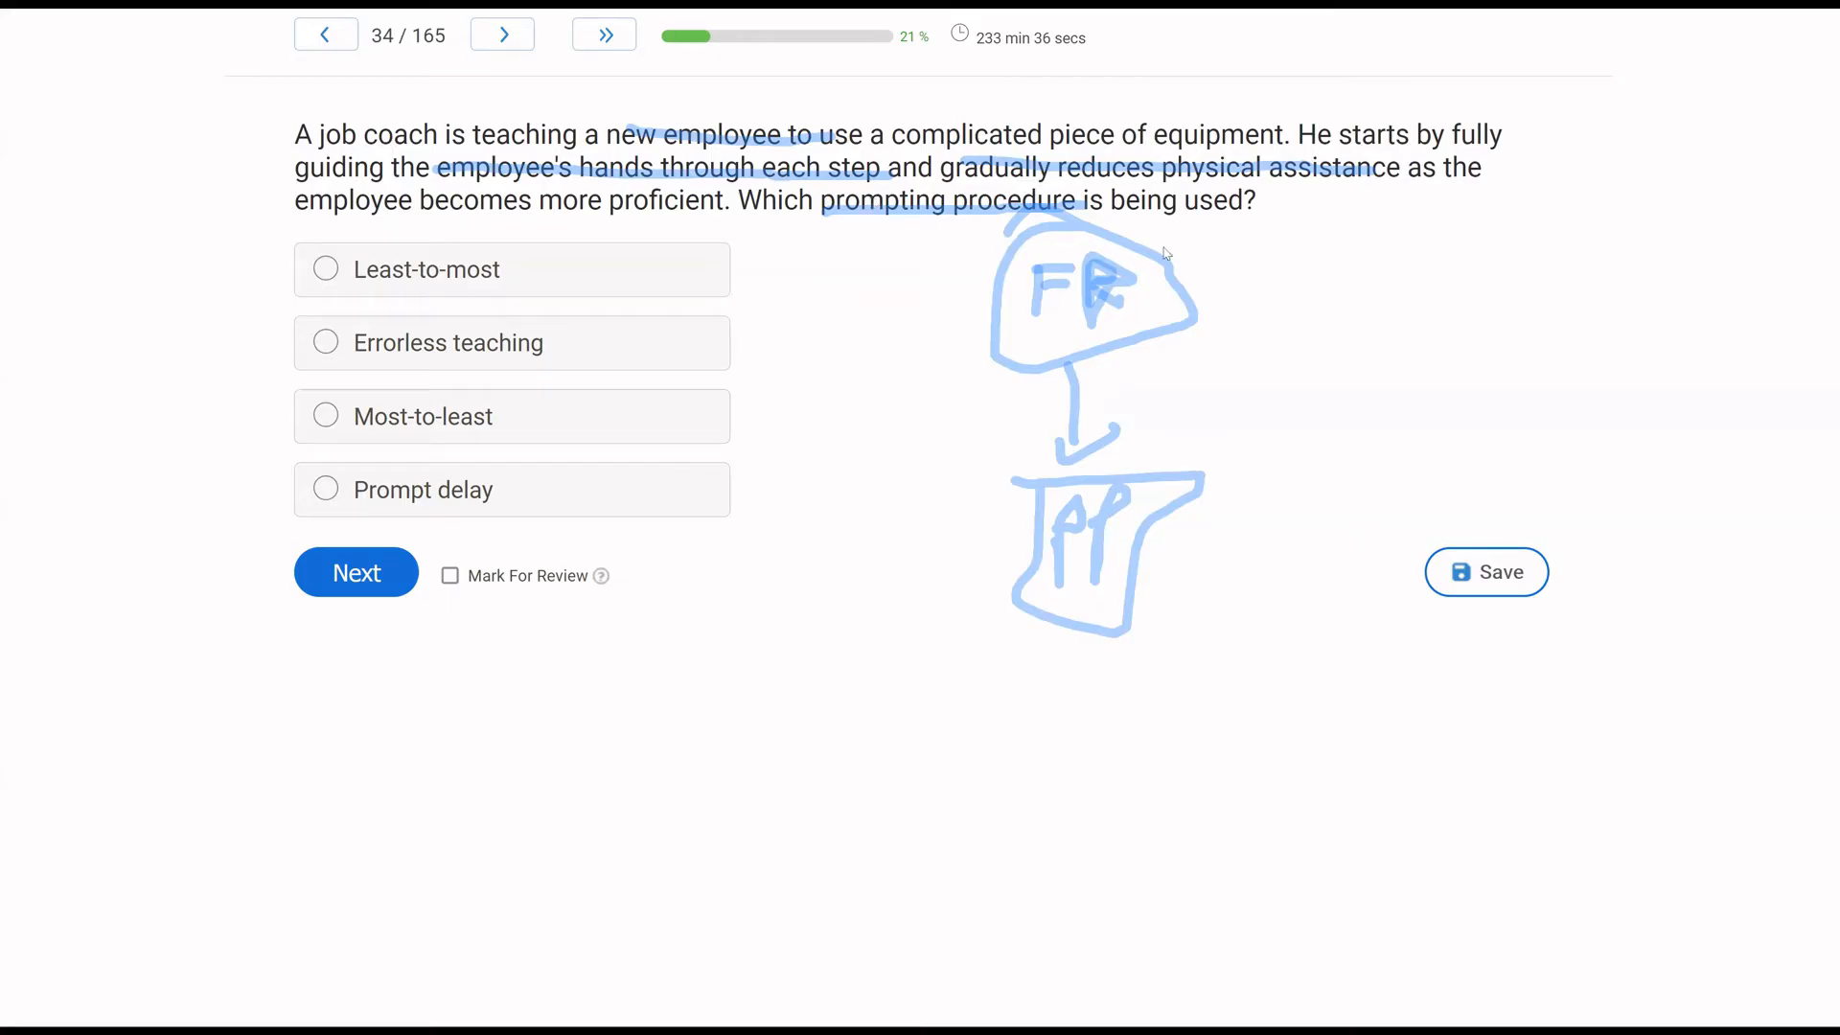
{"action": "mouse_move", "coordinate": [1013, 339]}
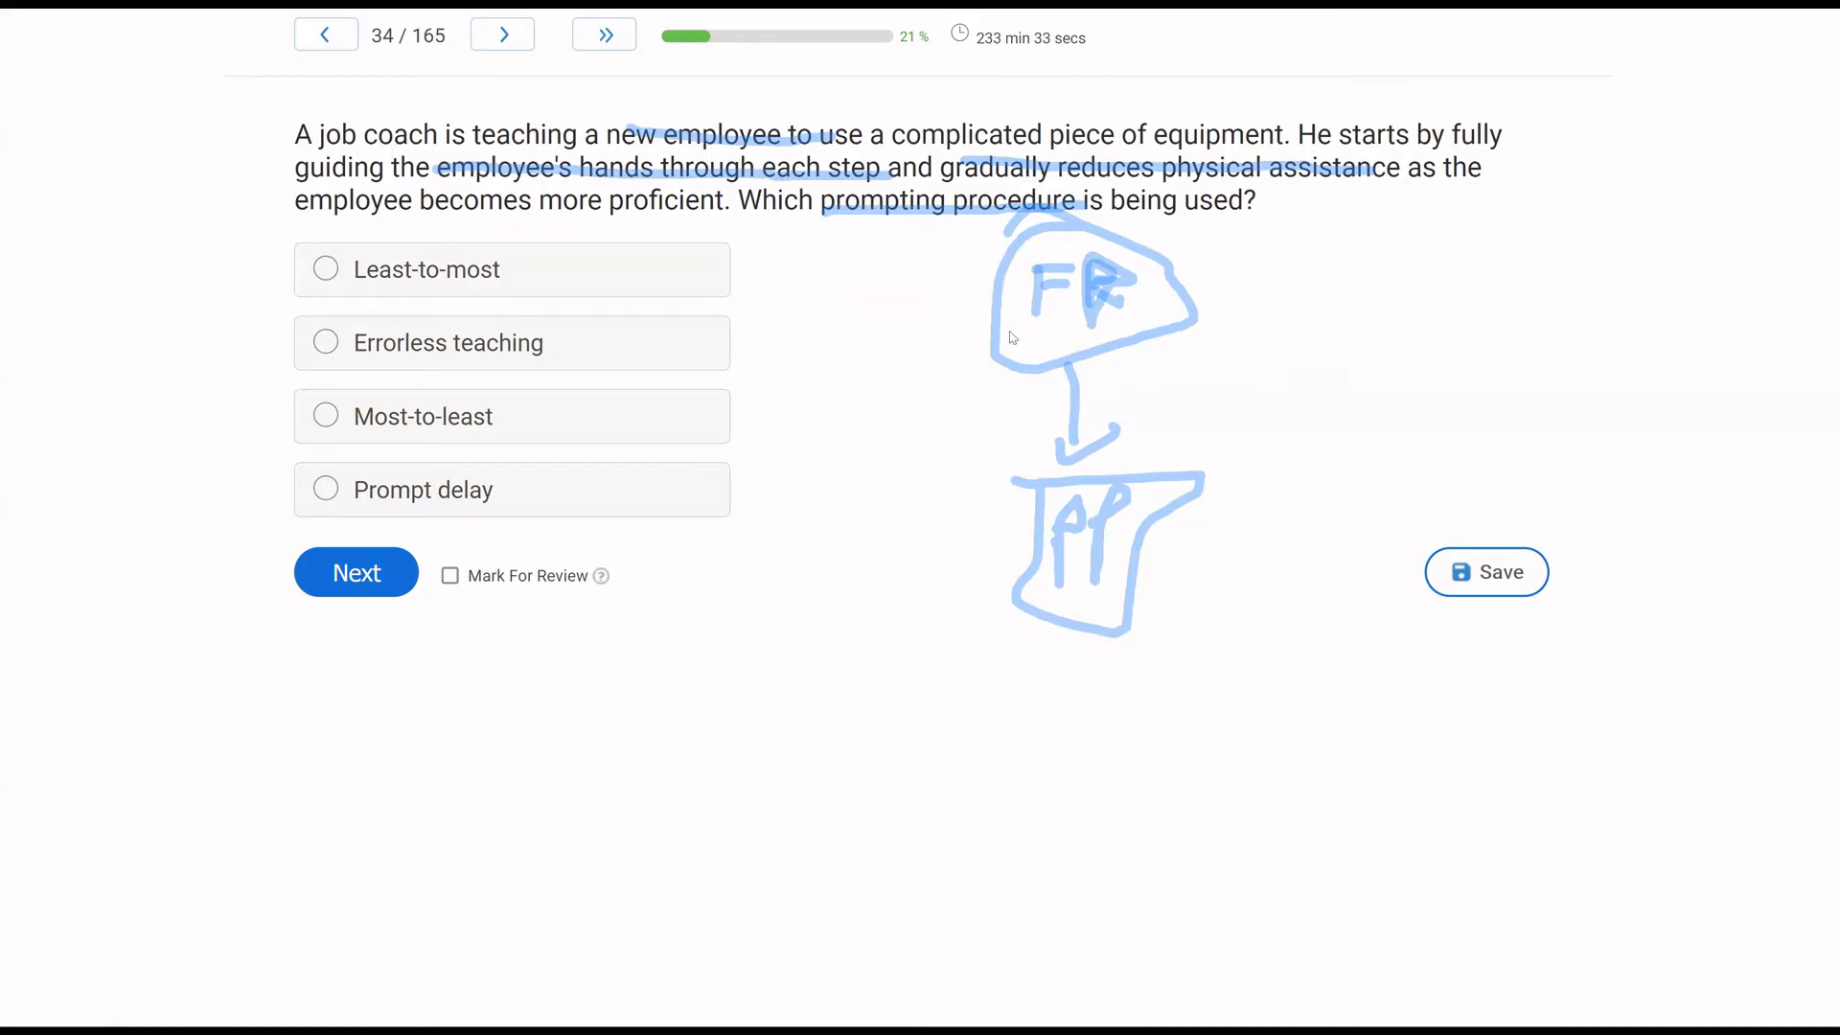
{"action": "mouse_move", "coordinate": [756, 345]}
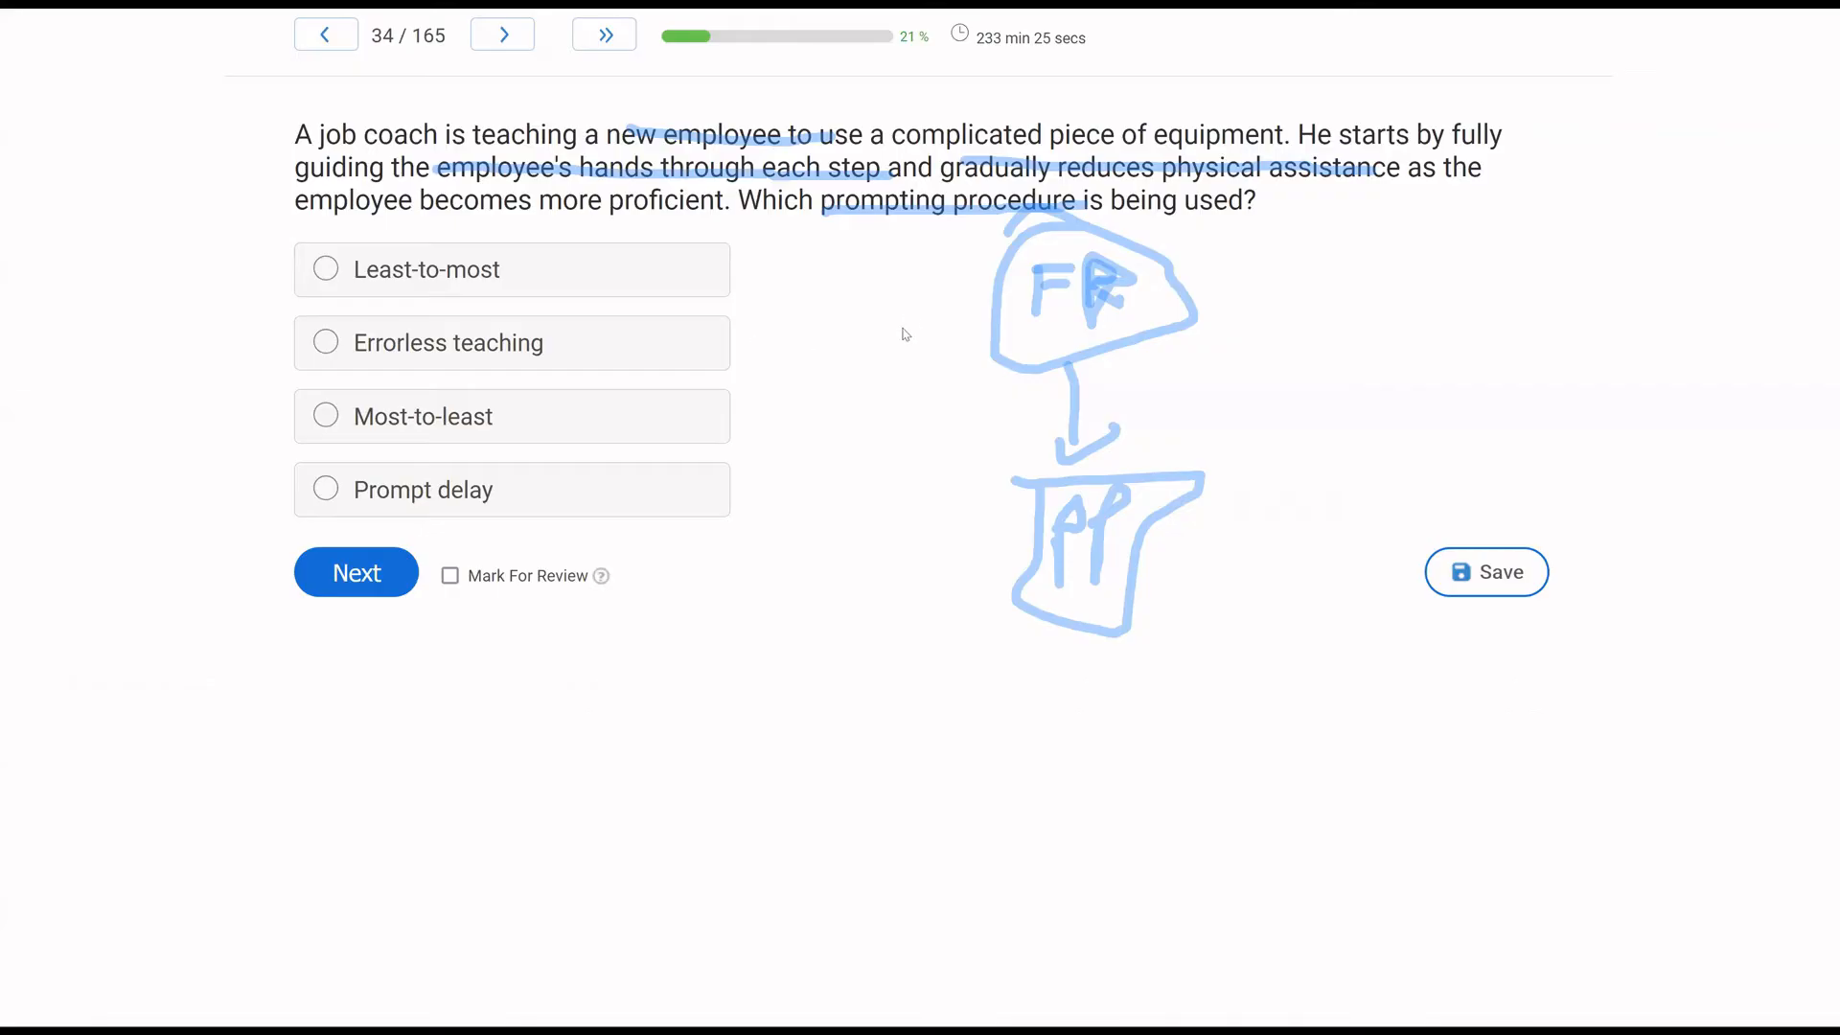
{"action": "mouse_move", "coordinate": [989, 308]}
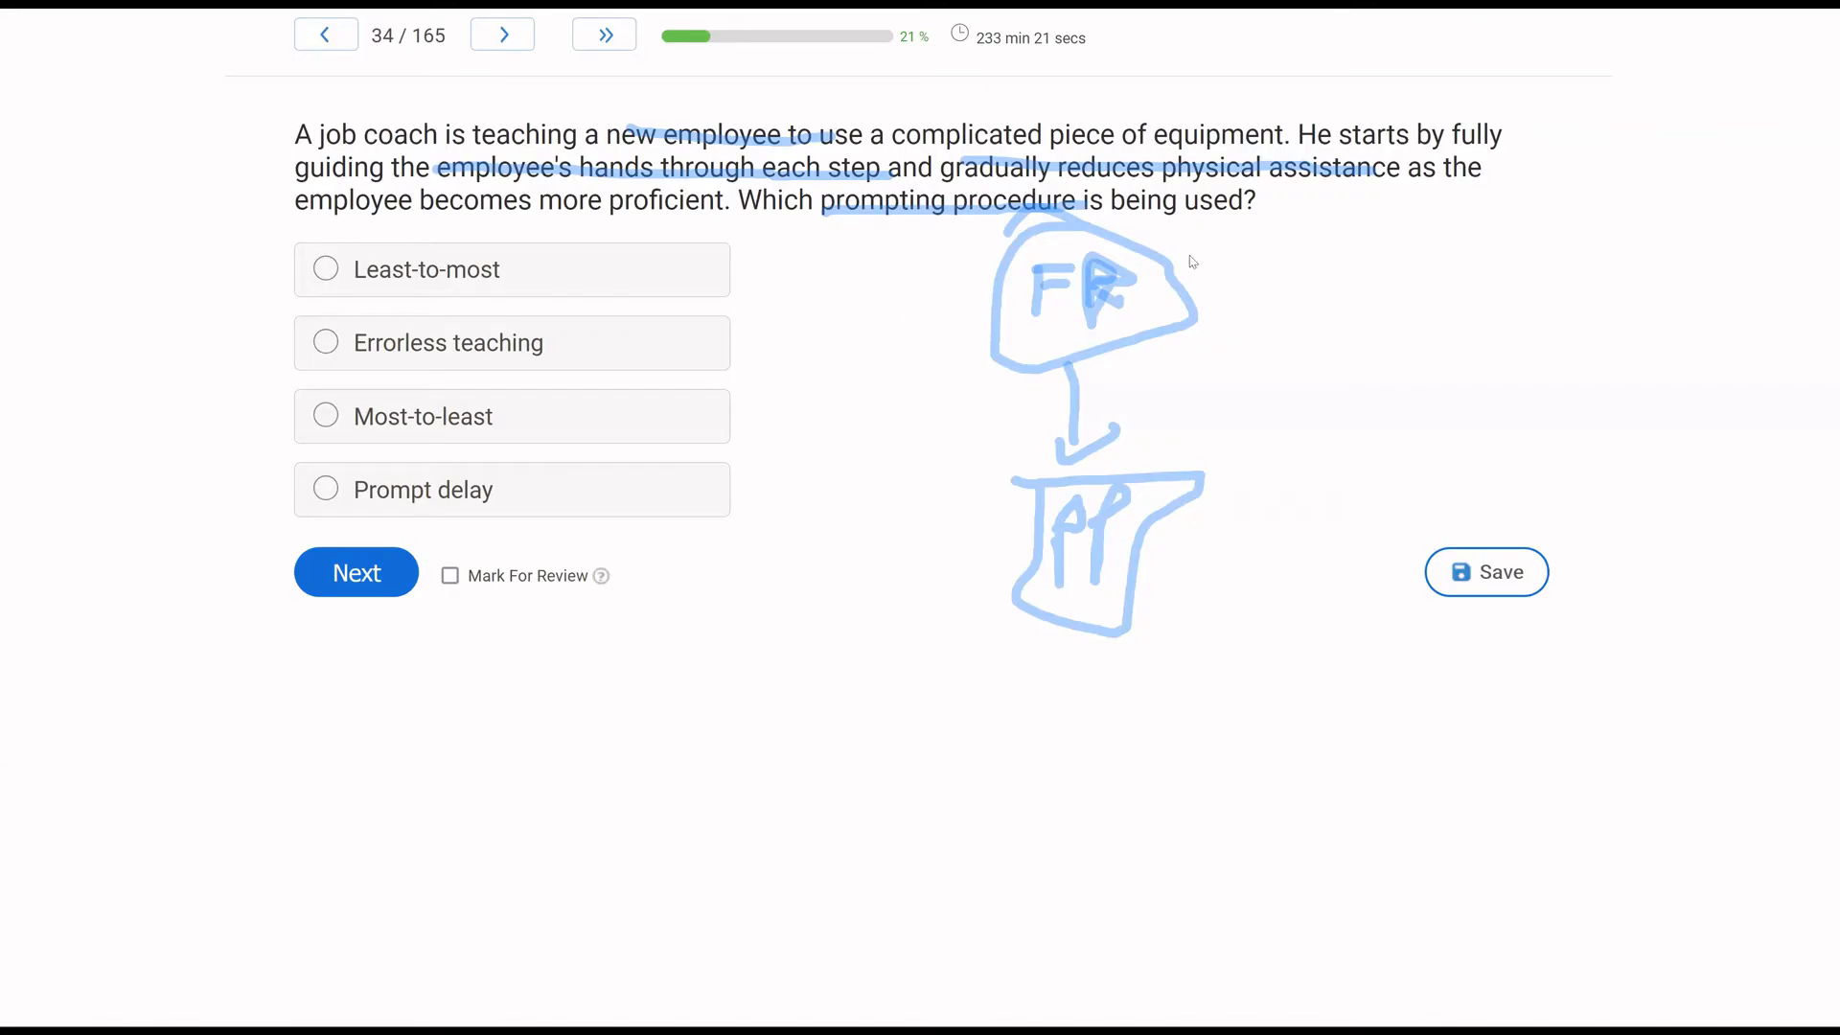
{"action": "mouse_move", "coordinate": [1084, 506]}
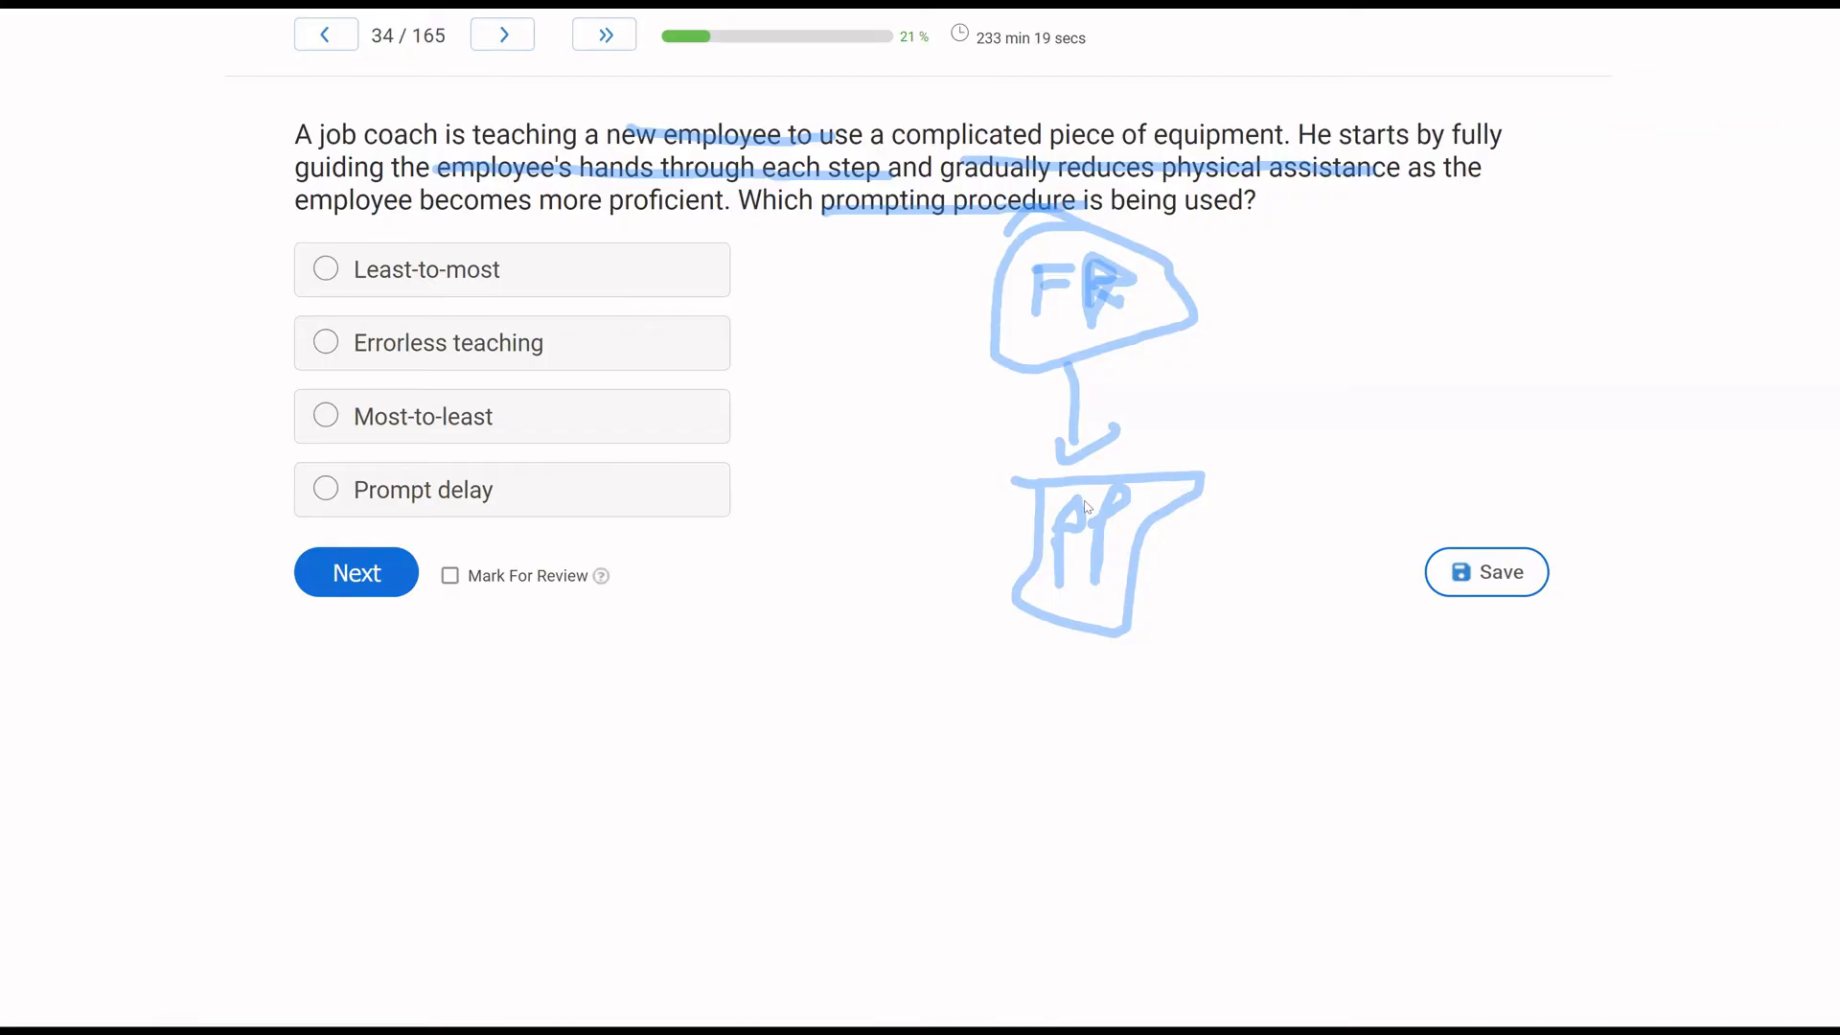
{"action": "mouse_move", "coordinate": [458, 495]}
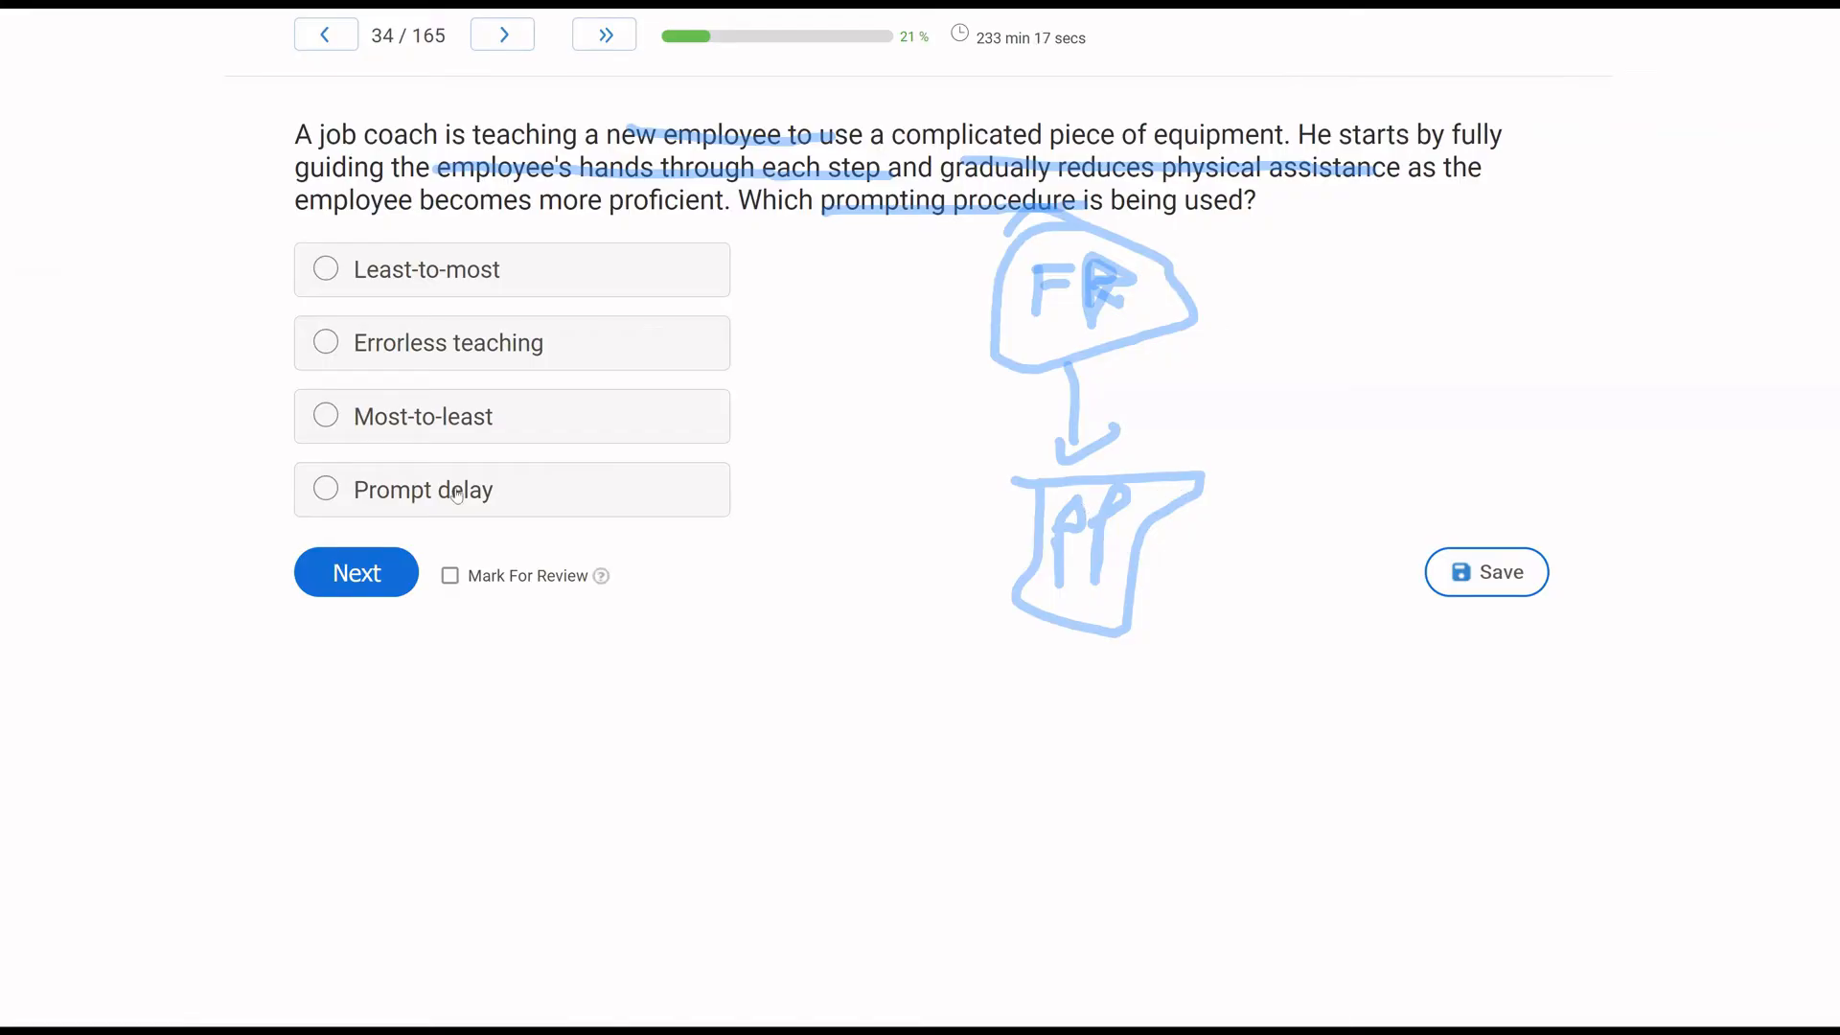
{"action": "mouse_move", "coordinate": [789, 397]}
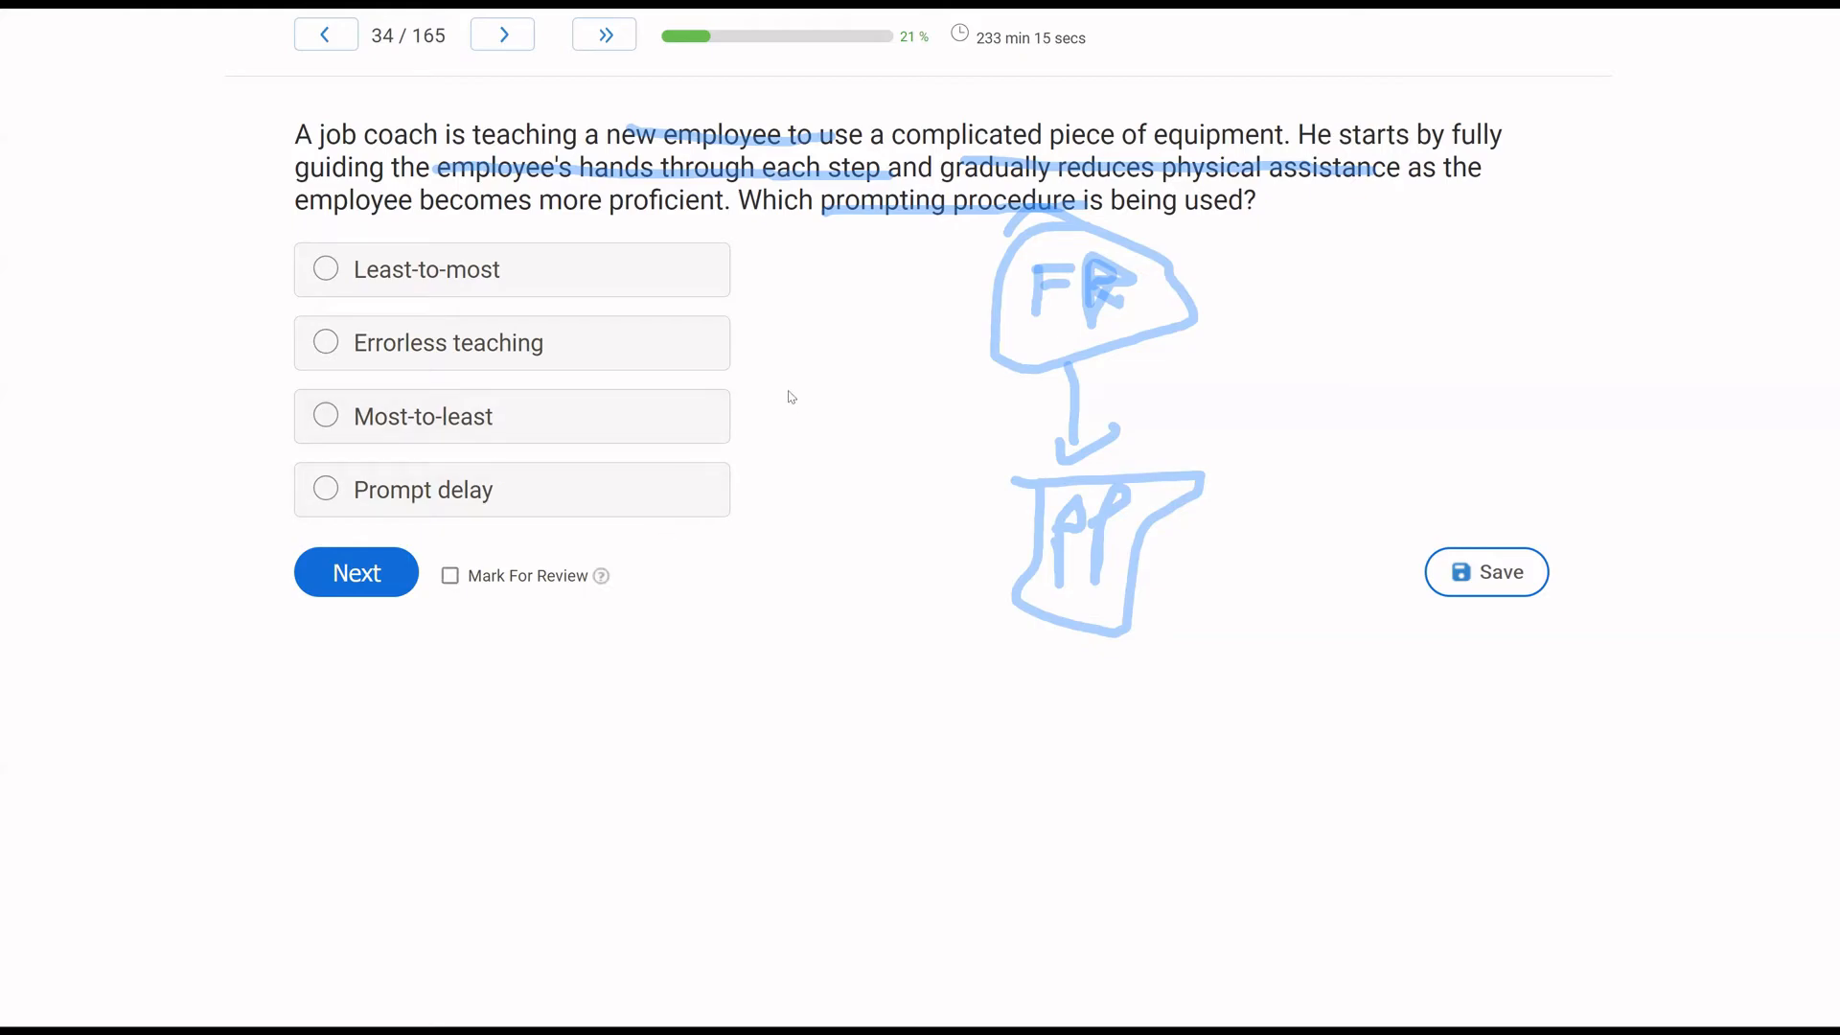
{"action": "mouse_move", "coordinate": [936, 365]}
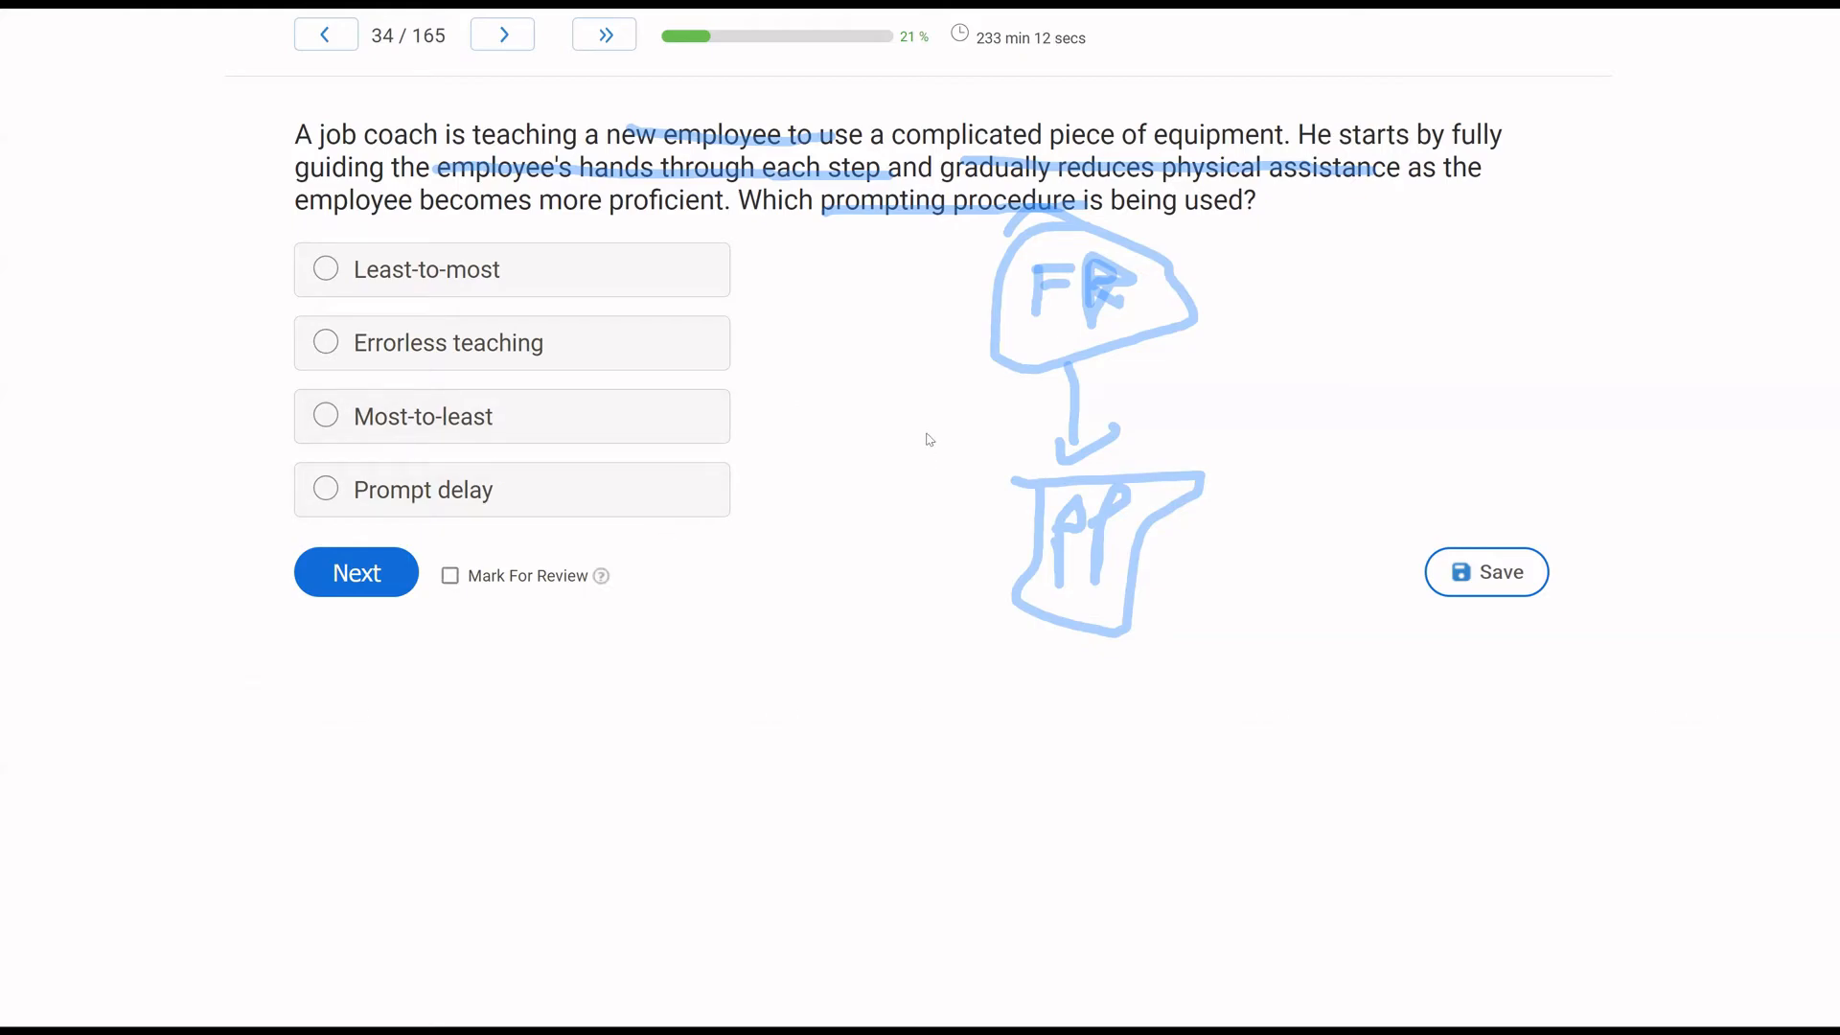
{"action": "mouse_move", "coordinate": [1114, 388]}
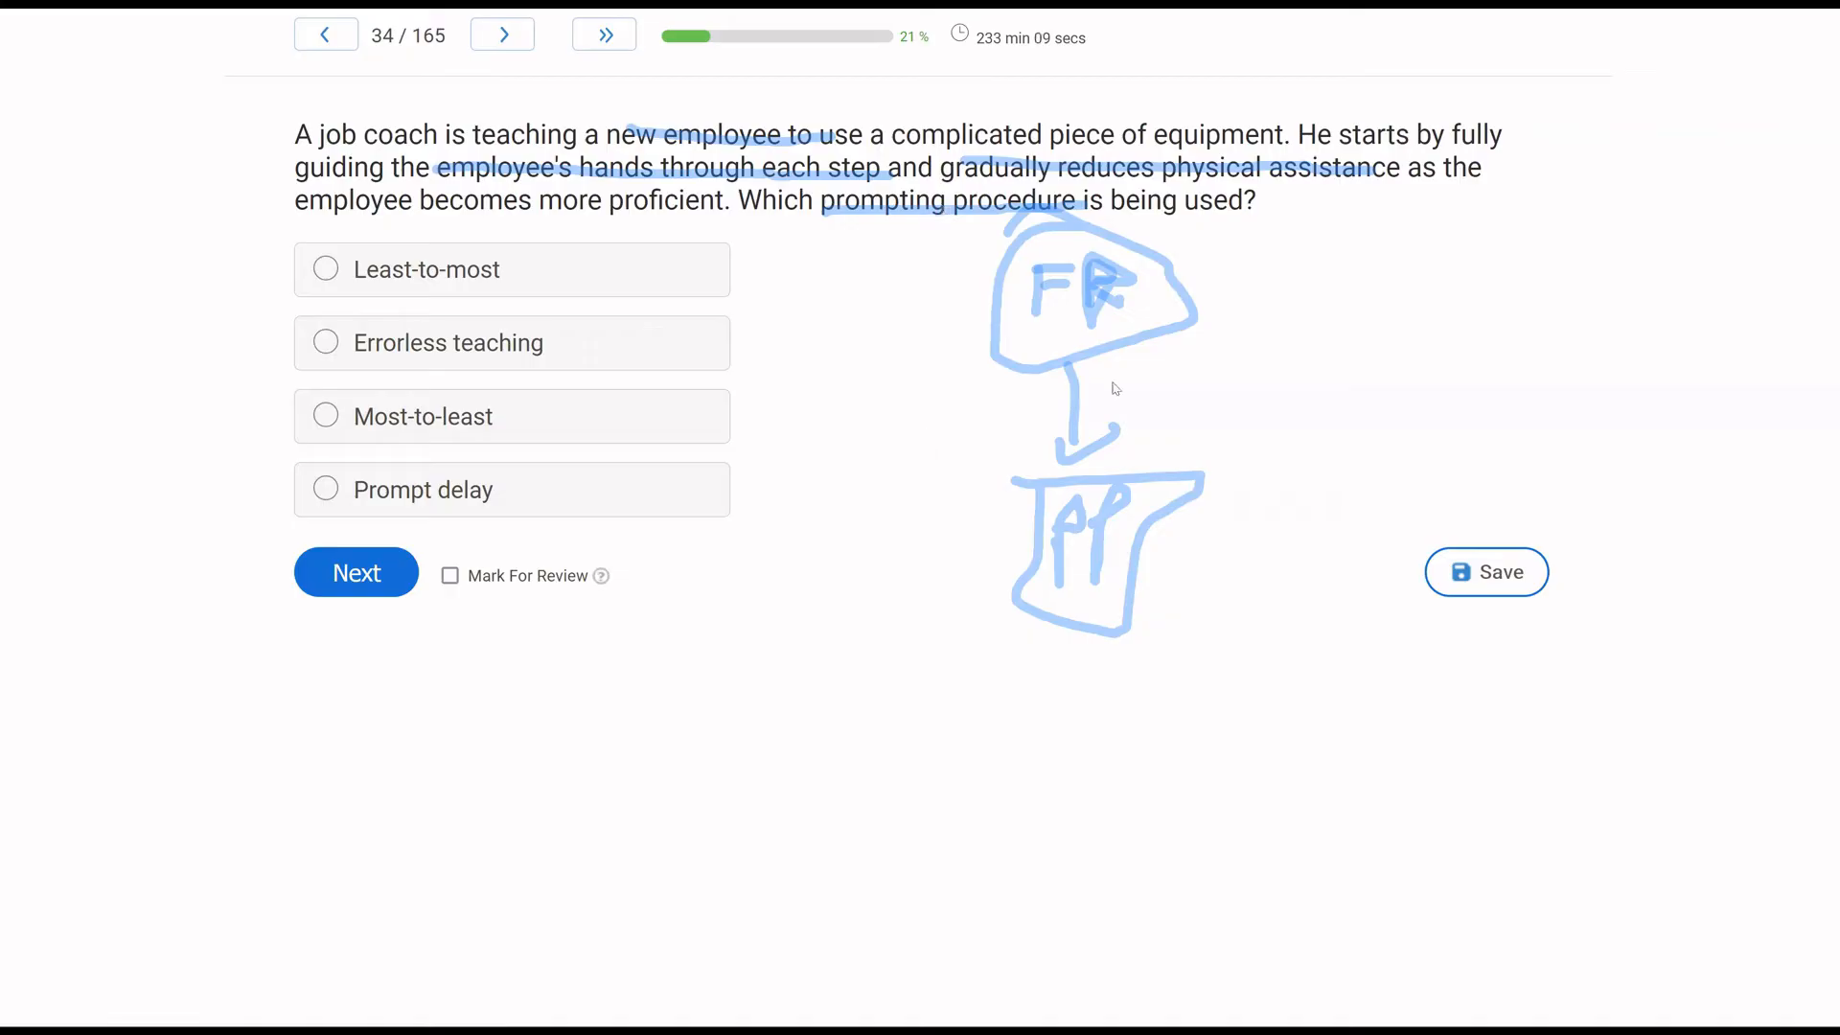
{"action": "mouse_move", "coordinate": [763, 572]}
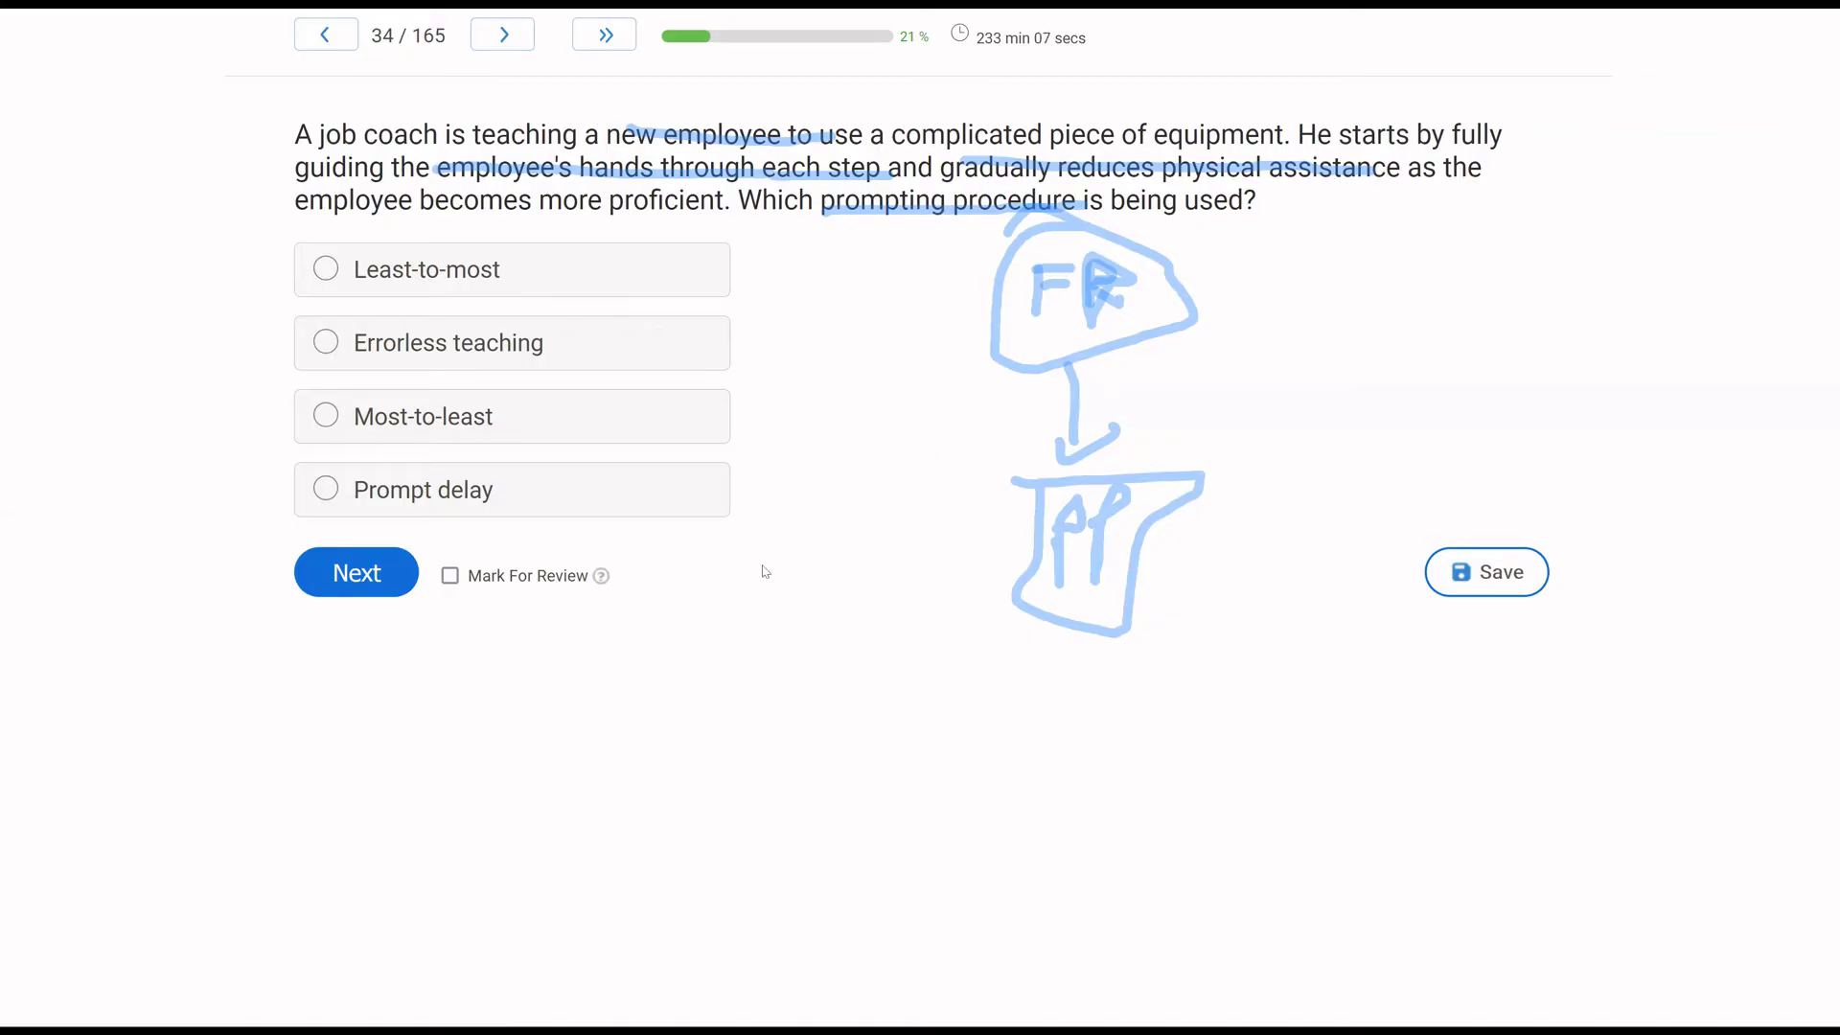
{"action": "mouse_move", "coordinate": [92, 611]}
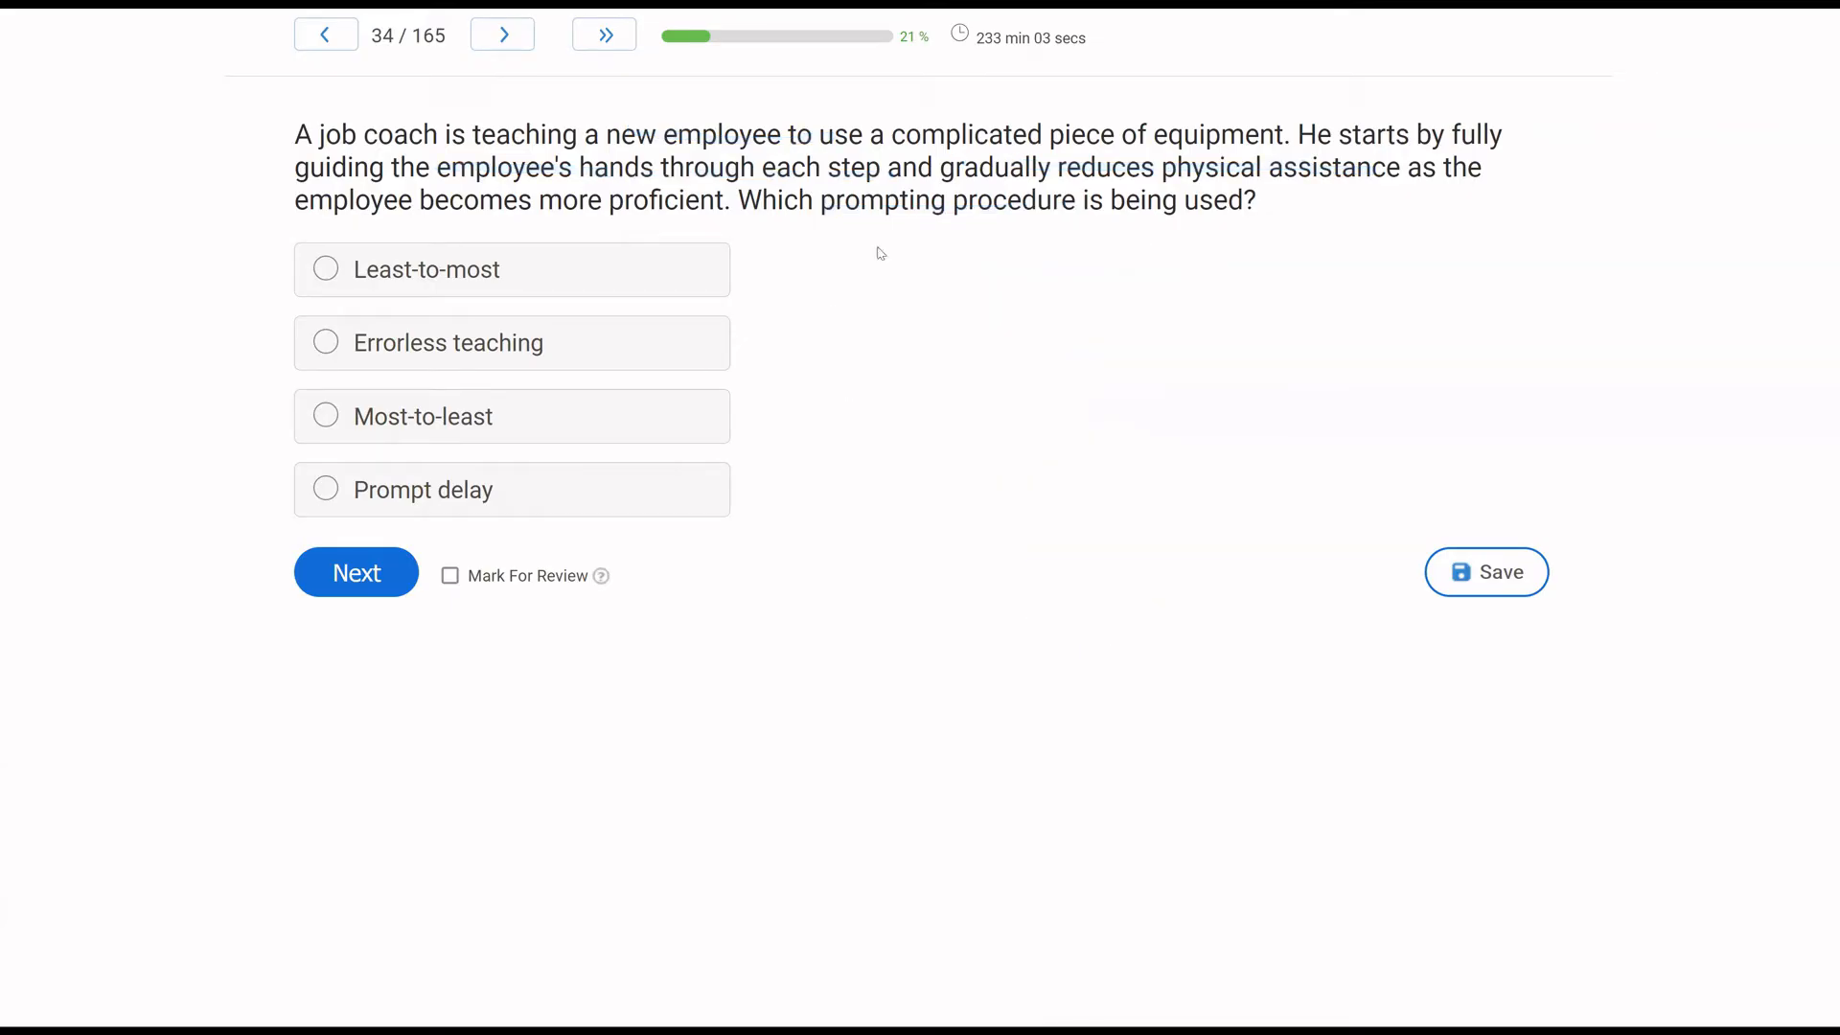
{"action": "mouse_move", "coordinate": [620, 407]}
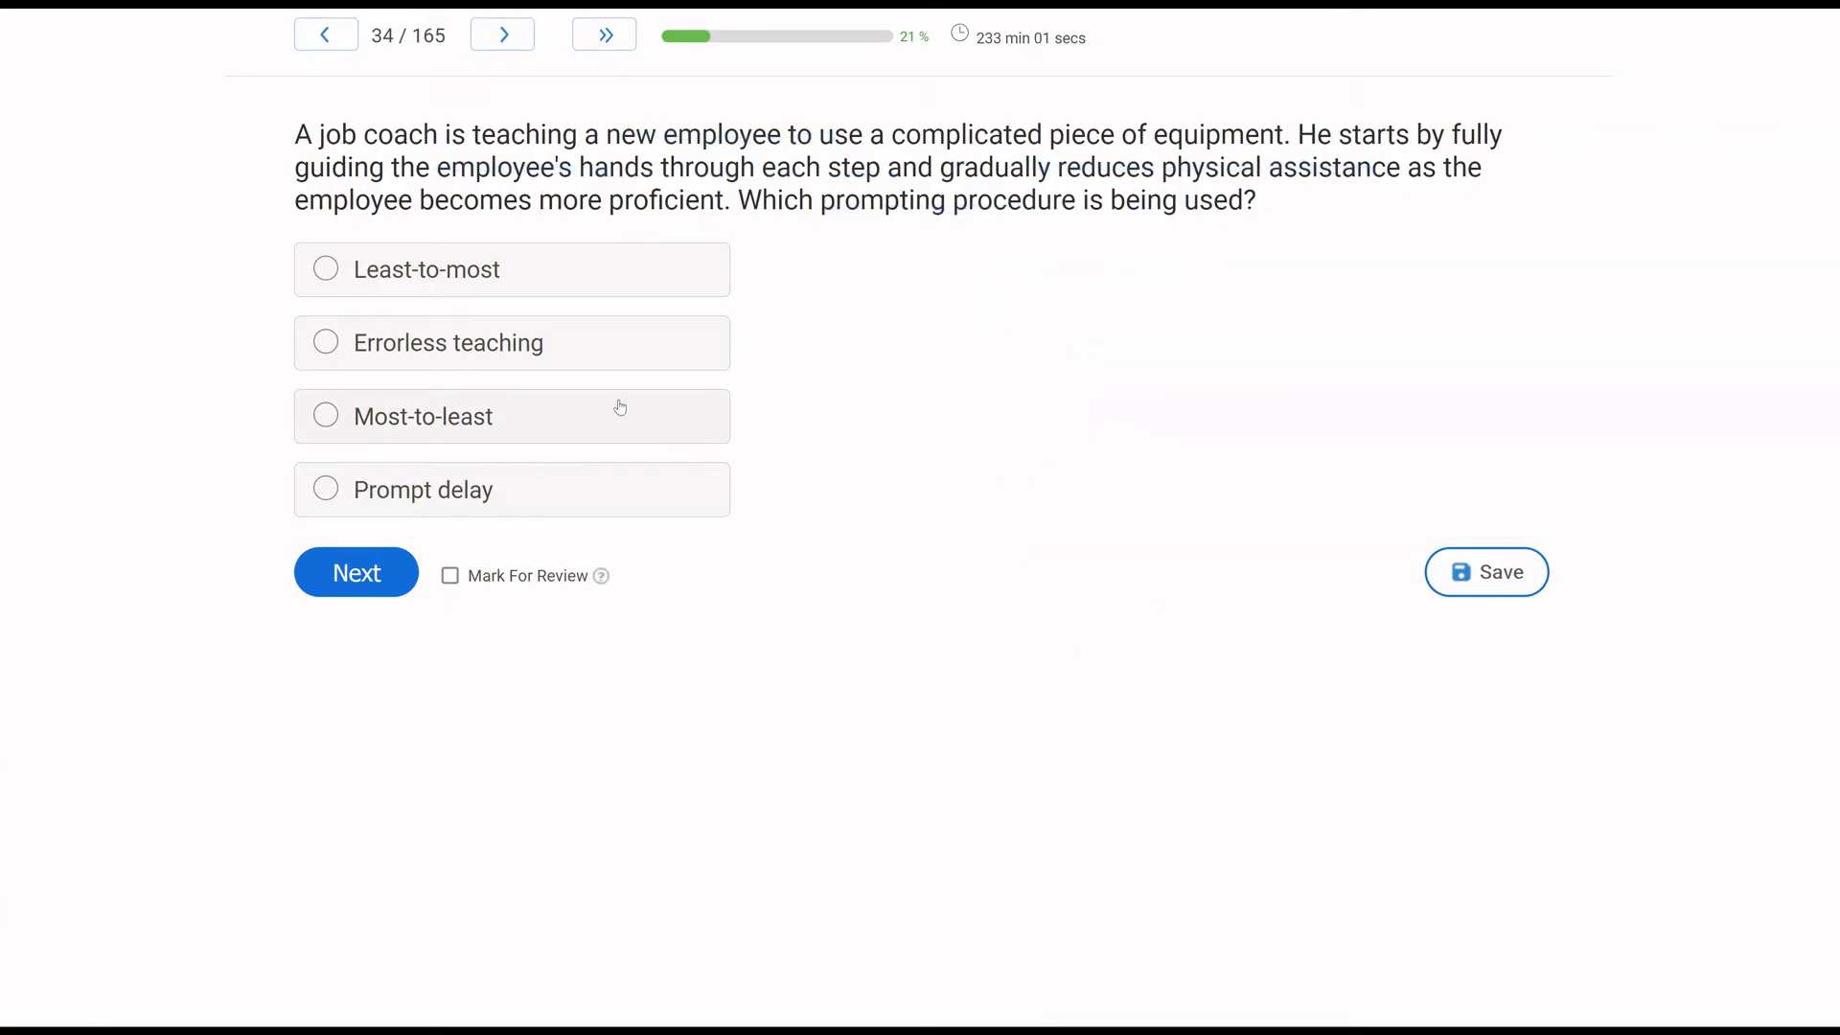
{"action": "left_click", "coordinate": [326, 417]}
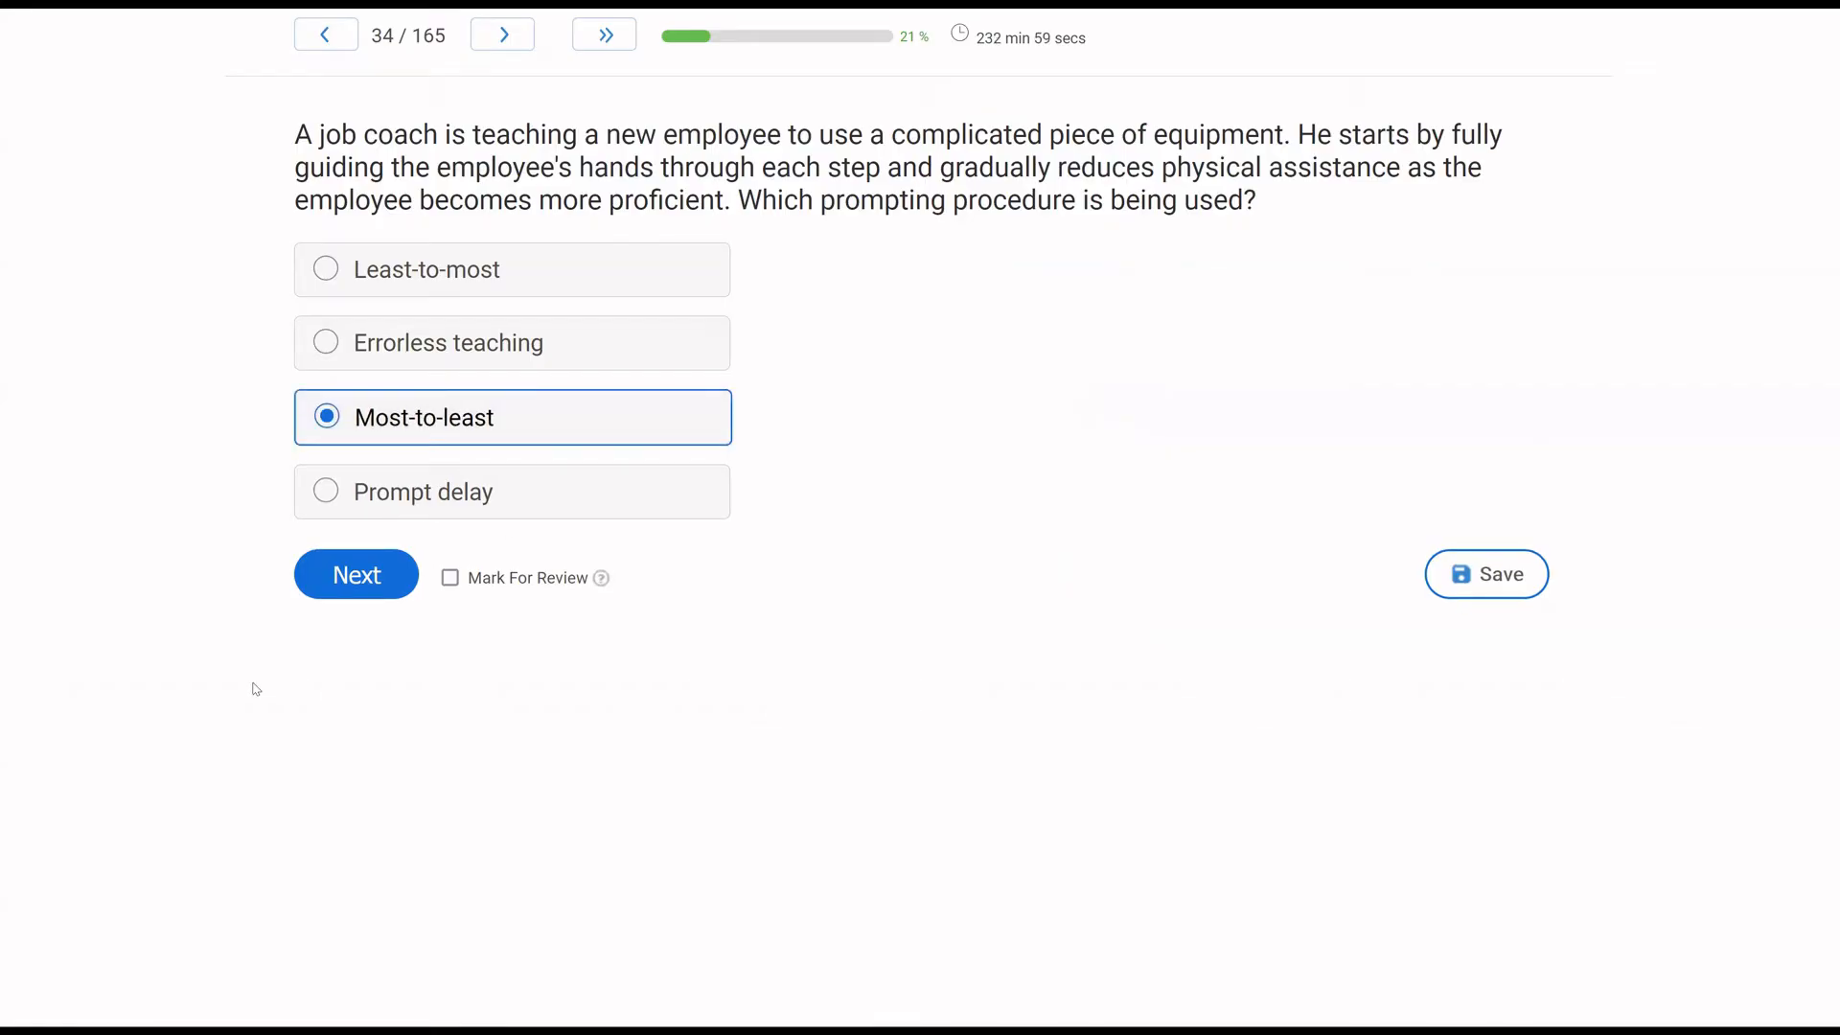
Answer question 35 on Jim's friends with operant extinction of positively reinforced behavior.
{"action": "left_click", "coordinate": [355, 574]}
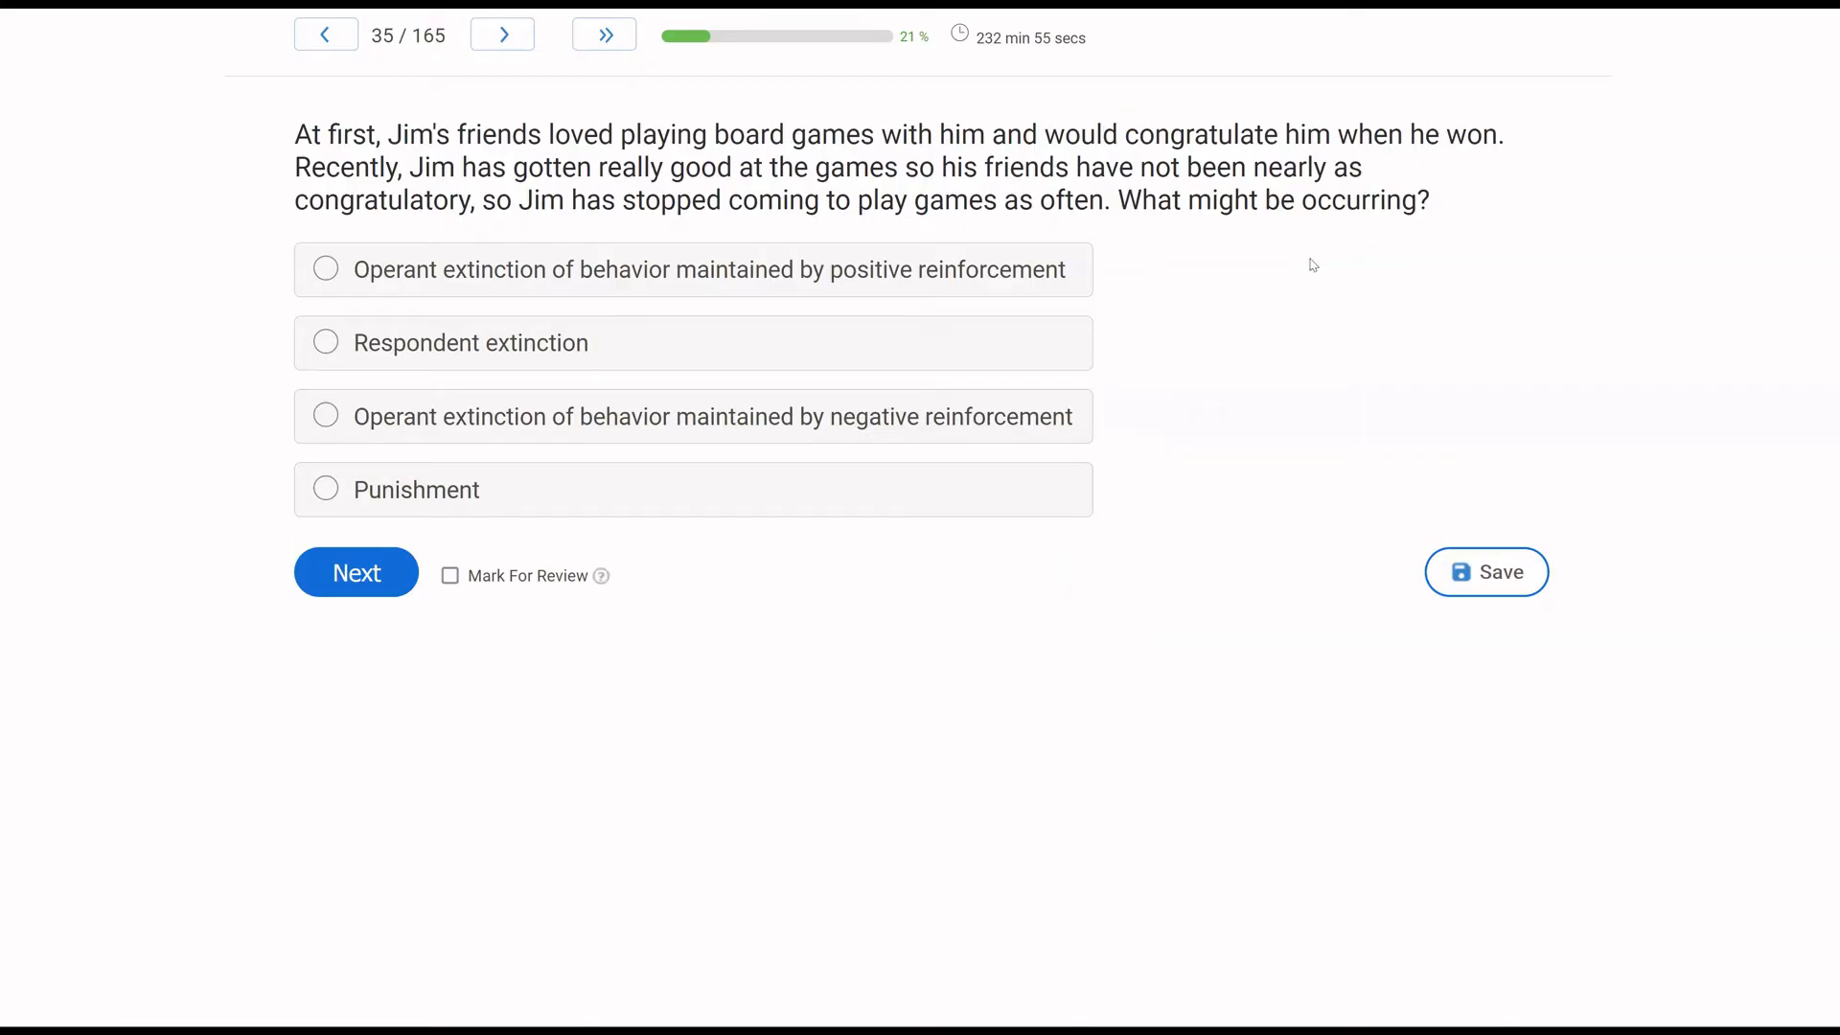
{"action": "mouse_move", "coordinate": [771, 256]}
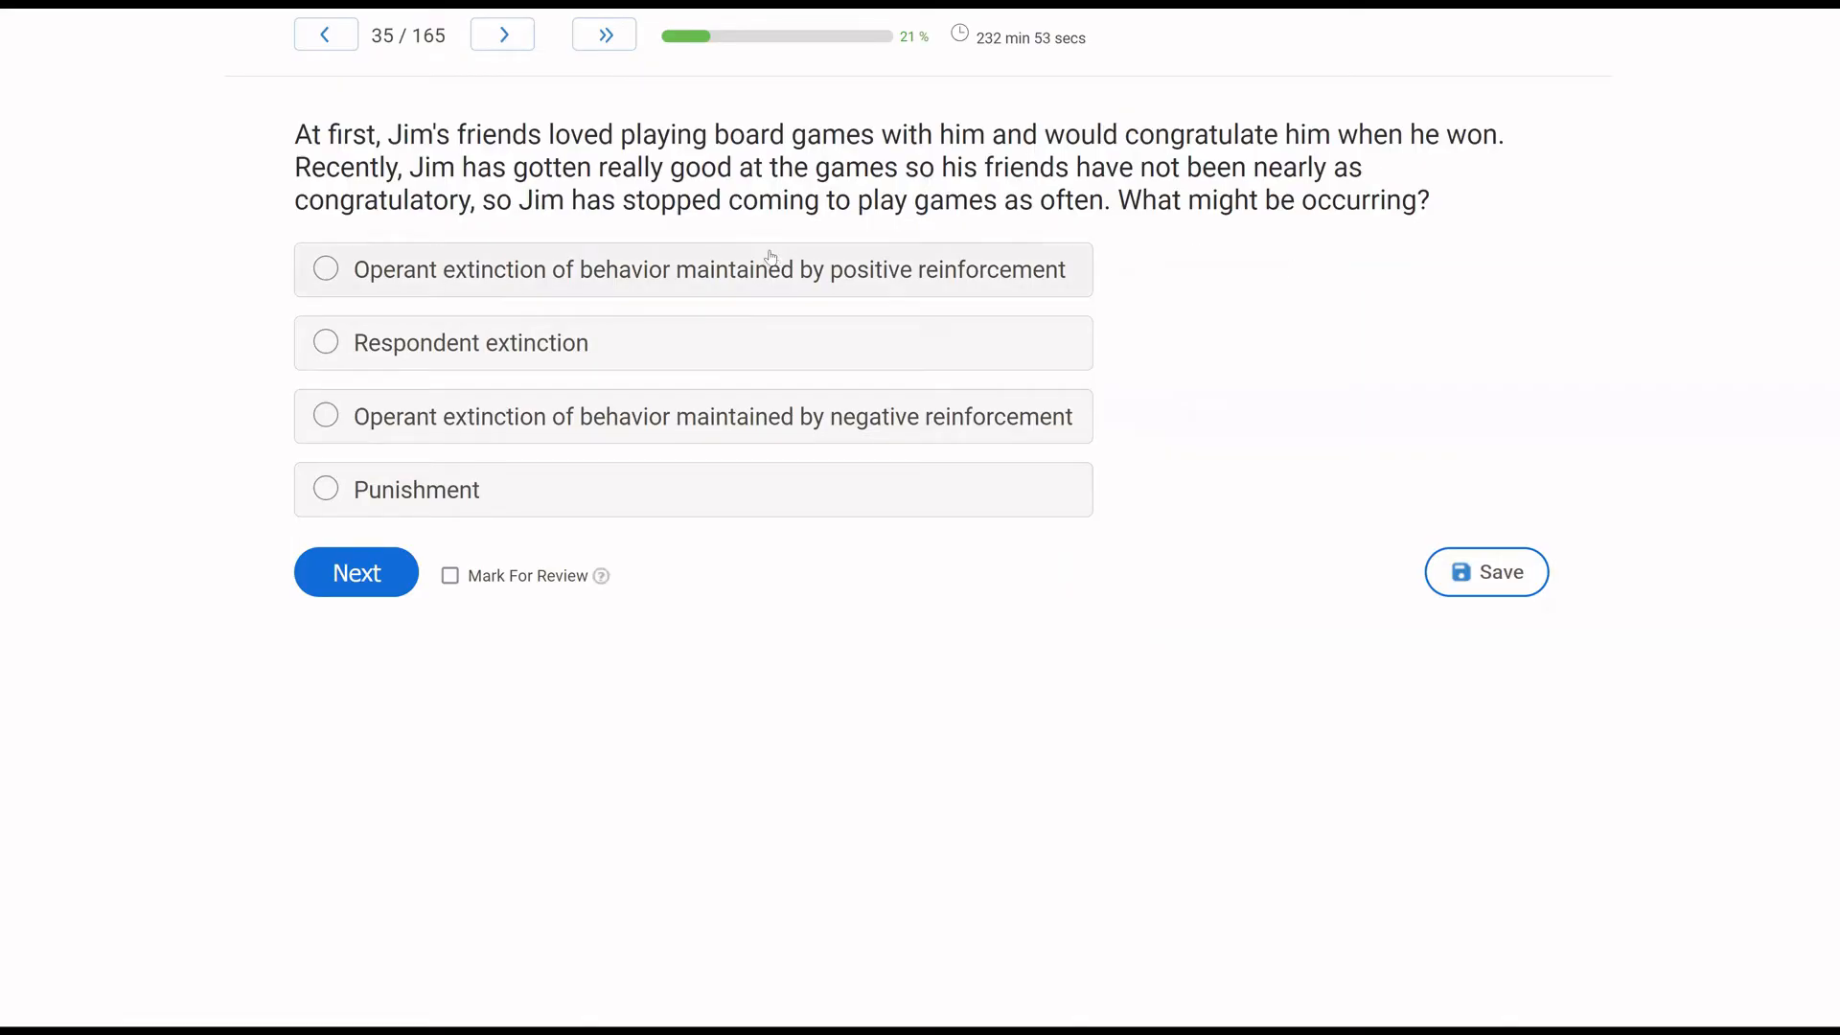
{"action": "mouse_move", "coordinate": [555, 235]}
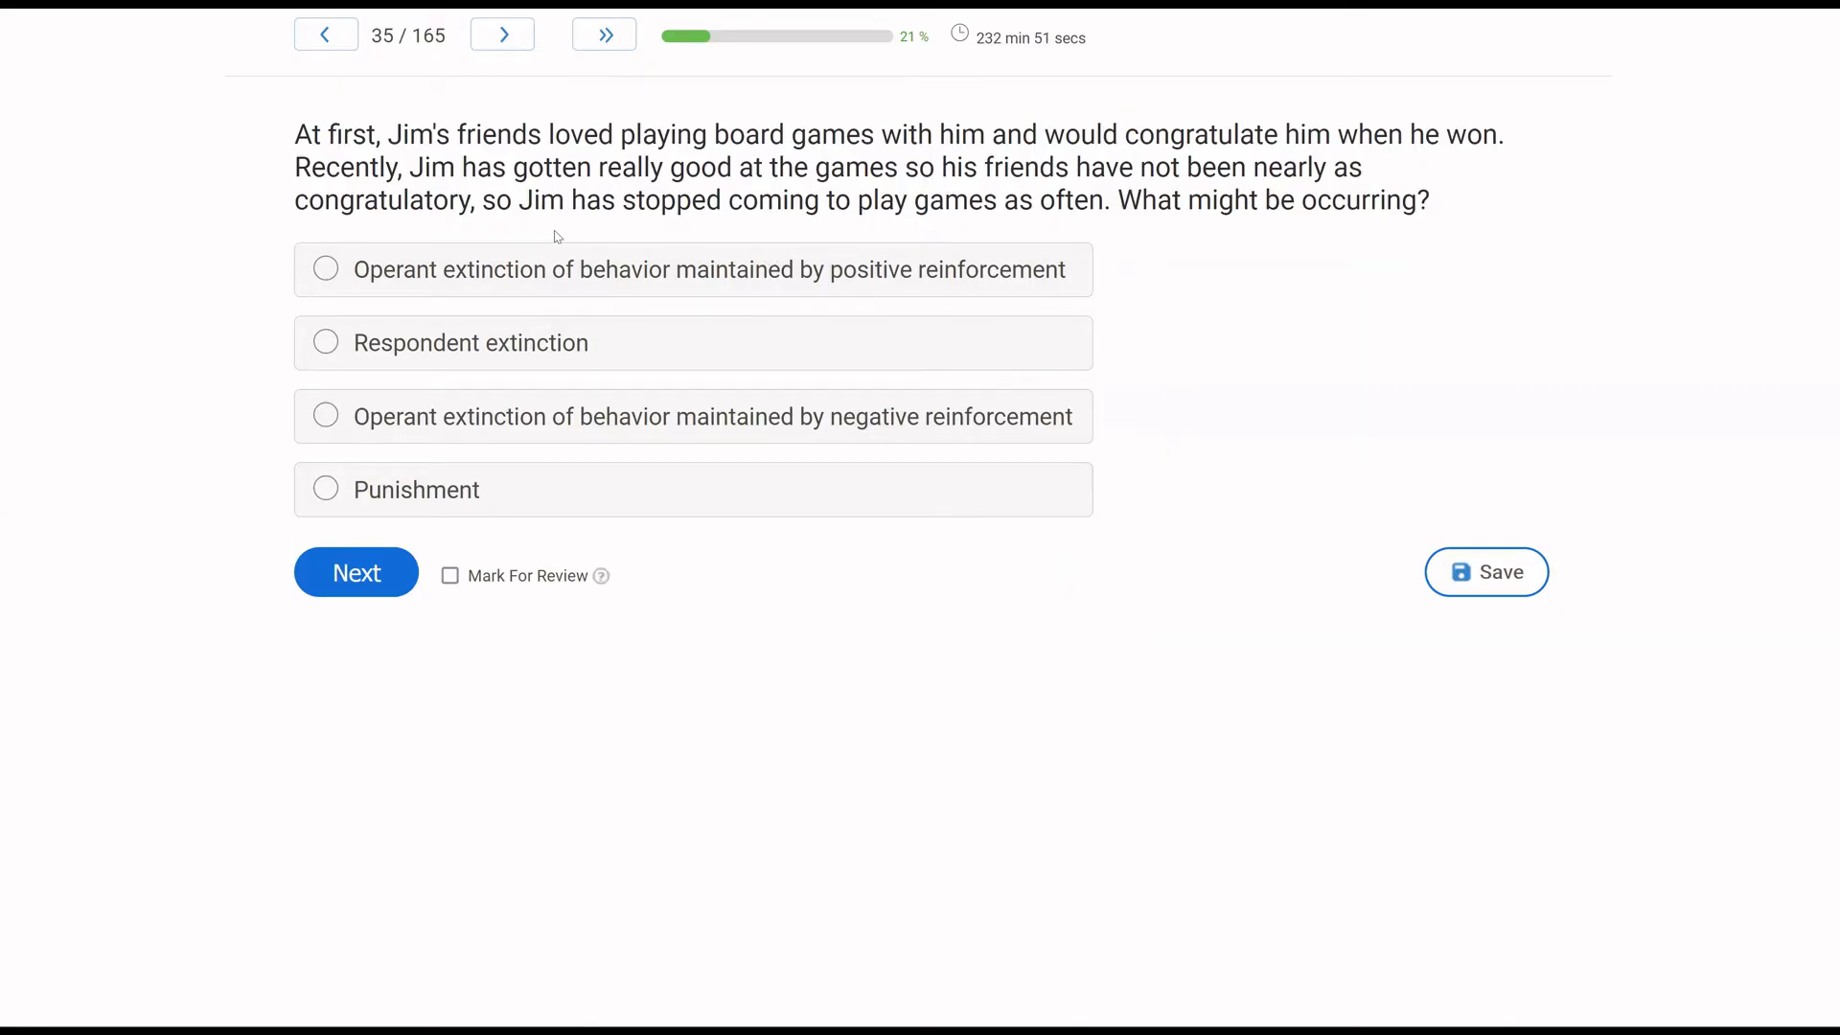
{"action": "mouse_move", "coordinate": [675, 253]}
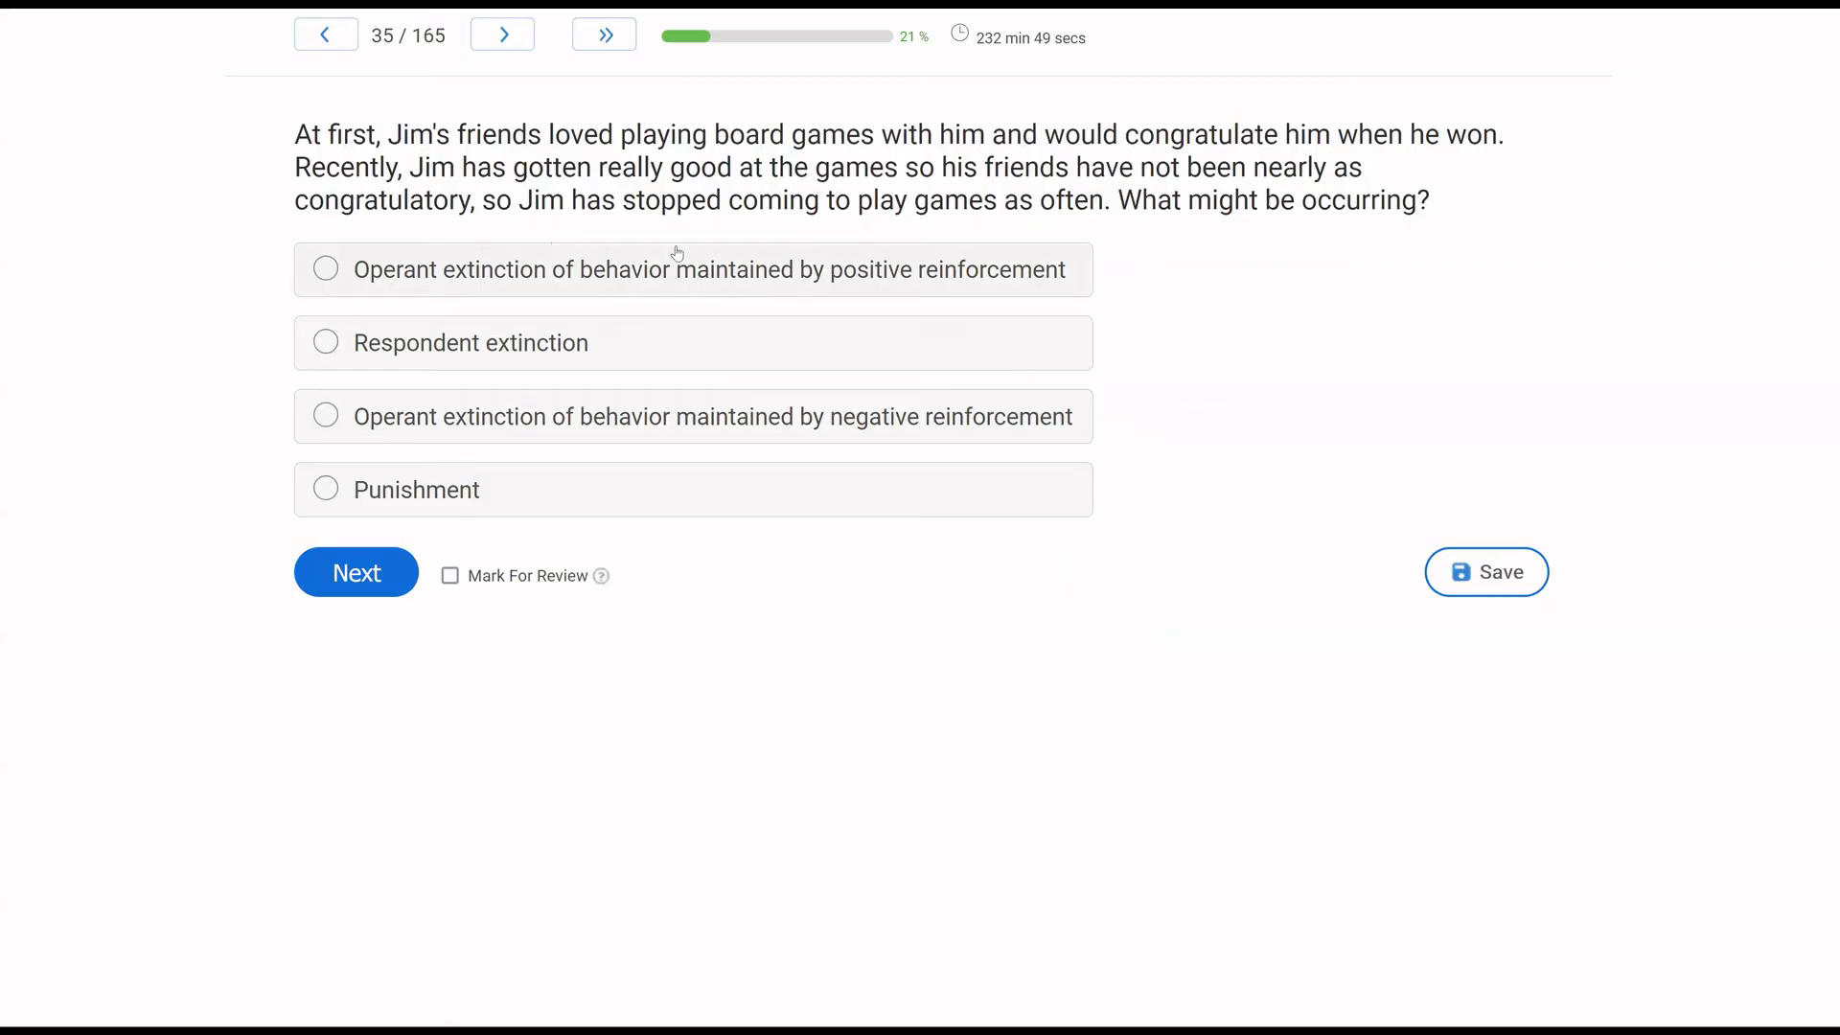
{"action": "mouse_move", "coordinate": [1026, 255]}
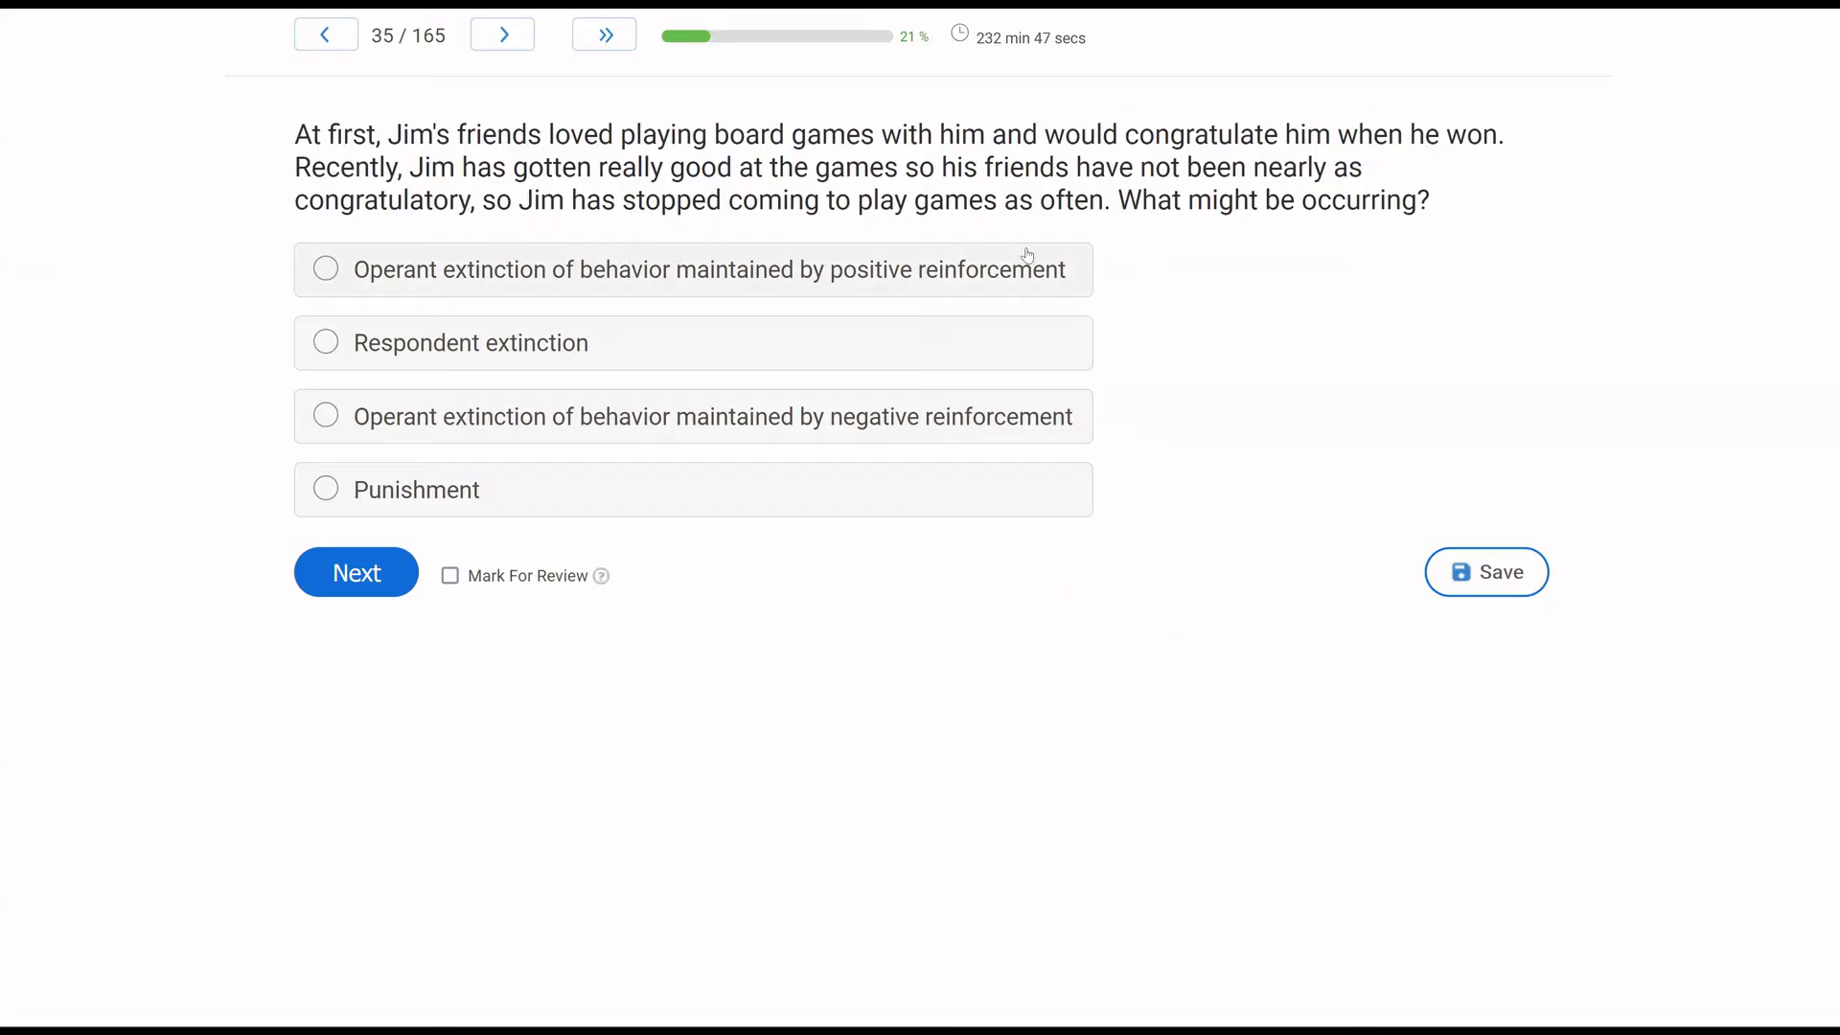
{"action": "mouse_move", "coordinate": [472, 539]}
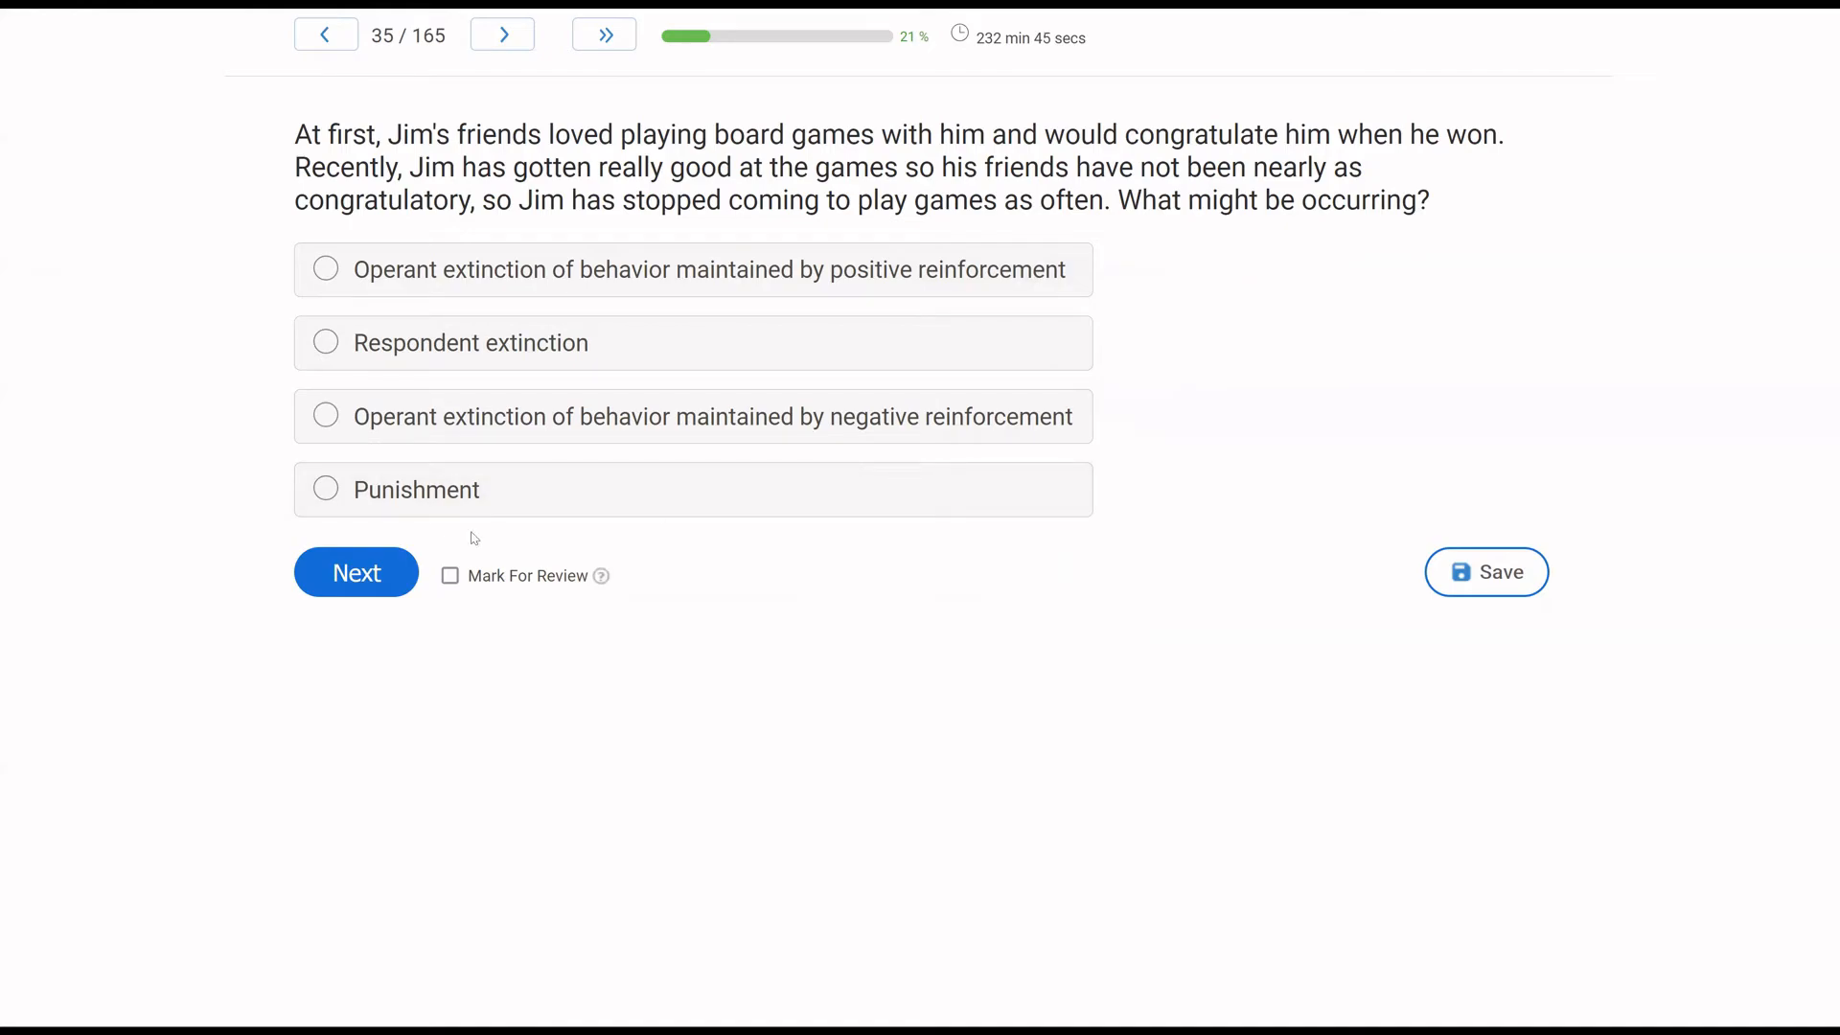
{"action": "mouse_move", "coordinate": [111, 406]}
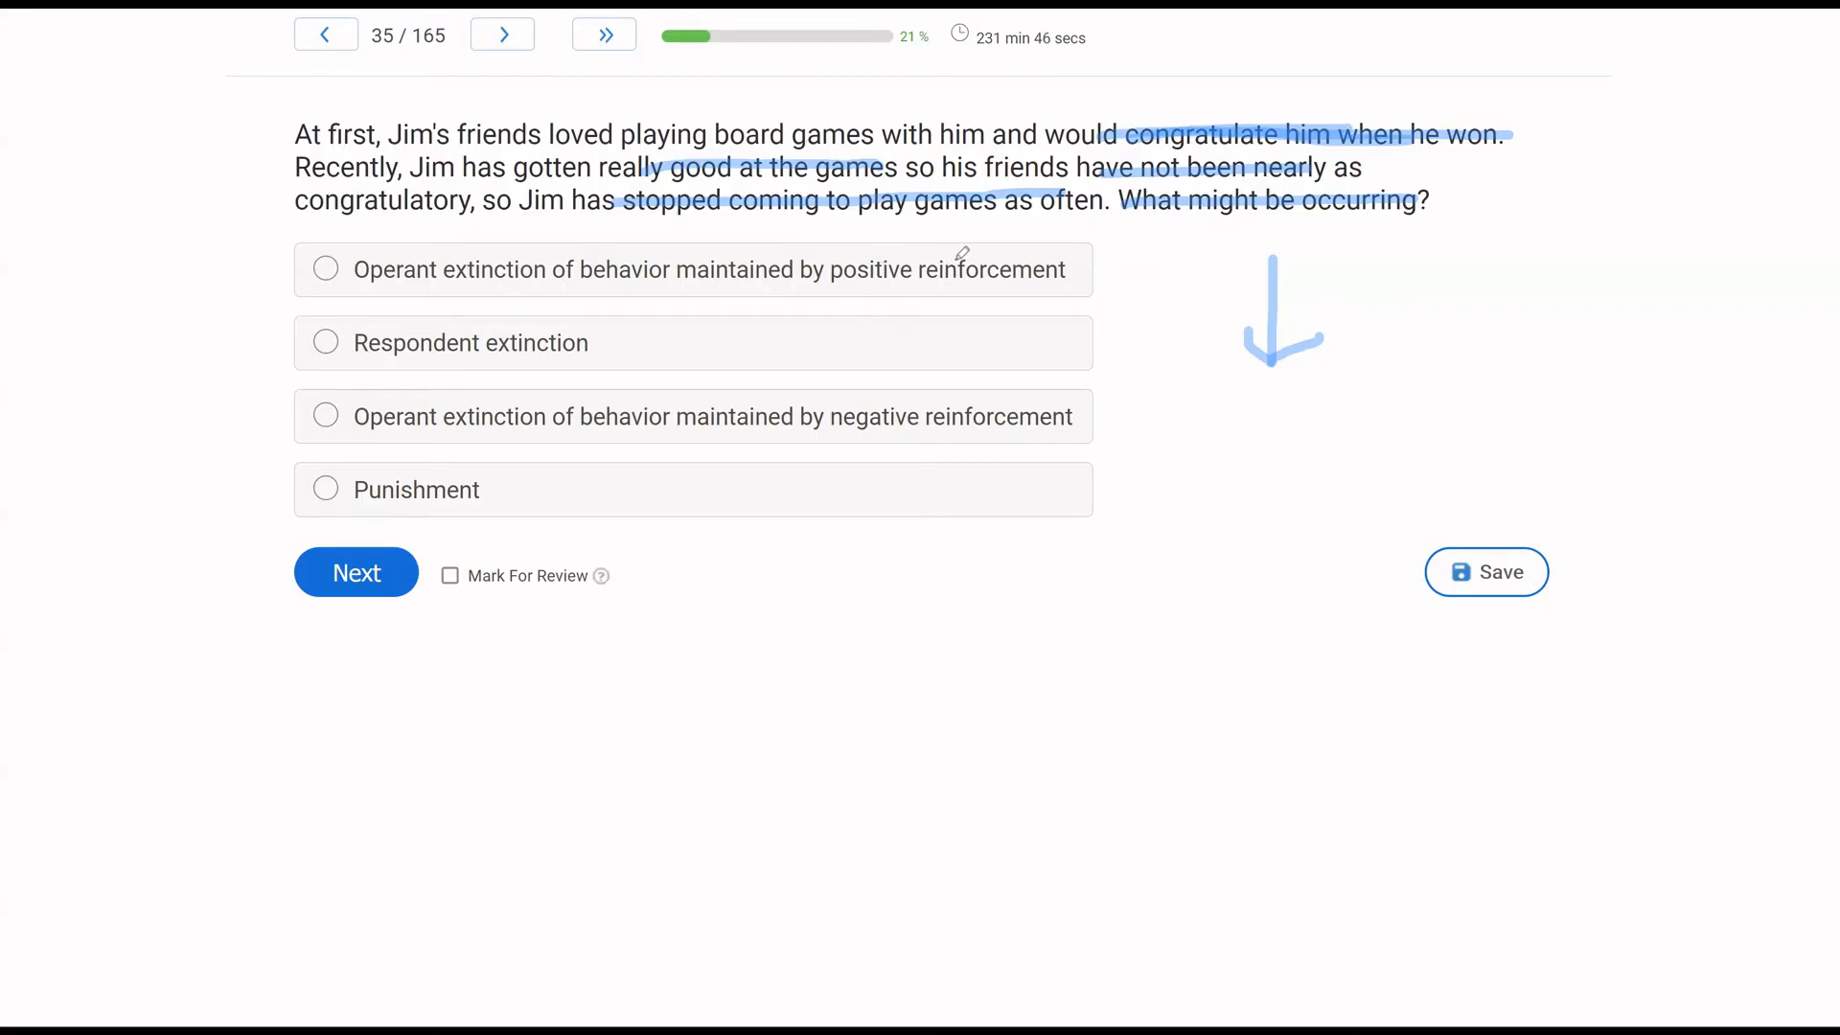
{"action": "mouse_move", "coordinate": [1129, 282]}
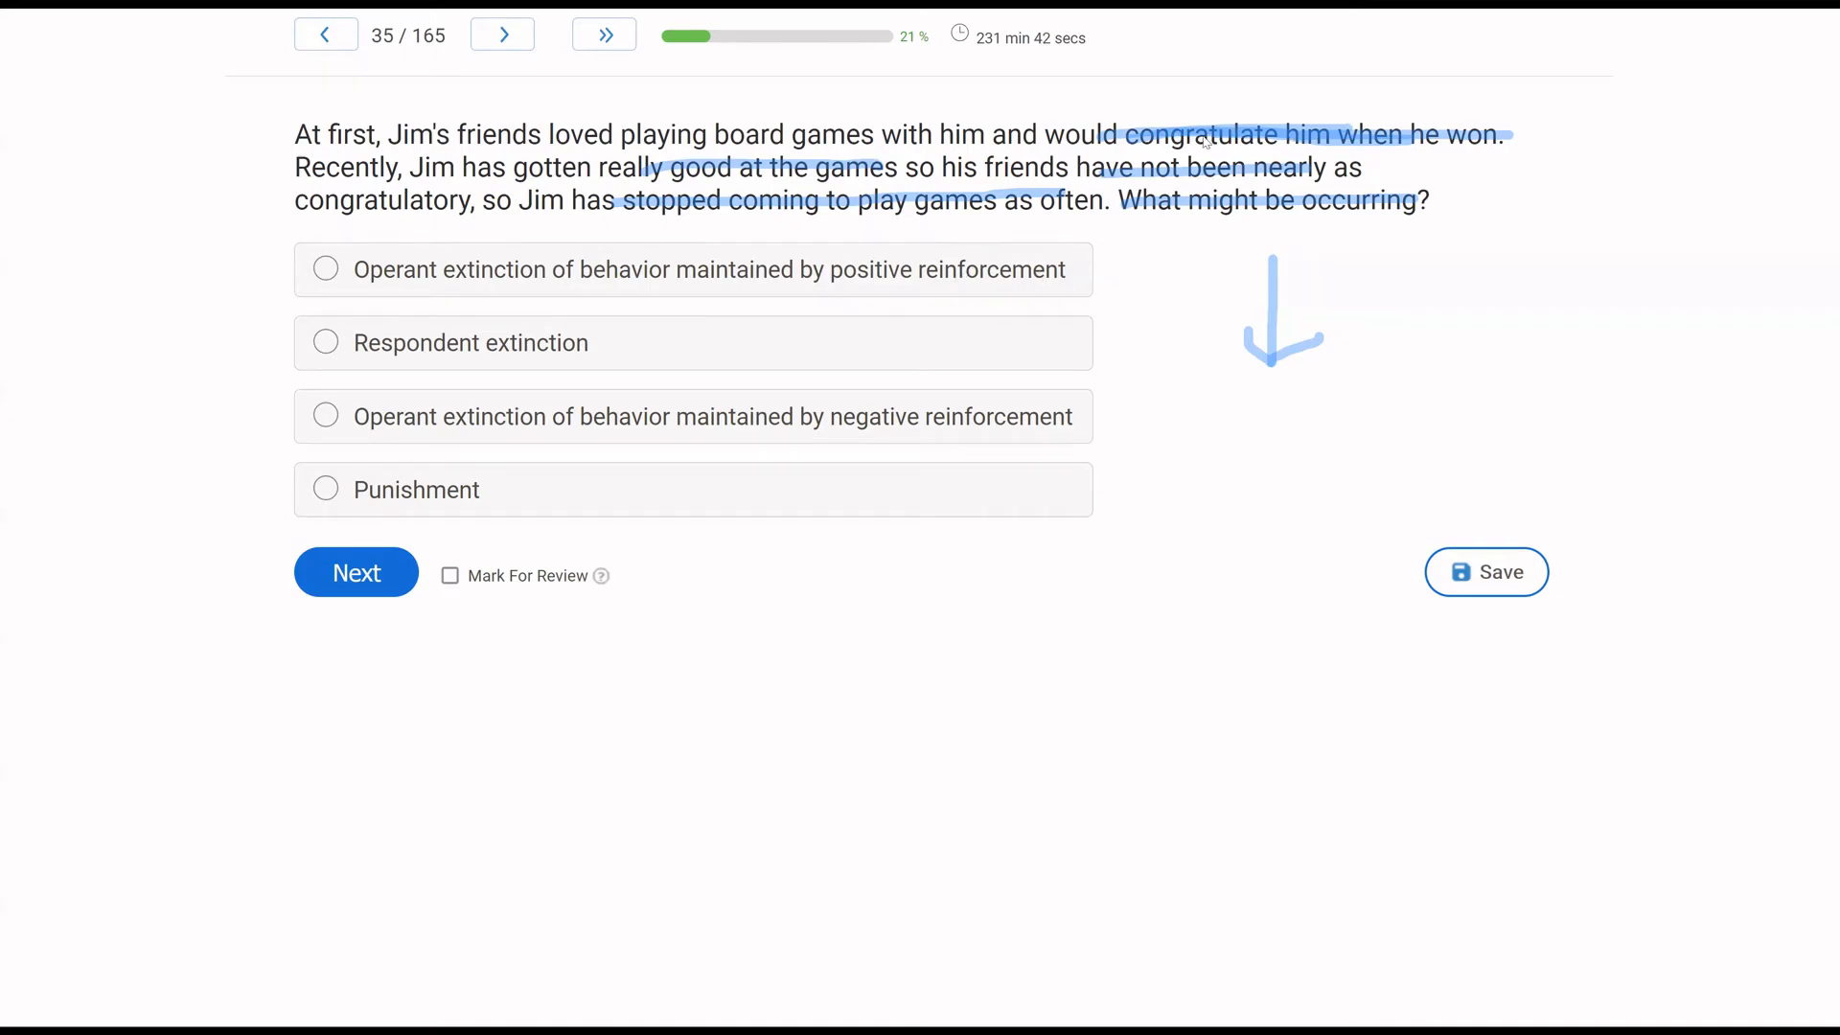
{"action": "mouse_move", "coordinate": [1169, 182]}
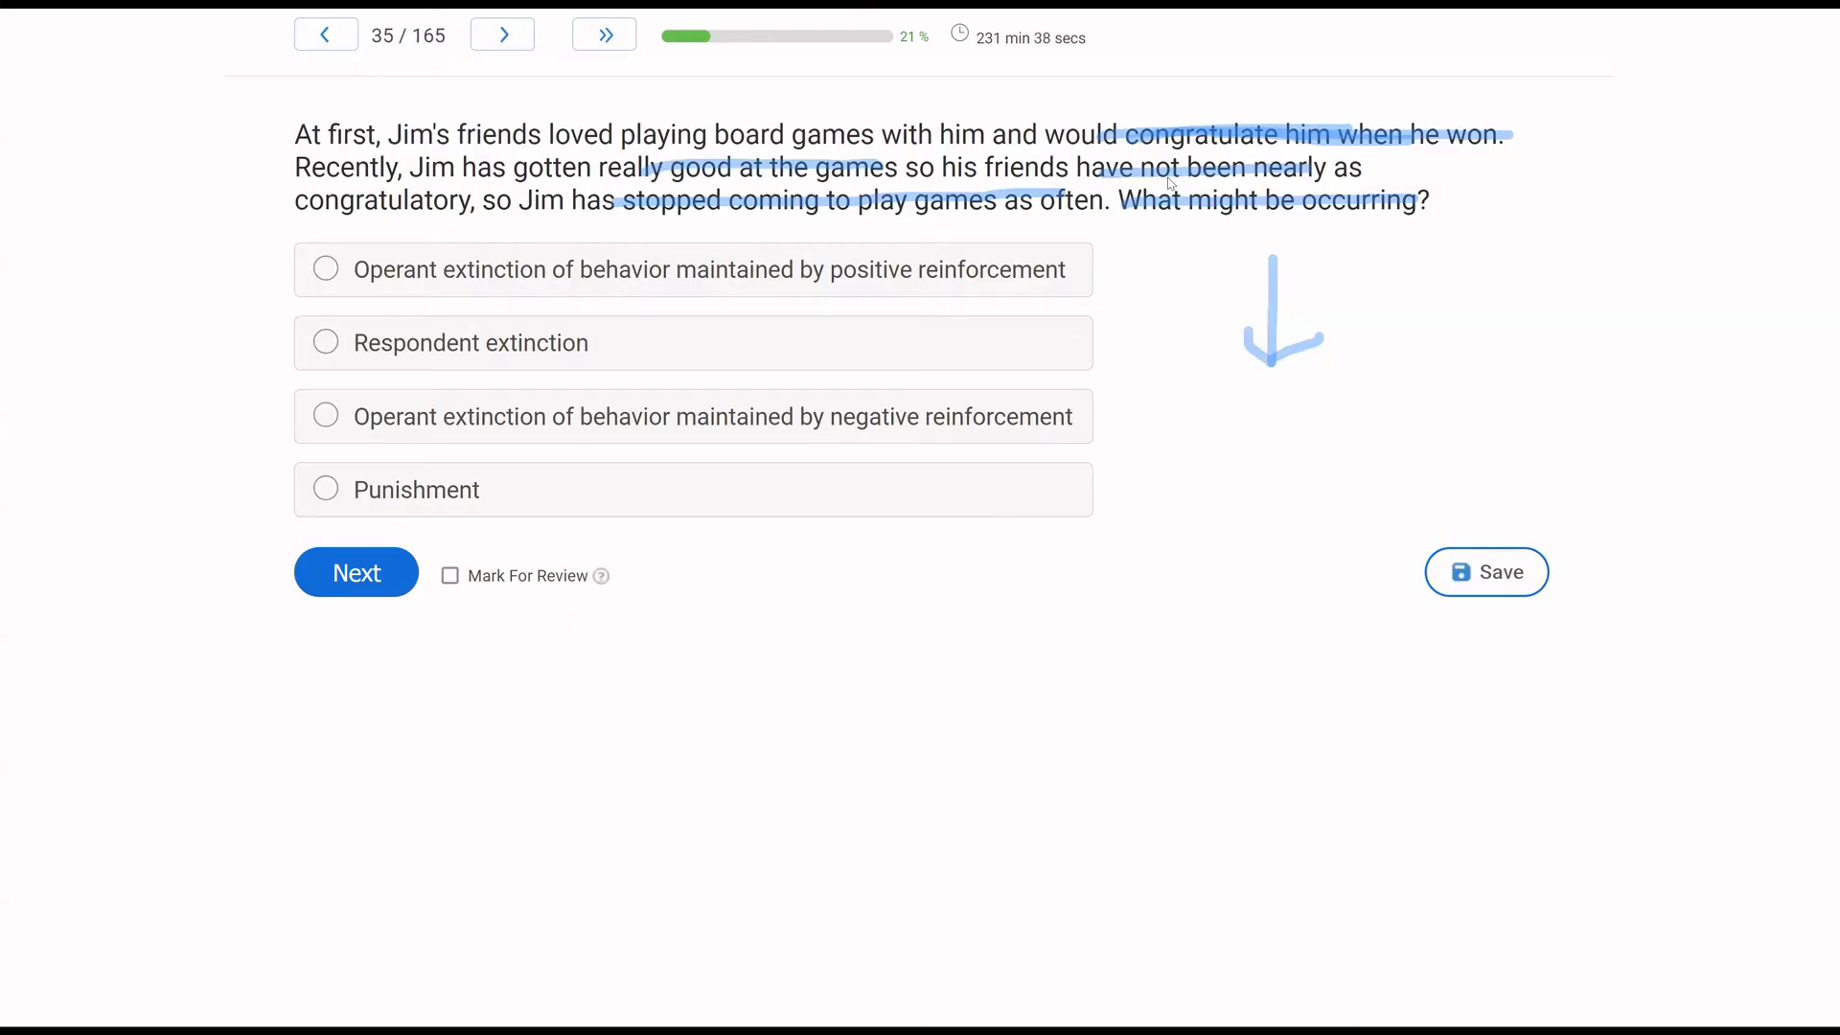
{"action": "mouse_move", "coordinate": [791, 354]}
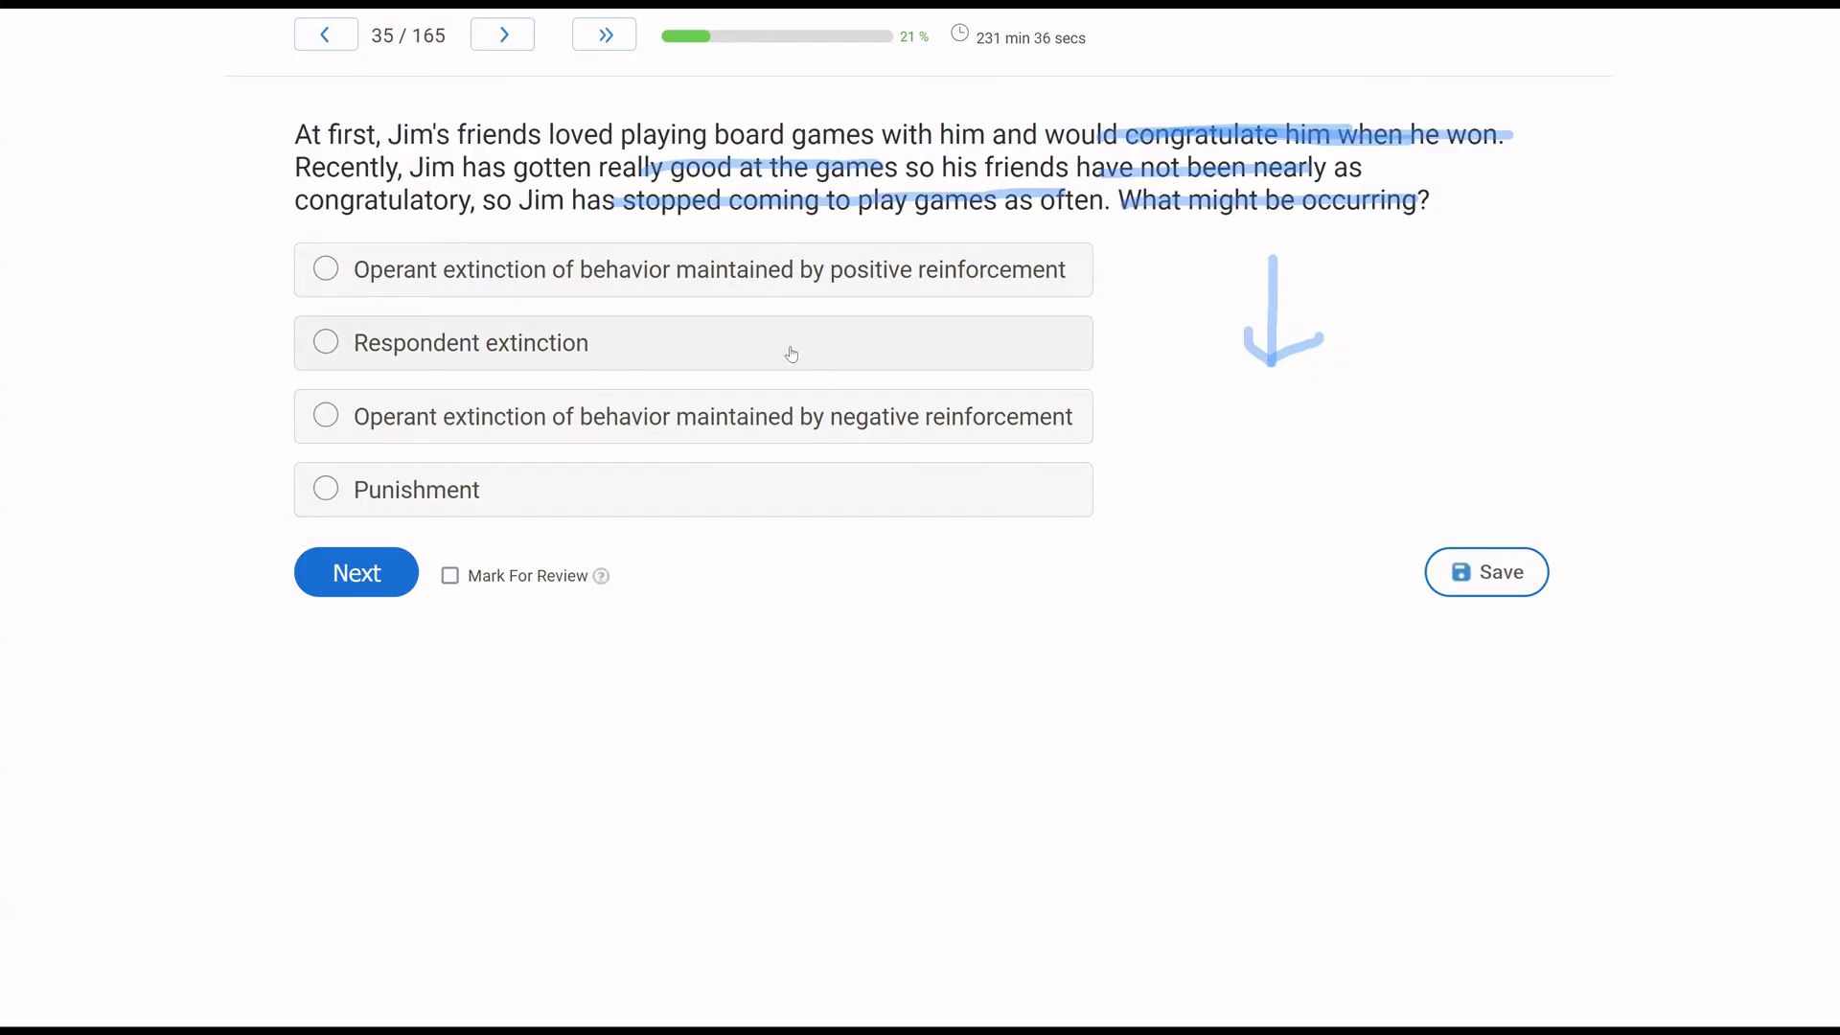
{"action": "mouse_move", "coordinate": [957, 353]}
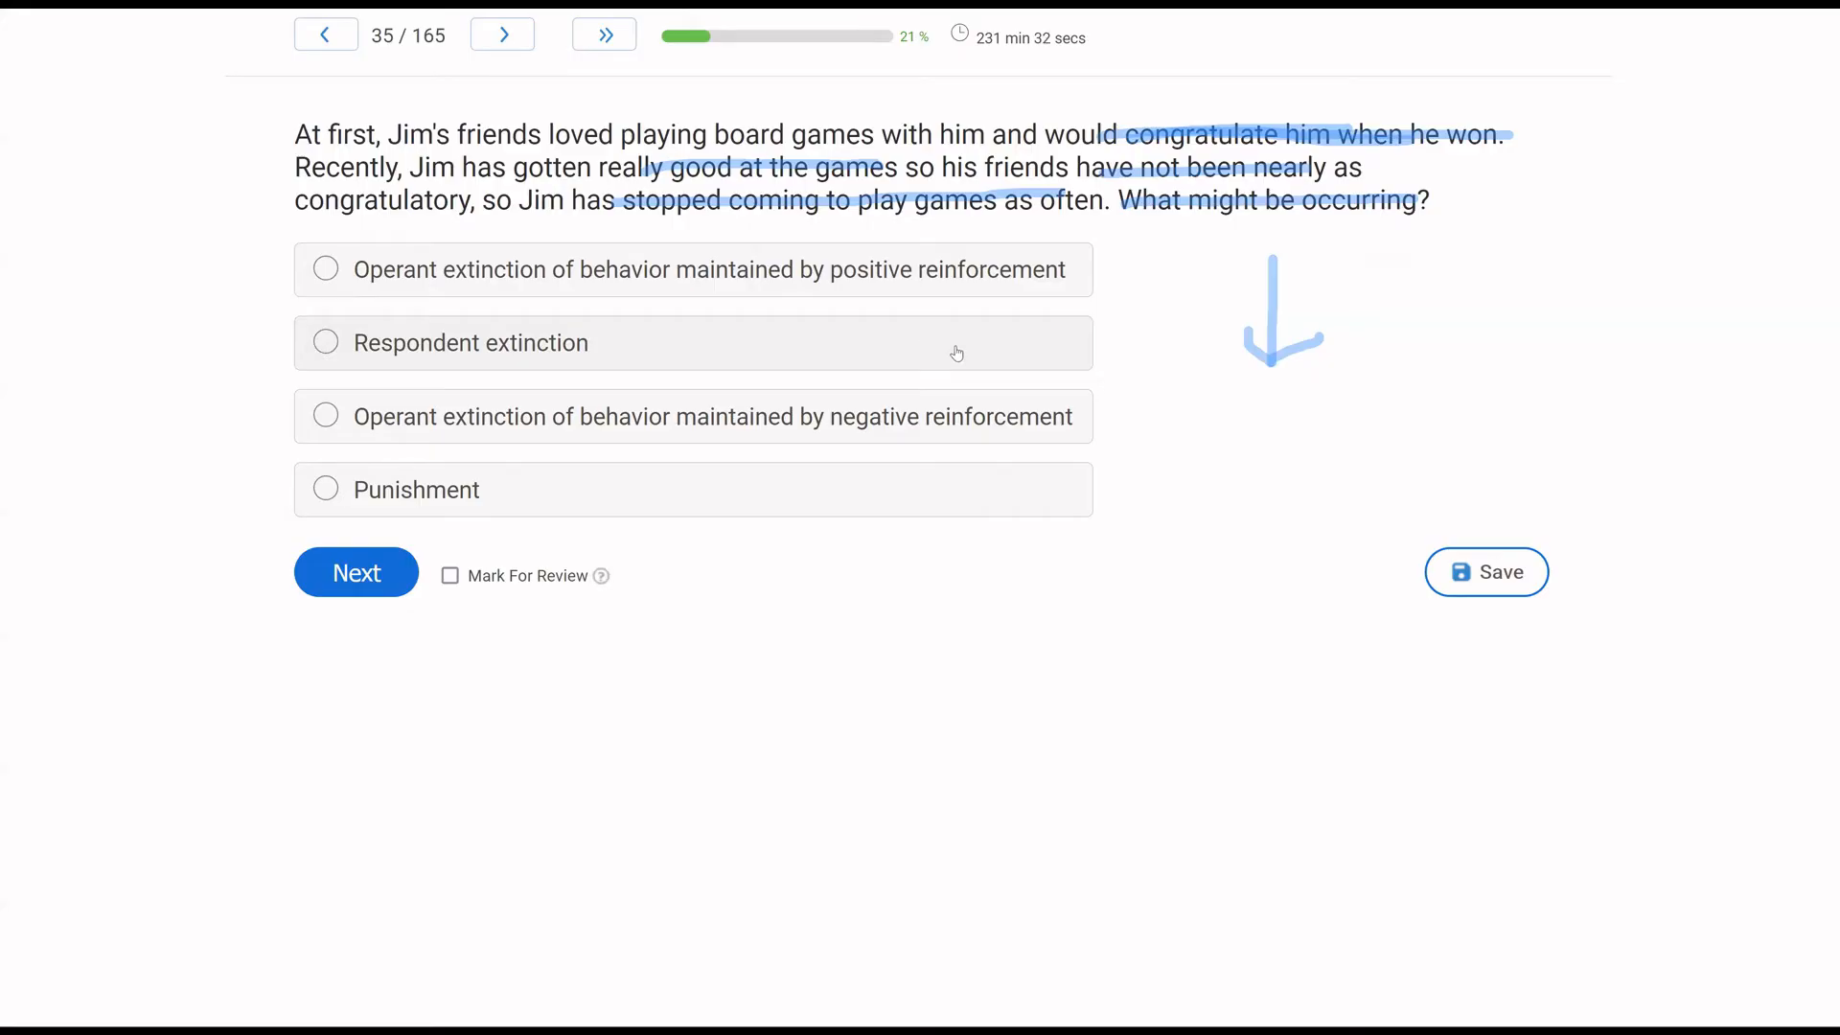
{"action": "mouse_move", "coordinate": [449, 428]}
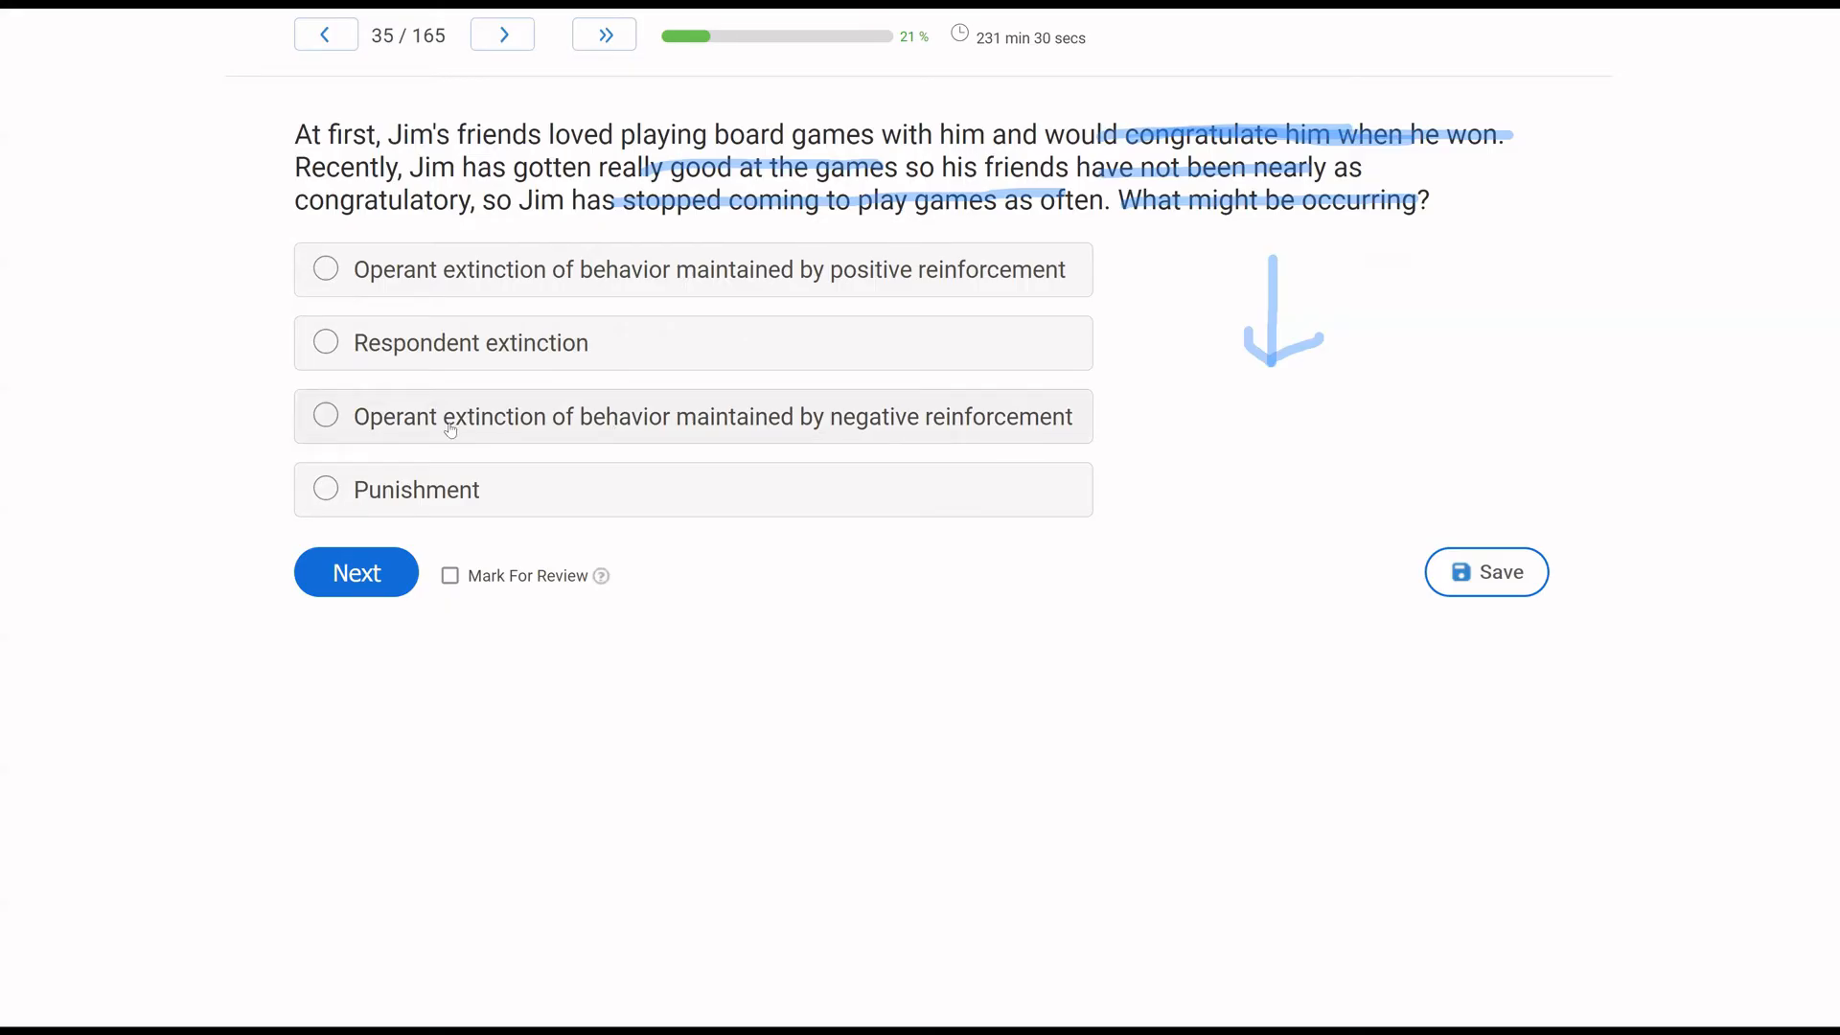
{"action": "mouse_move", "coordinate": [728, 460]}
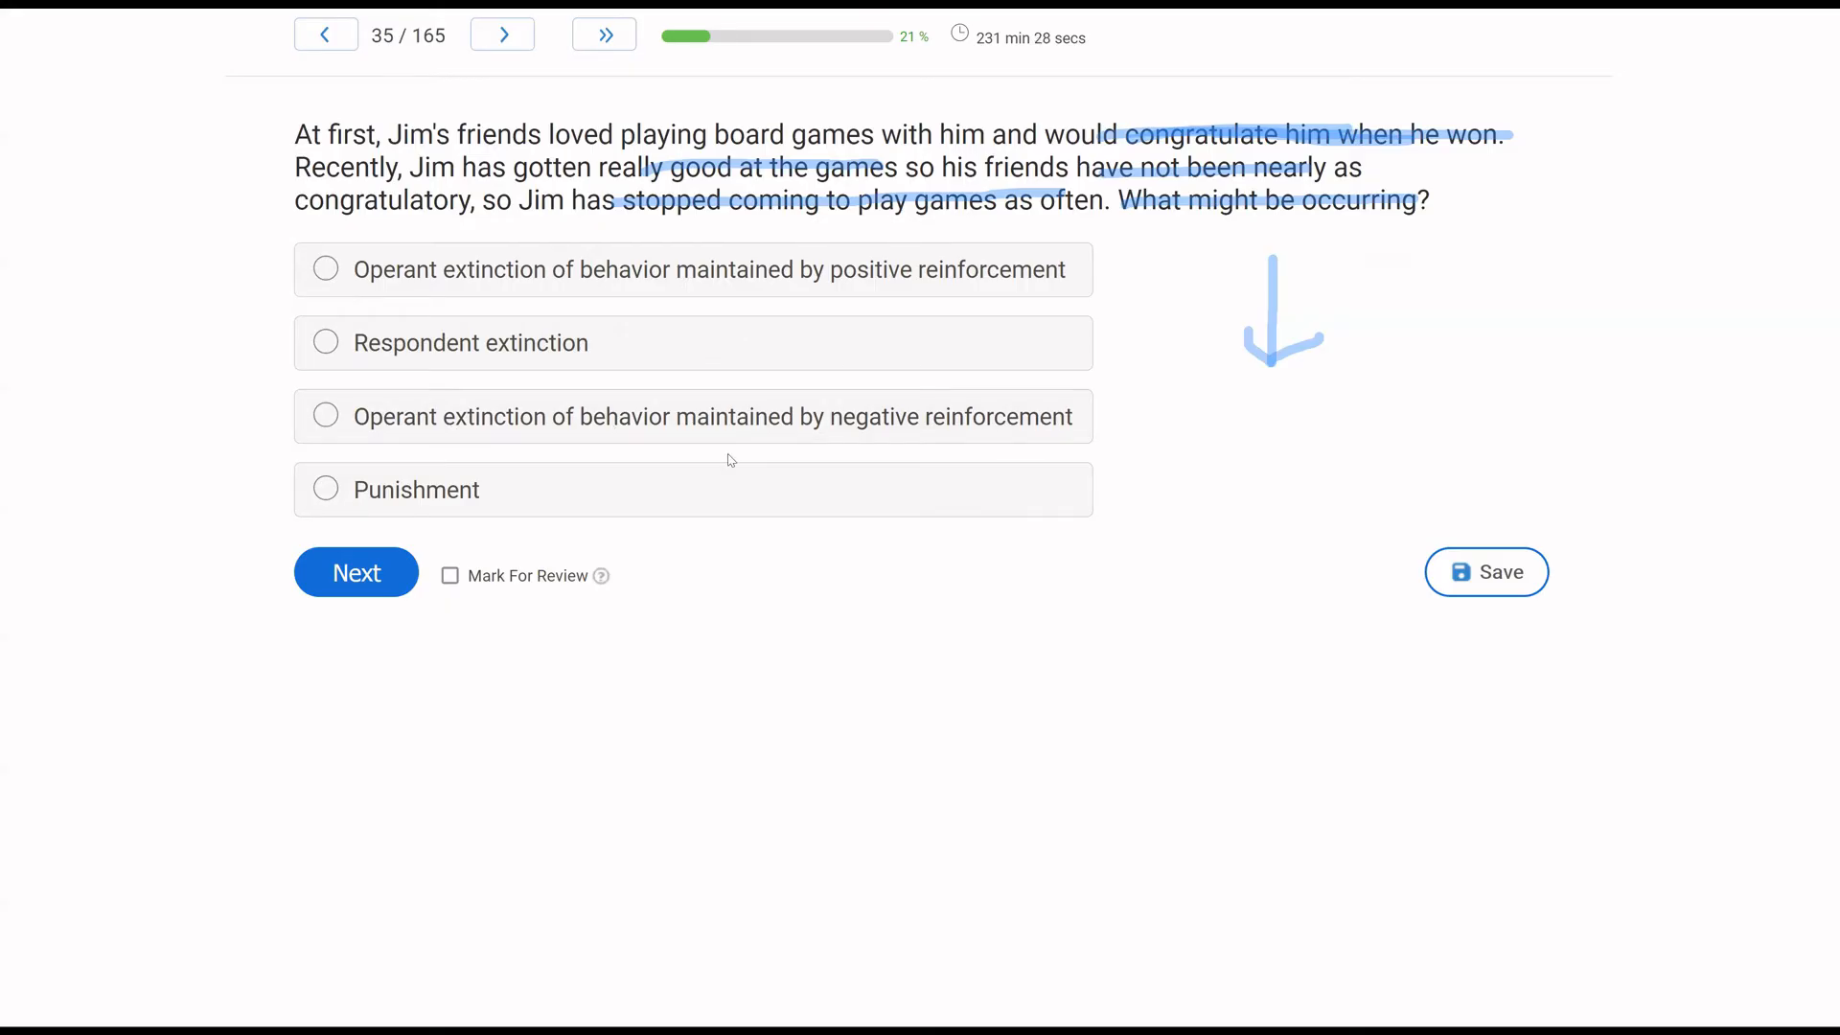
{"action": "mouse_move", "coordinate": [857, 368]}
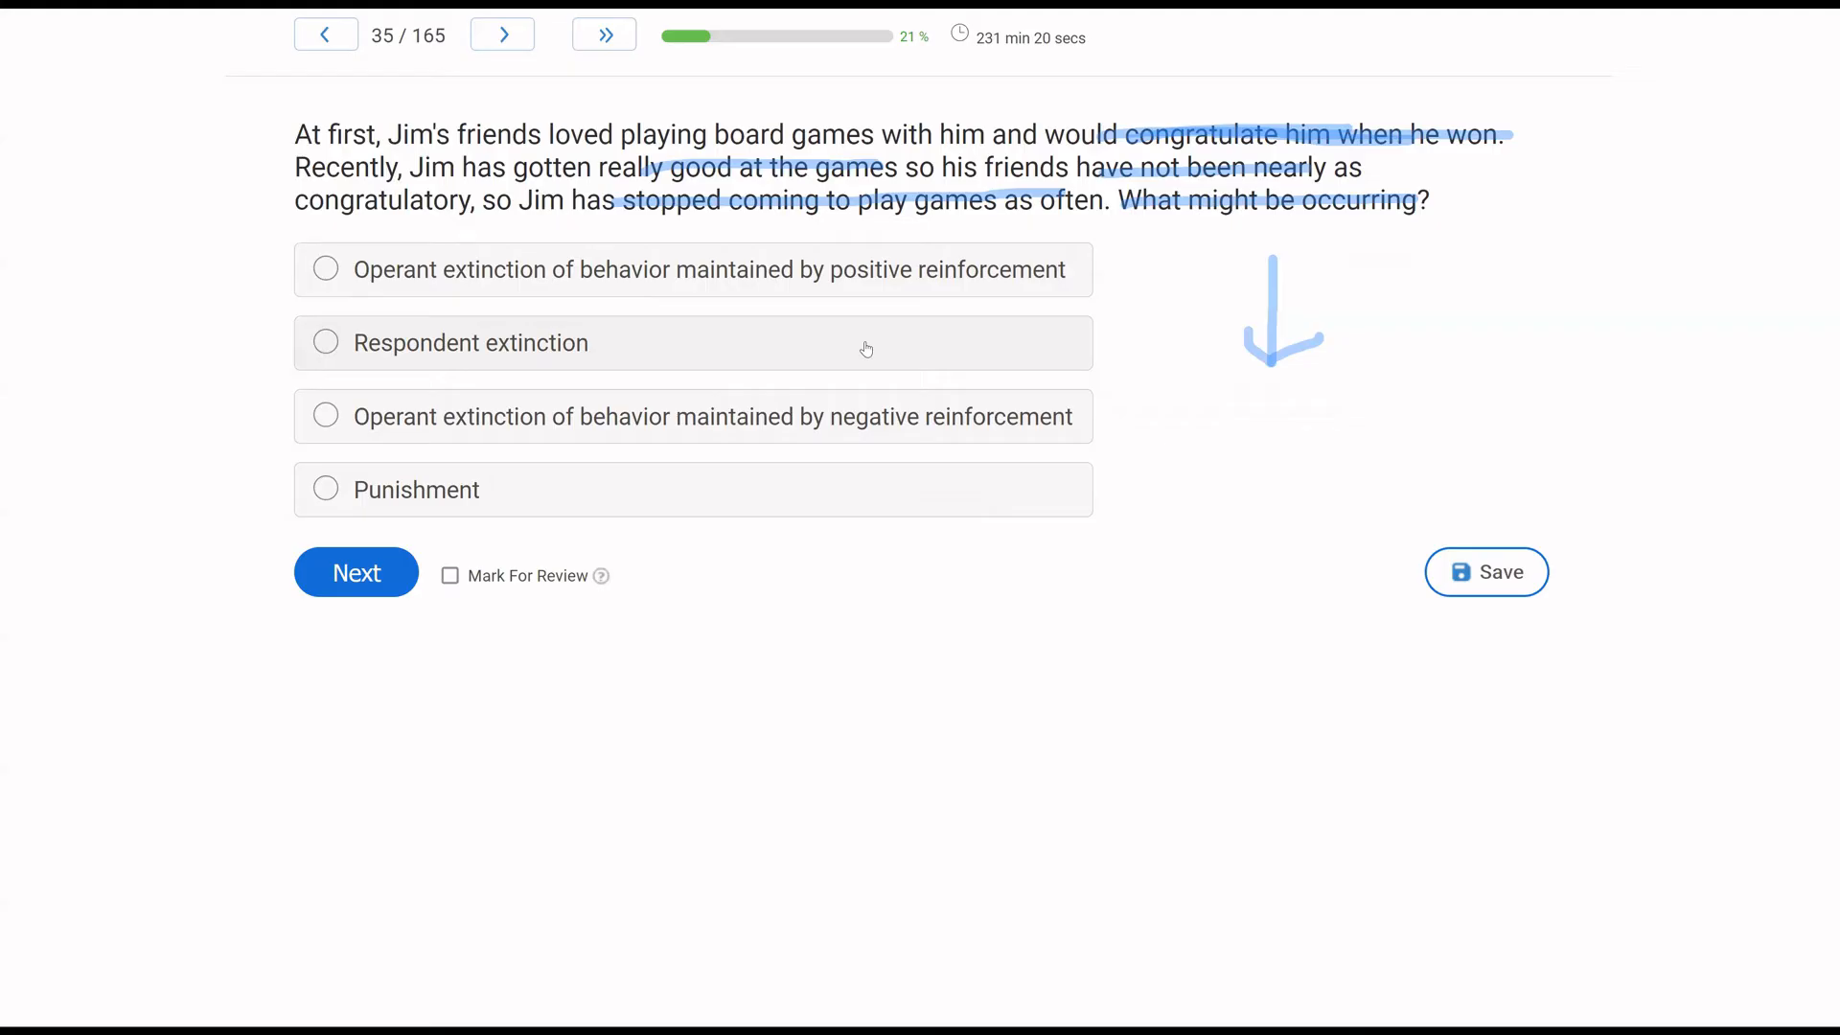
{"action": "mouse_move", "coordinate": [63, 499]}
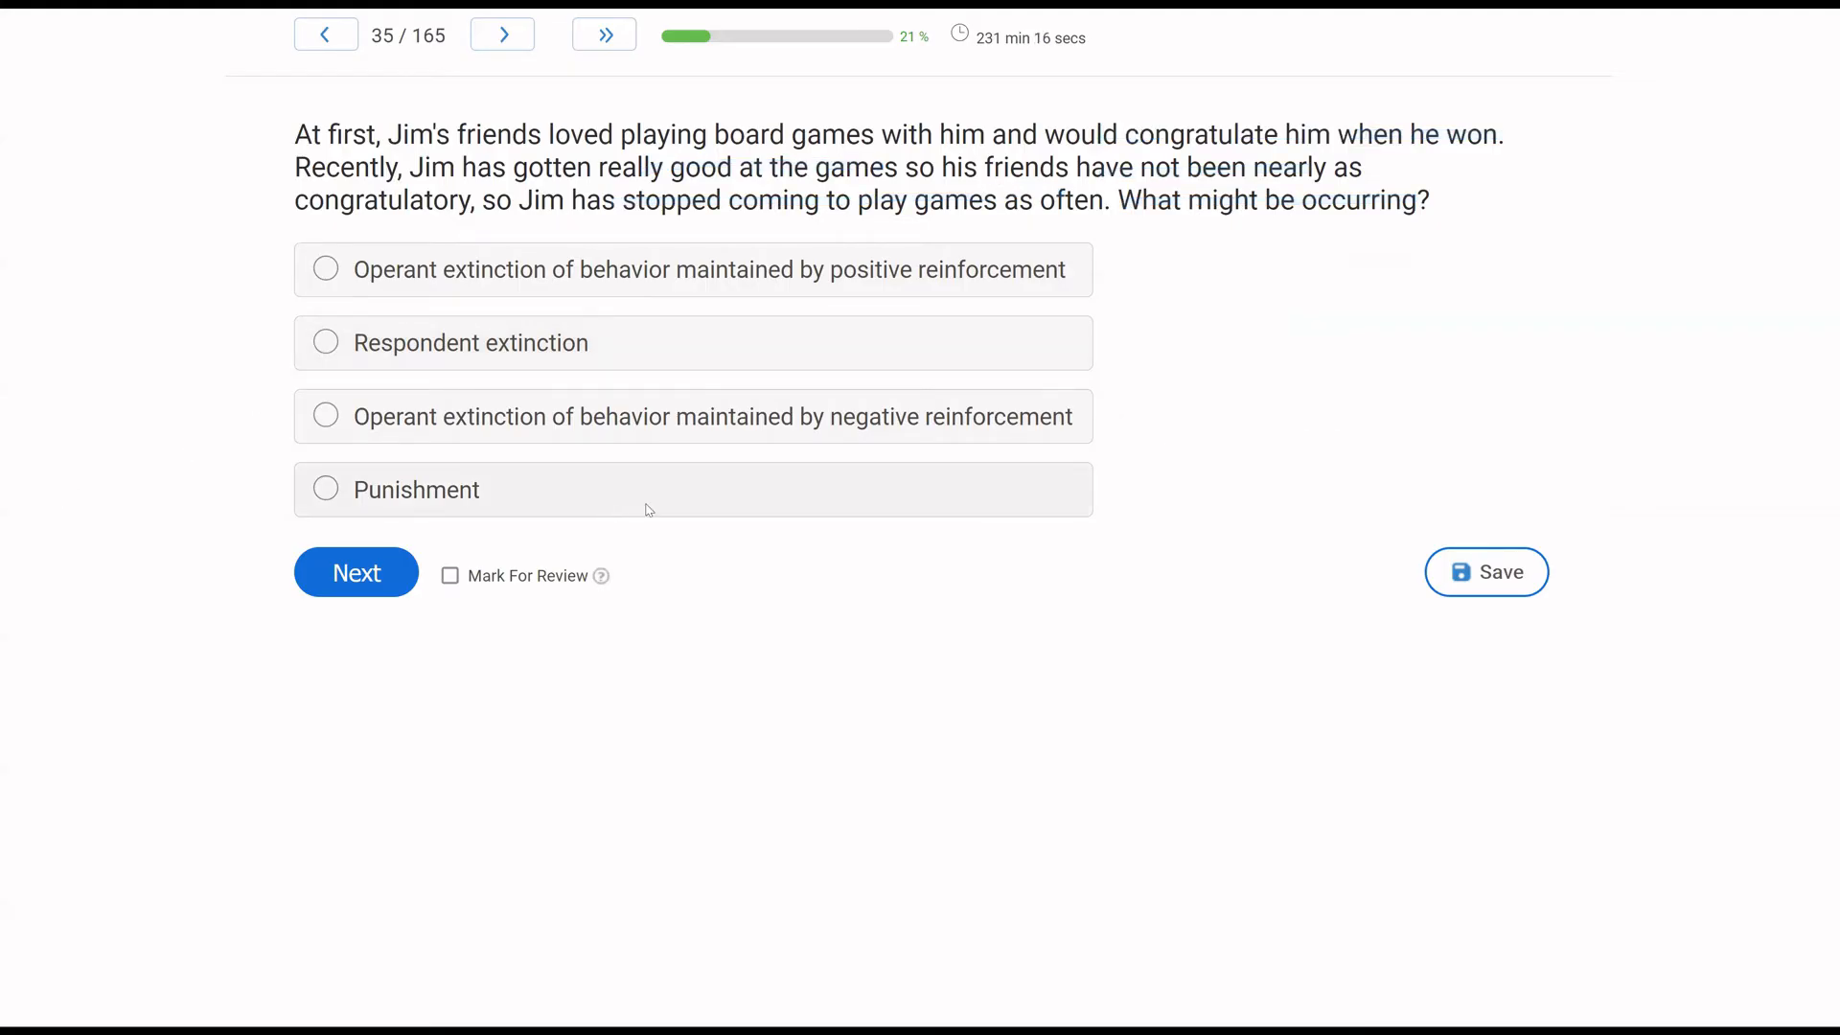
{"action": "left_click", "coordinate": [326, 270]}
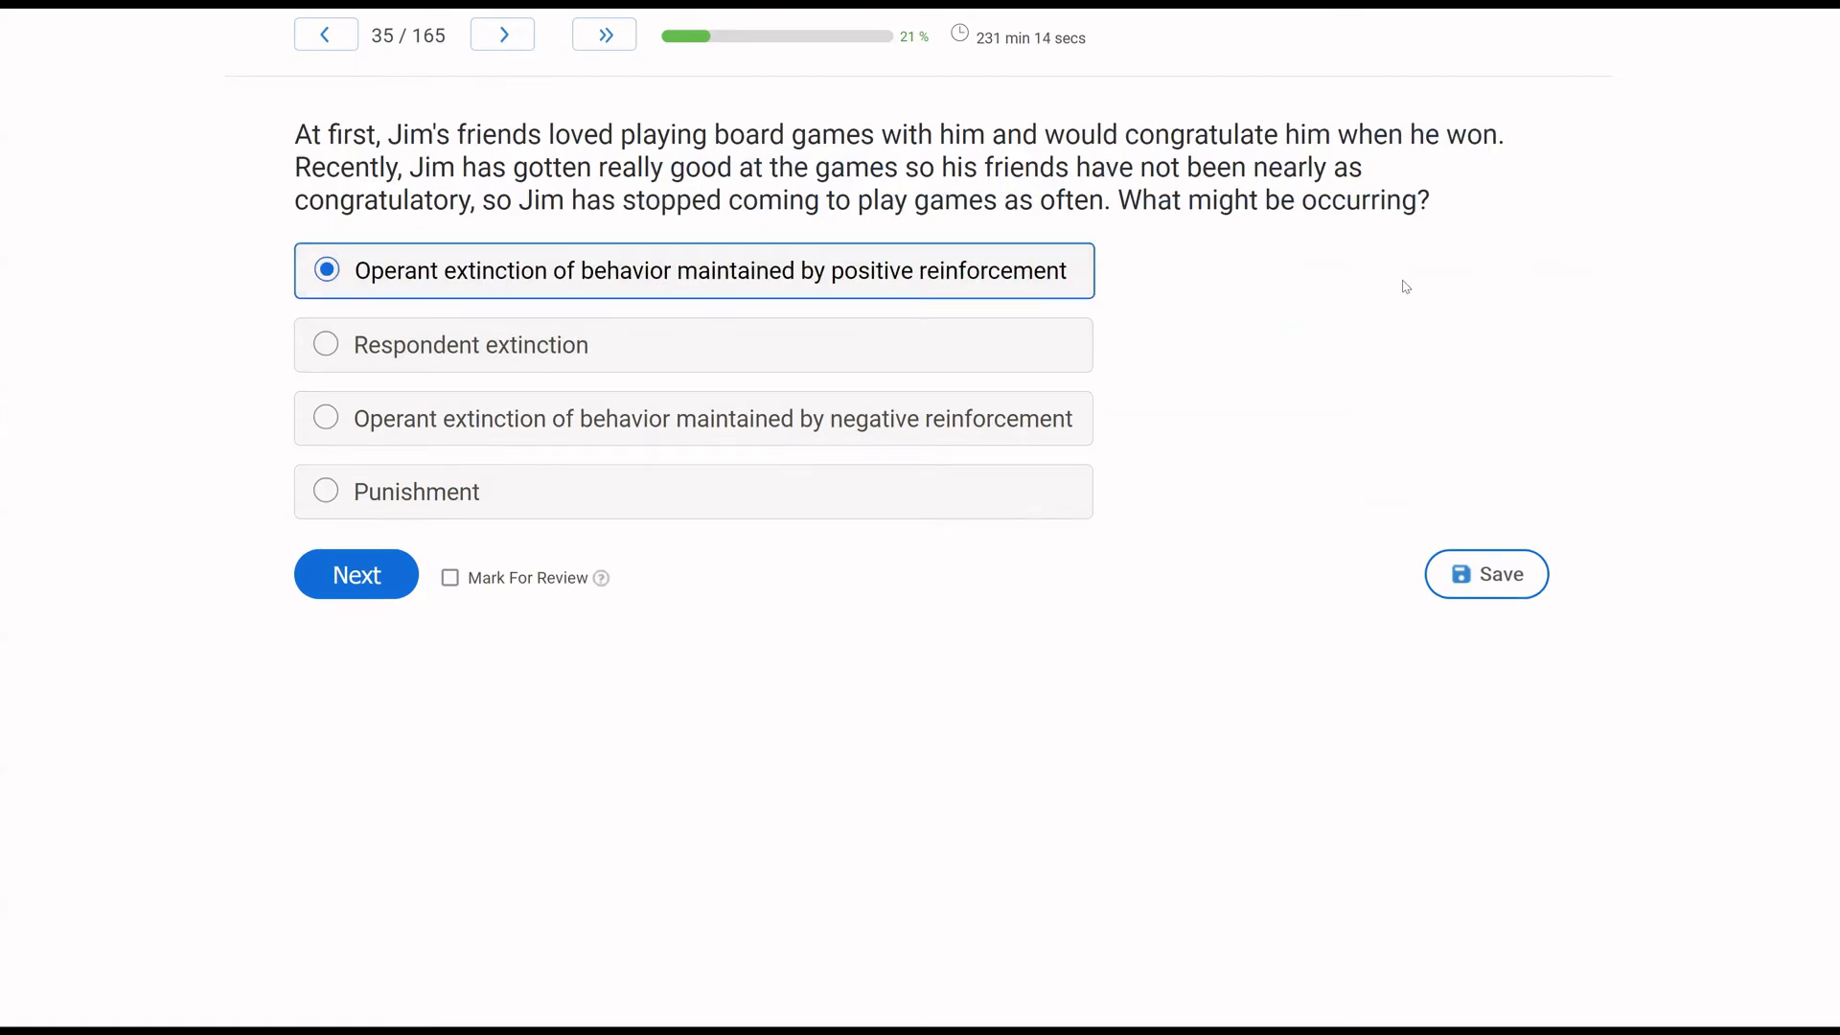
{"action": "mouse_move", "coordinate": [1087, 477]}
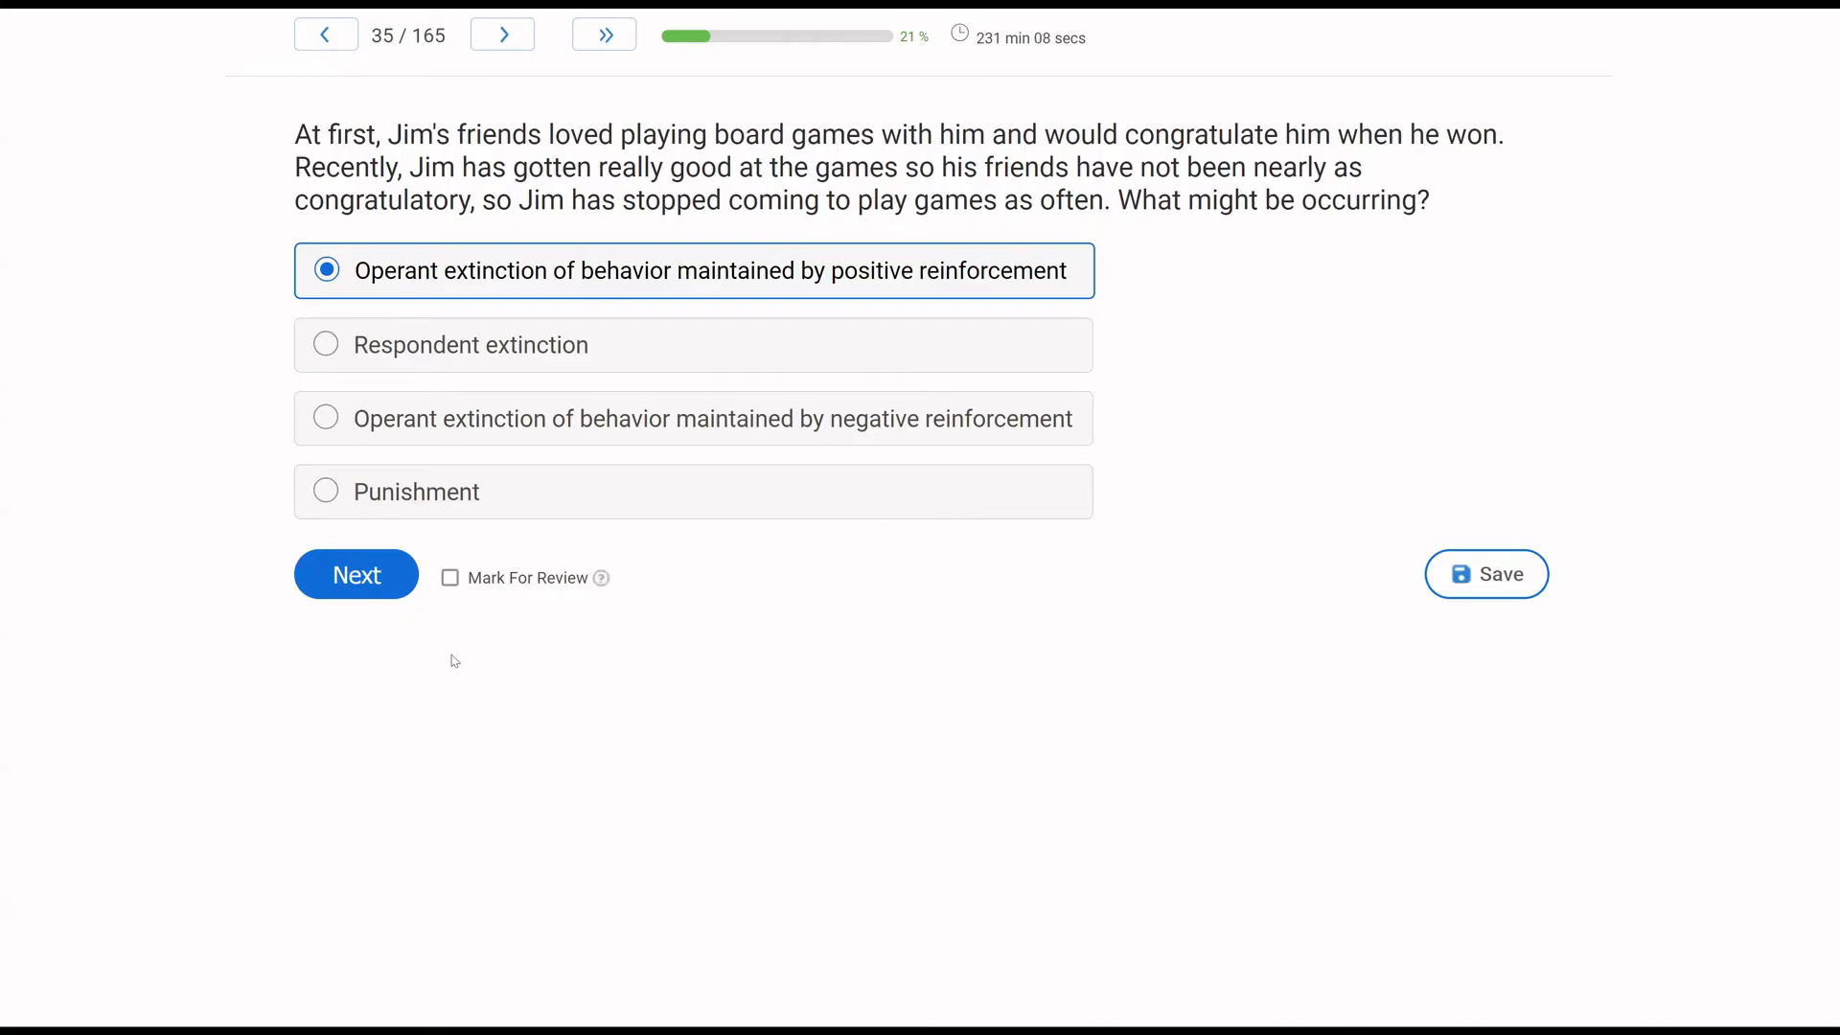
Advance to question 36 and answer Vanessa's state fair ticket question with Concurrent.
{"action": "left_click", "coordinate": [356, 575]}
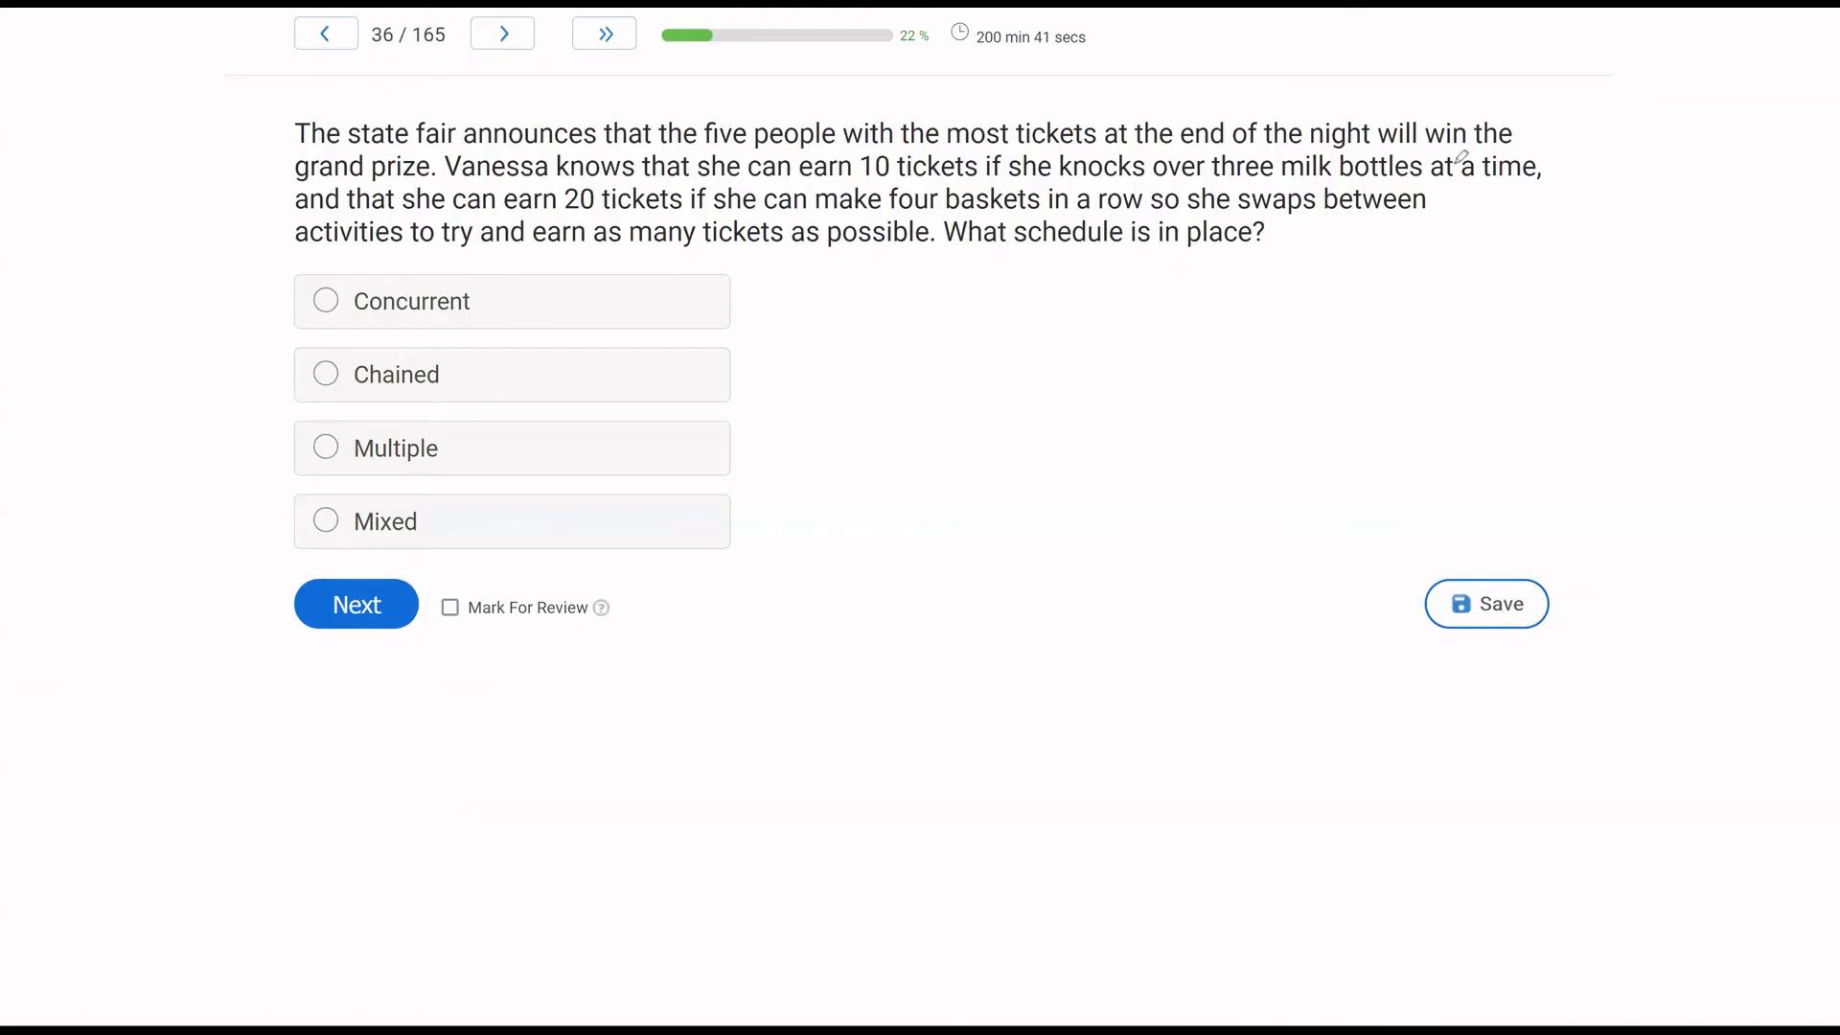
{"action": "mouse_move", "coordinate": [956, 387]}
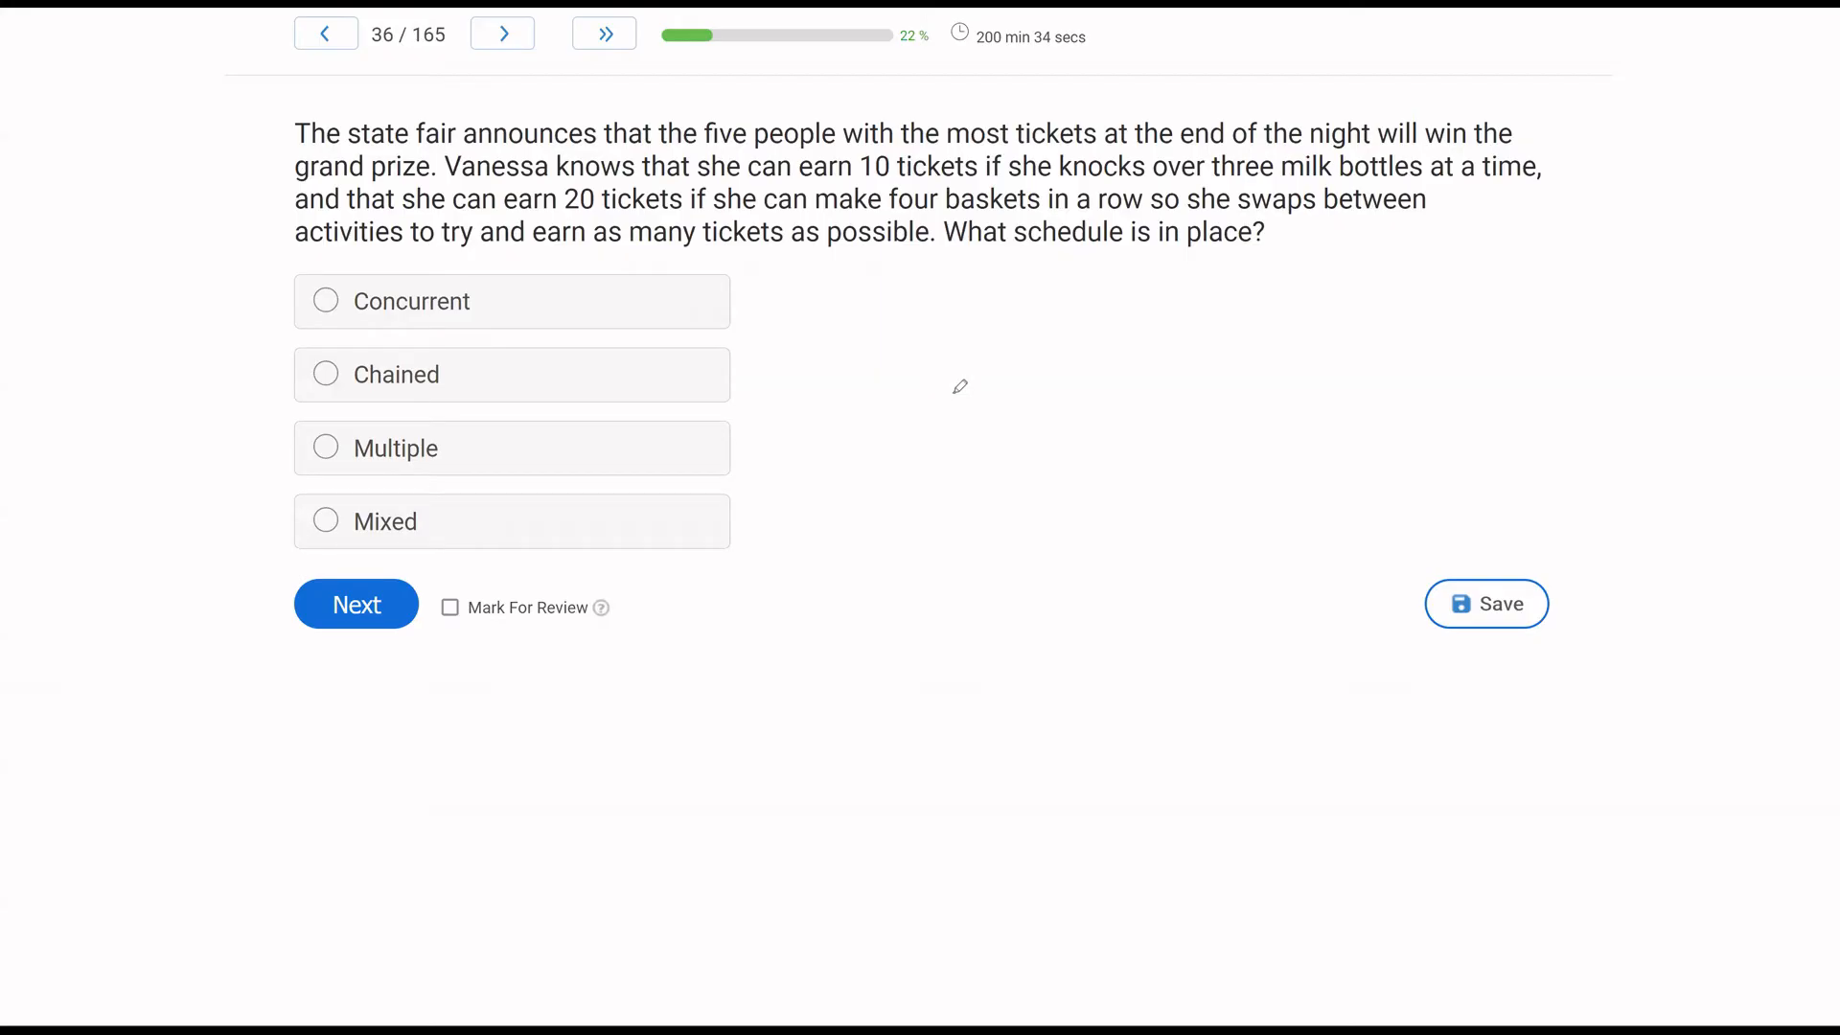
{"action": "mouse_move", "coordinate": [834, 377]}
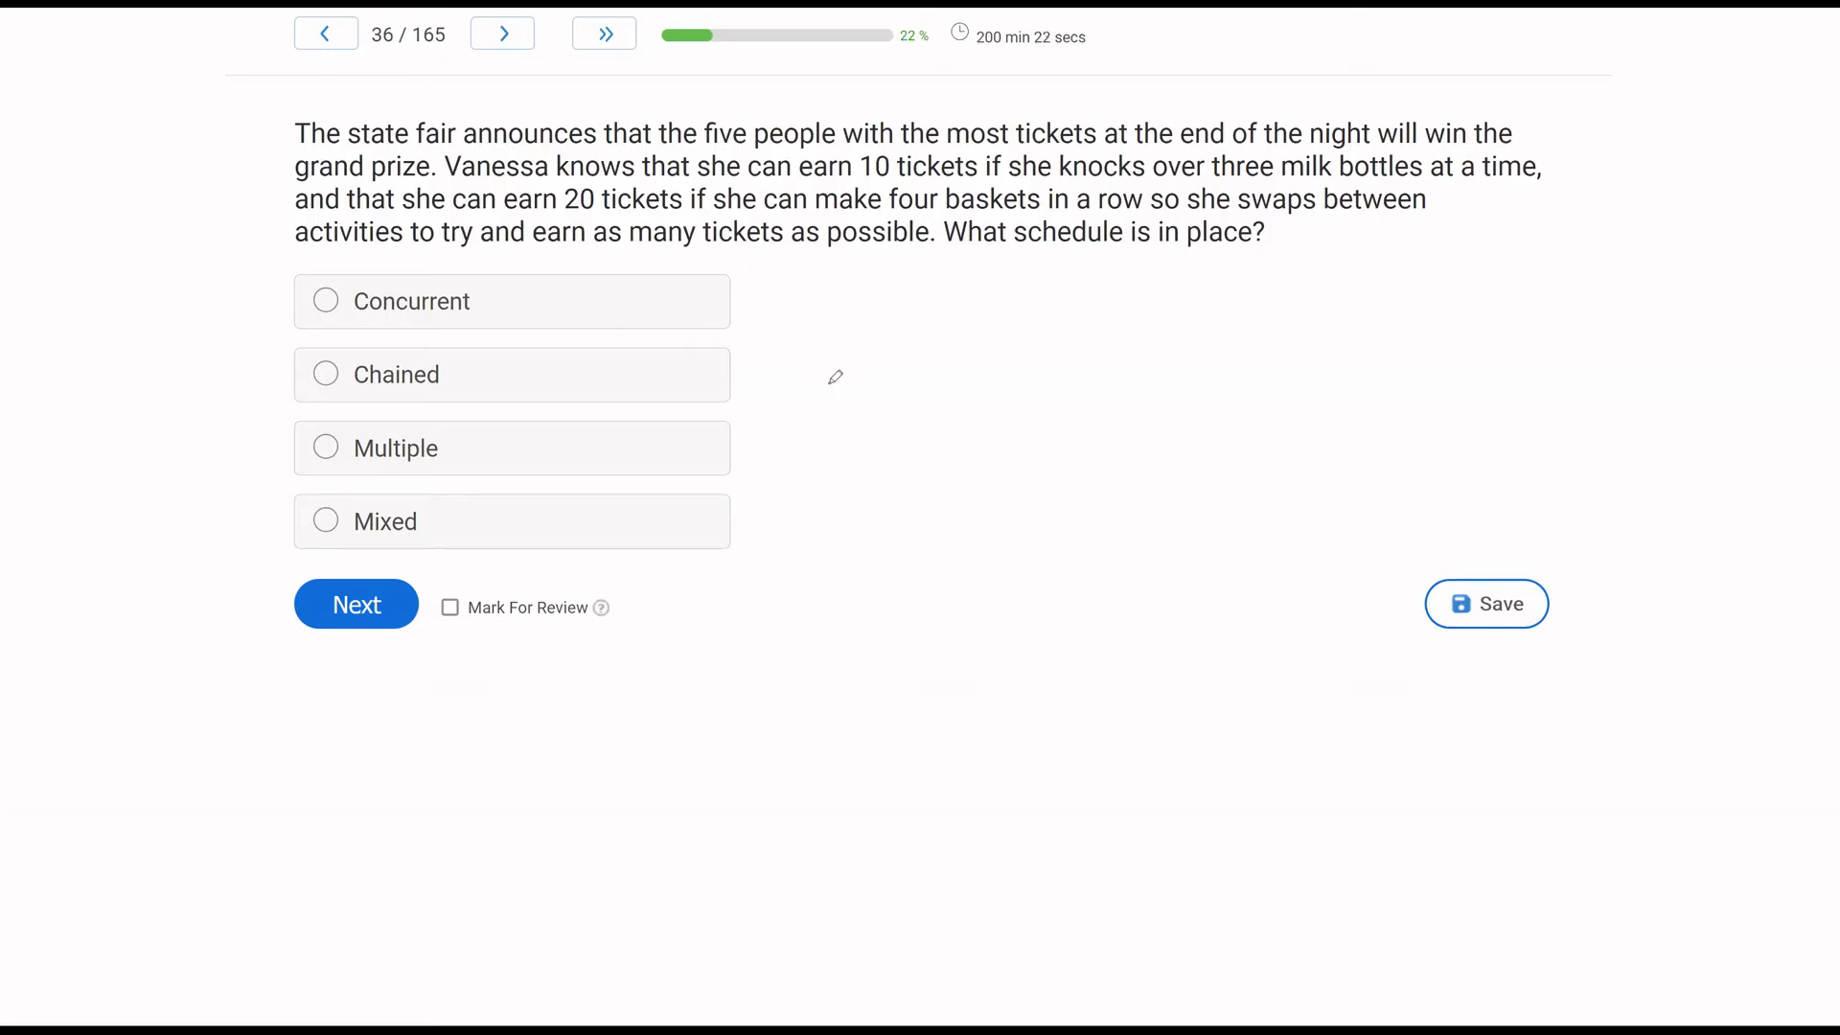
{"action": "mouse_move", "coordinate": [1094, 283]}
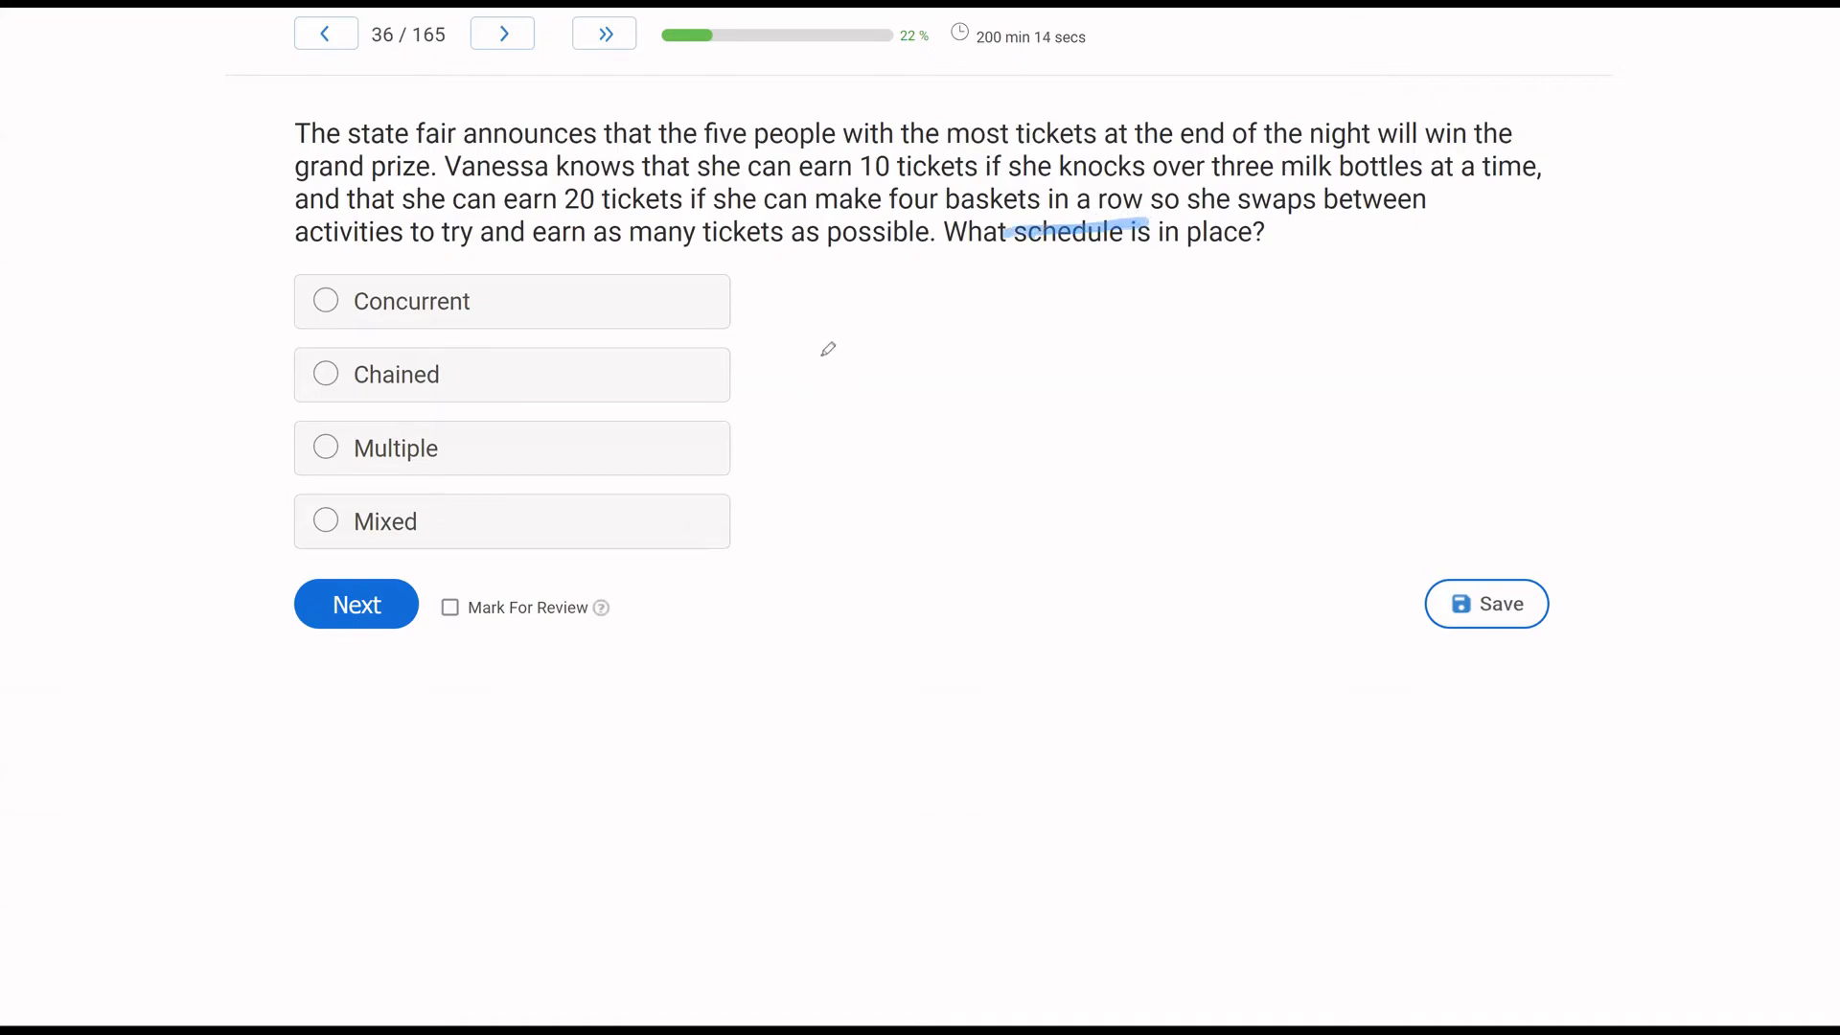
{"action": "mouse_move", "coordinate": [940, 438]}
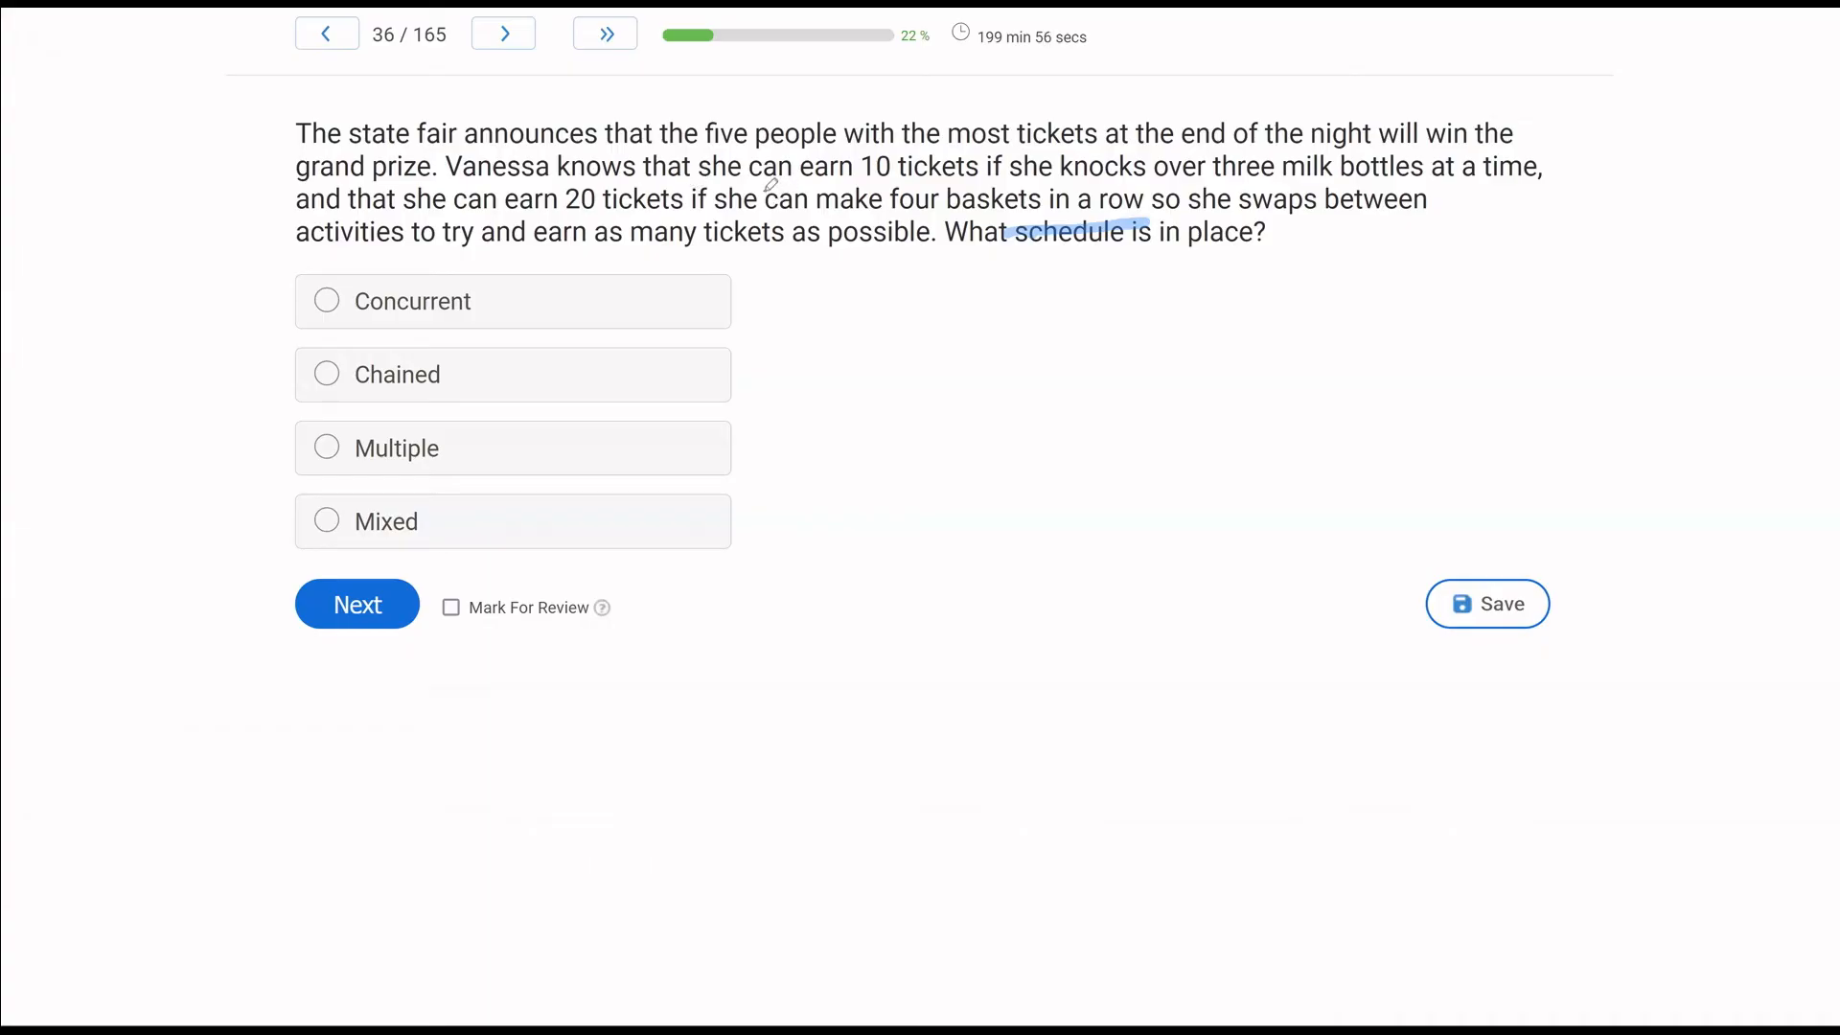
{"action": "mouse_move", "coordinate": [966, 414]}
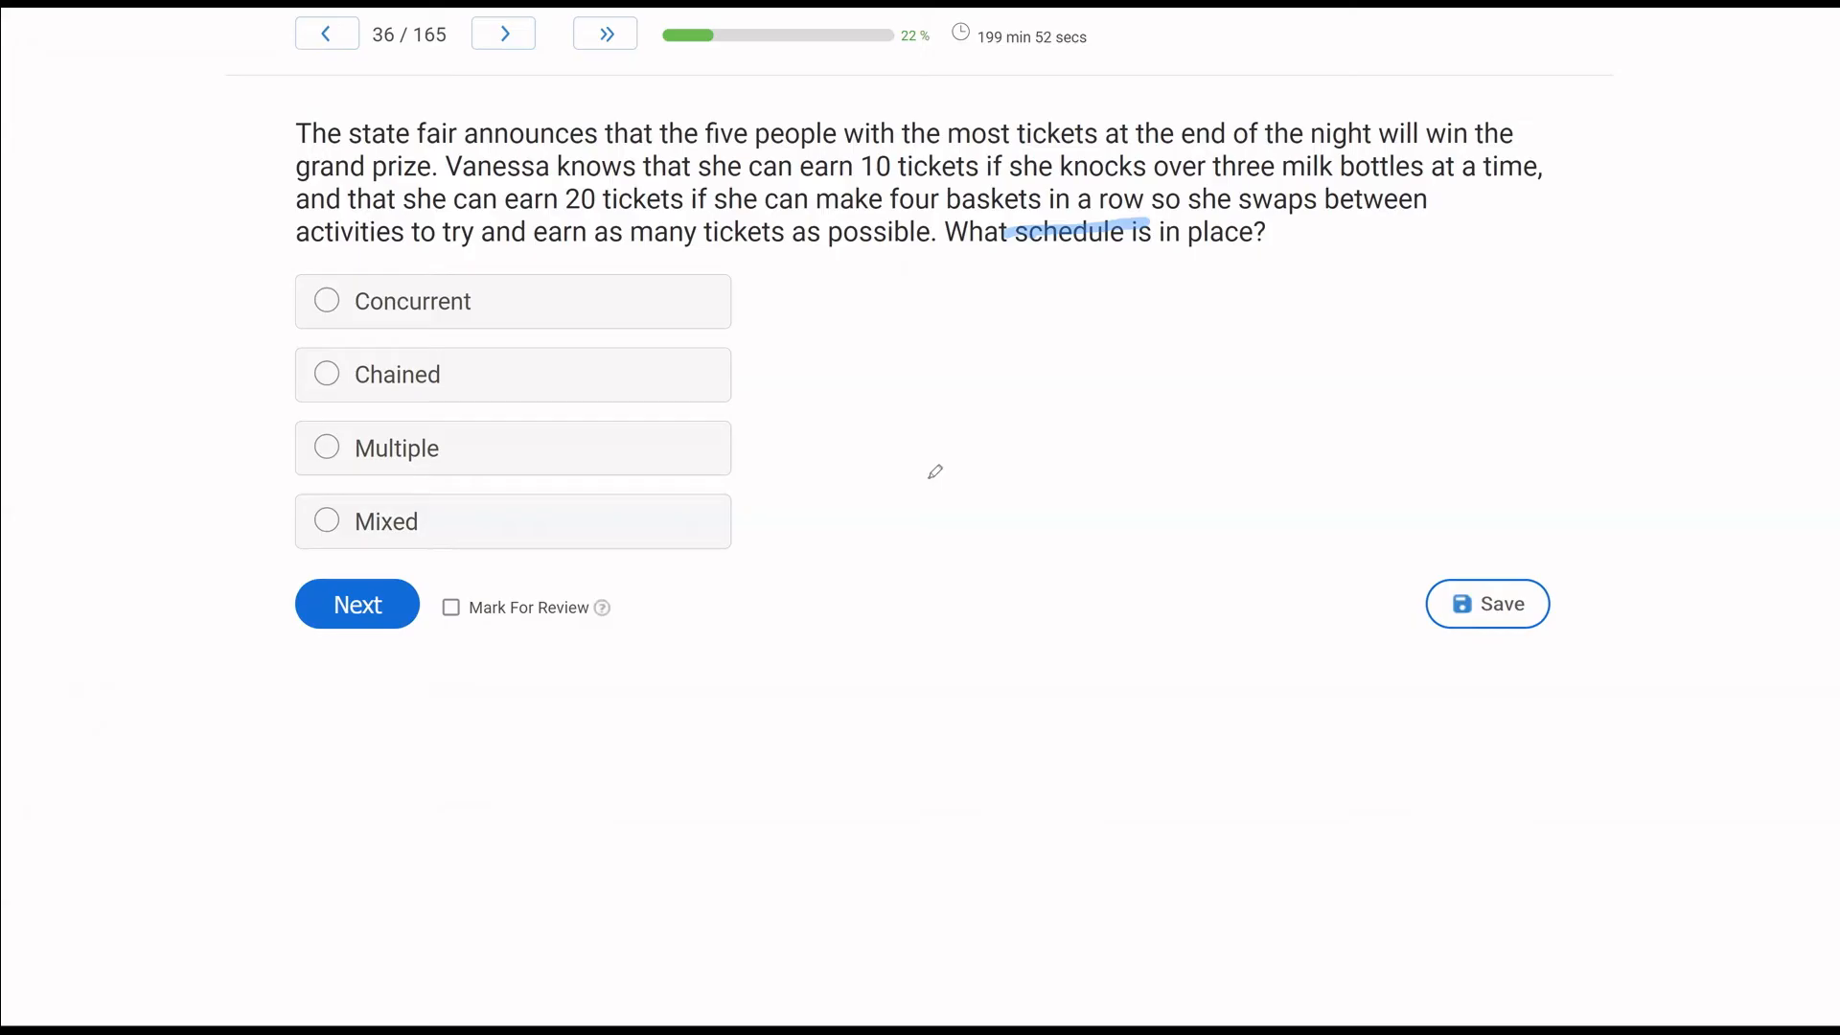
{"action": "mouse_move", "coordinate": [960, 355]}
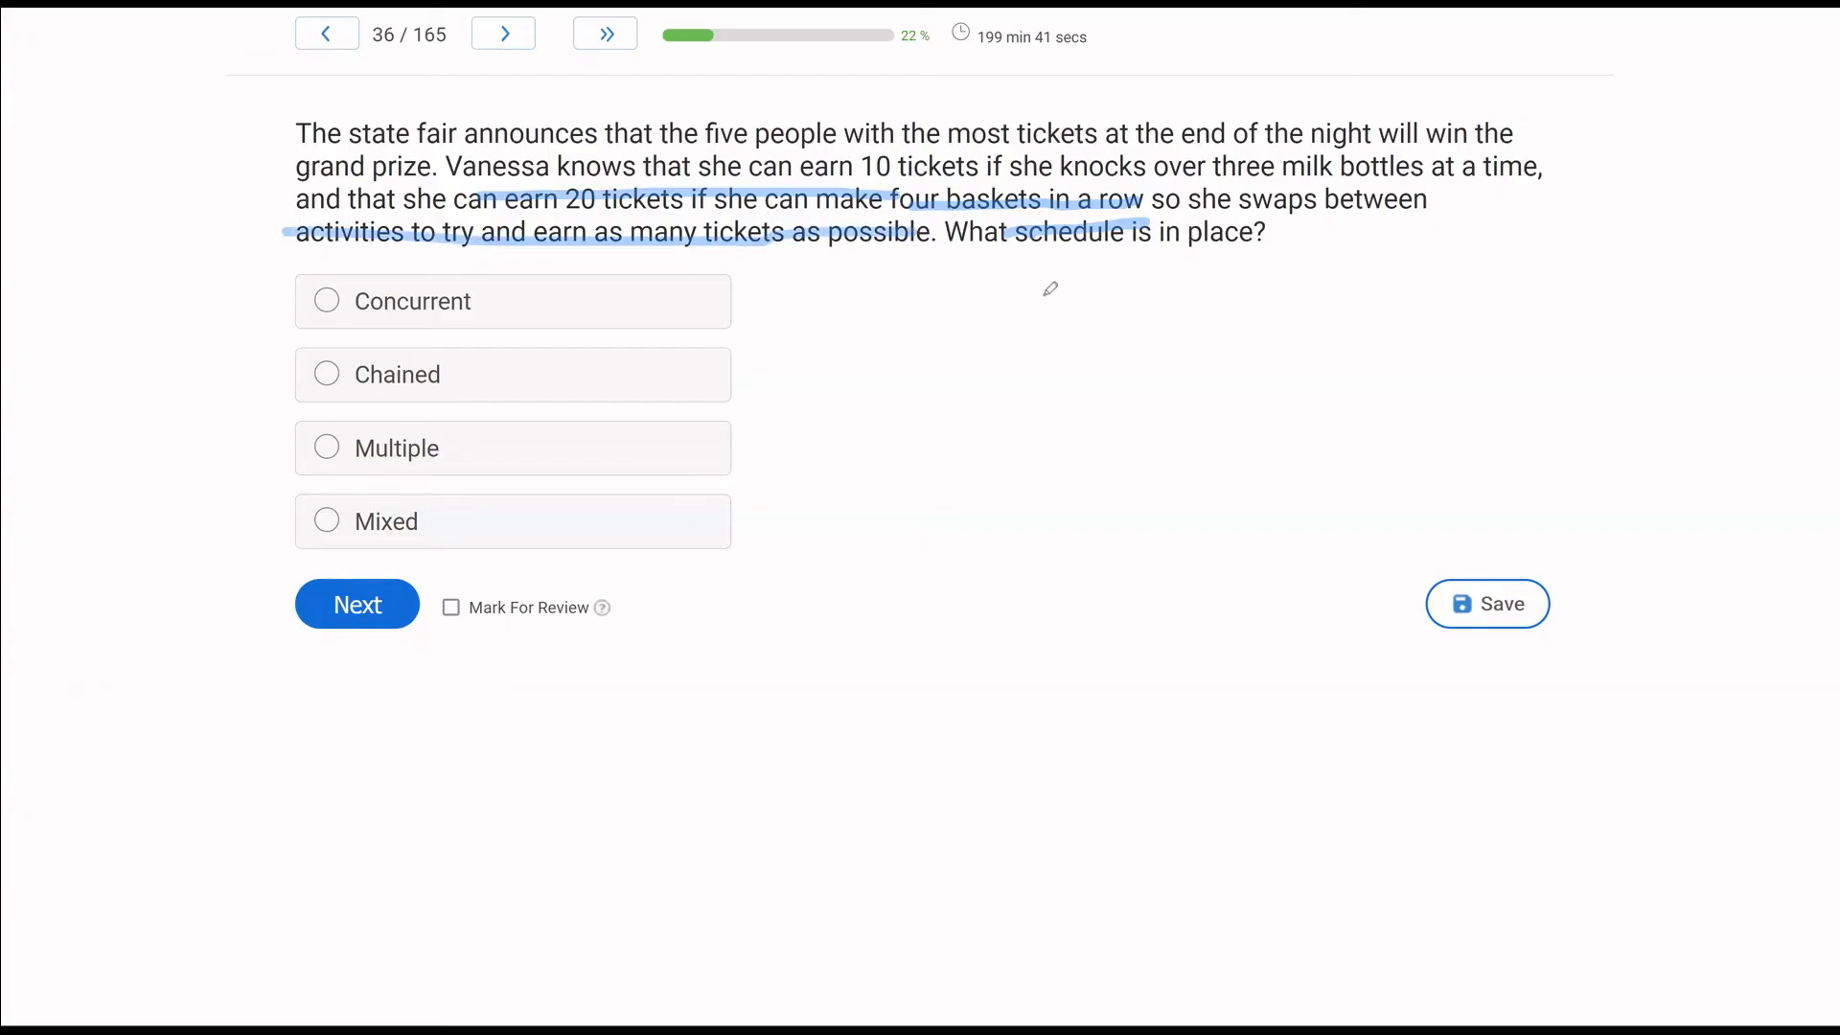
{"action": "mouse_move", "coordinate": [1013, 318]}
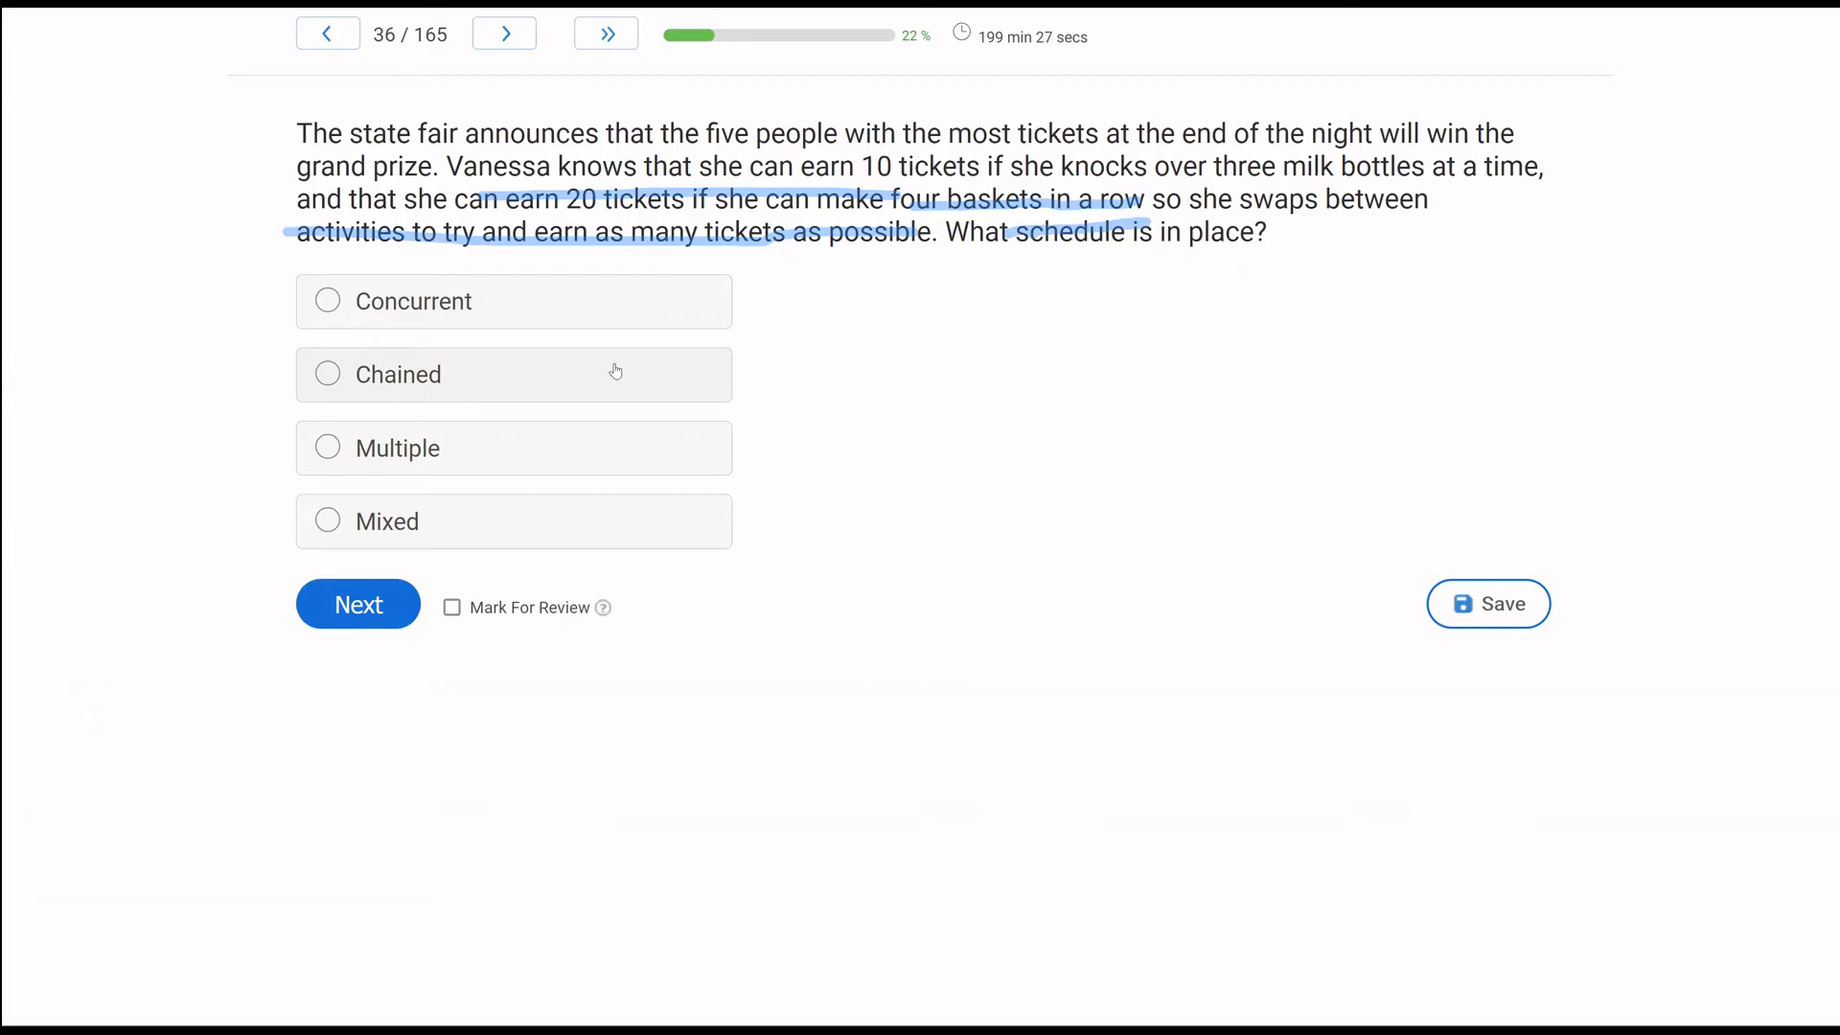
{"action": "mouse_move", "coordinate": [622, 419]}
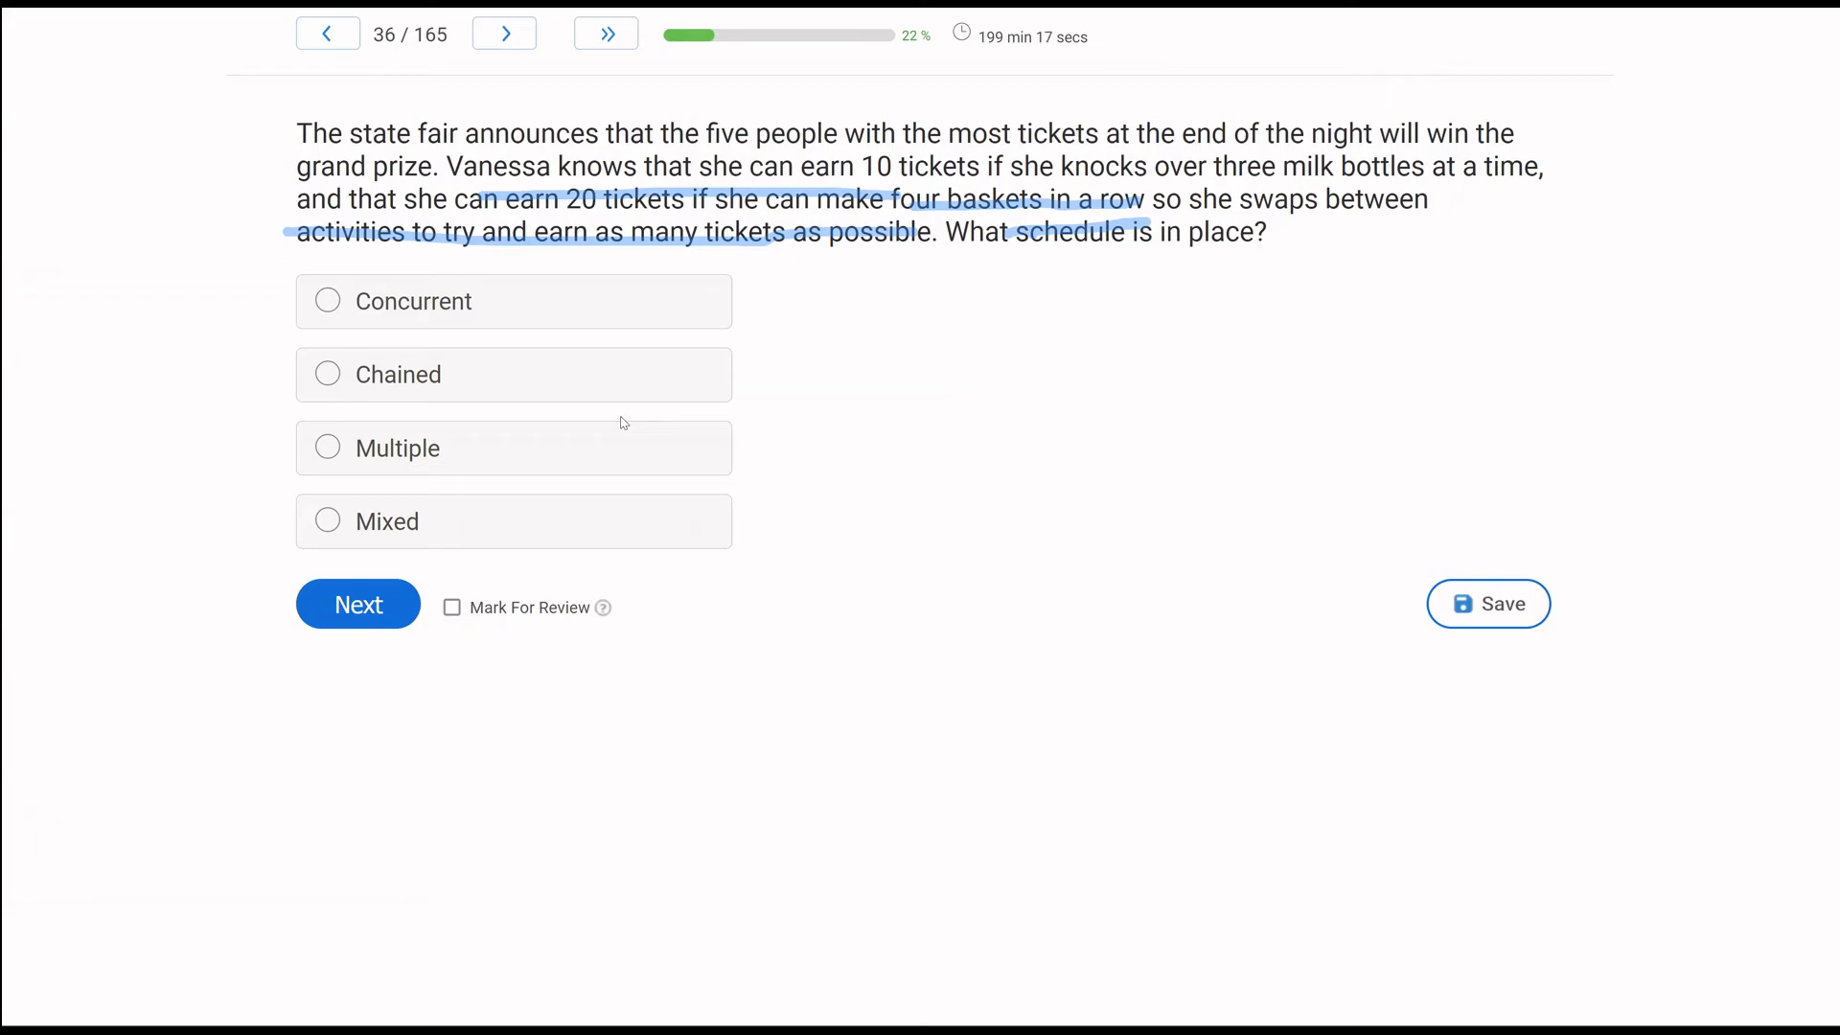
{"action": "mouse_move", "coordinate": [59, 576]}
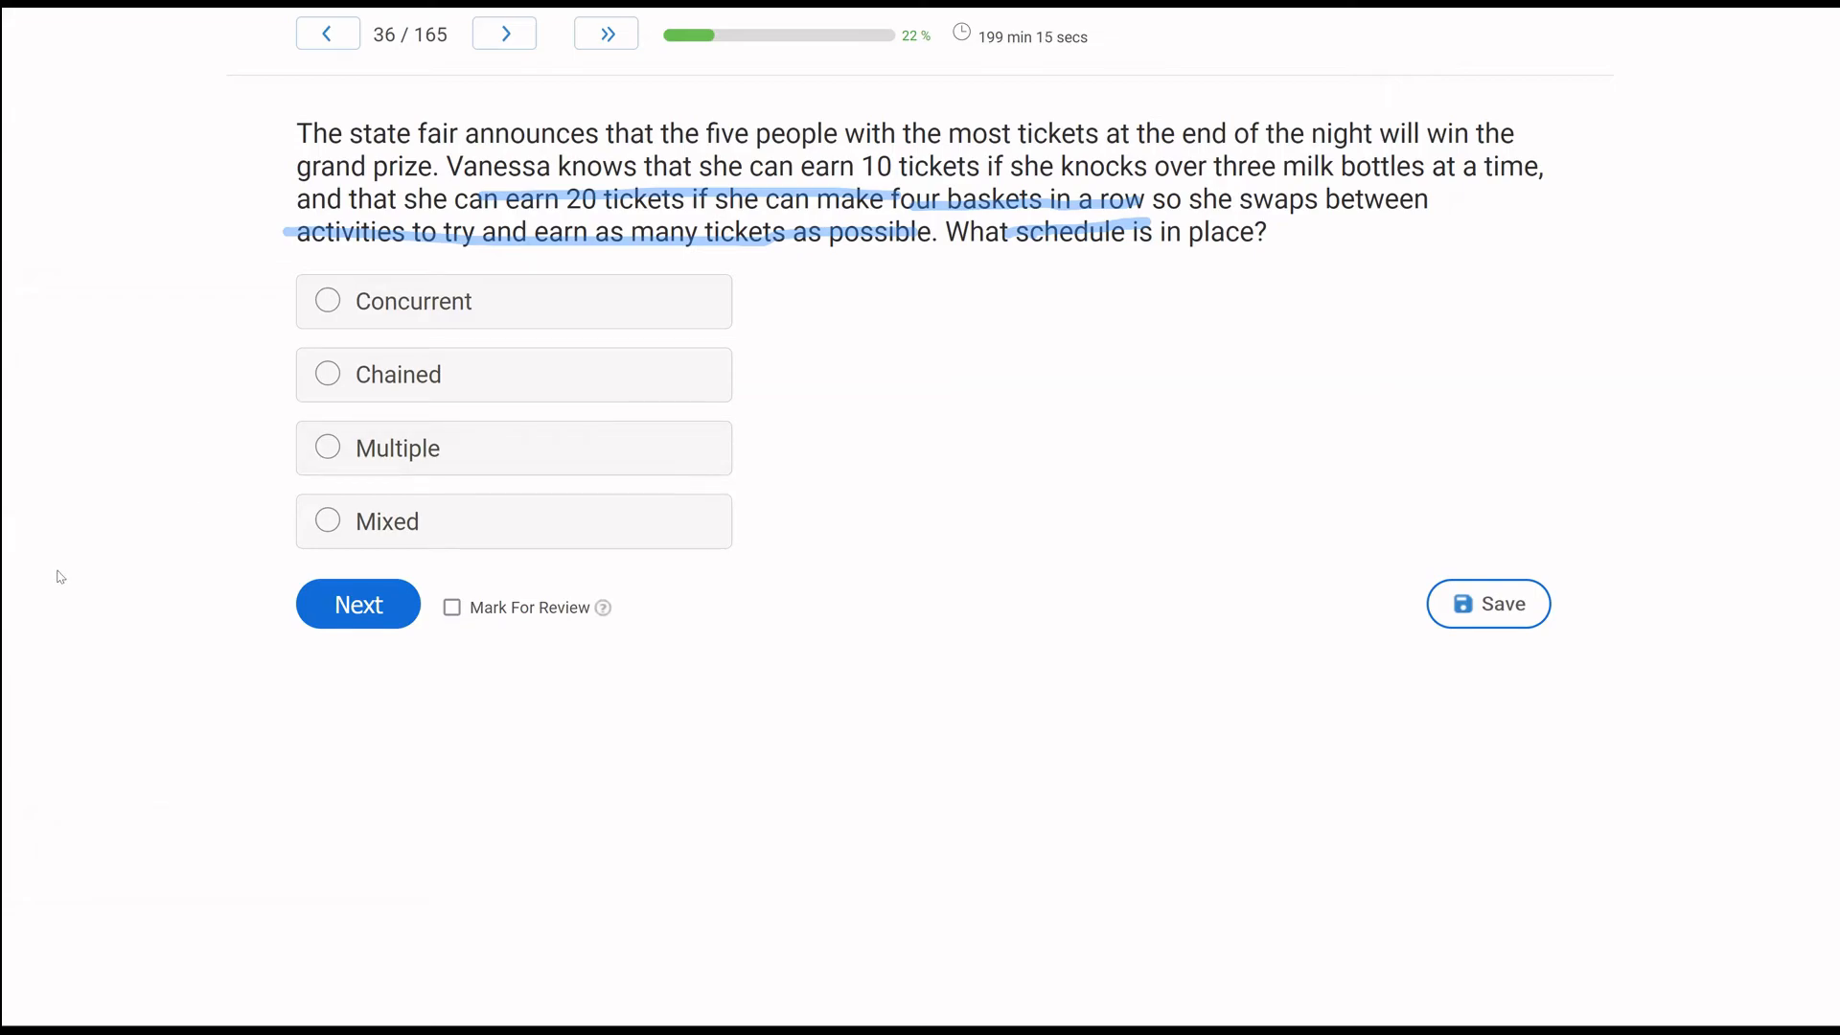
{"action": "left_click", "coordinate": [328, 302]}
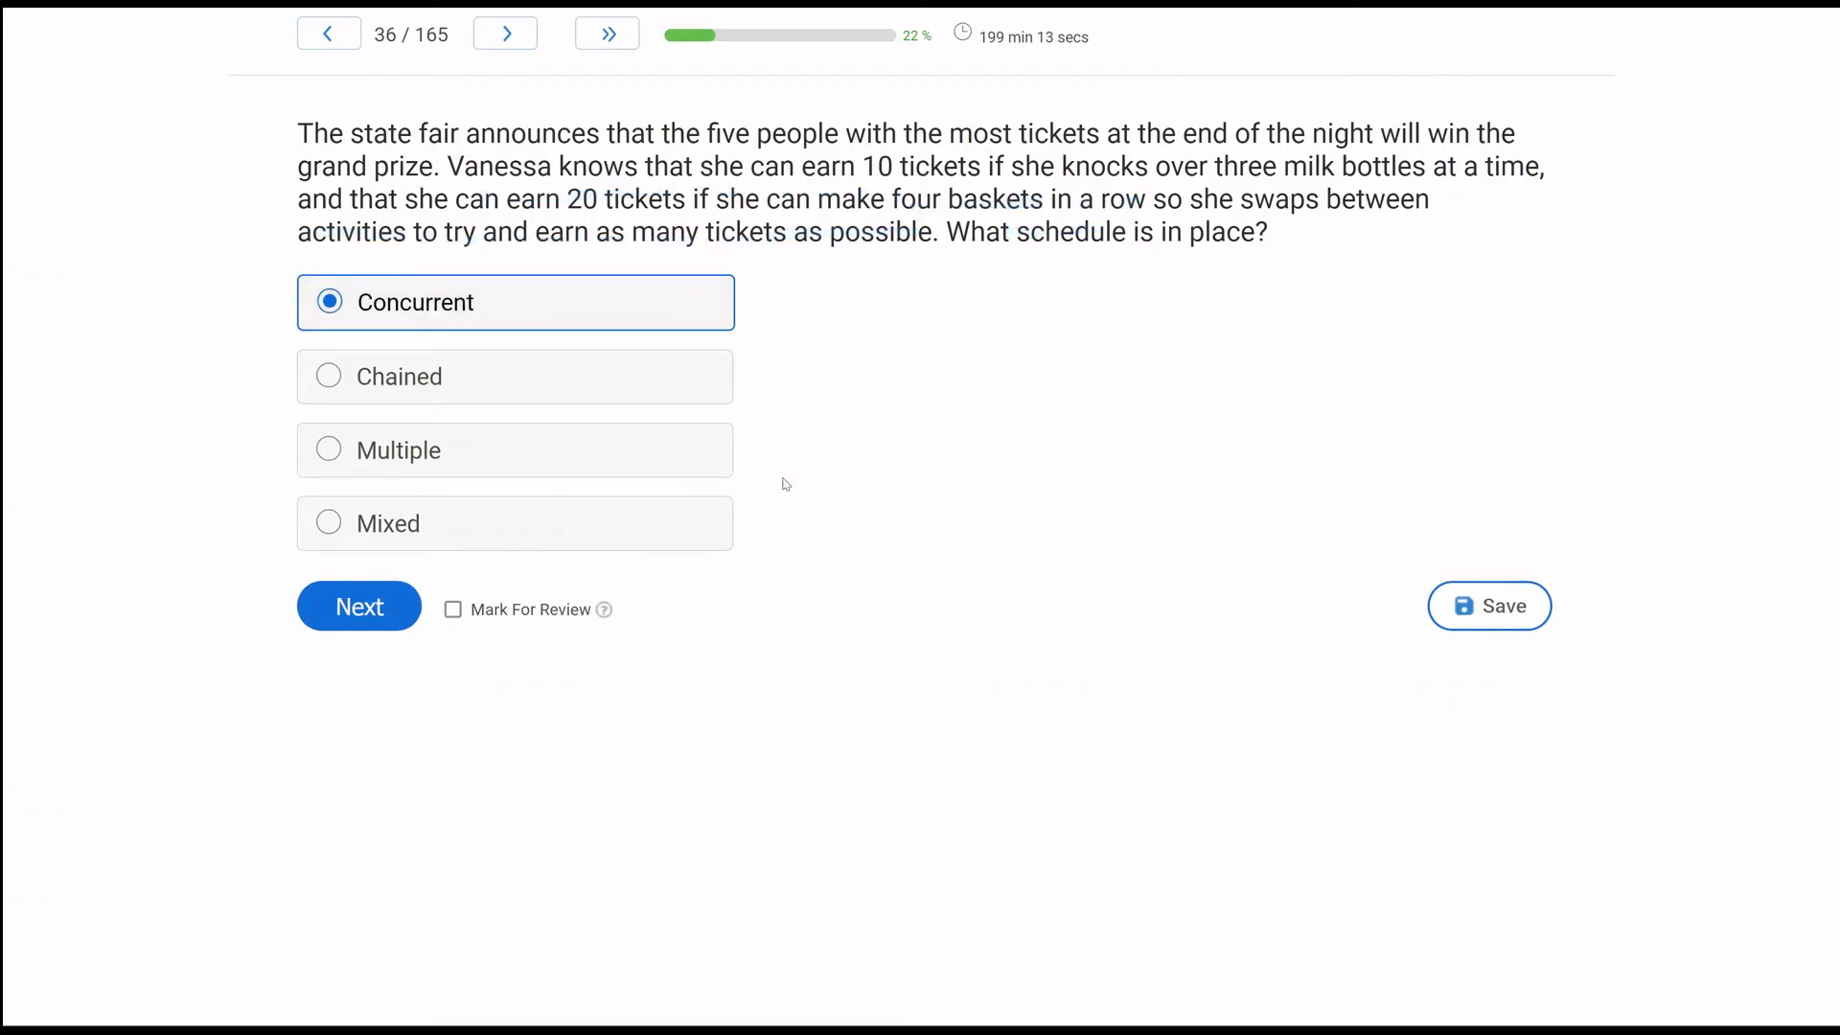
Answer question 37 on Tom's aggression plan with Control, then go to question 38.
{"action": "left_click", "coordinate": [358, 606]}
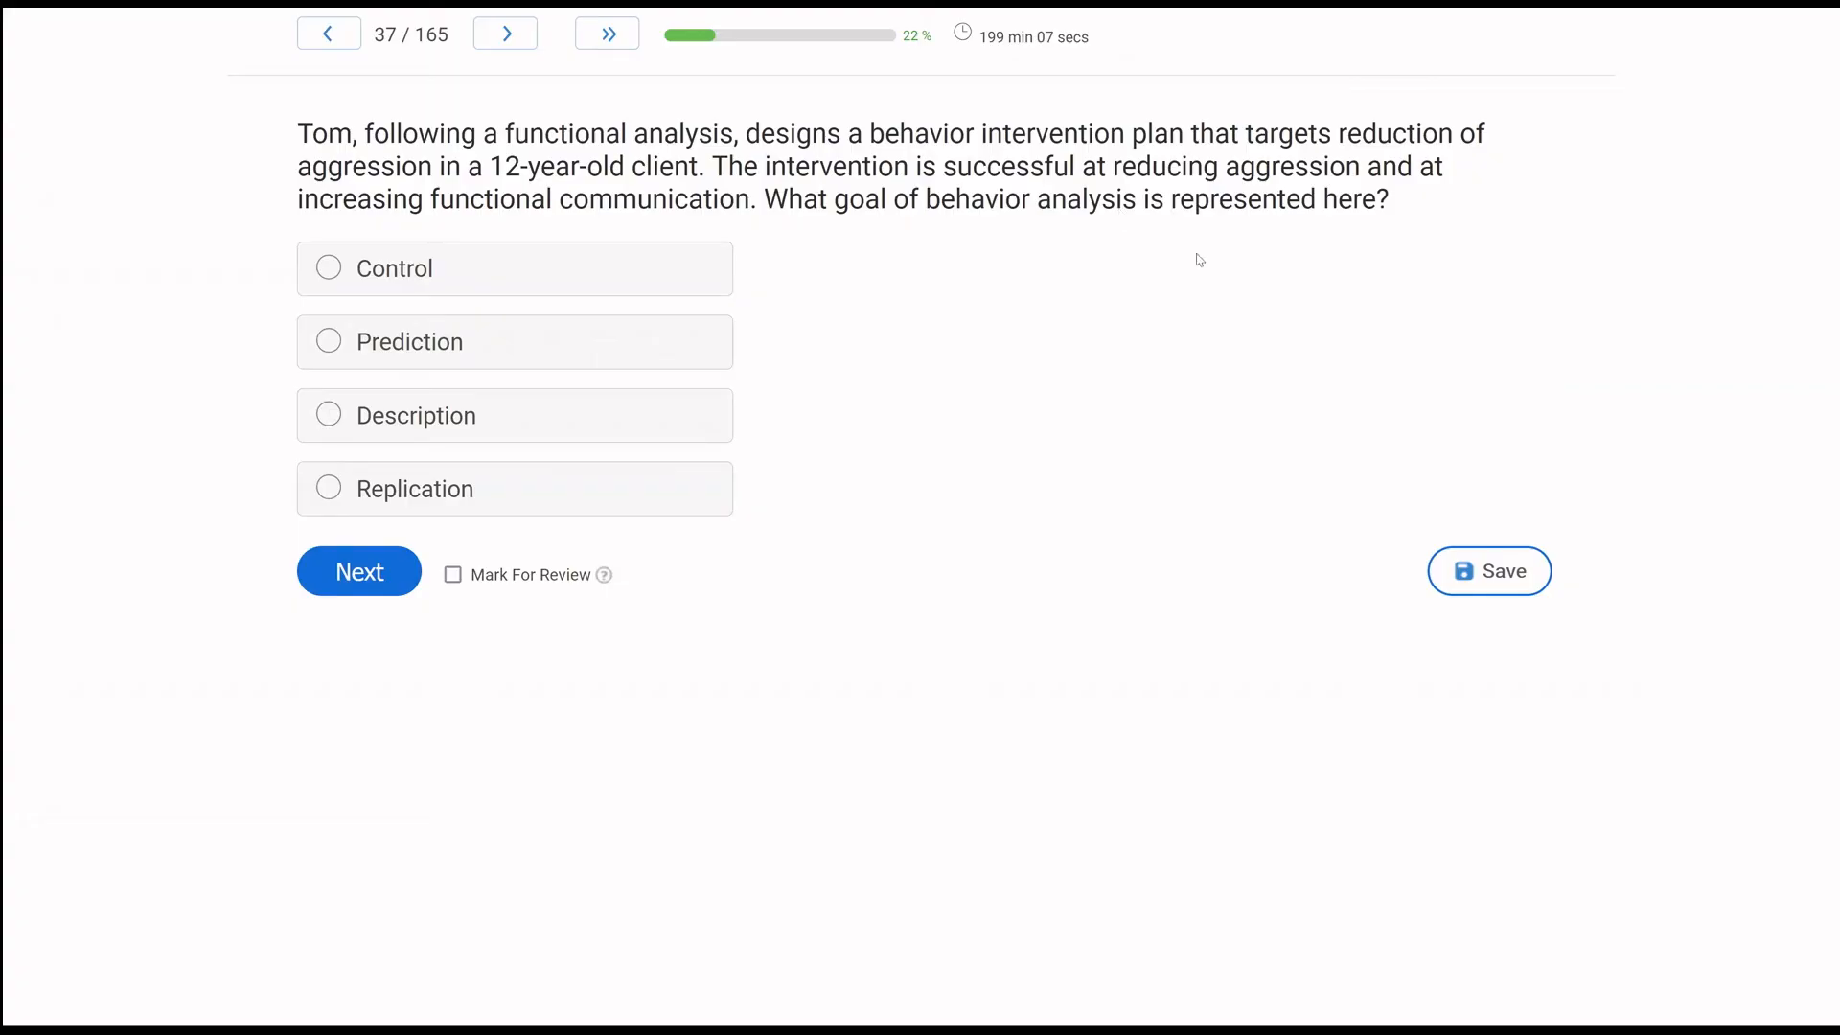
{"action": "mouse_move", "coordinate": [764, 335]}
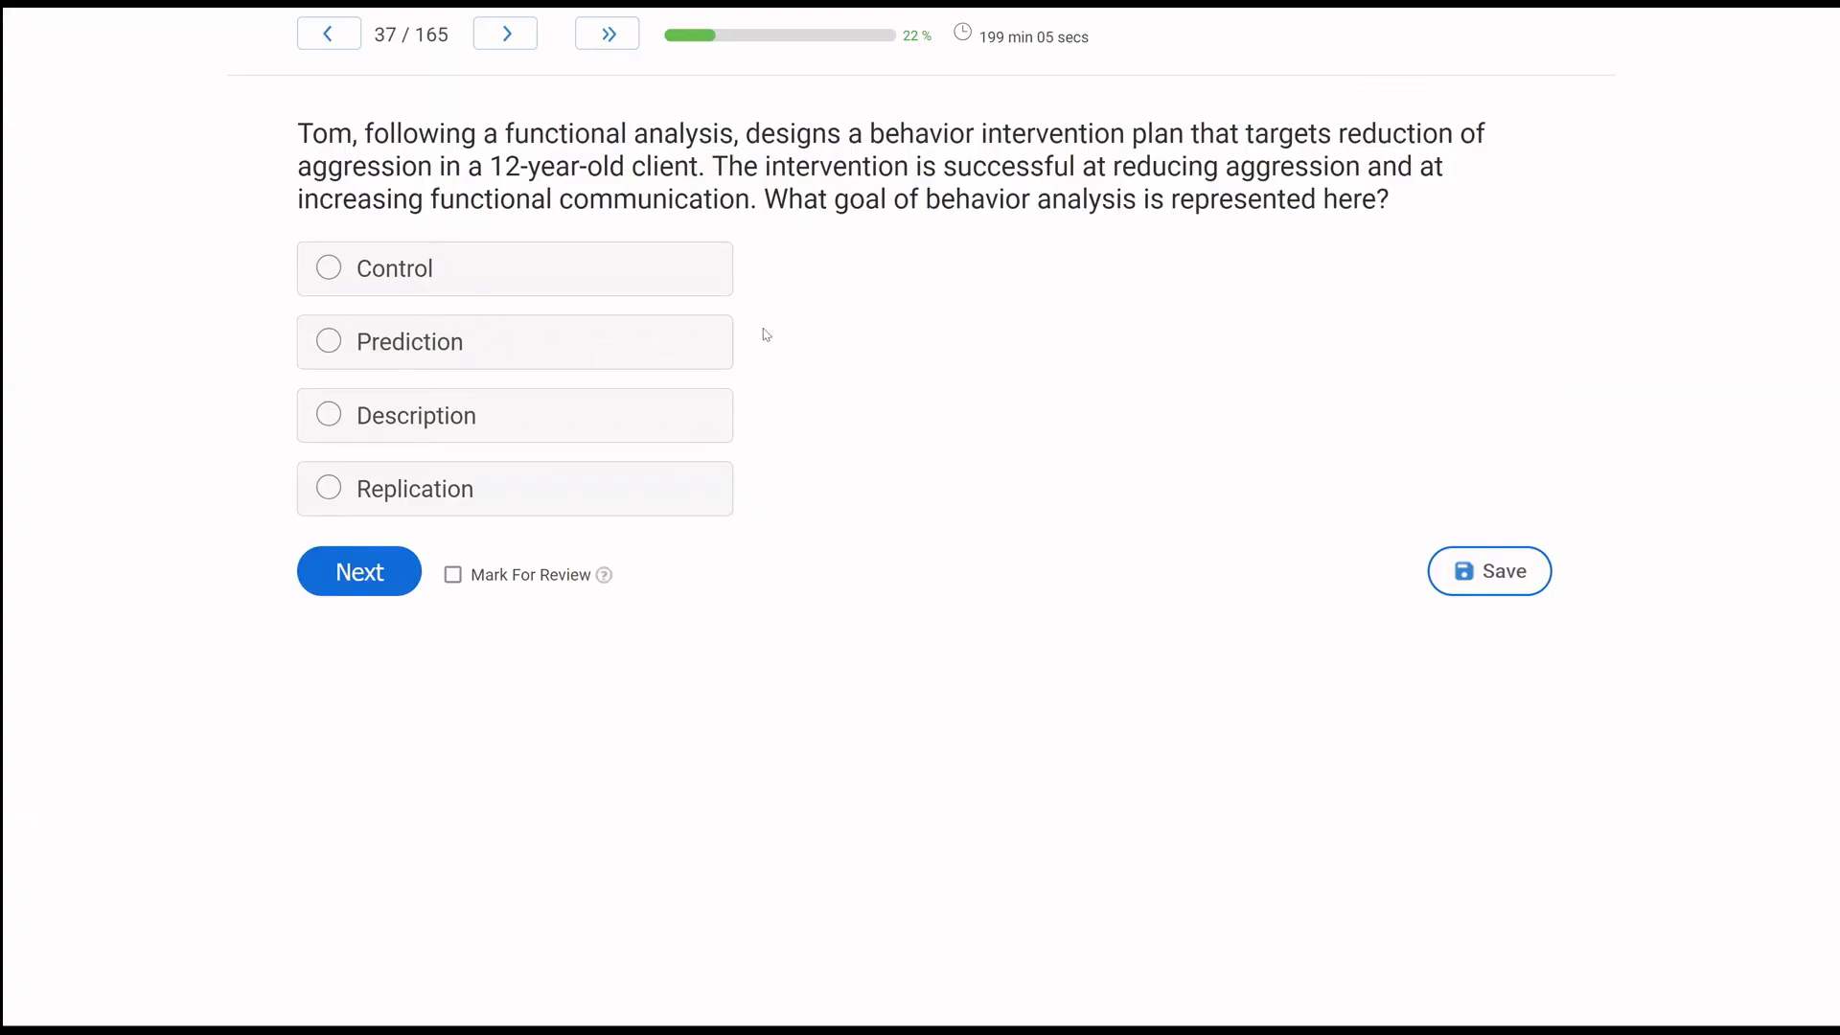
{"action": "mouse_move", "coordinate": [1244, 209]}
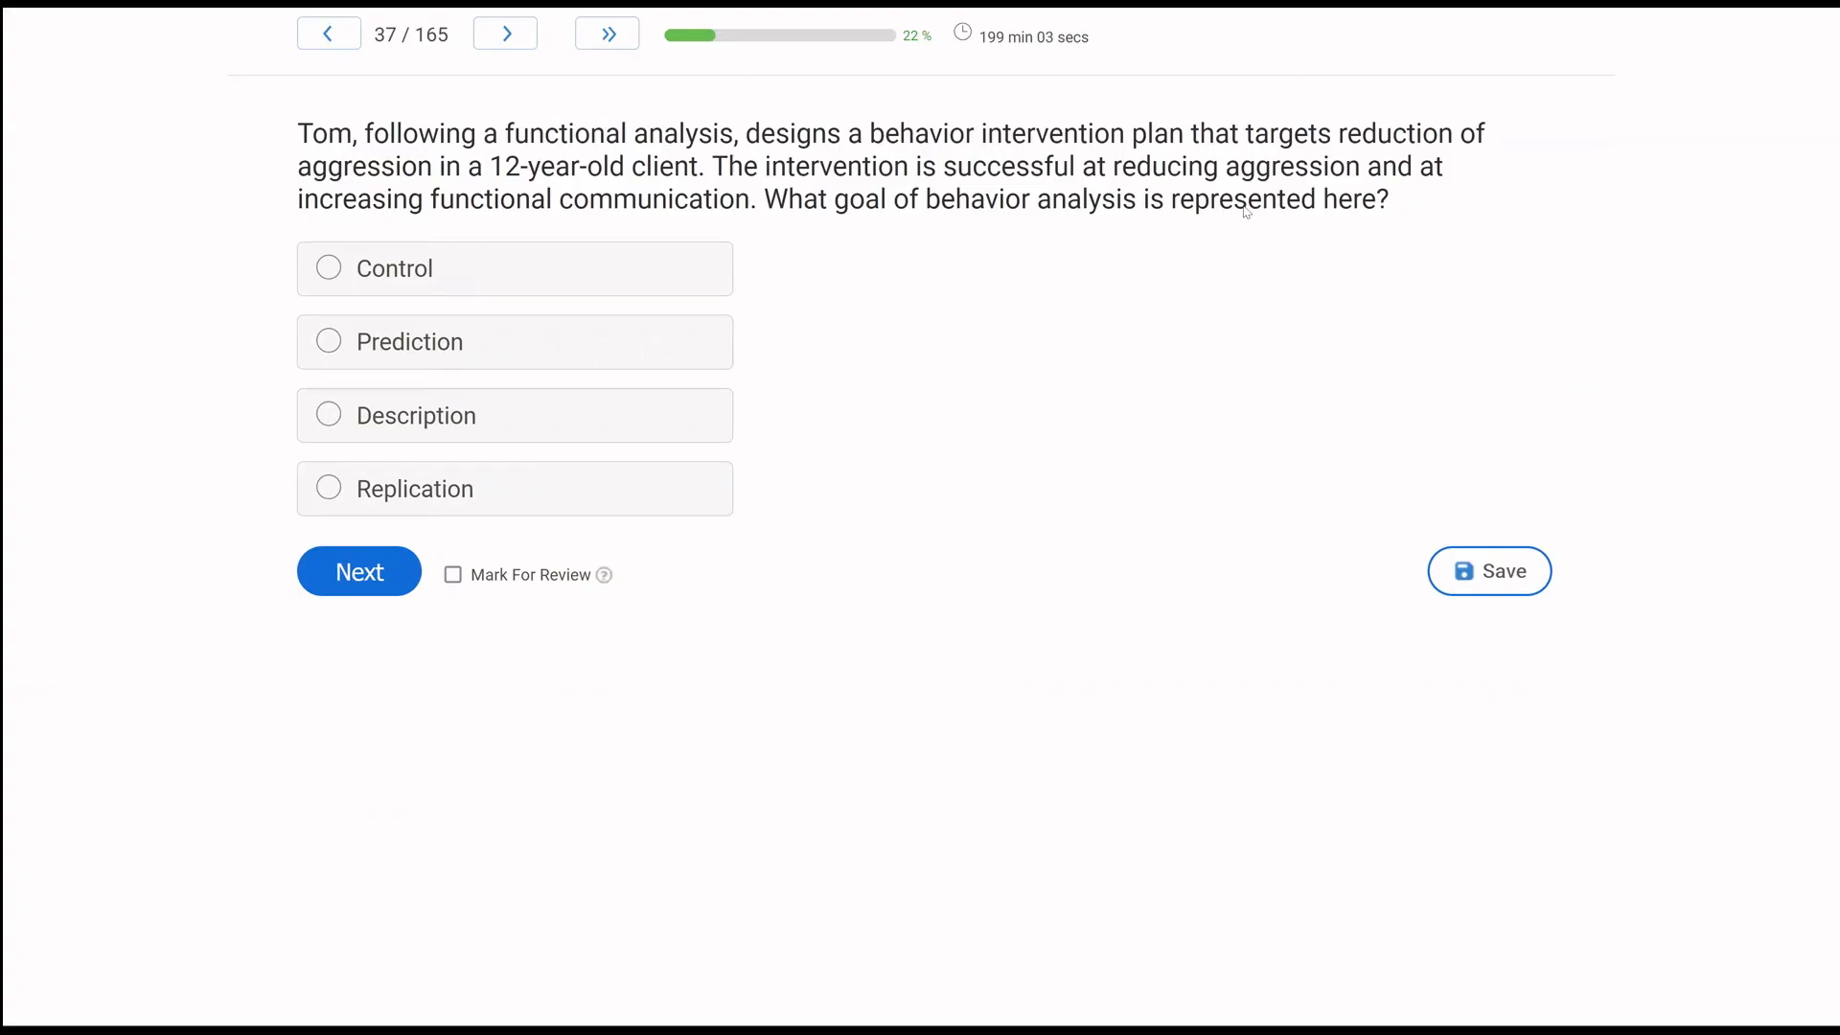
{"action": "mouse_move", "coordinate": [1101, 358]}
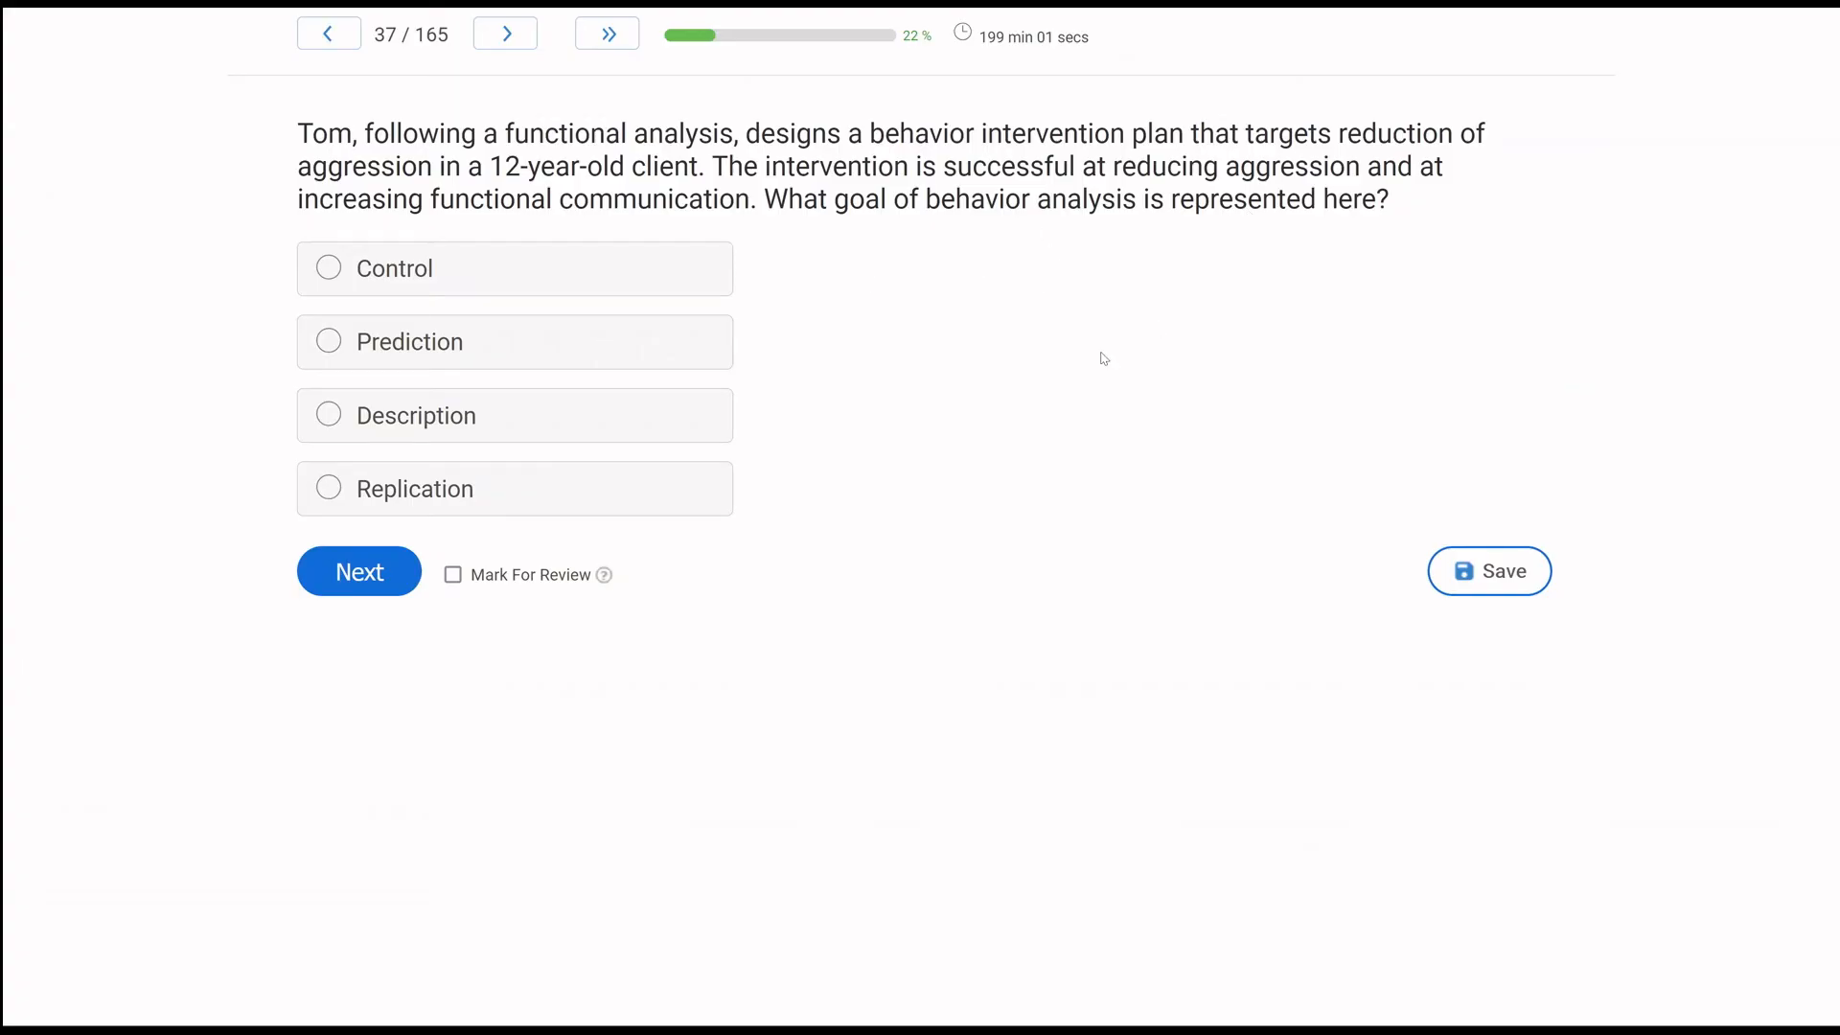
{"action": "mouse_move", "coordinate": [762, 371]}
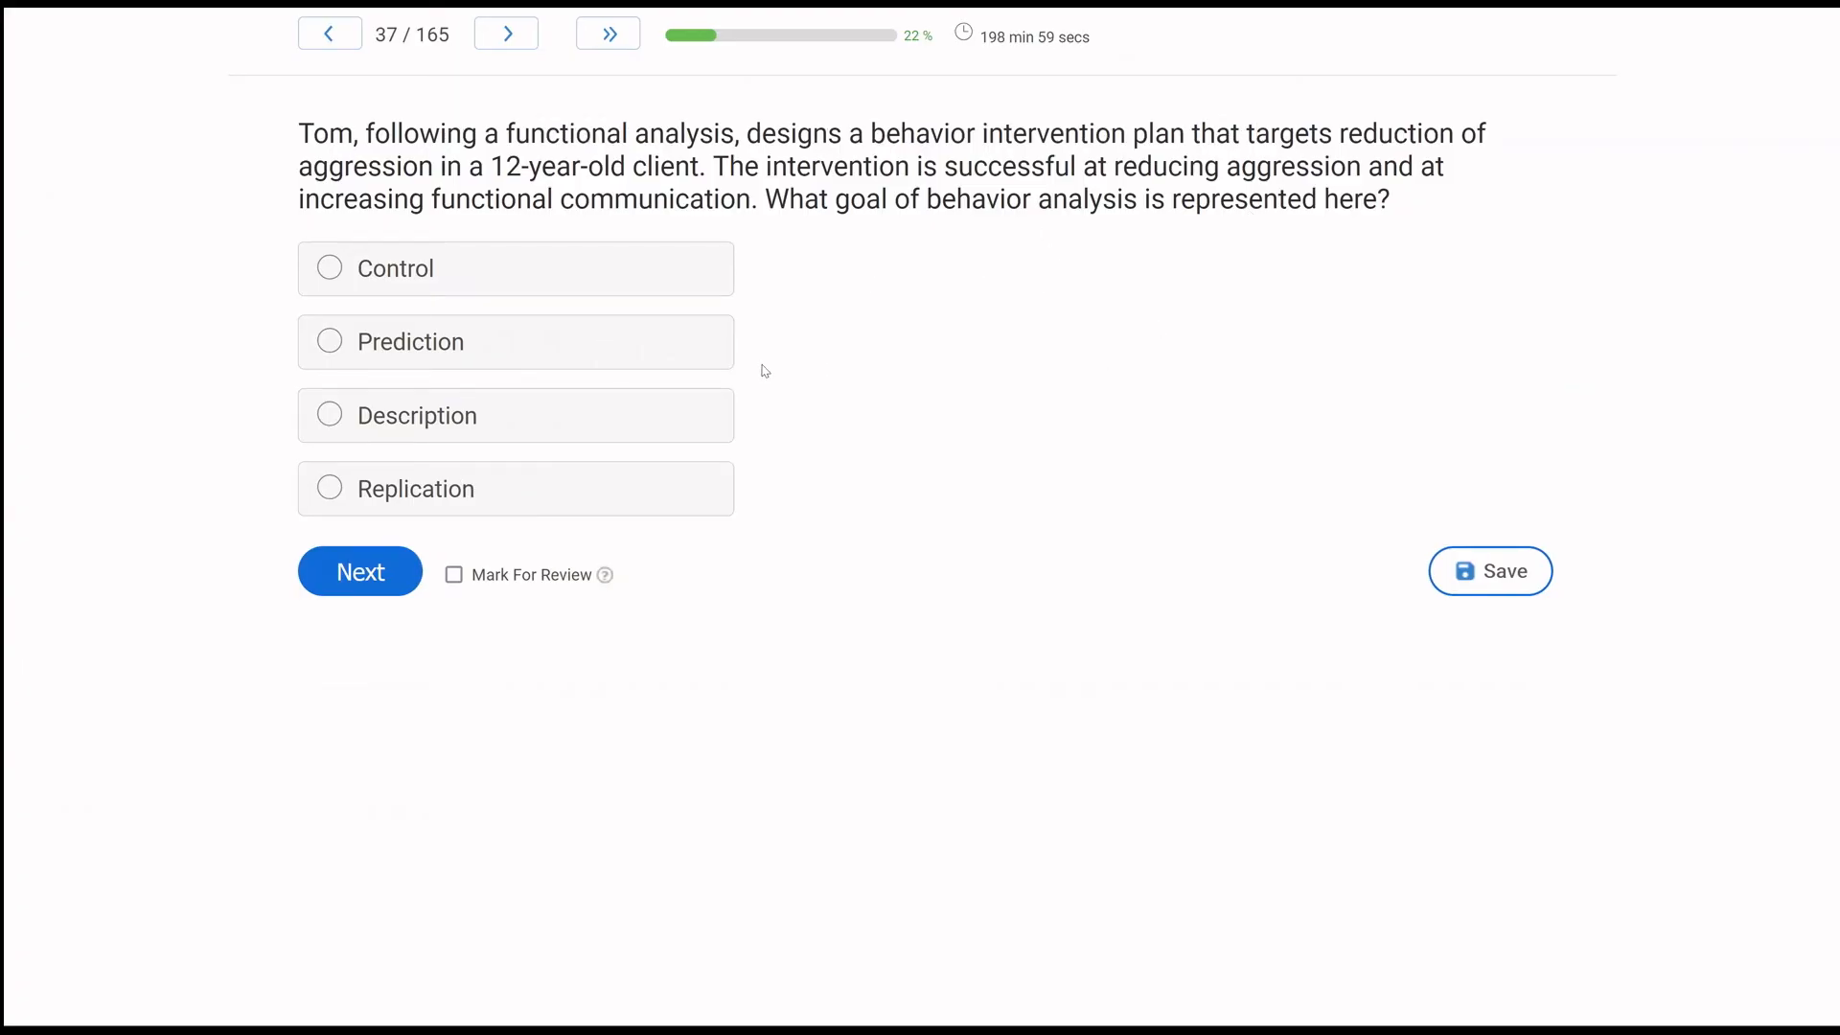
{"action": "mouse_move", "coordinate": [168, 366]}
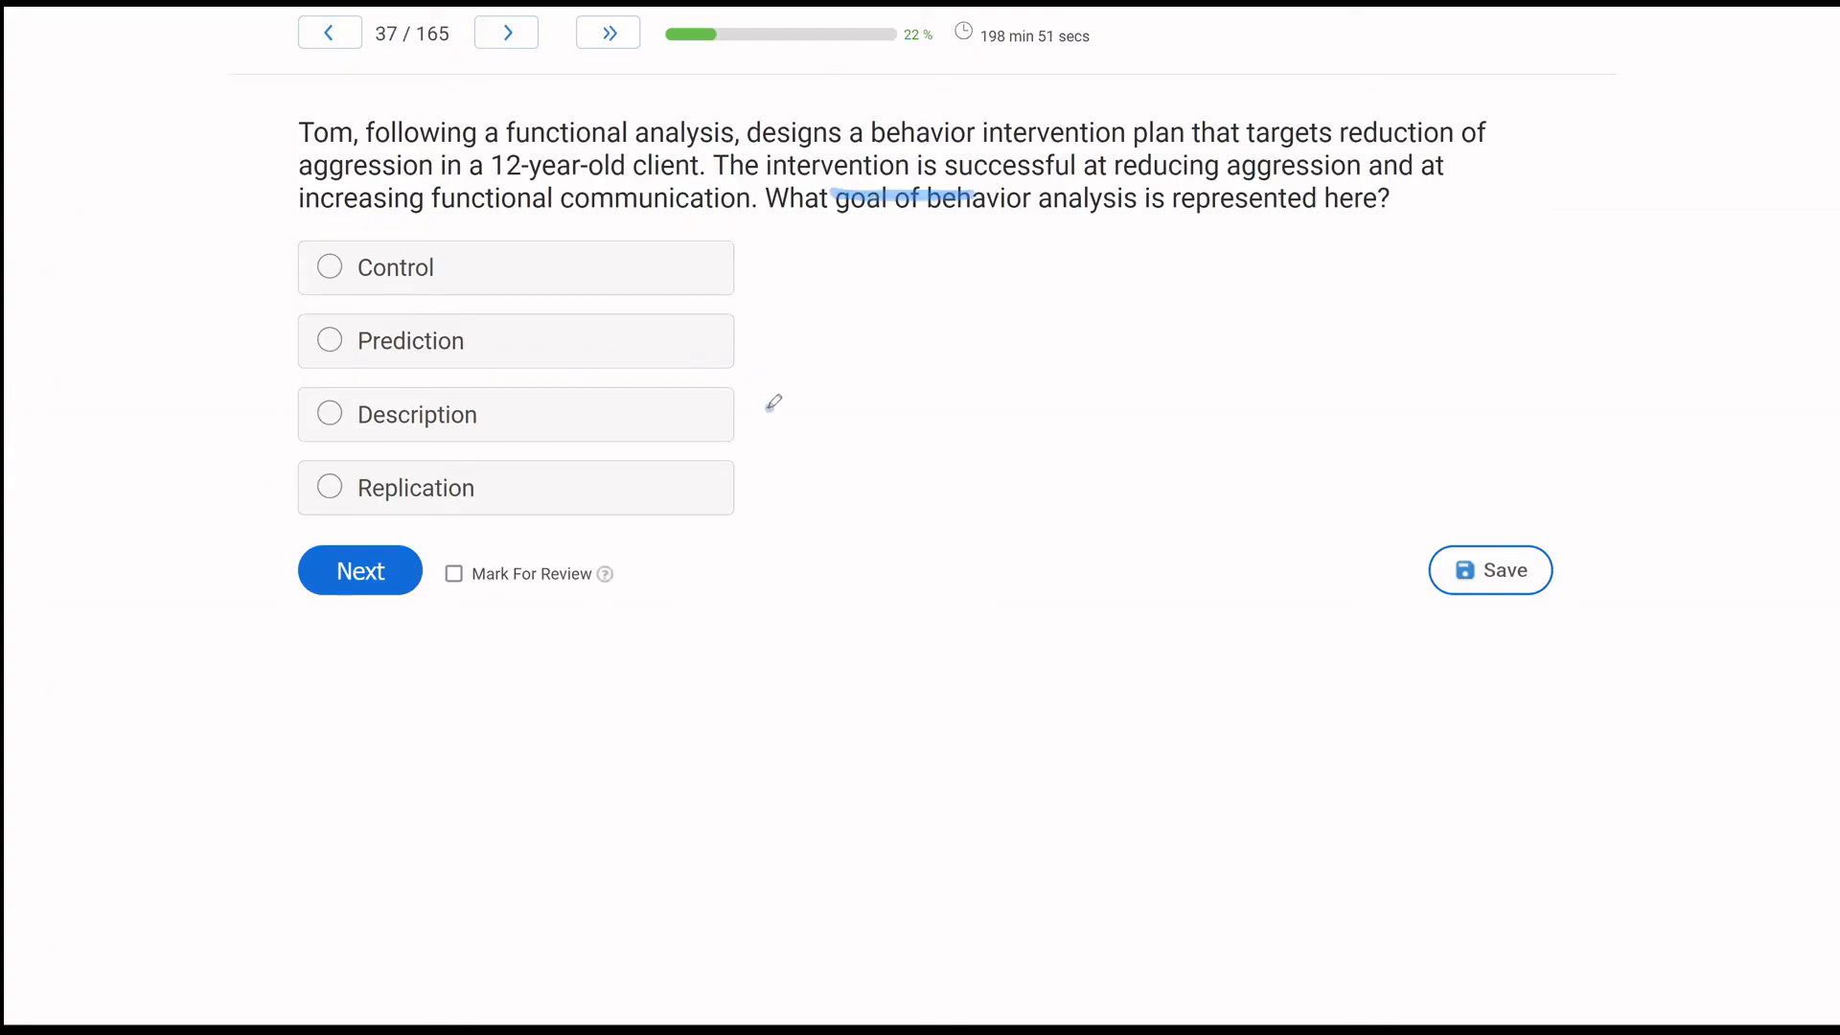
{"action": "mouse_move", "coordinate": [913, 425]}
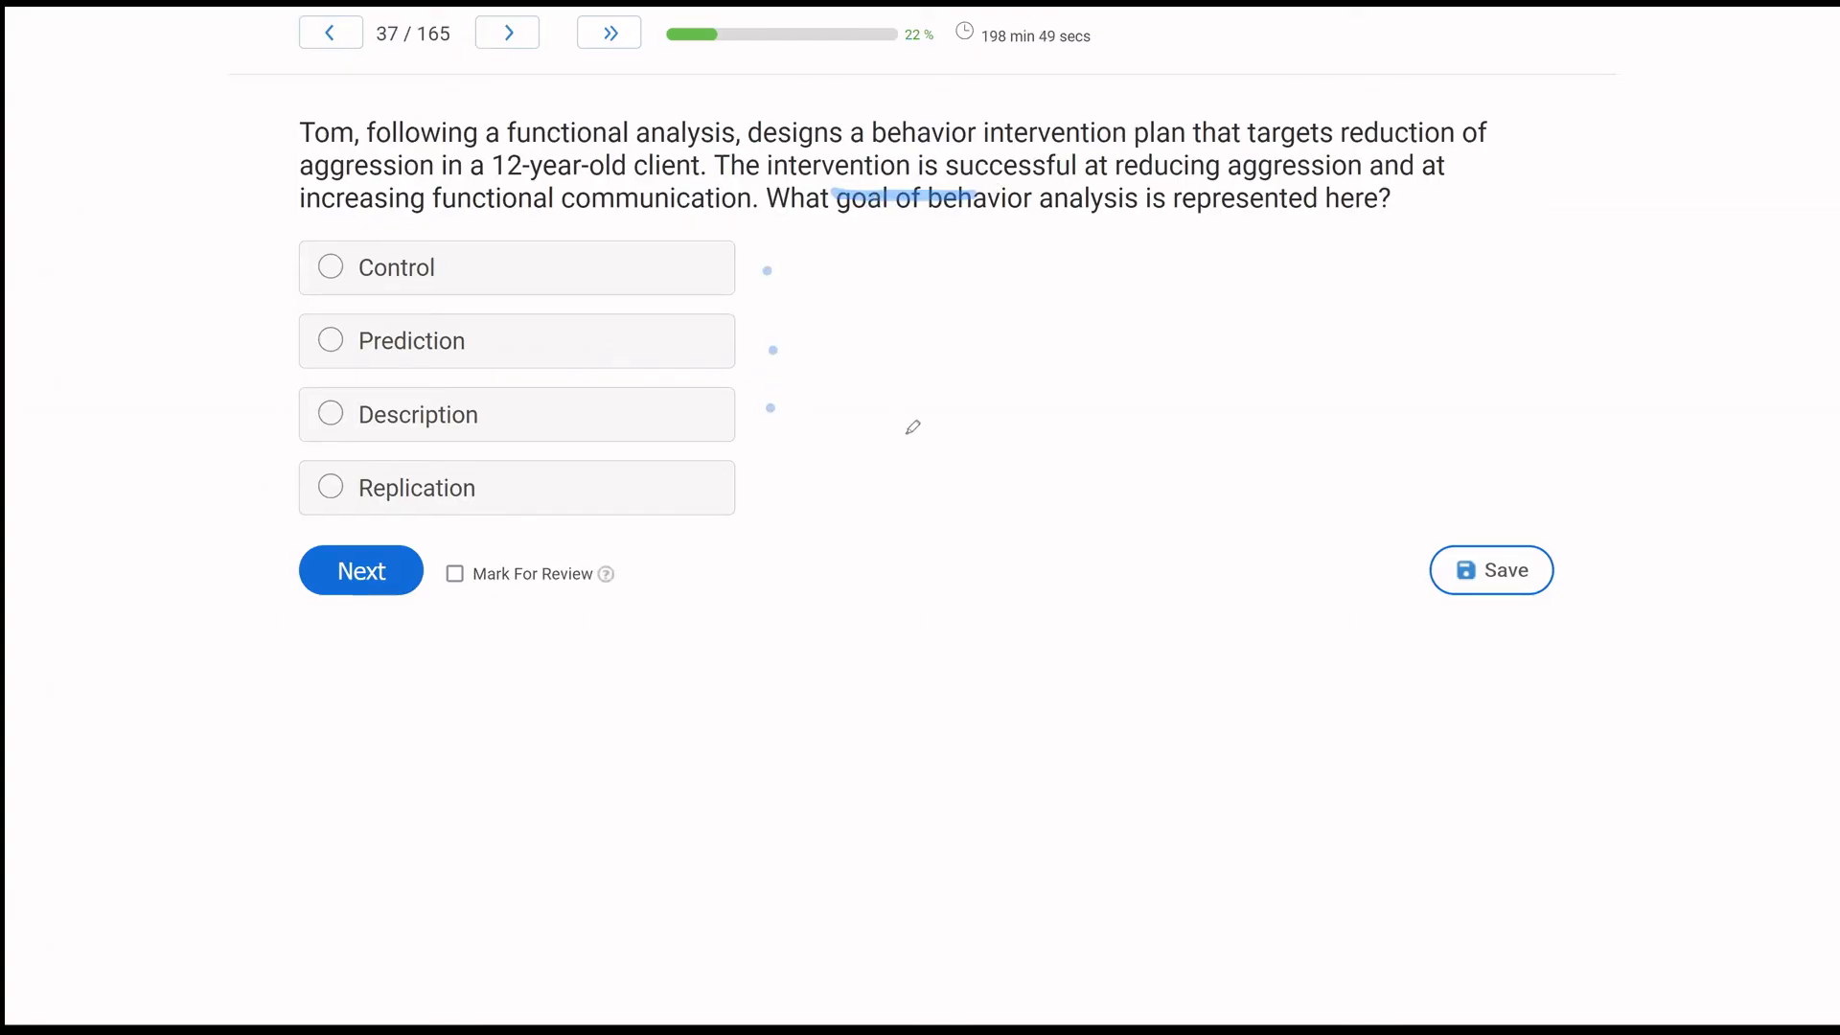
{"action": "mouse_move", "coordinate": [824, 357]}
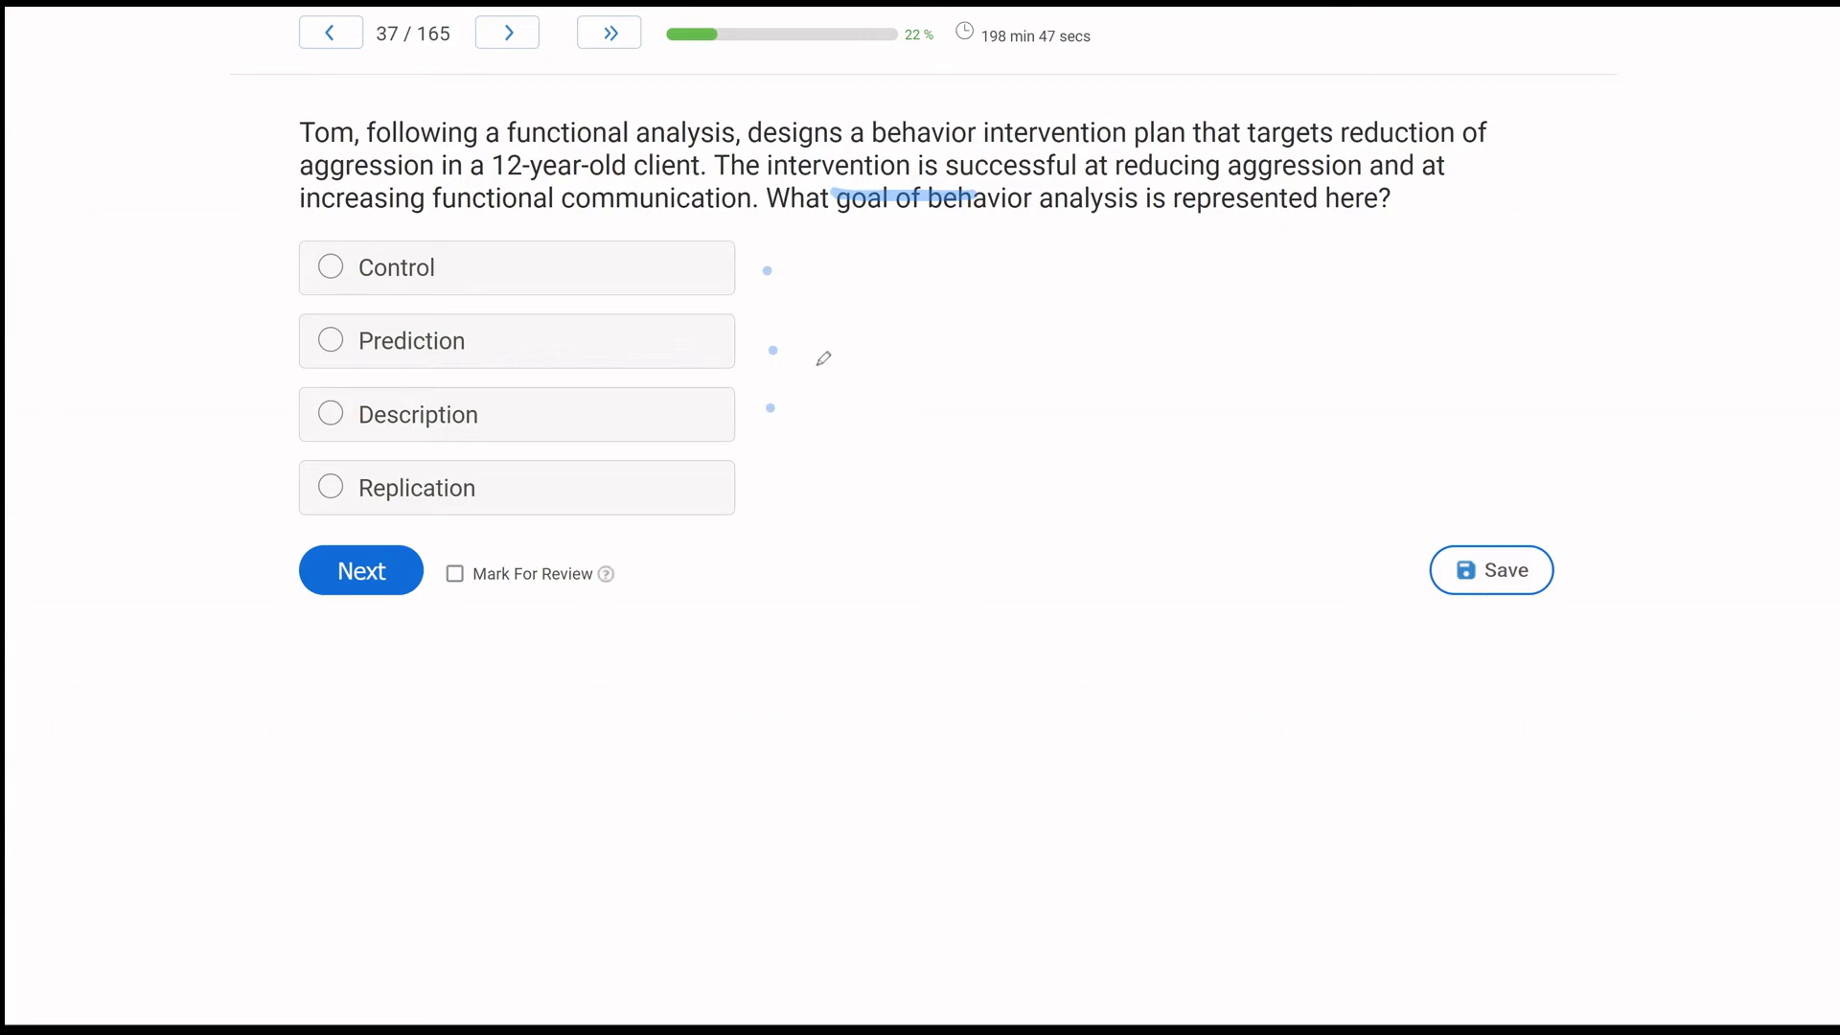
{"action": "mouse_move", "coordinate": [864, 143]}
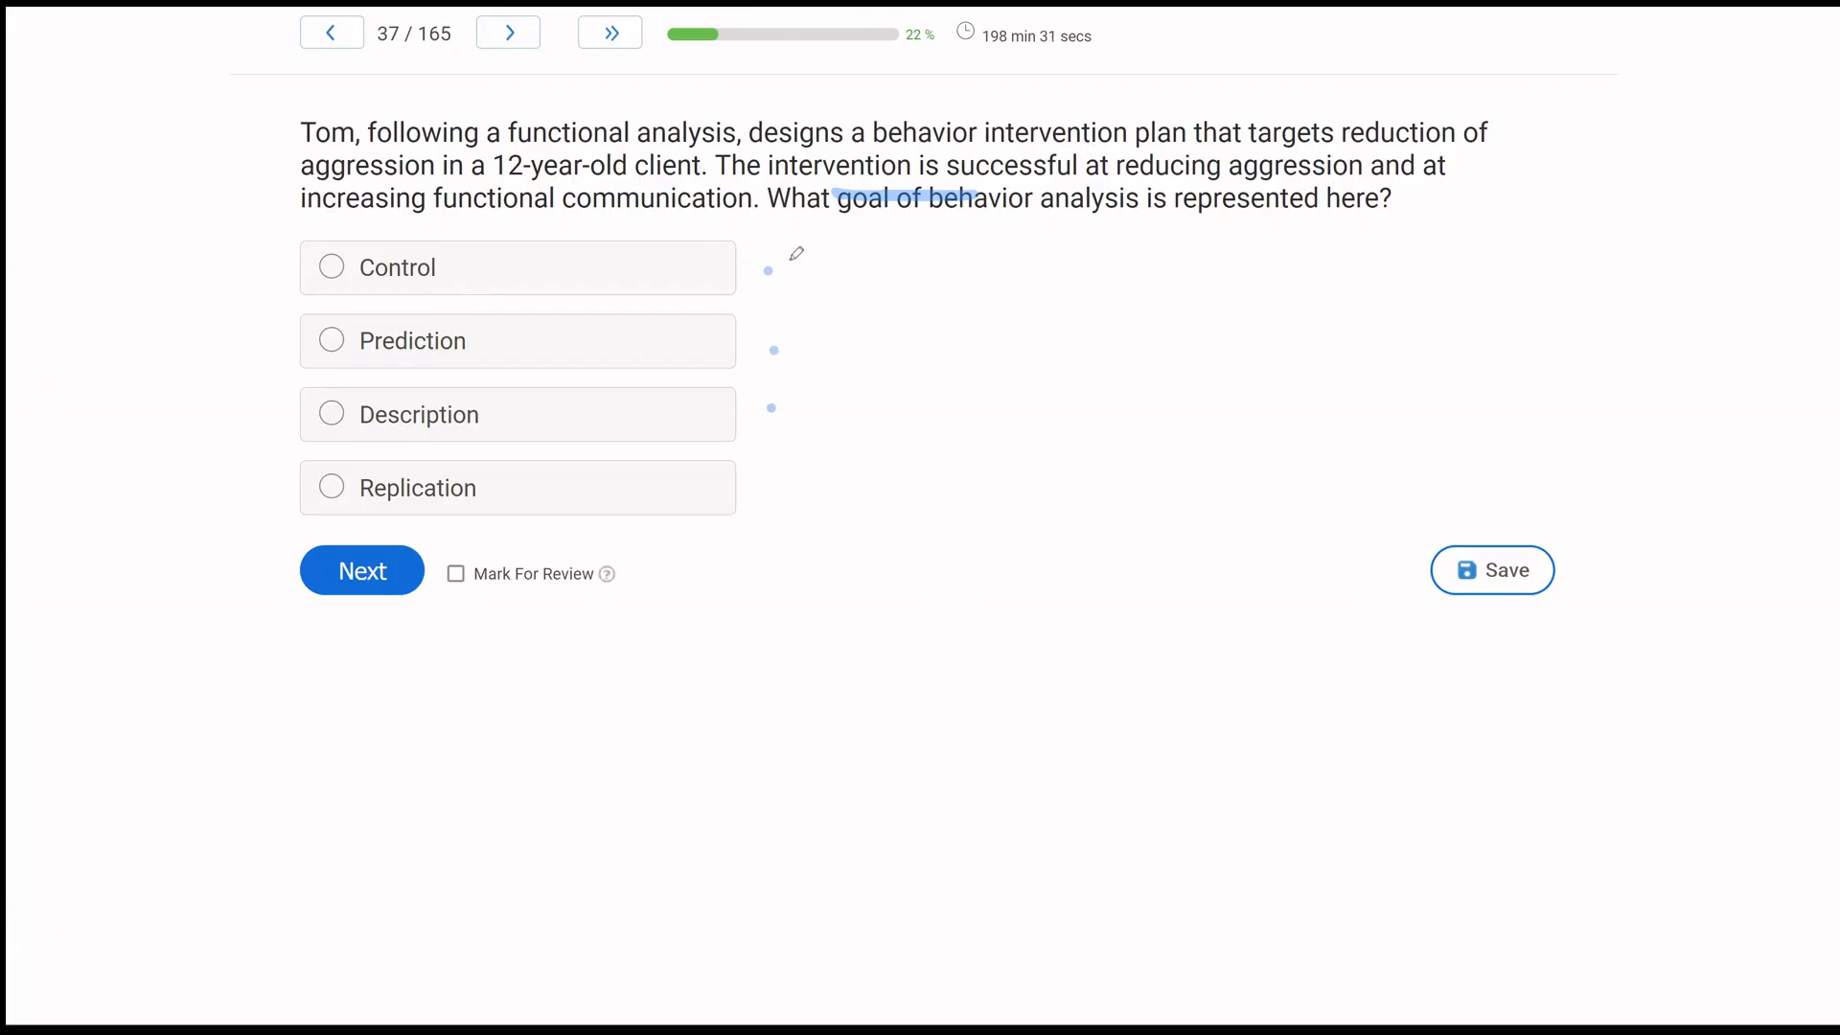
{"action": "mouse_move", "coordinate": [970, 240]}
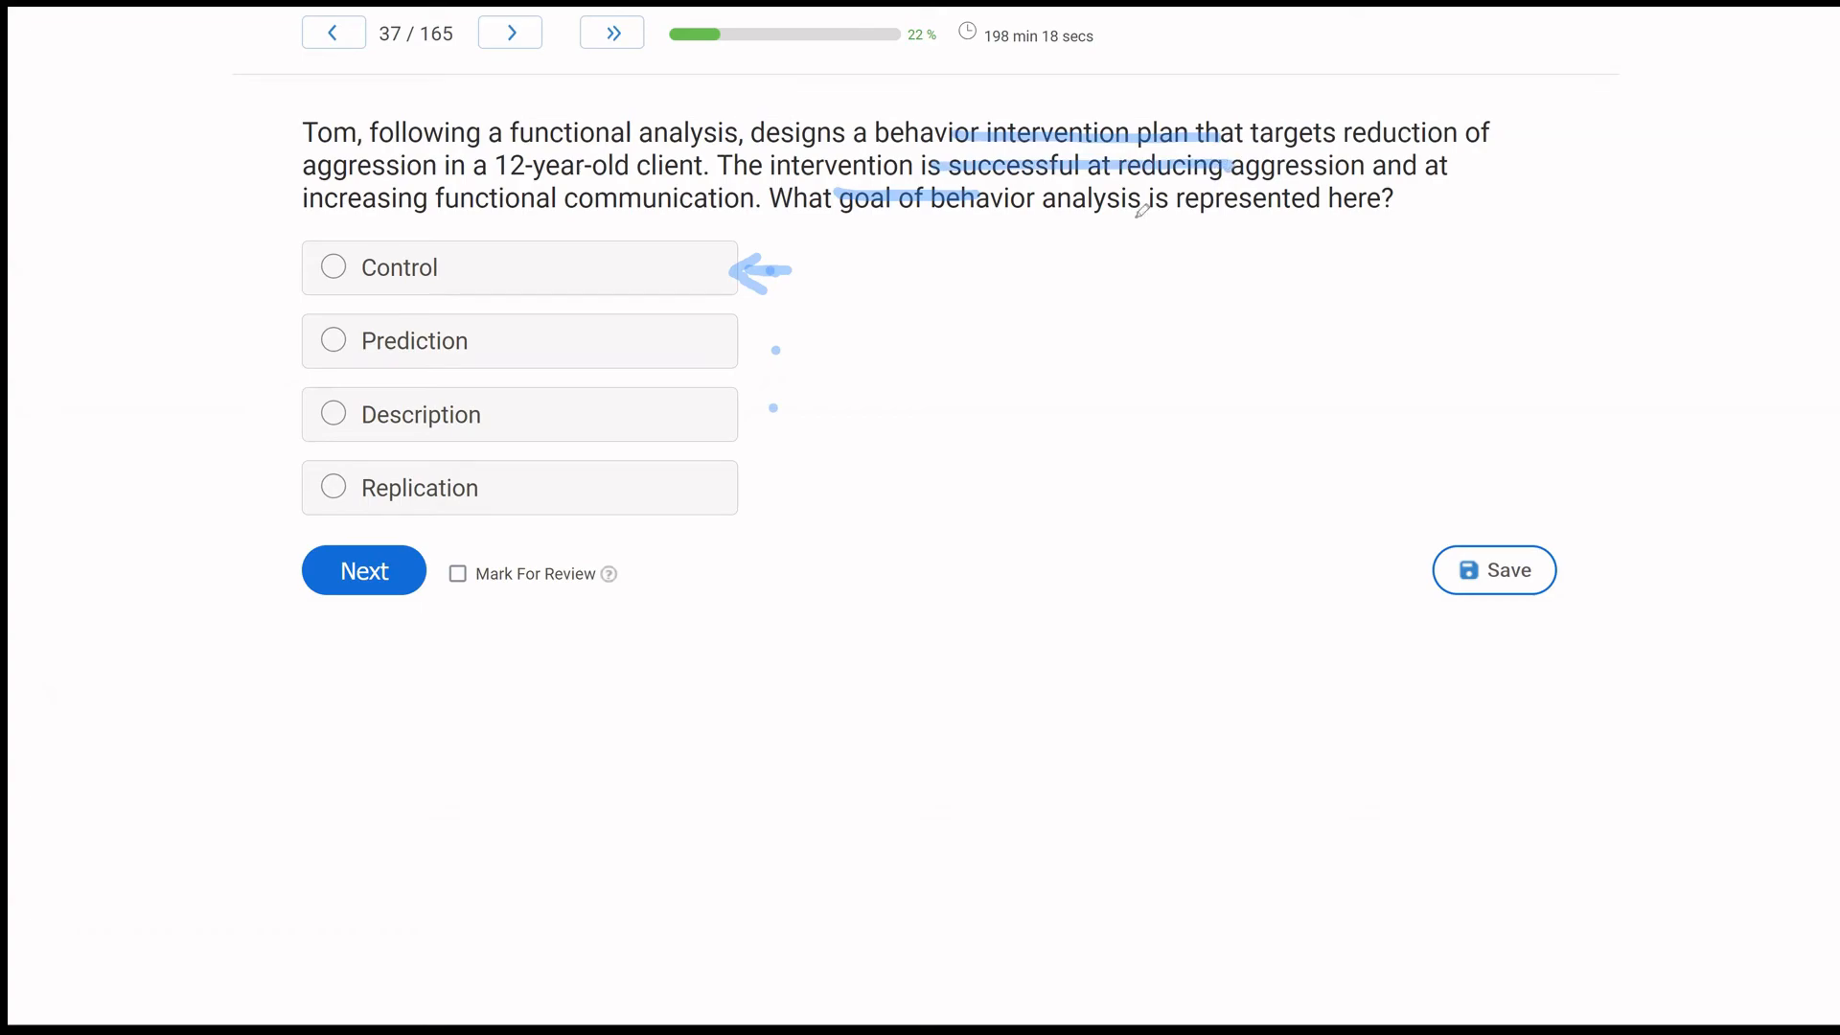
{"action": "left_click", "coordinate": [333, 267]}
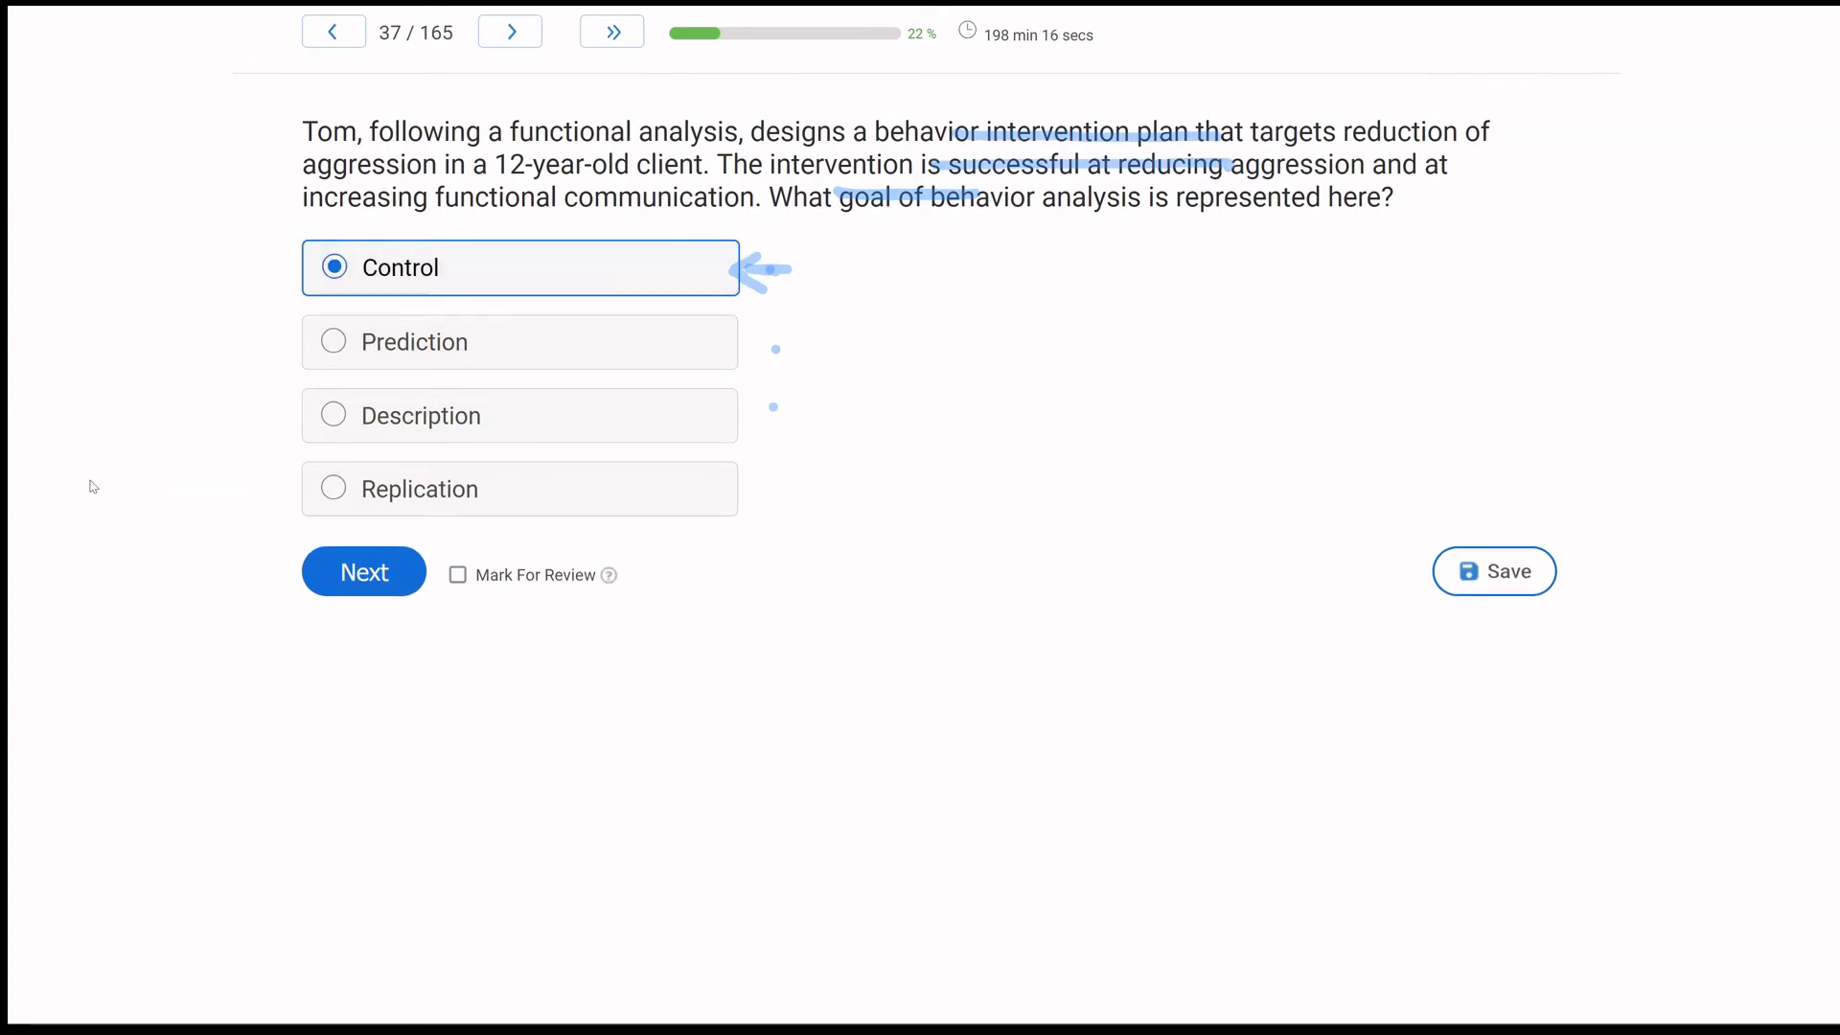
{"action": "mouse_move", "coordinate": [712, 476]}
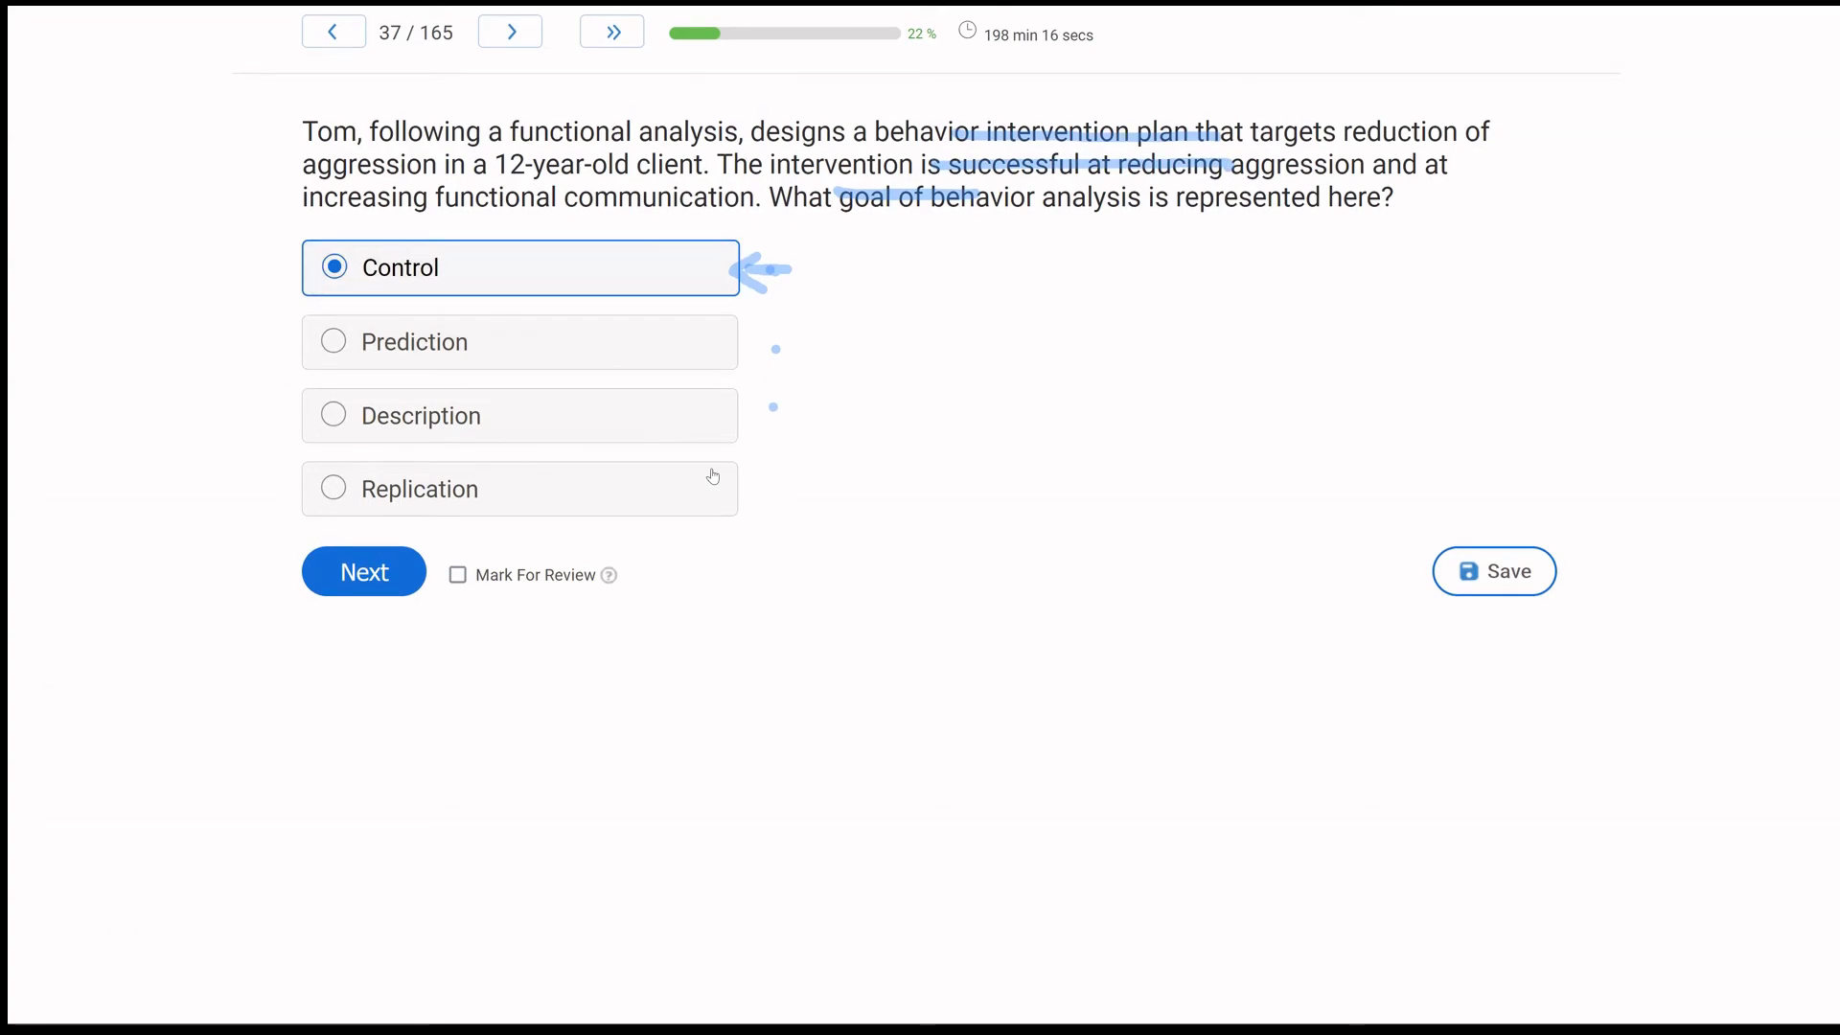
{"action": "left_click", "coordinate": [363, 571]}
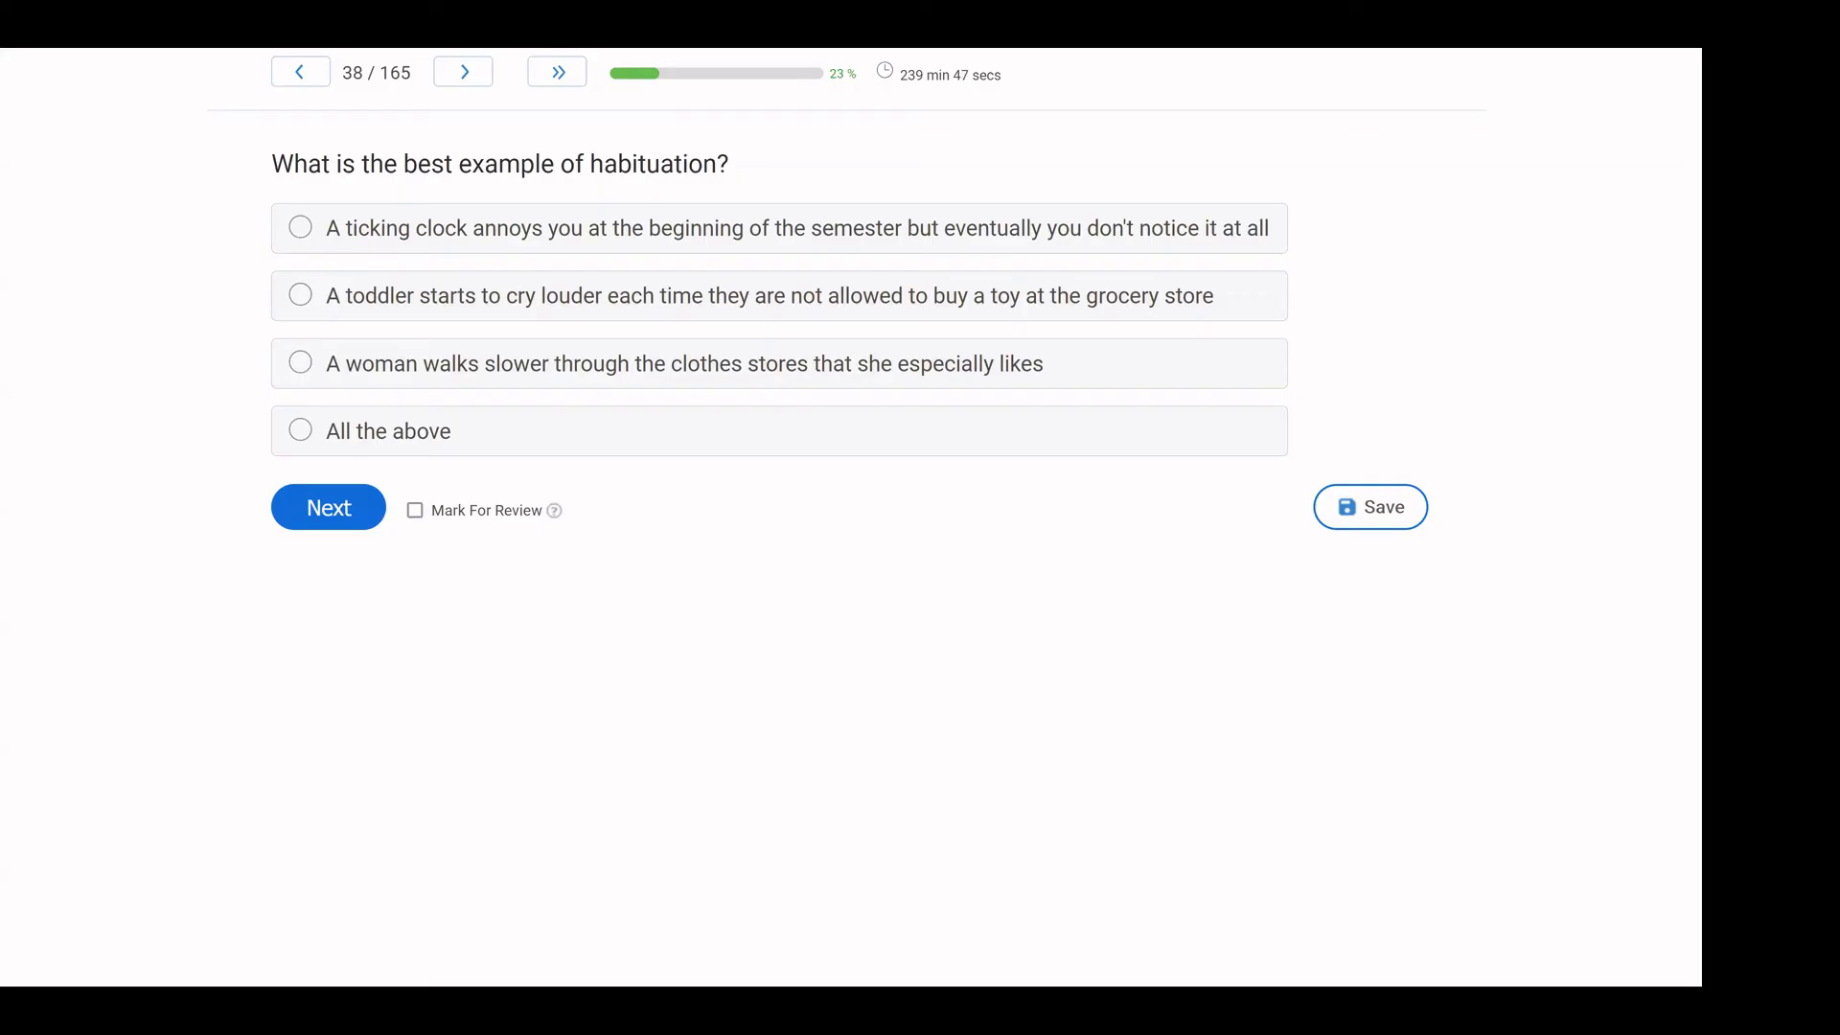
{"action": "mouse_move", "coordinate": [633, 198]}
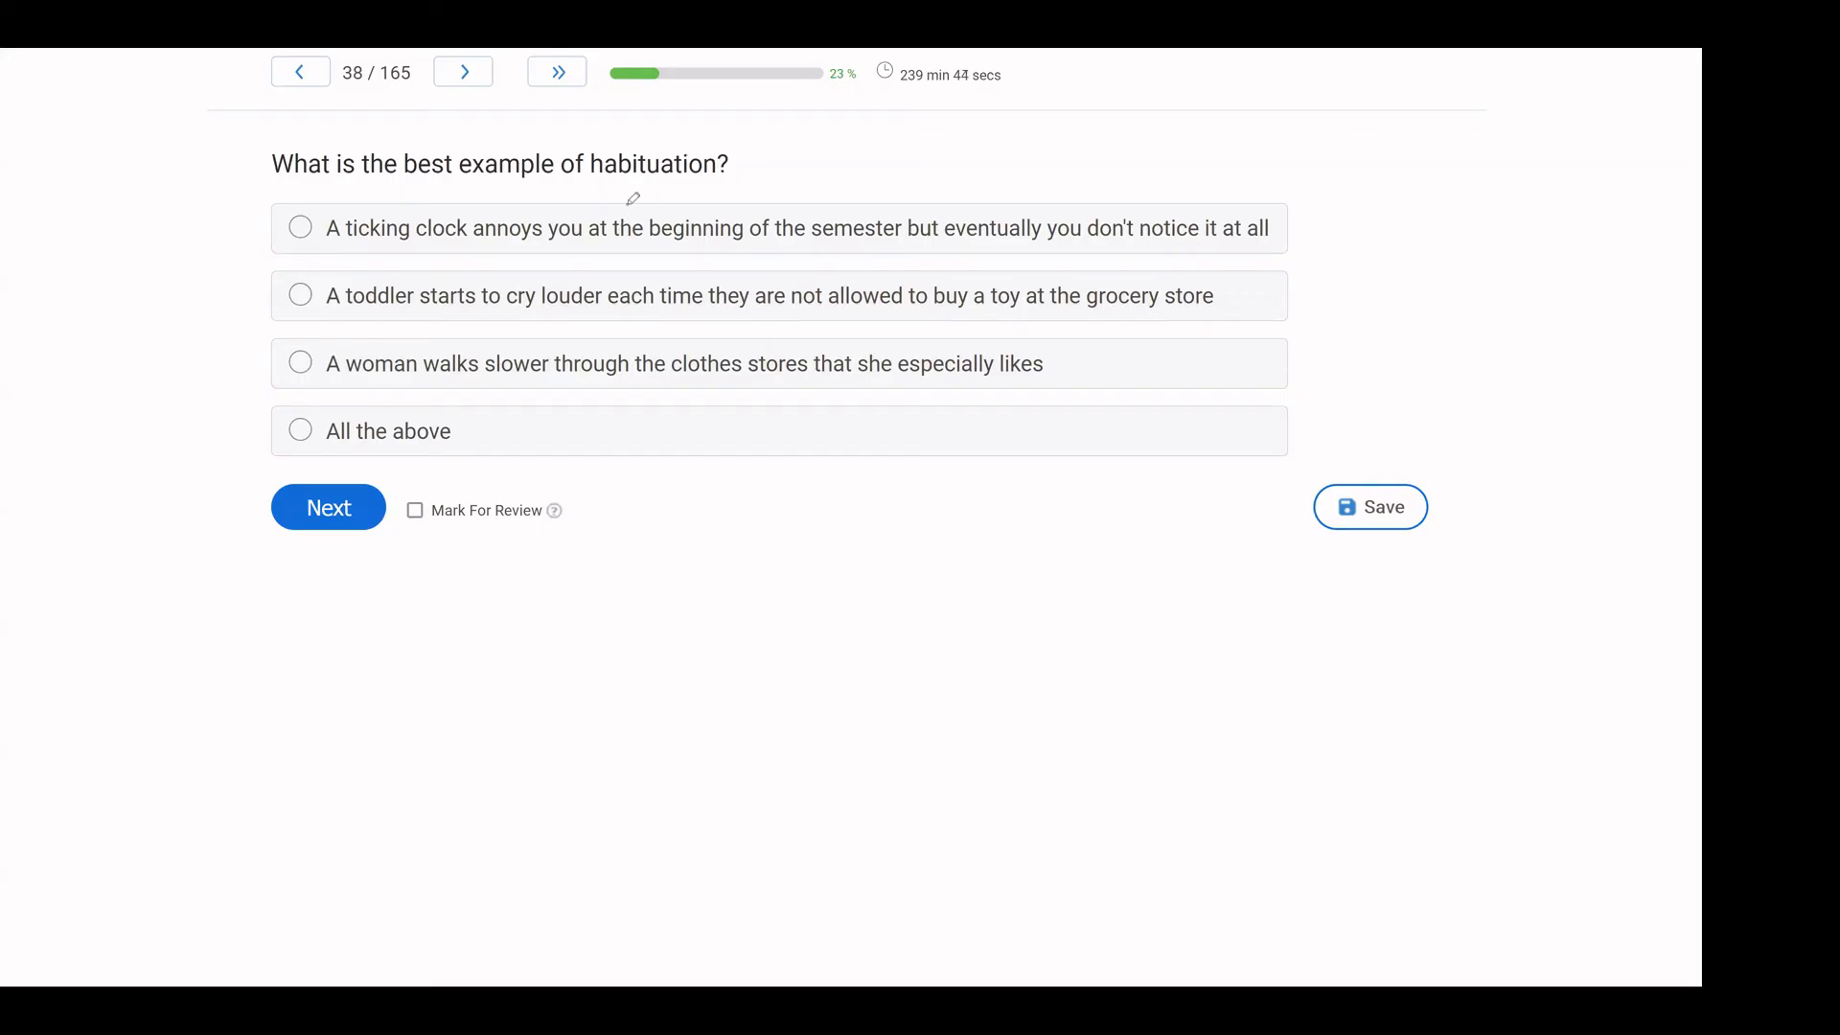
{"action": "mouse_move", "coordinate": [598, 158]}
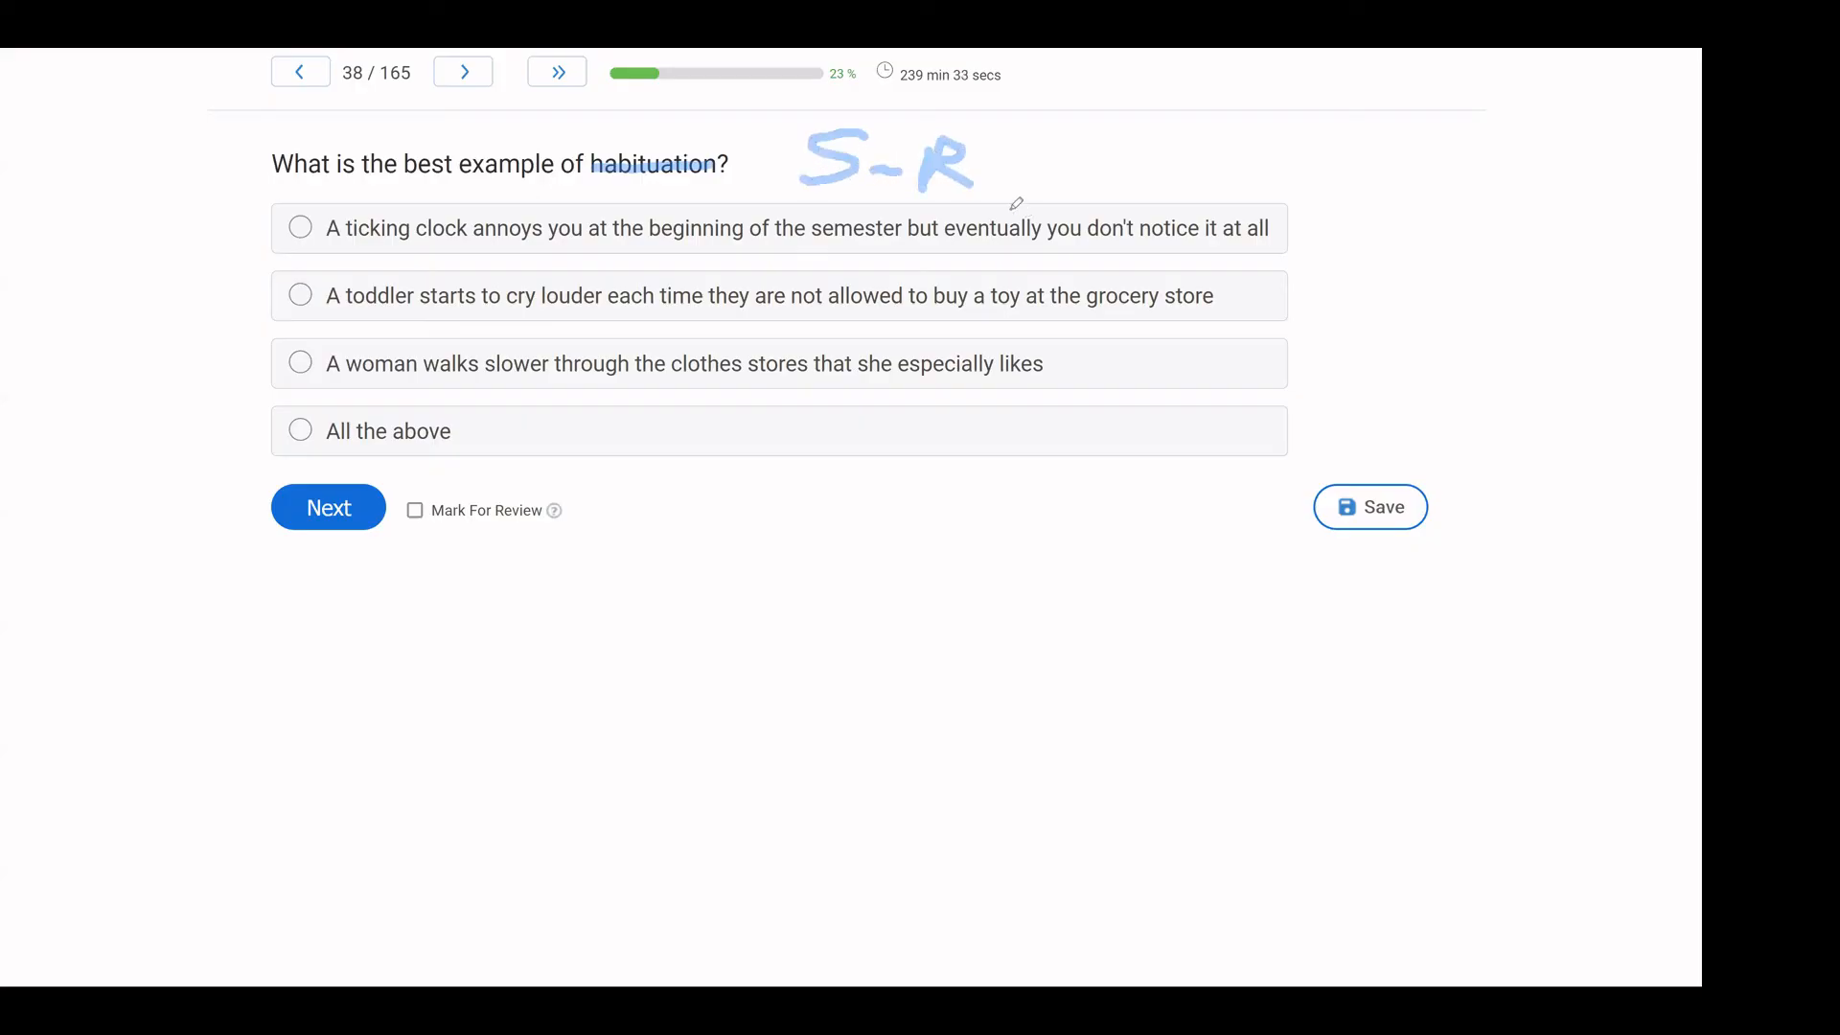
{"action": "mouse_move", "coordinate": [924, 195]}
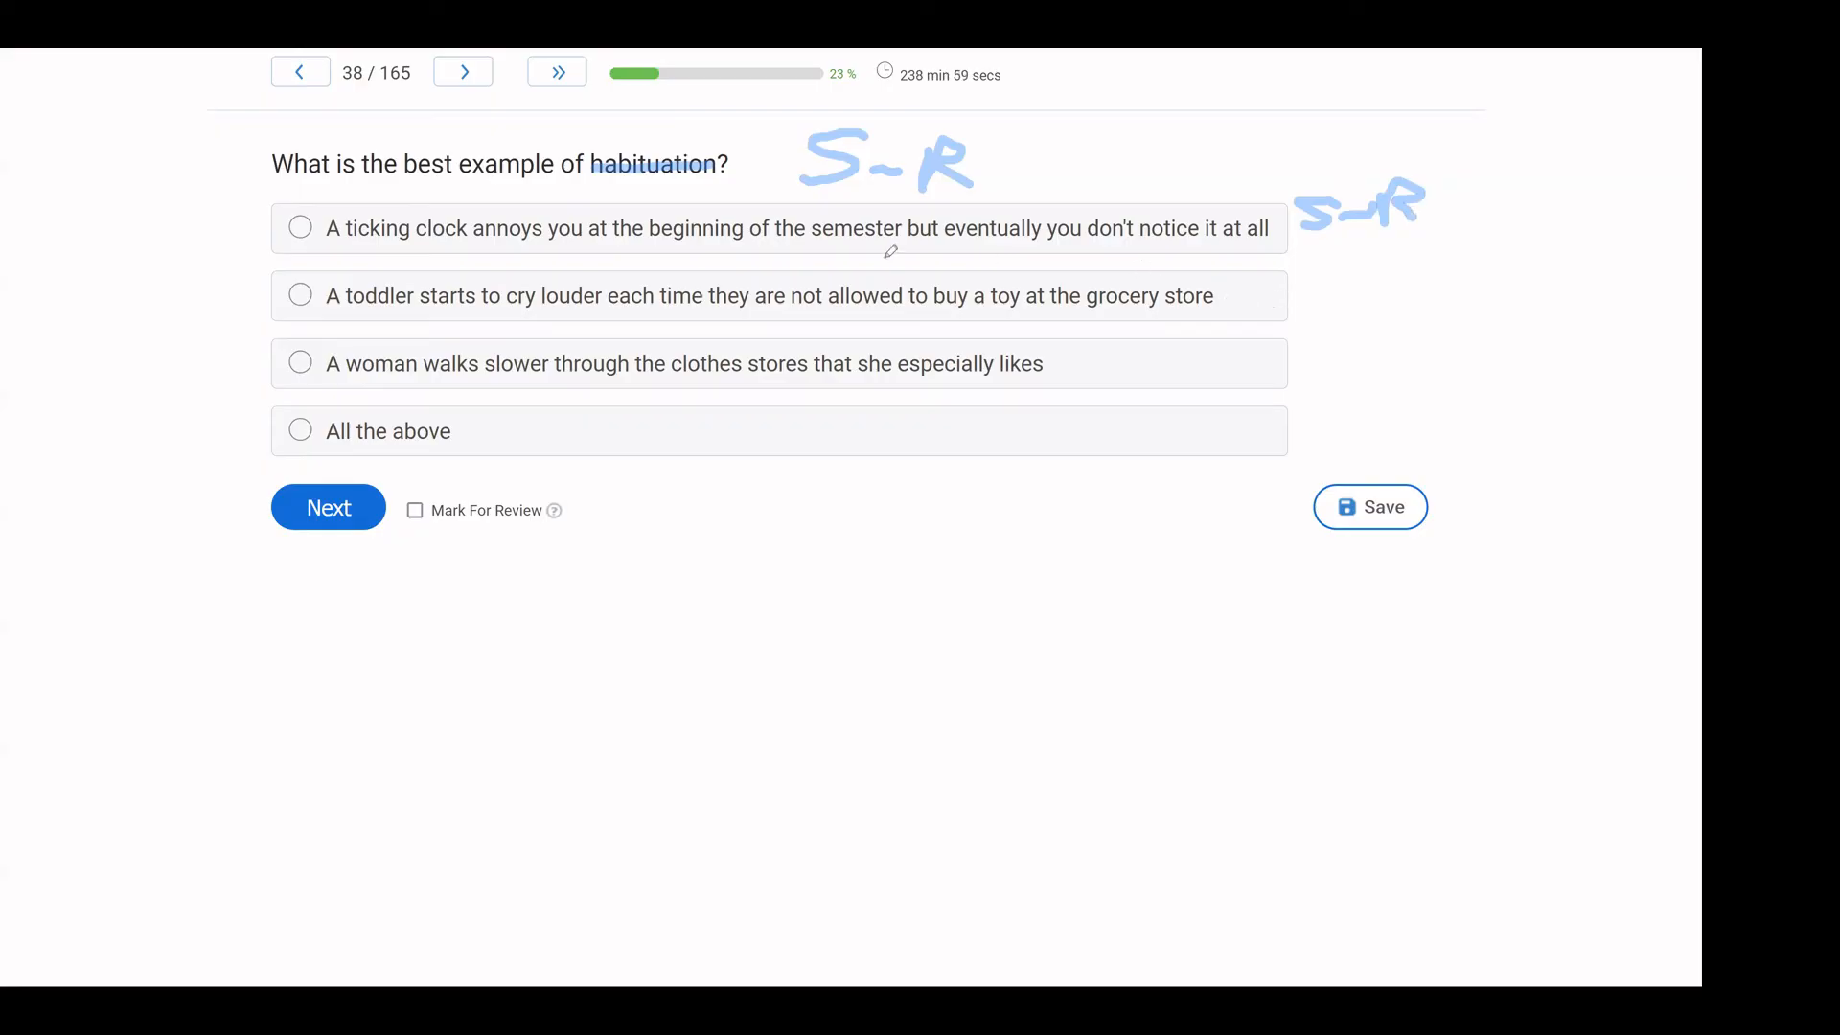
{"action": "mouse_move", "coordinate": [350, 339]}
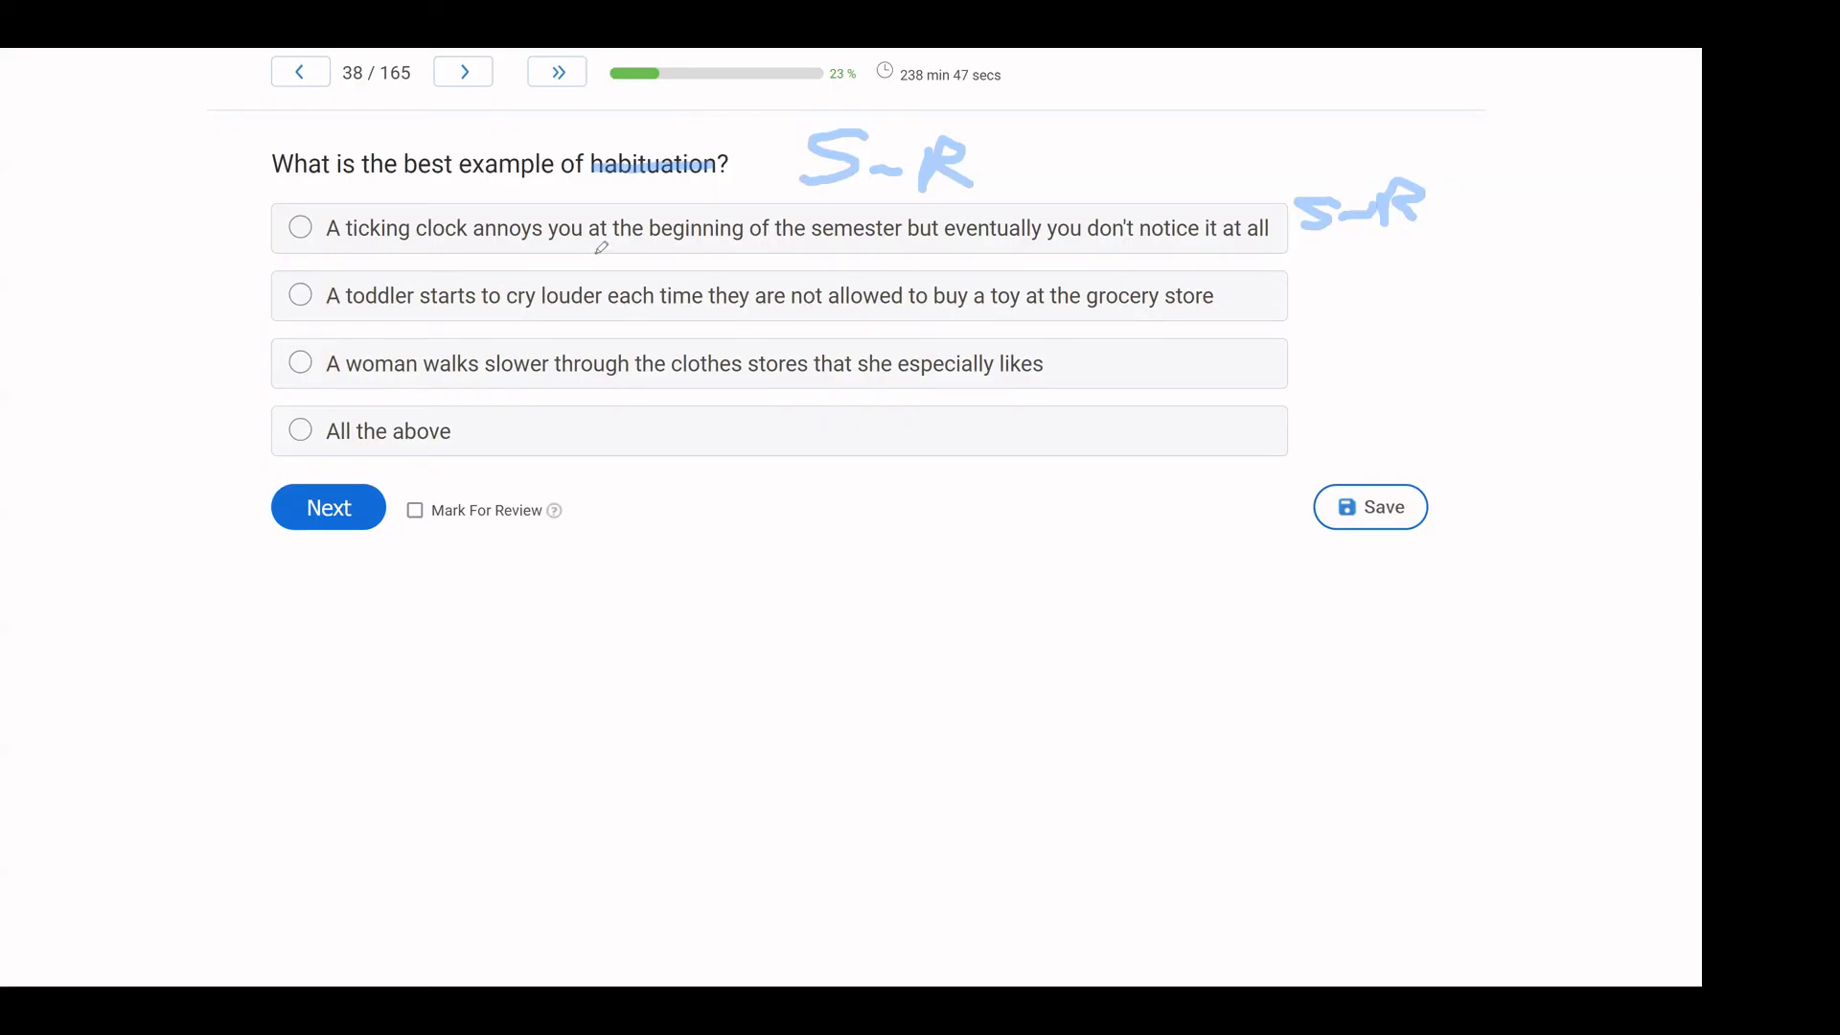
{"action": "mouse_move", "coordinate": [995, 303]}
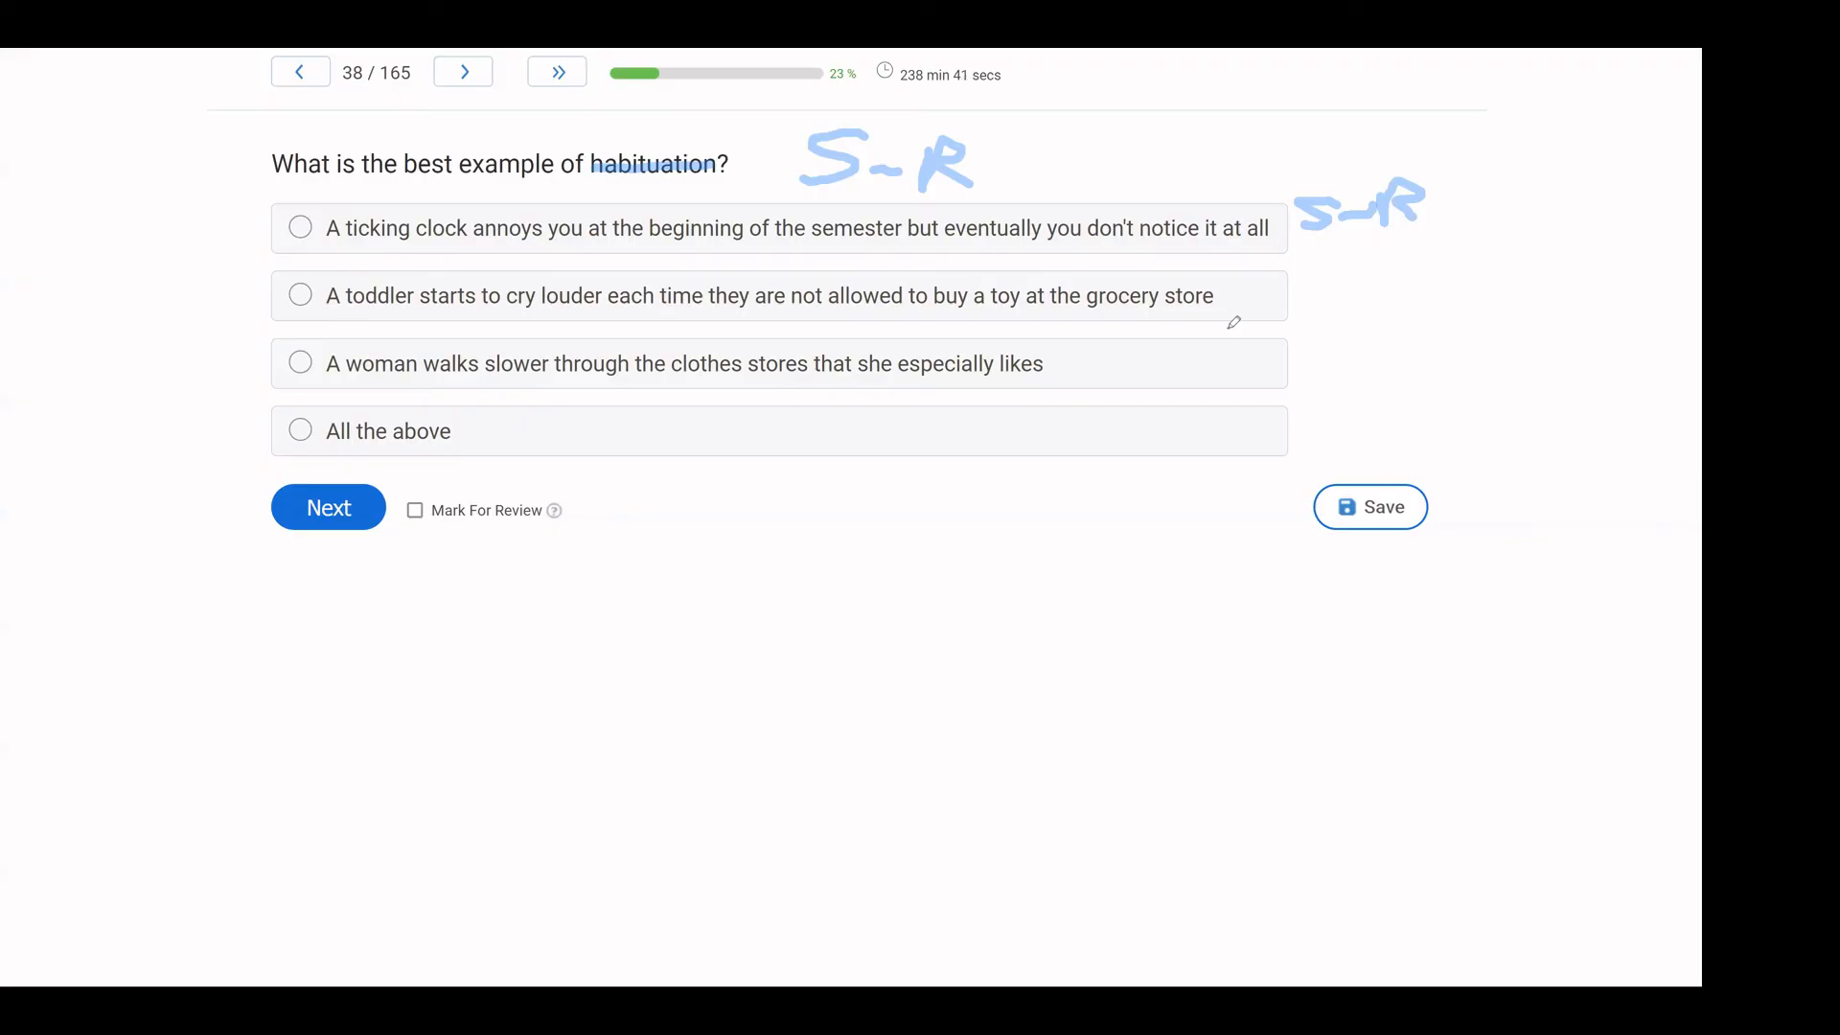
{"action": "mouse_move", "coordinate": [450, 397]}
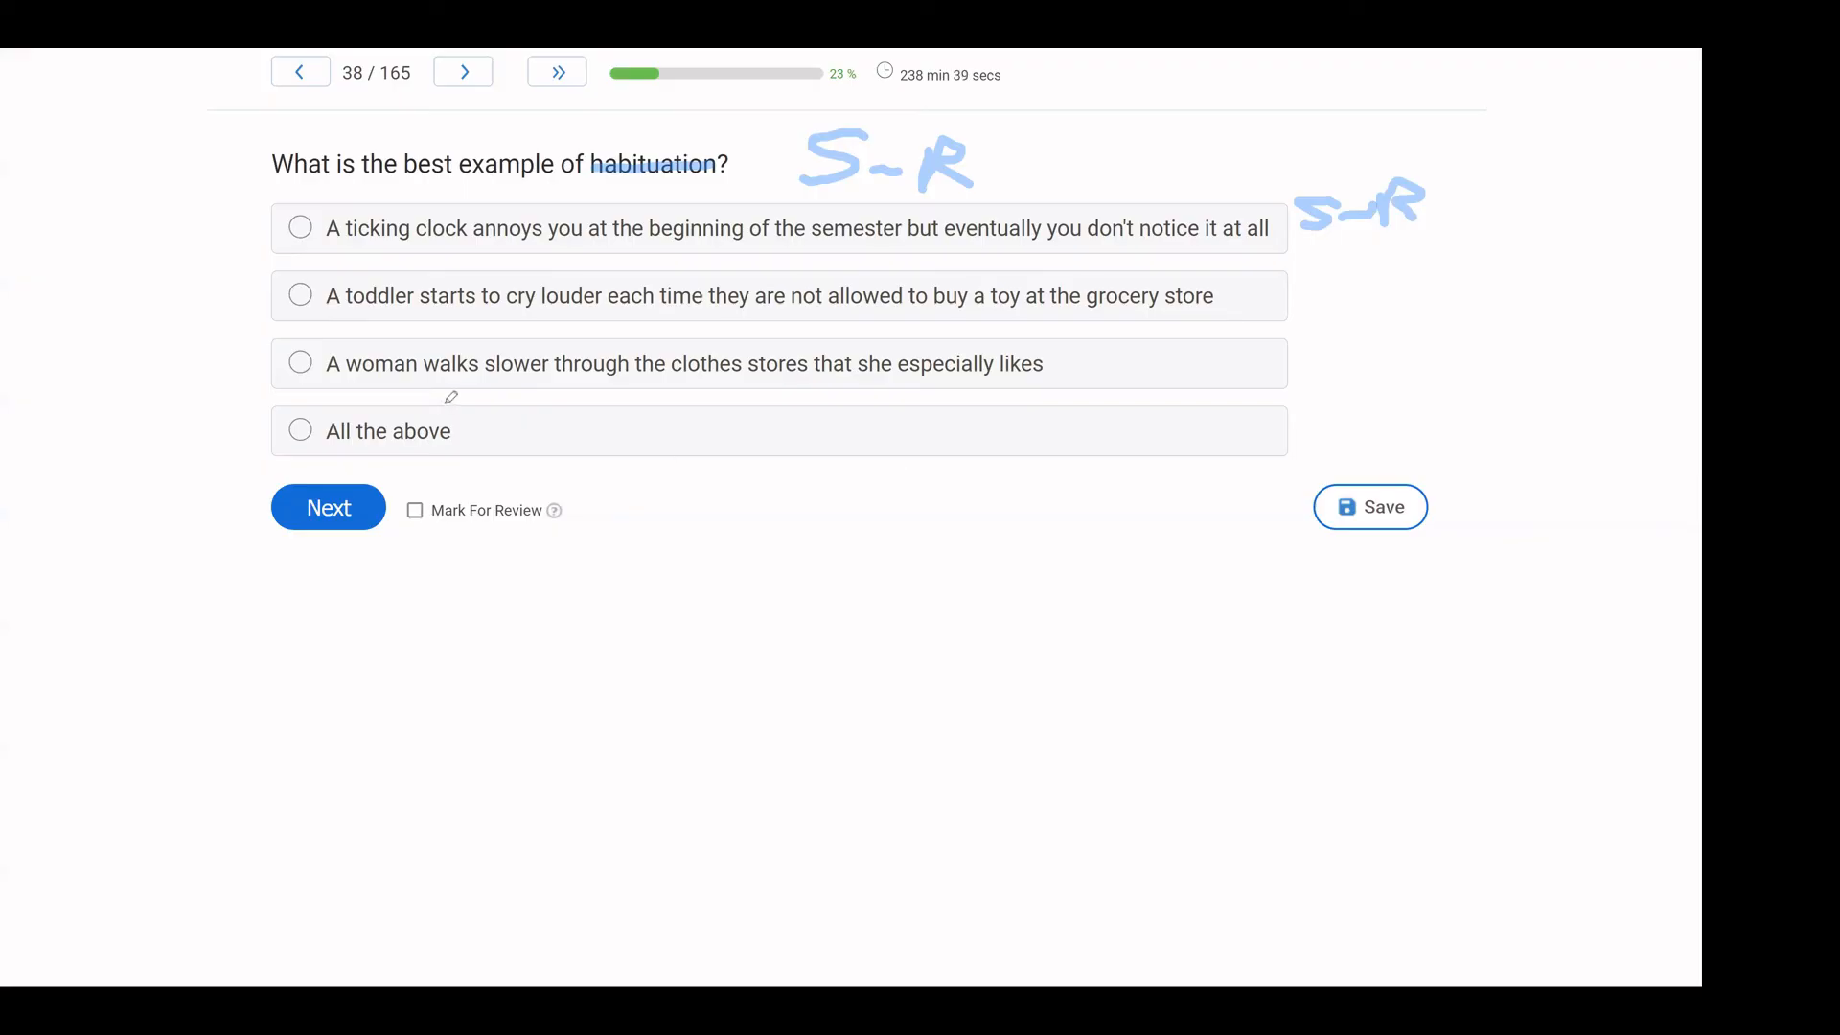
{"action": "mouse_move", "coordinate": [1035, 368]}
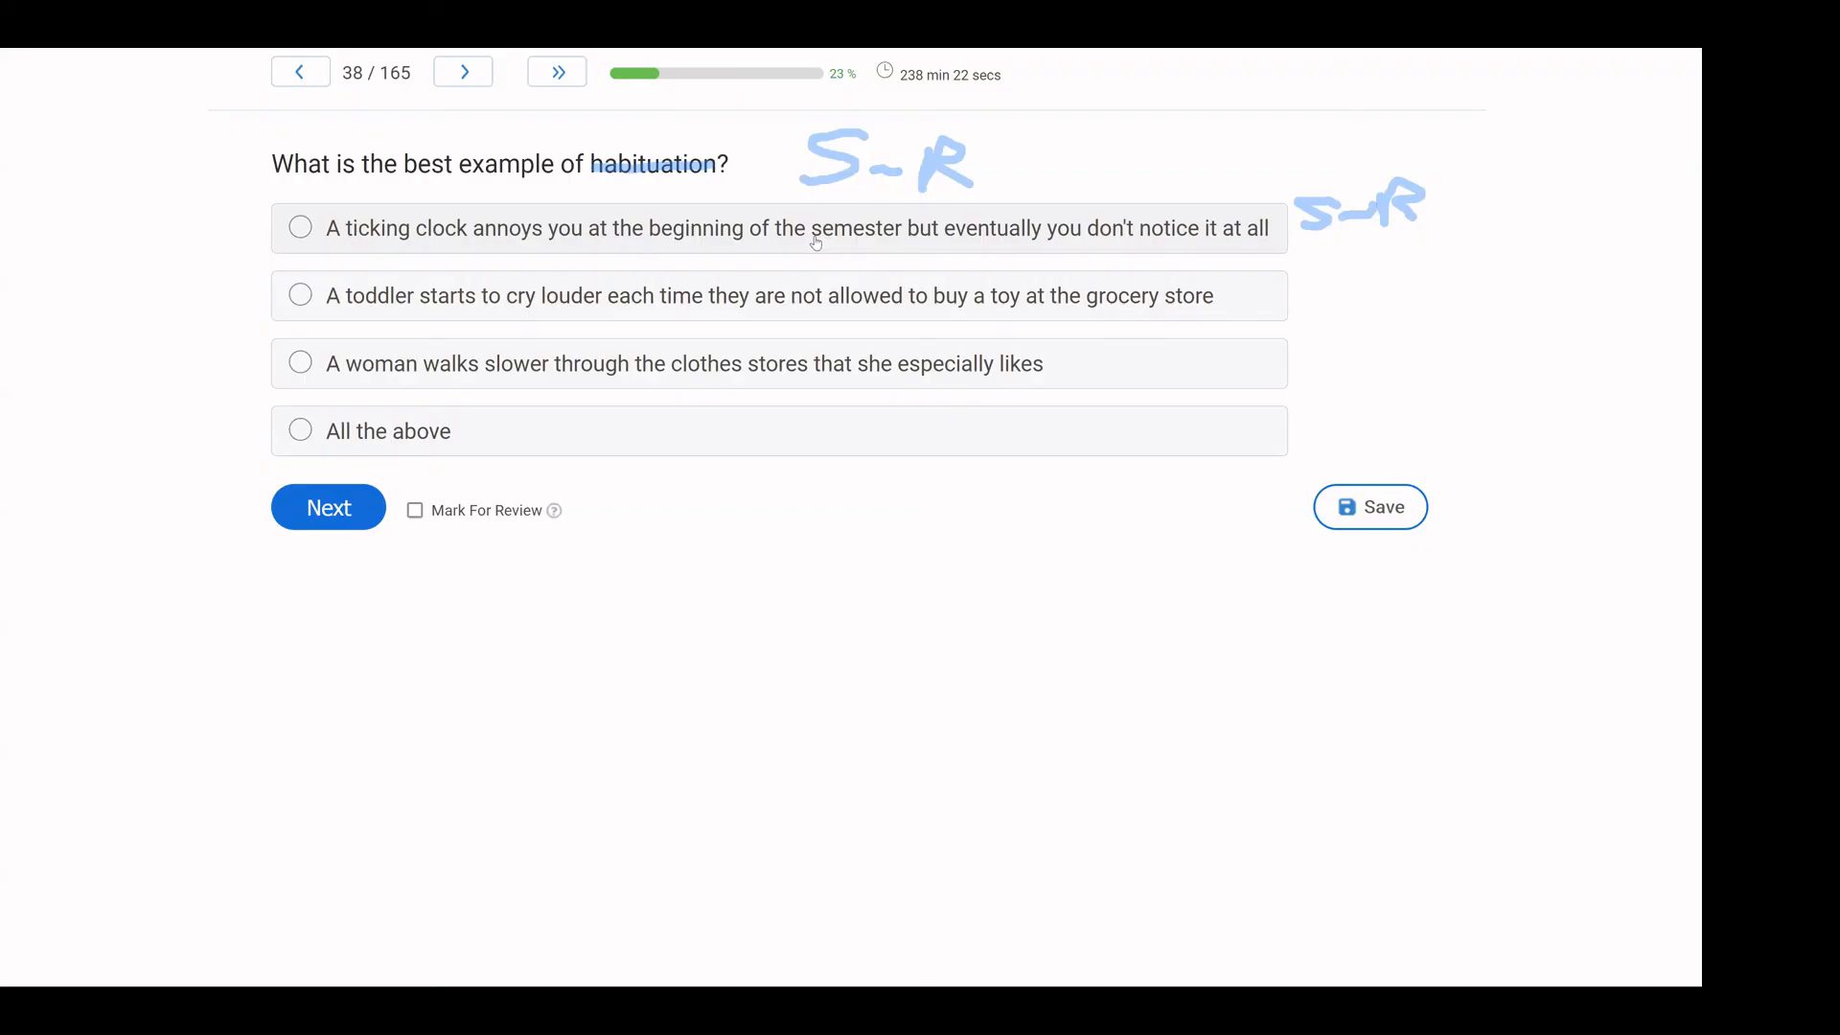
{"action": "mouse_move", "coordinate": [104, 510]}
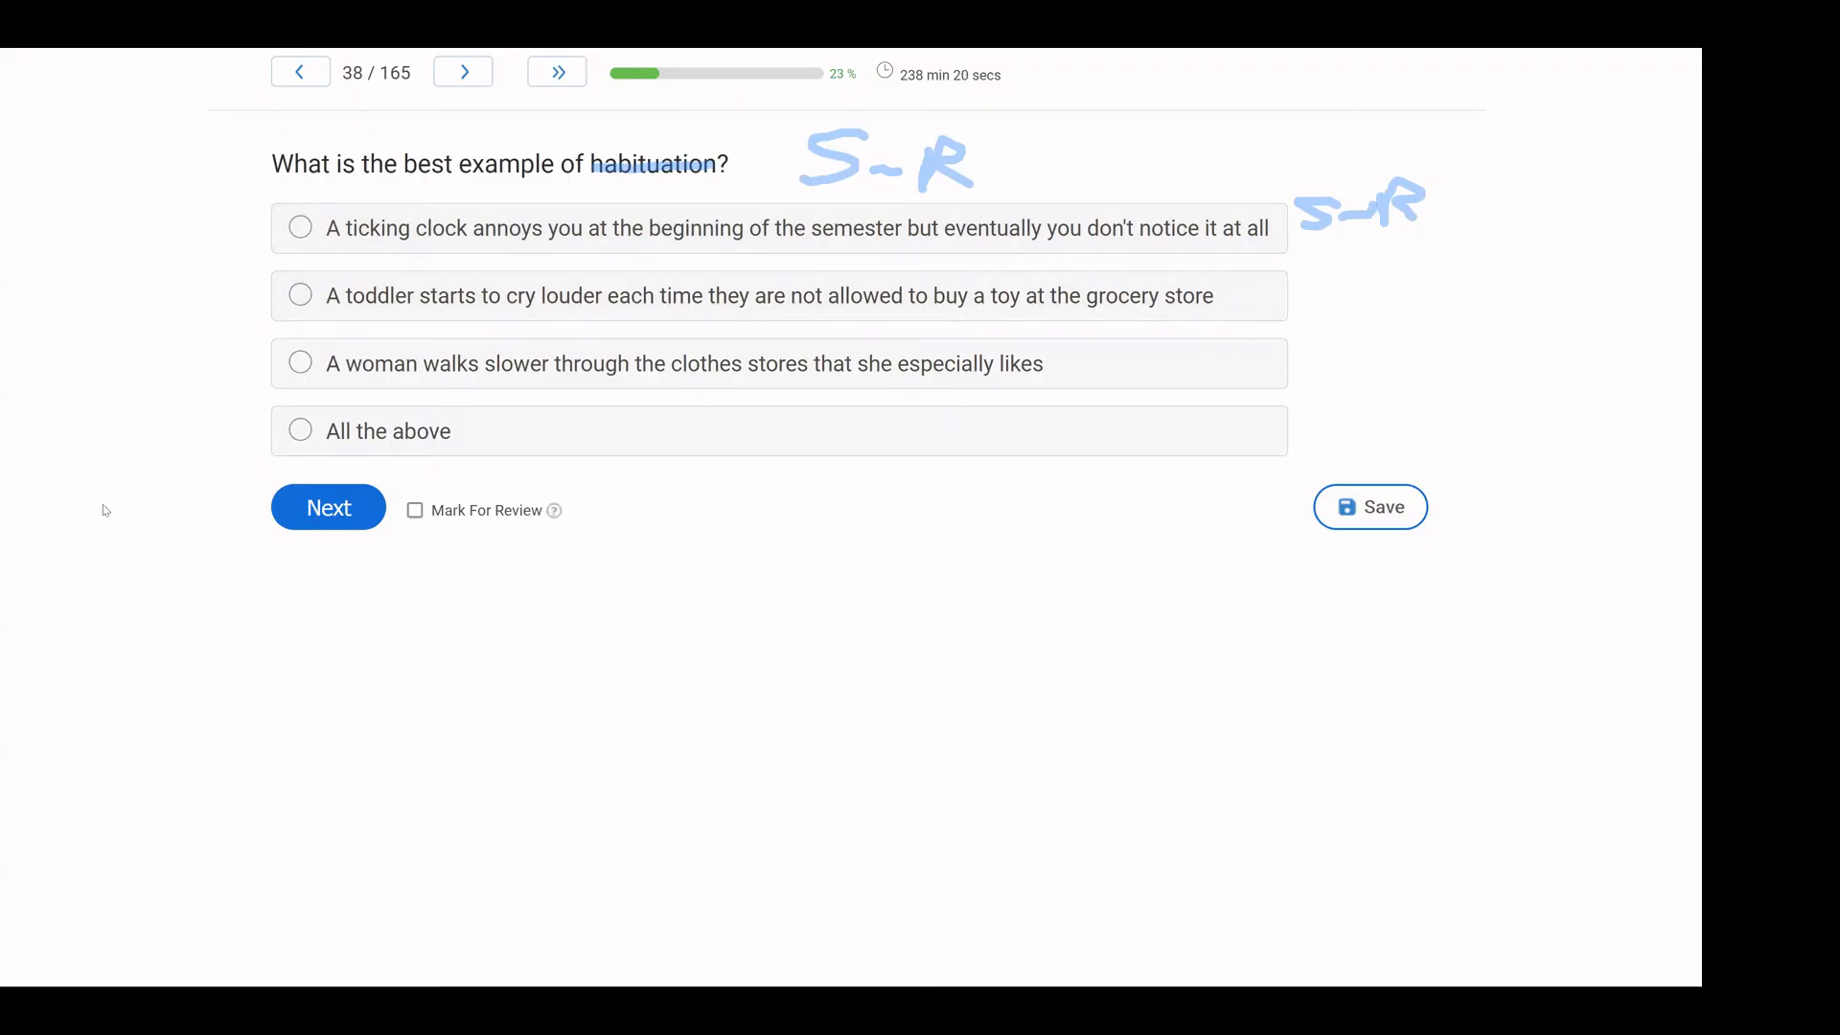
Choose the ticking clock example as the habituation answer for question 38.
{"action": "left_click", "coordinate": [299, 228]}
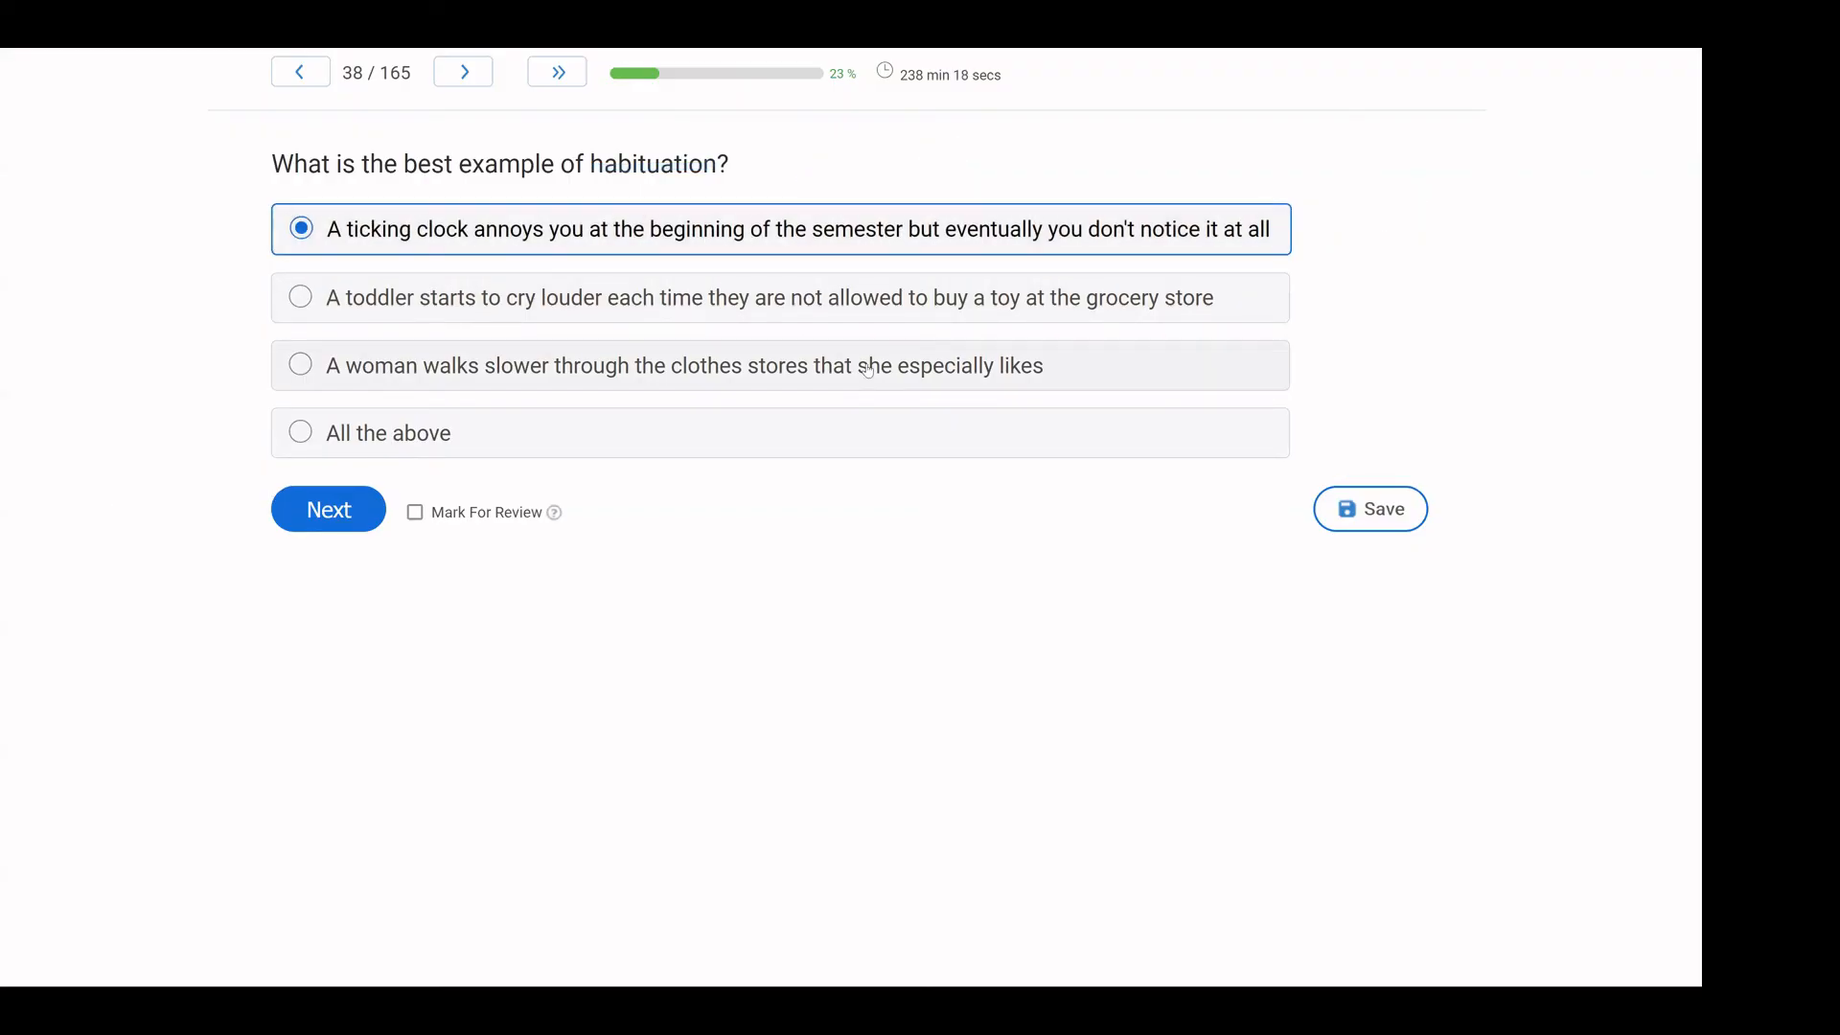
{"action": "mouse_move", "coordinate": [544, 285]}
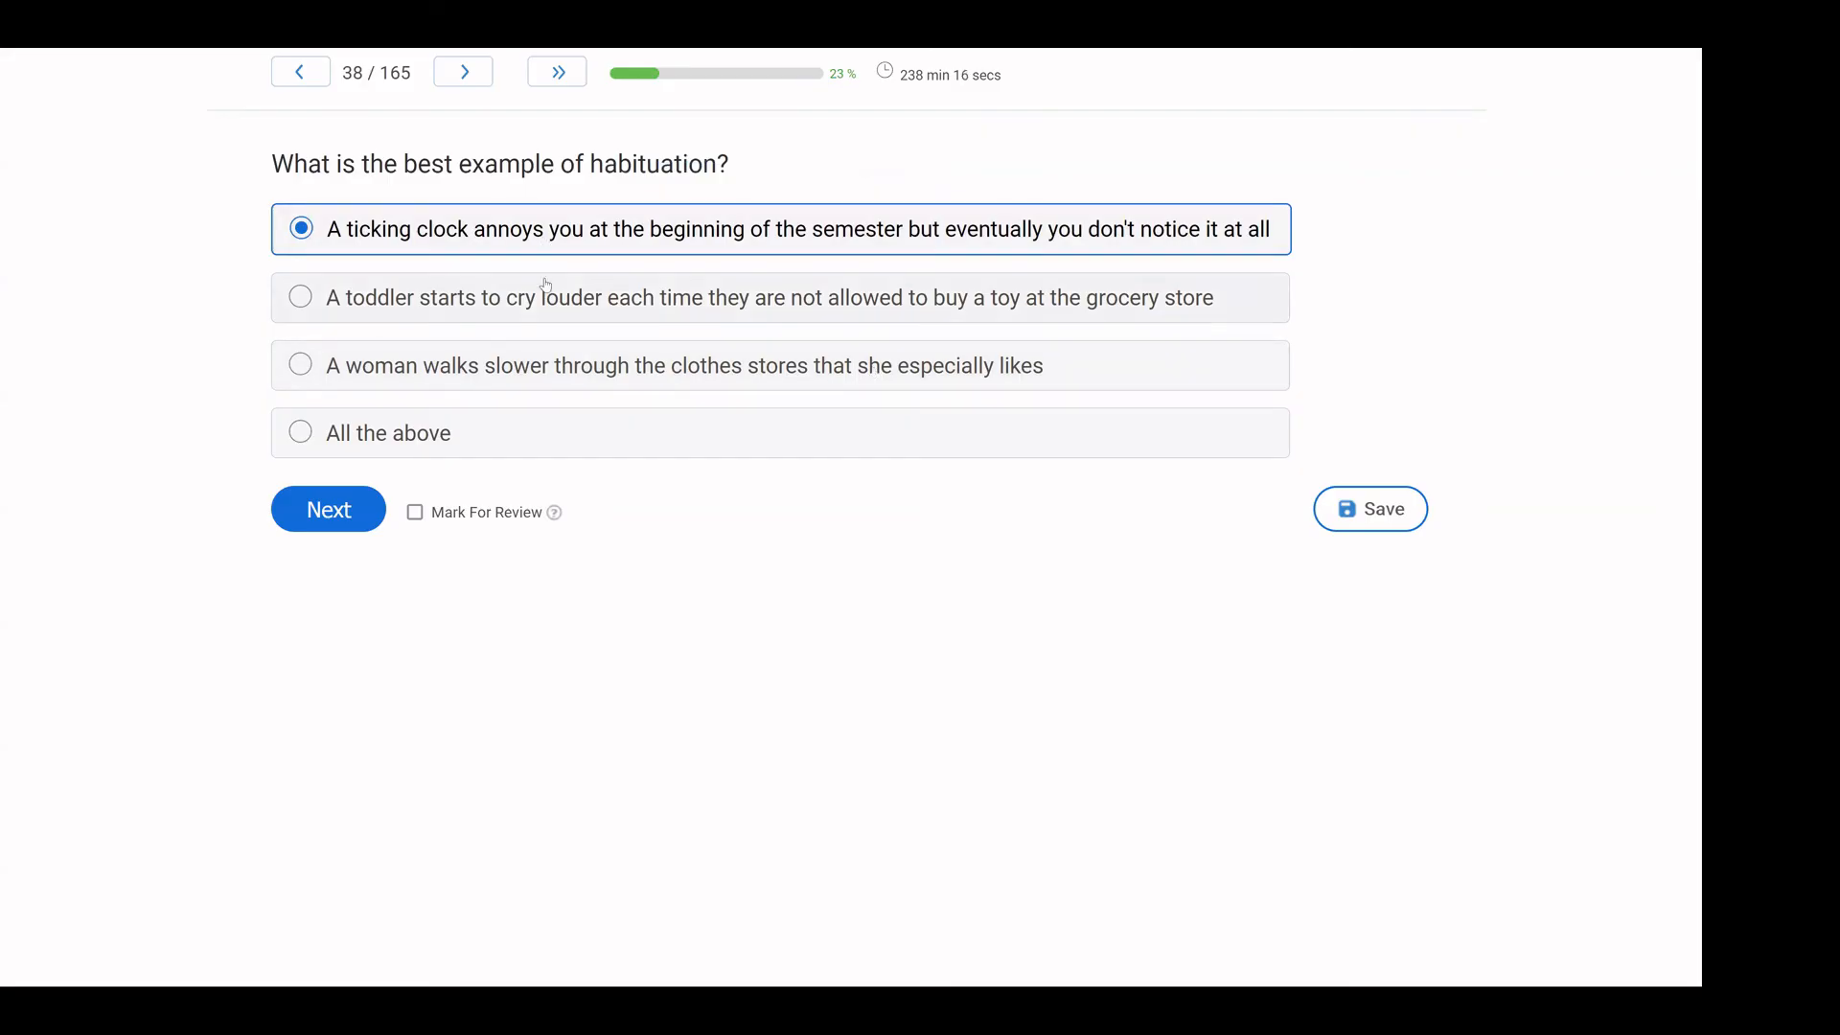
{"action": "mouse_move", "coordinate": [801, 278]}
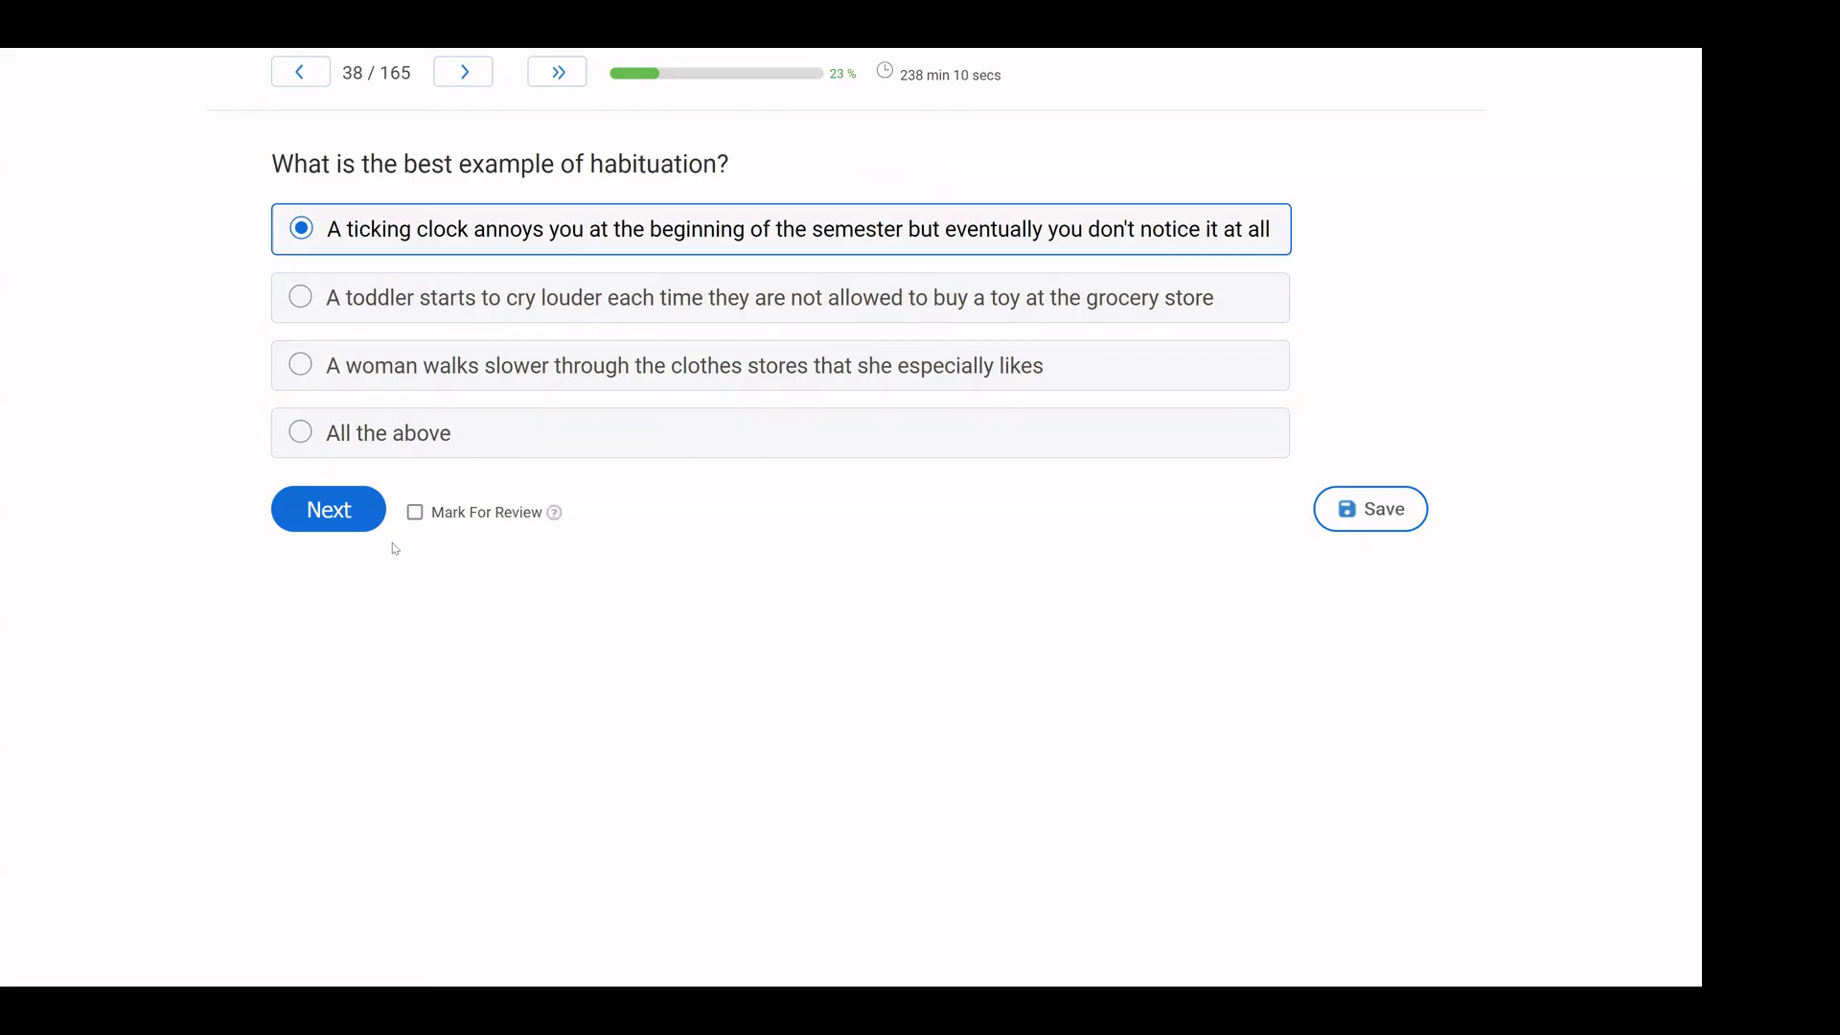
Advance to question 39 on the American Ninja Warrior obstacle course.
{"action": "left_click", "coordinate": [328, 509]}
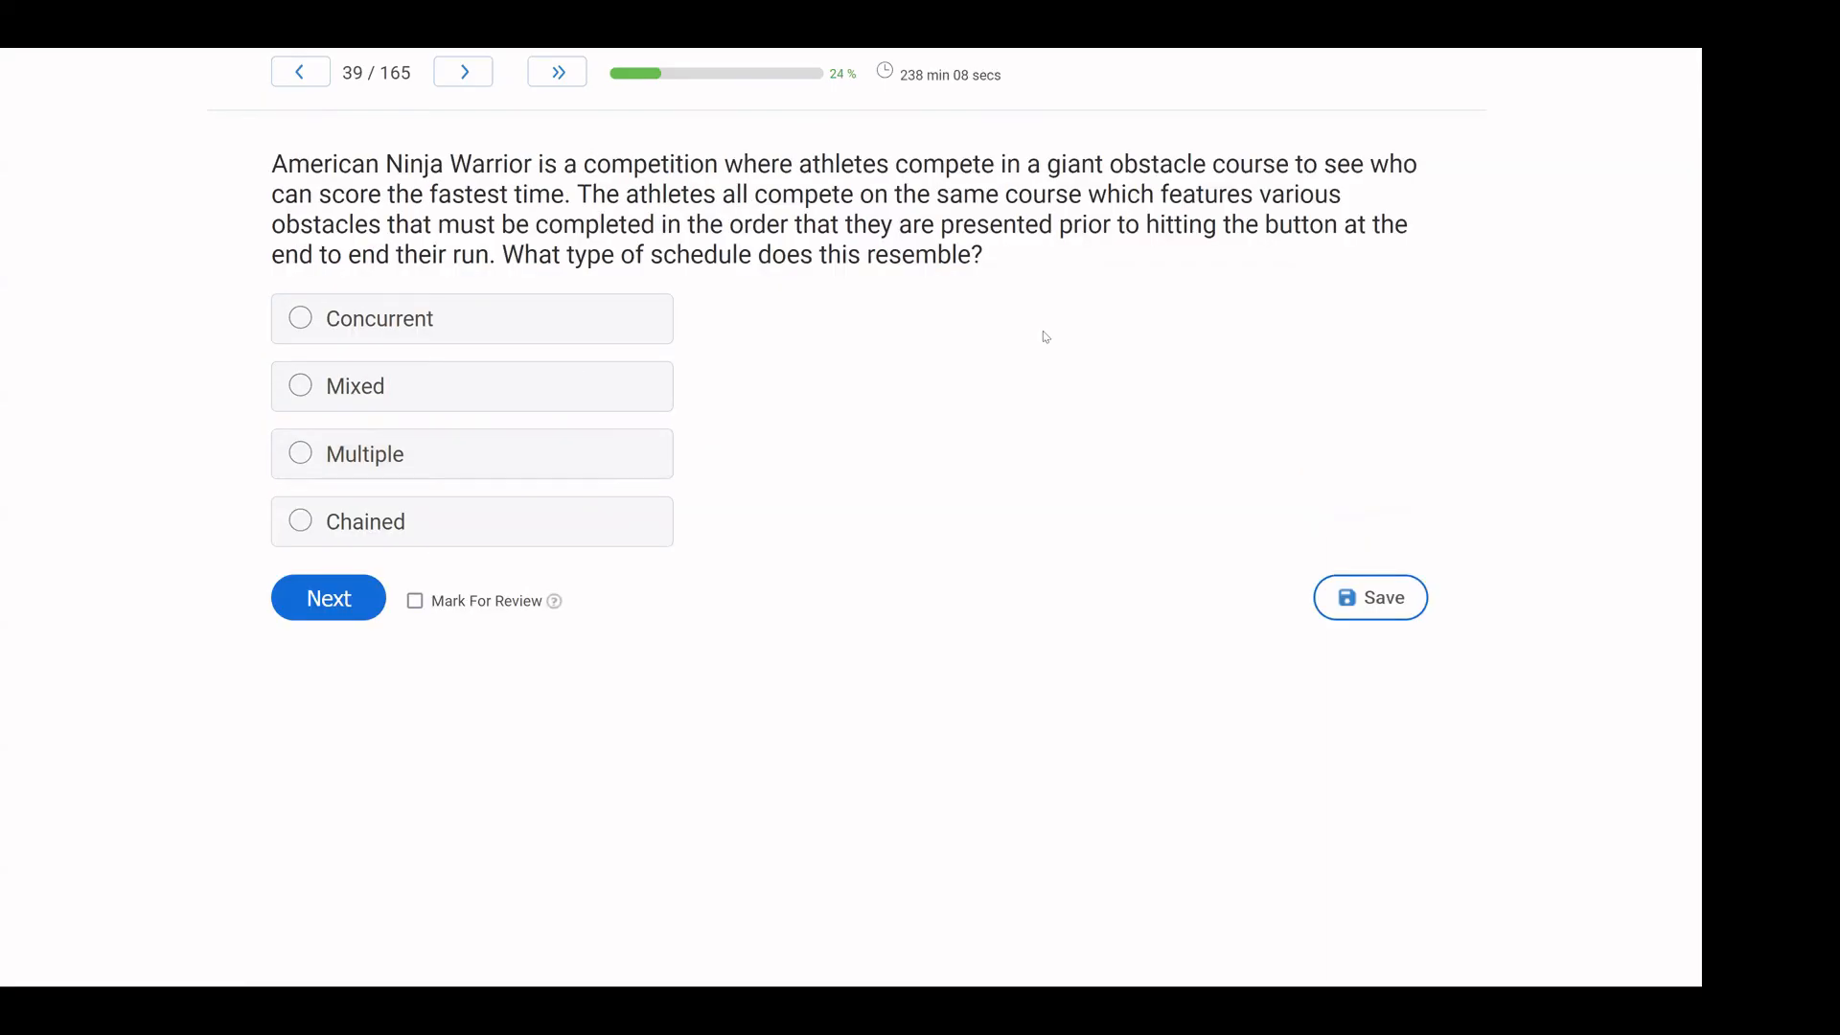
{"action": "mouse_move", "coordinate": [912, 346]}
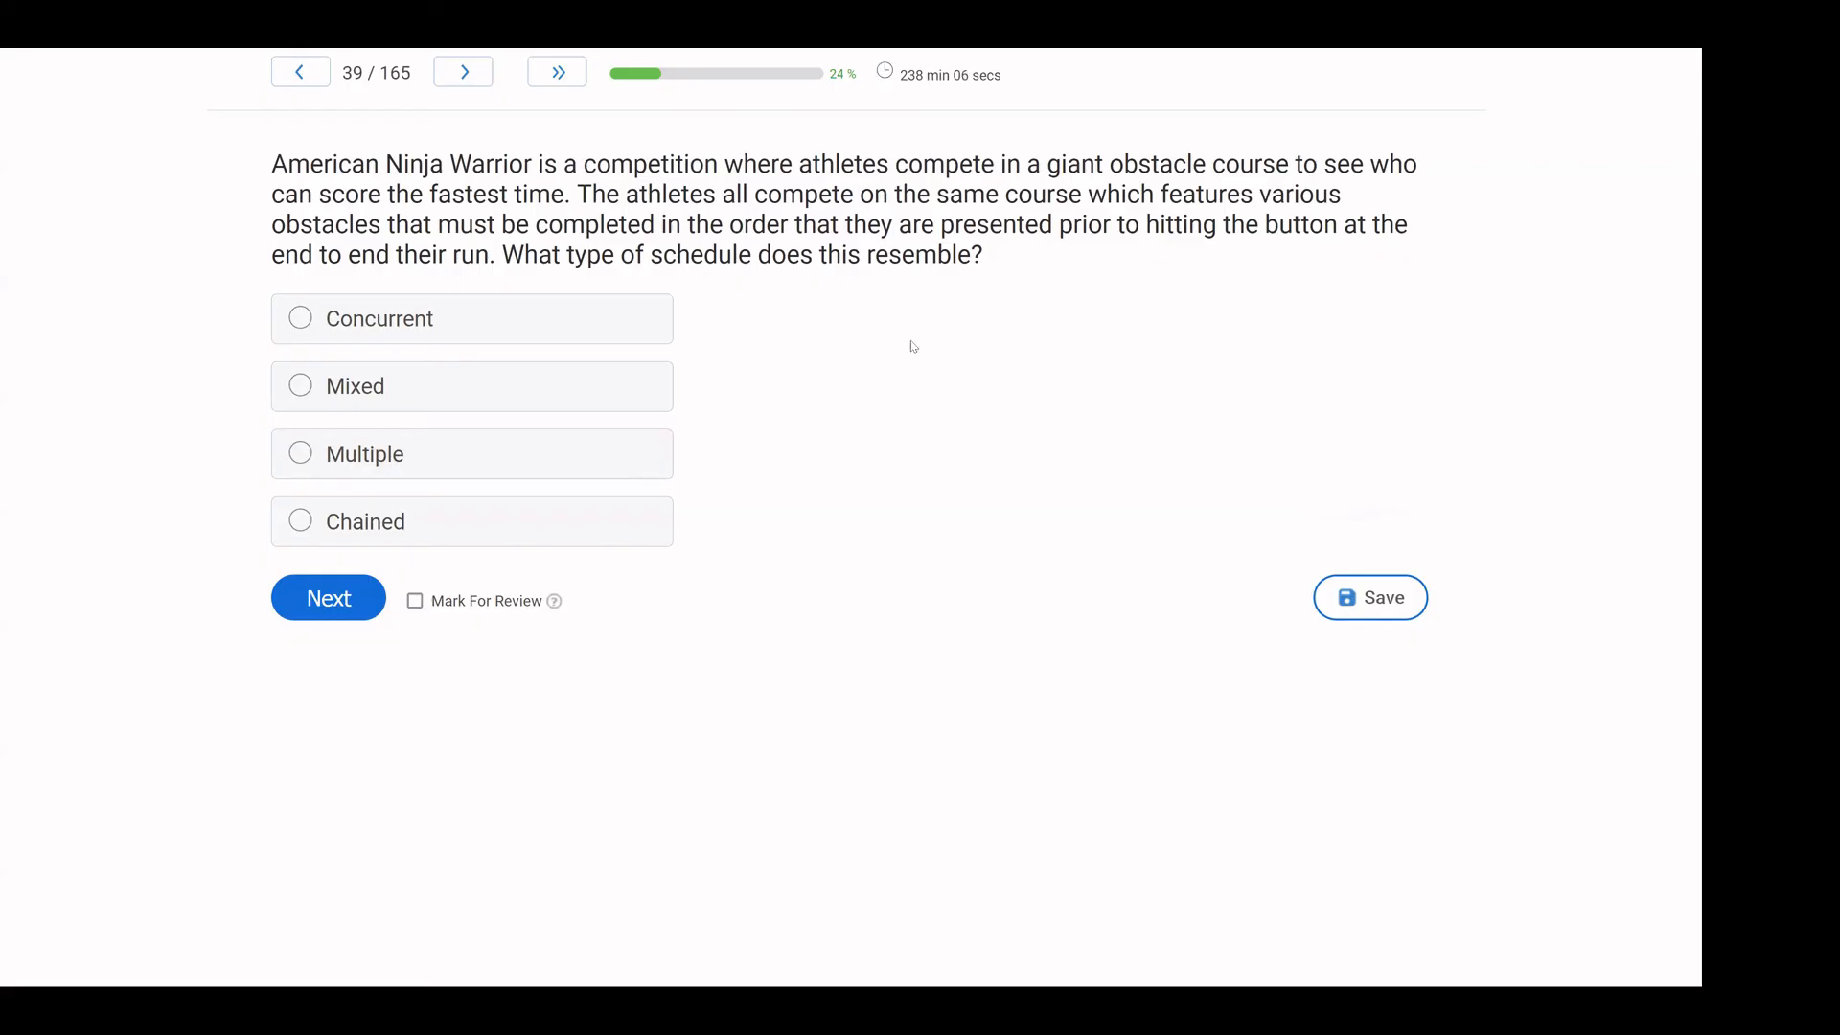
{"action": "mouse_move", "coordinate": [862, 328]}
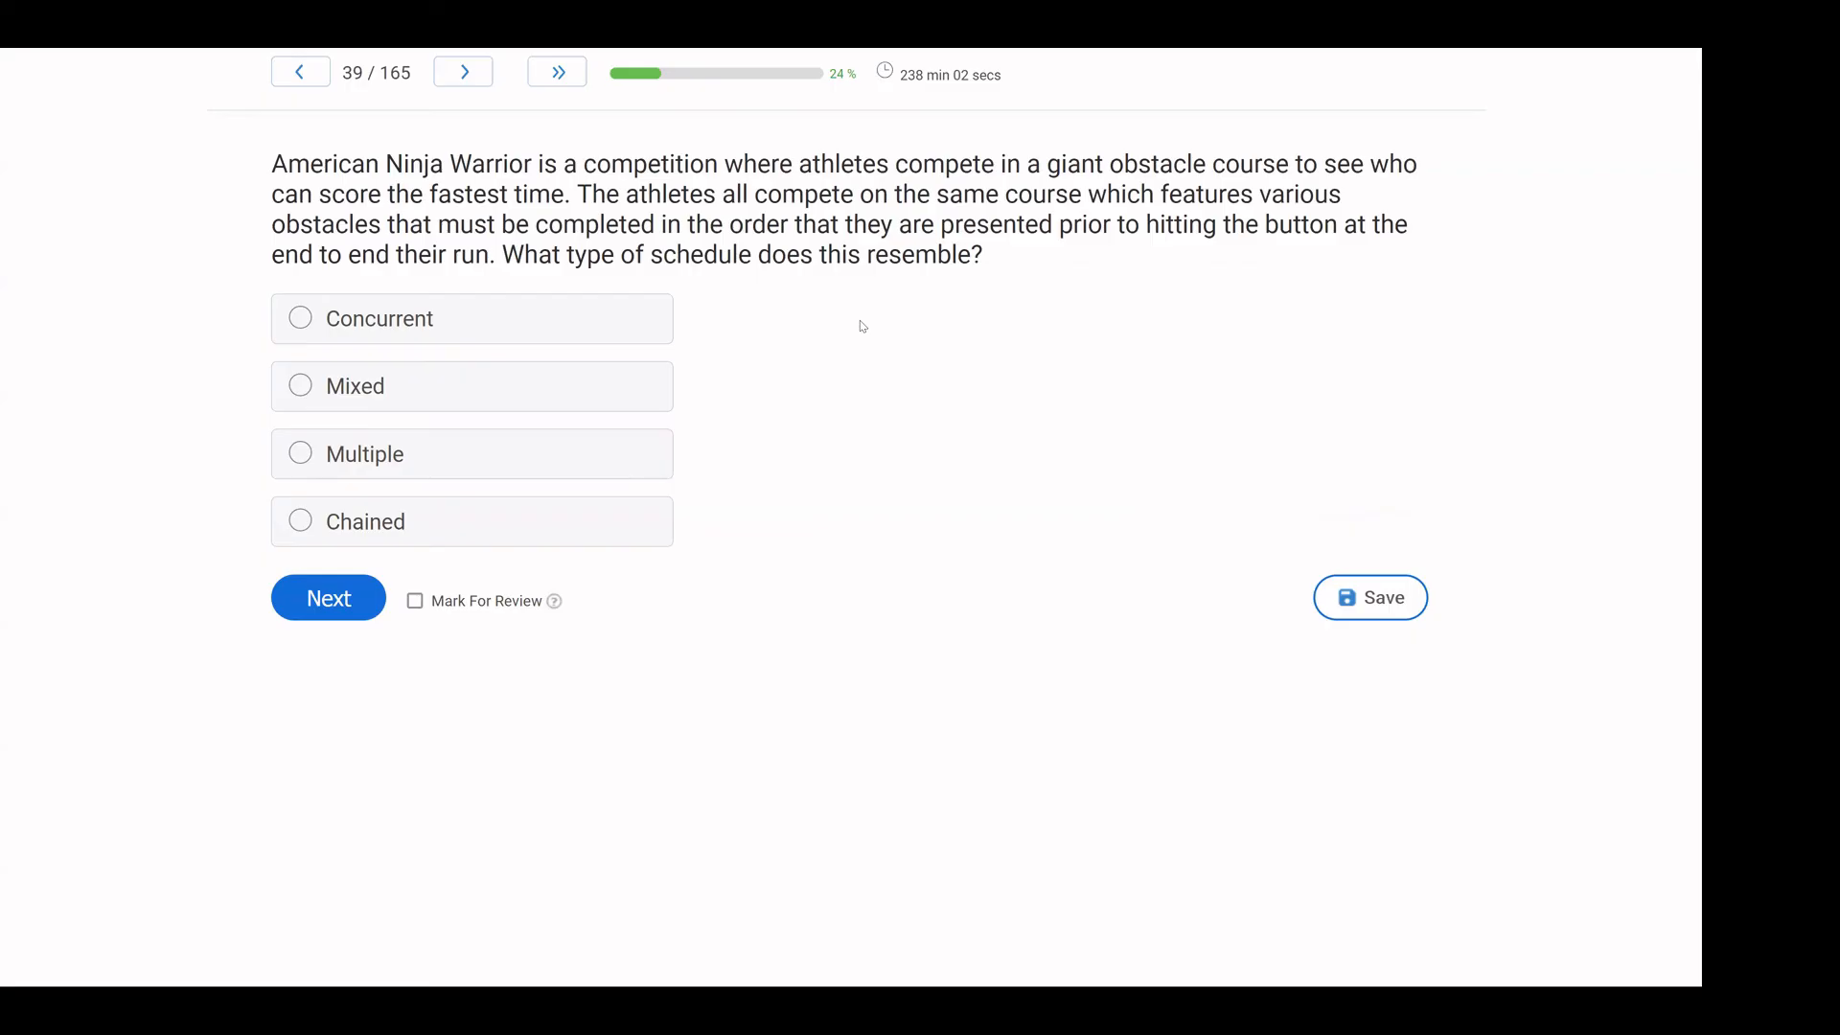
{"action": "mouse_move", "coordinate": [818, 344]}
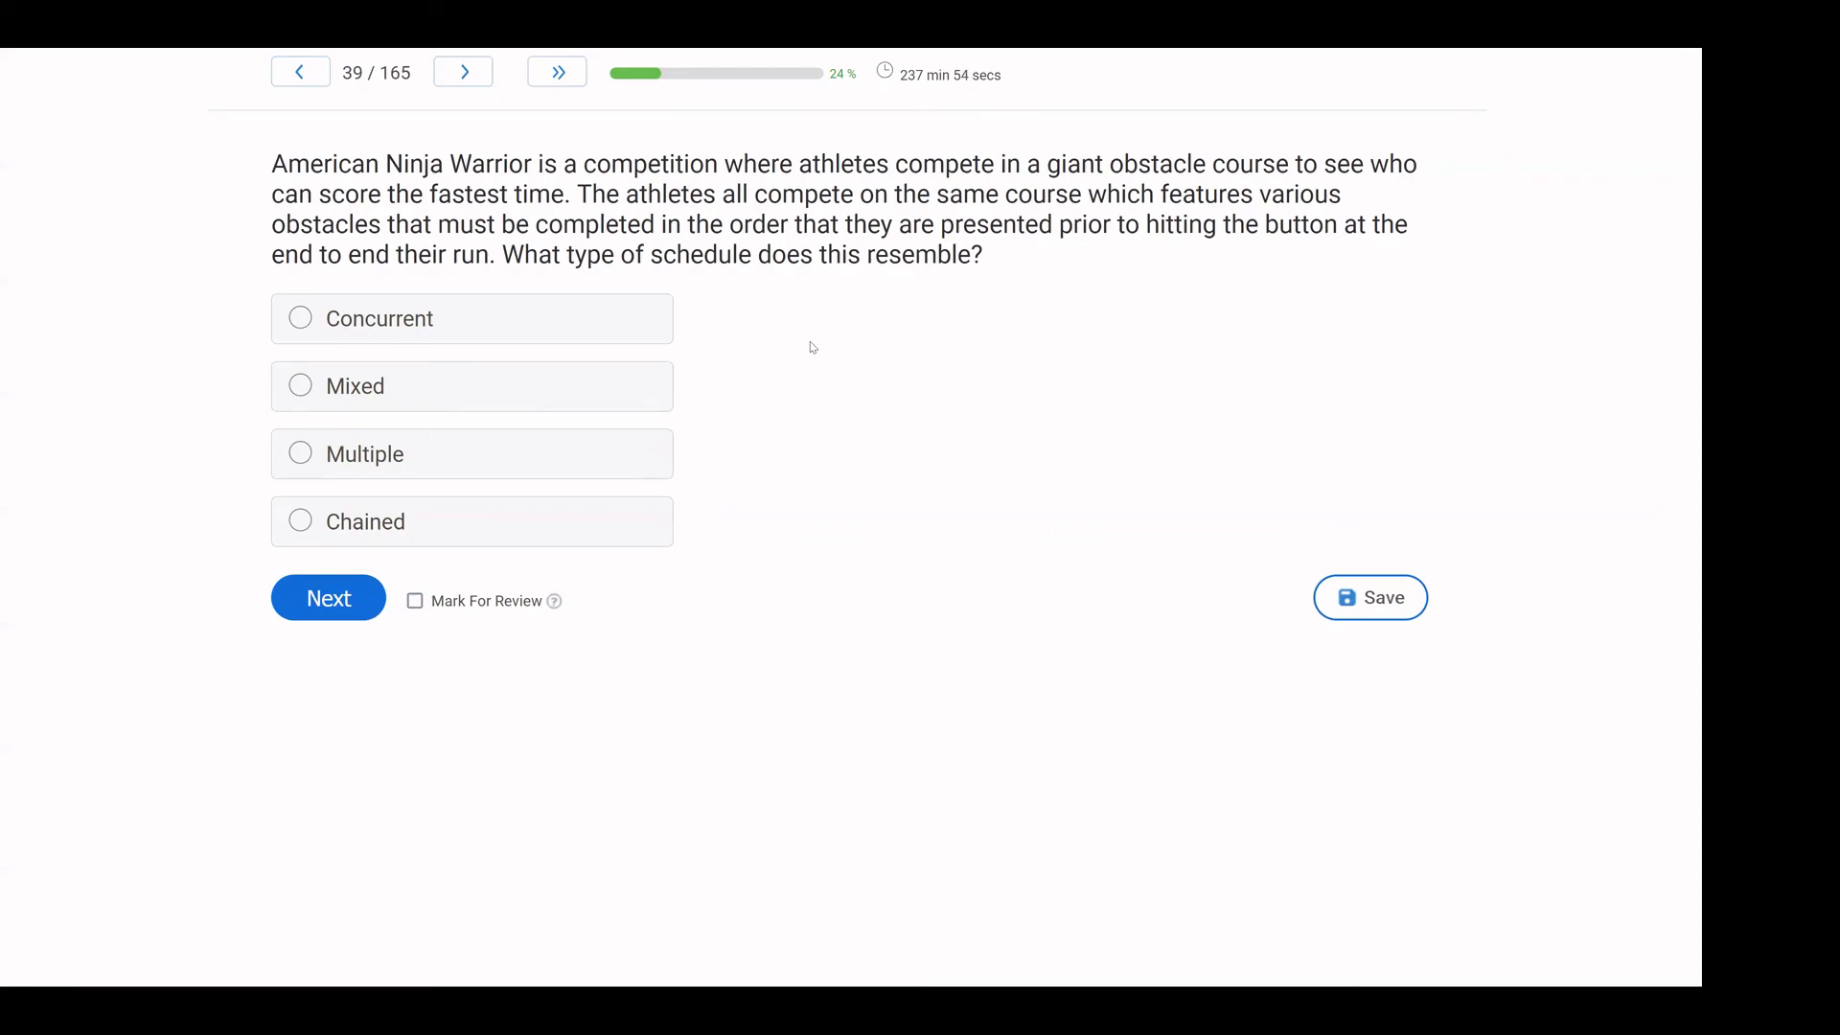
{"action": "mouse_move", "coordinate": [659, 367]}
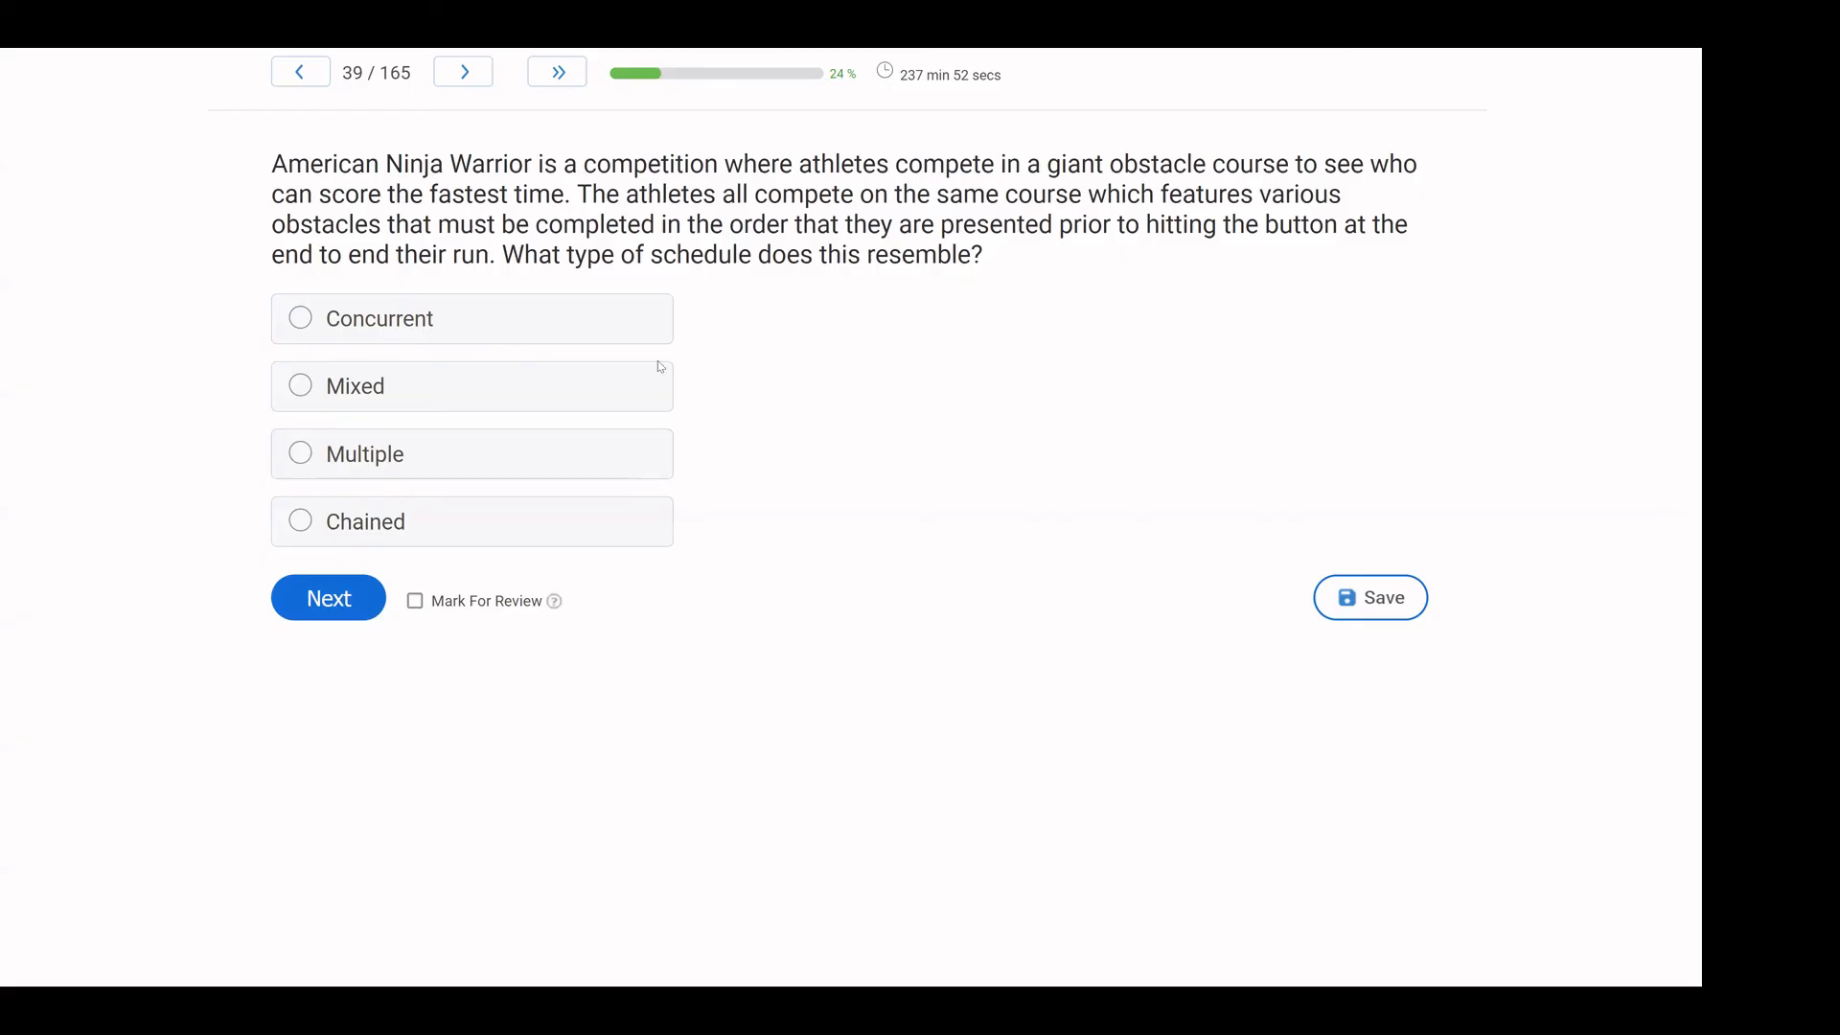
{"action": "mouse_move", "coordinate": [110, 378]}
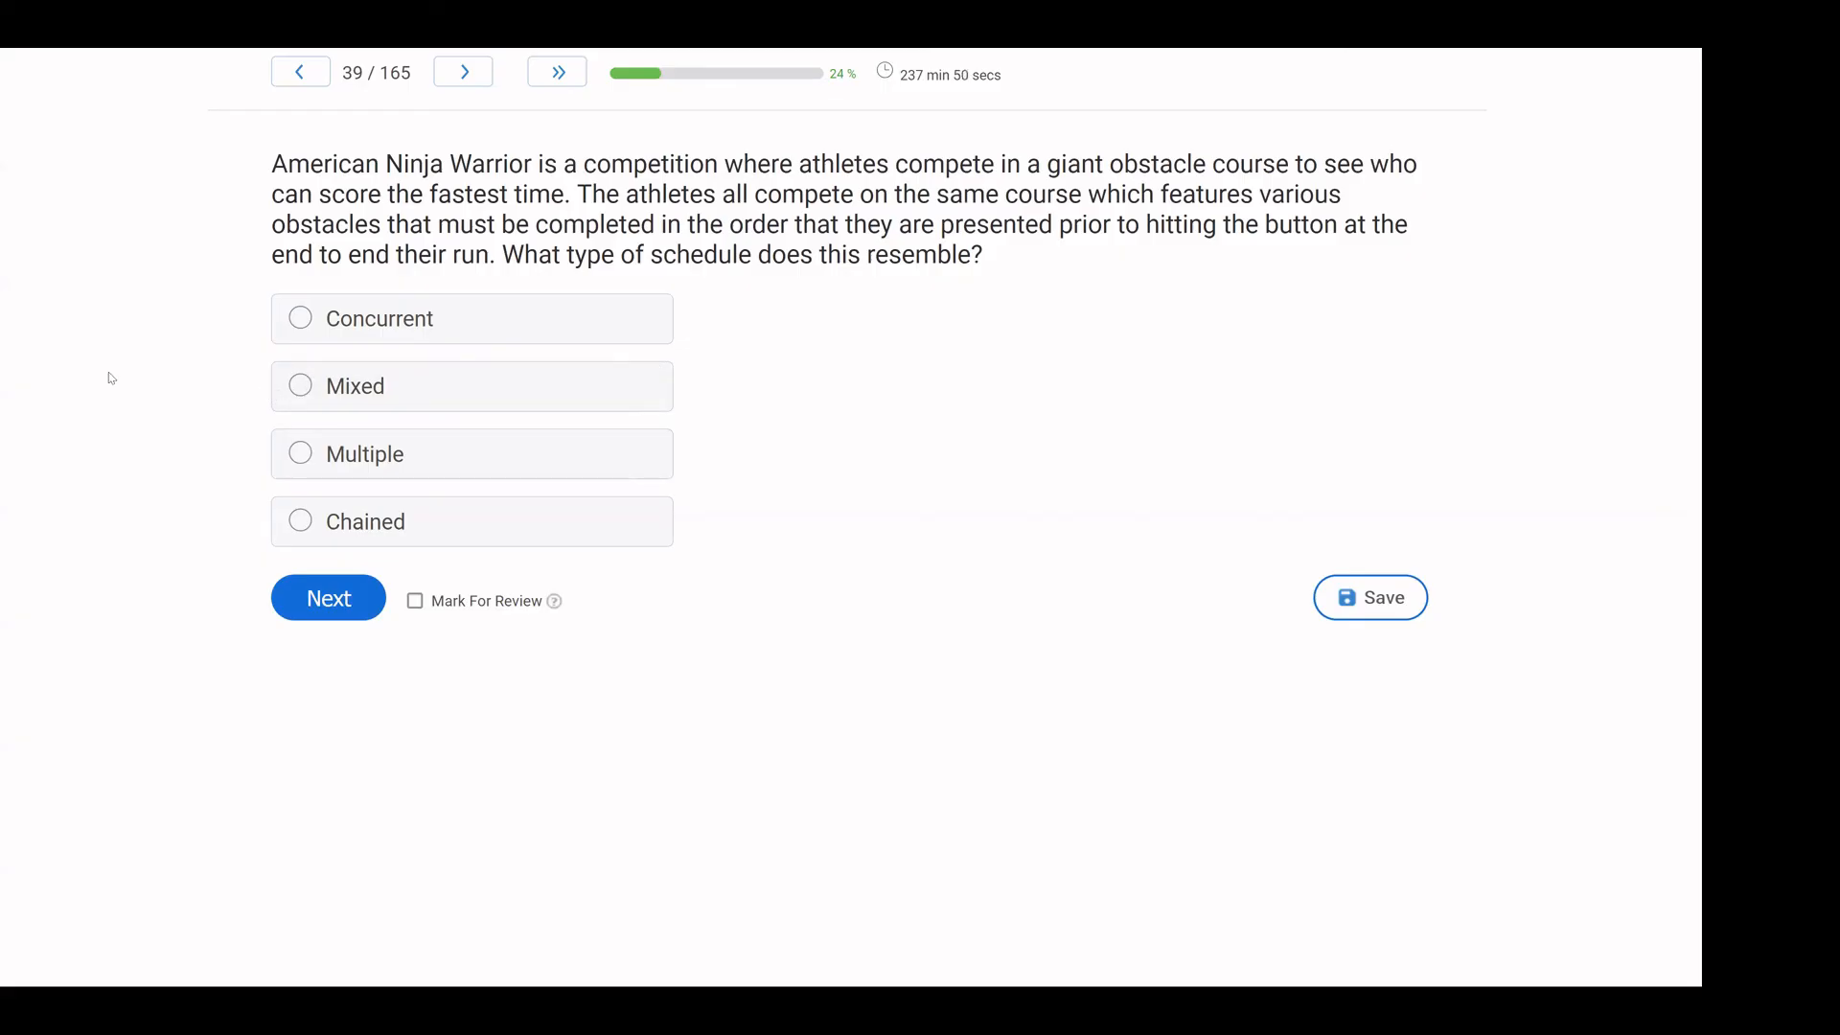
{"action": "mouse_move", "coordinate": [709, 272]}
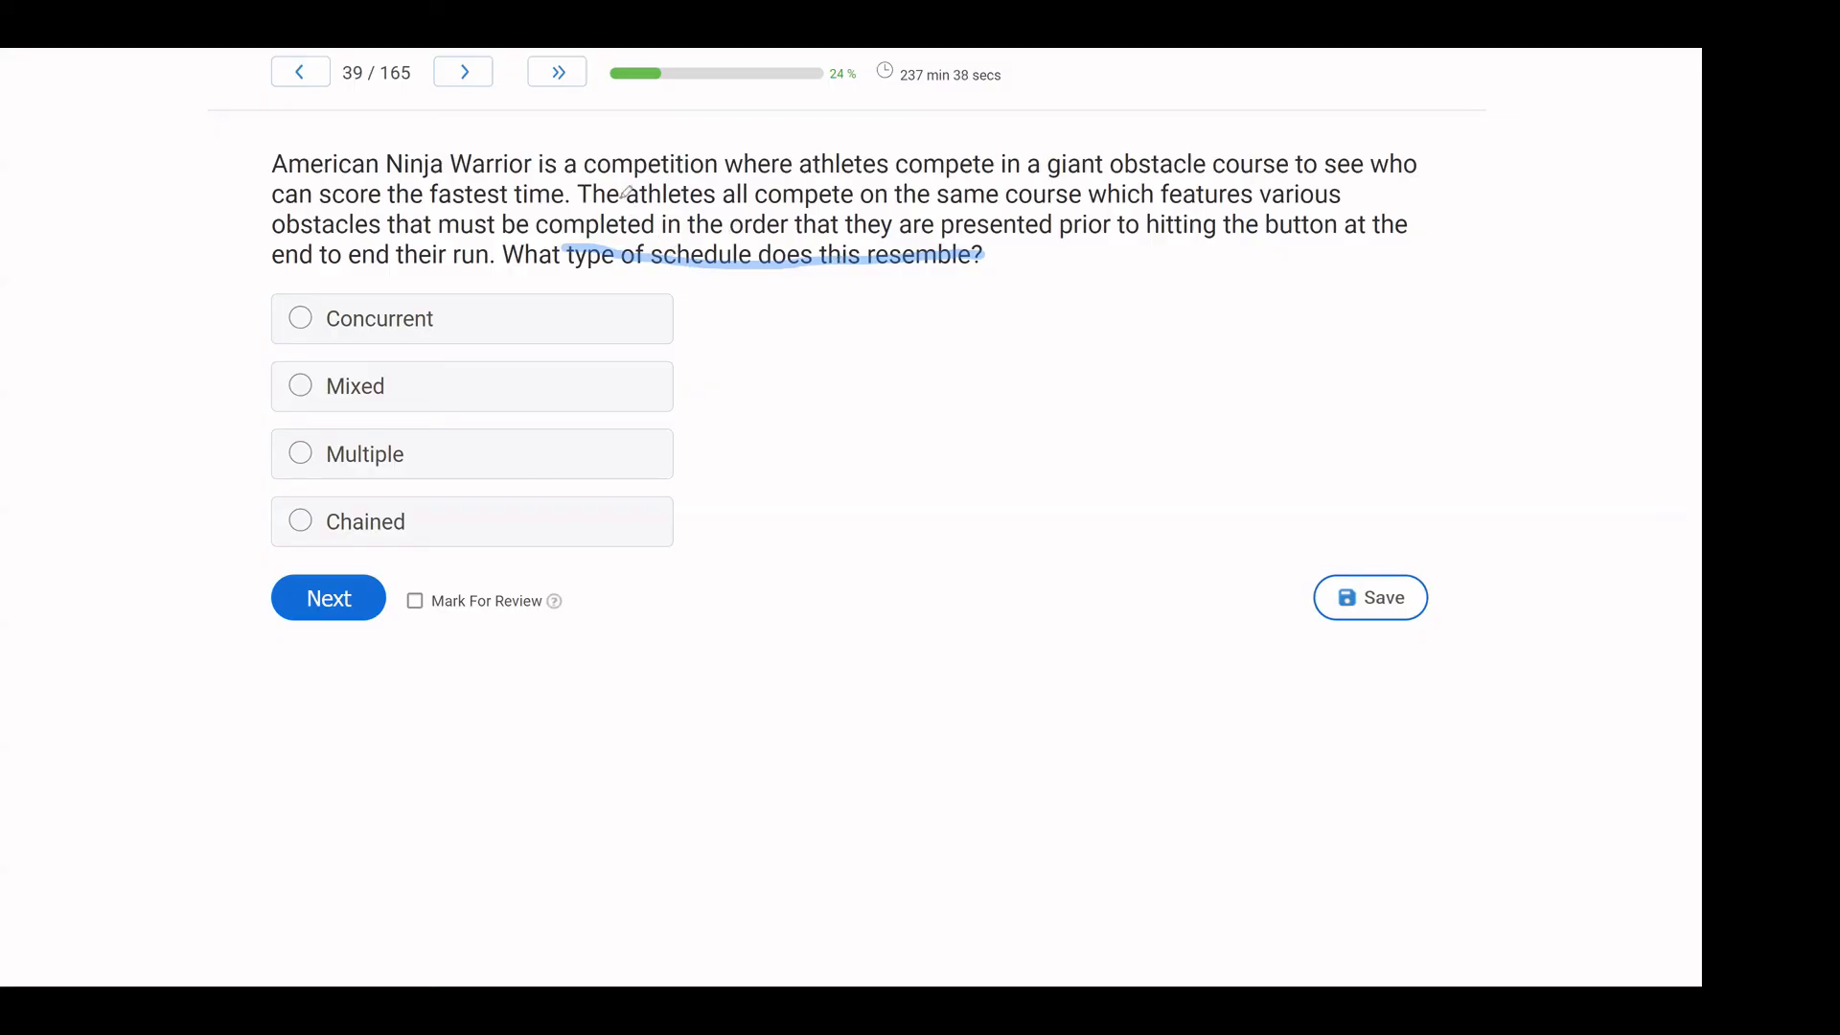
{"action": "mouse_move", "coordinate": [1261, 158]}
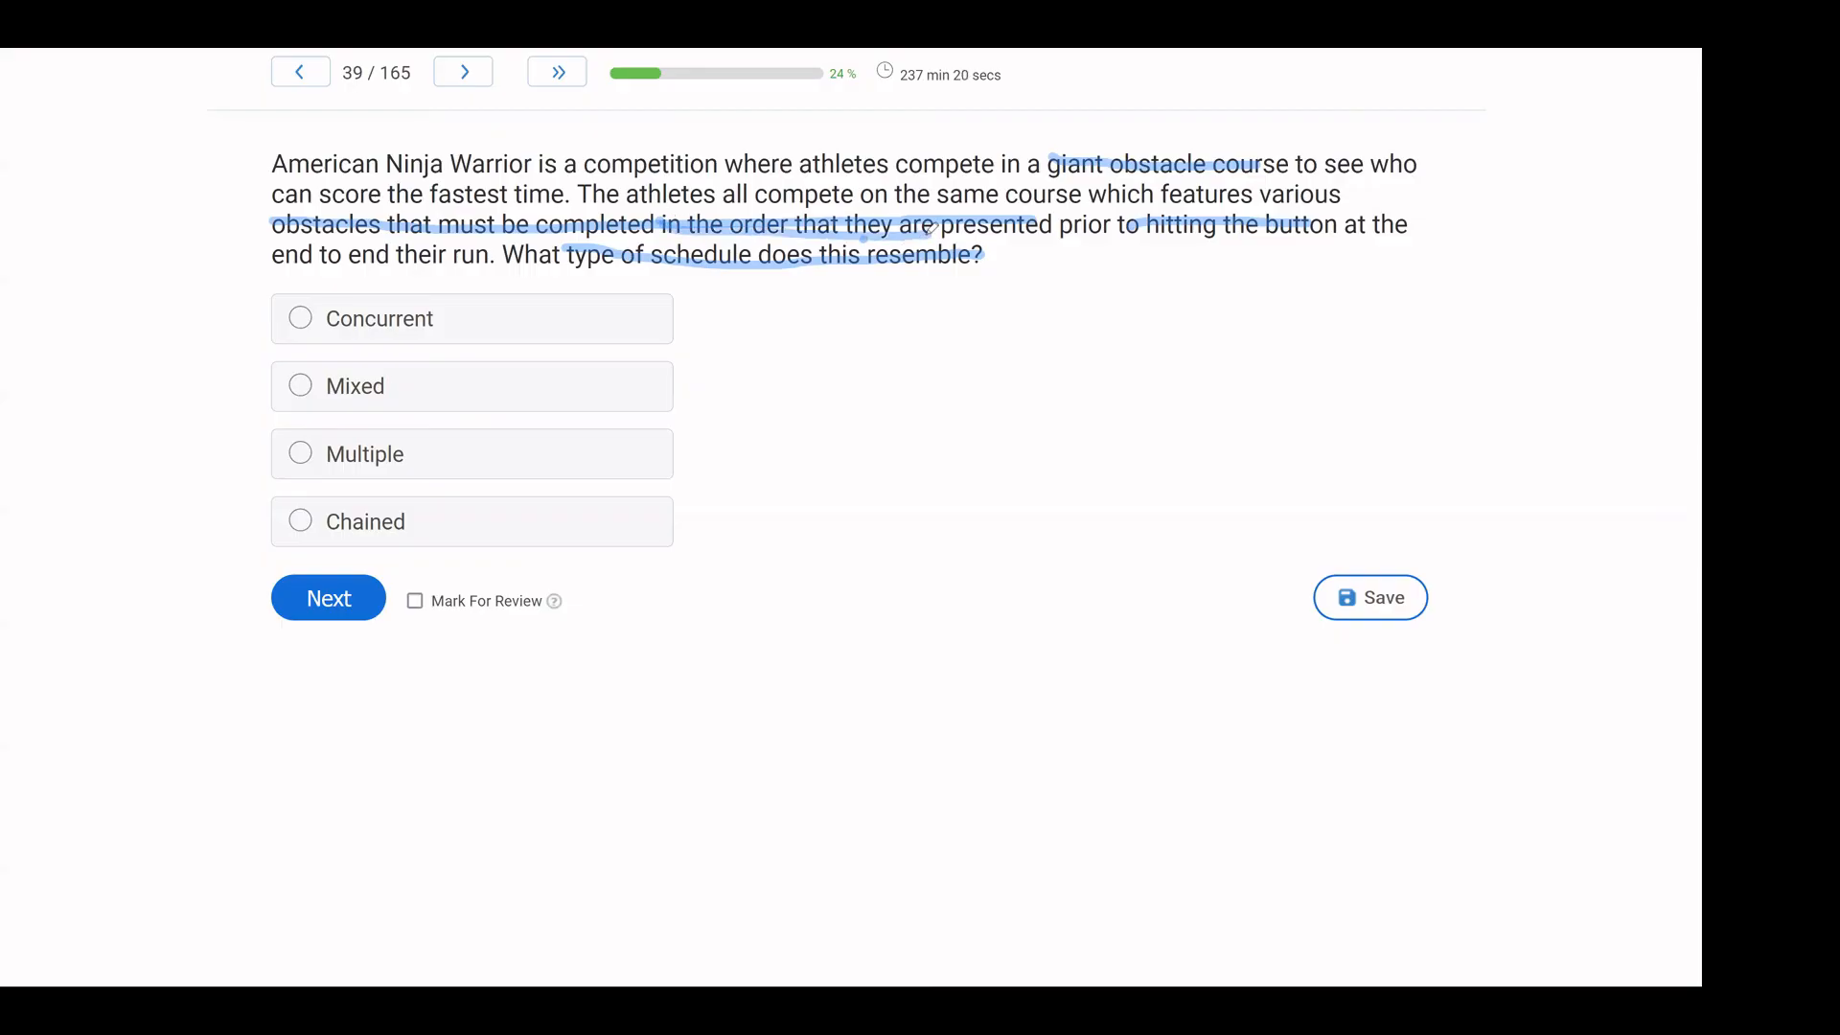
{"action": "mouse_move", "coordinate": [726, 346]}
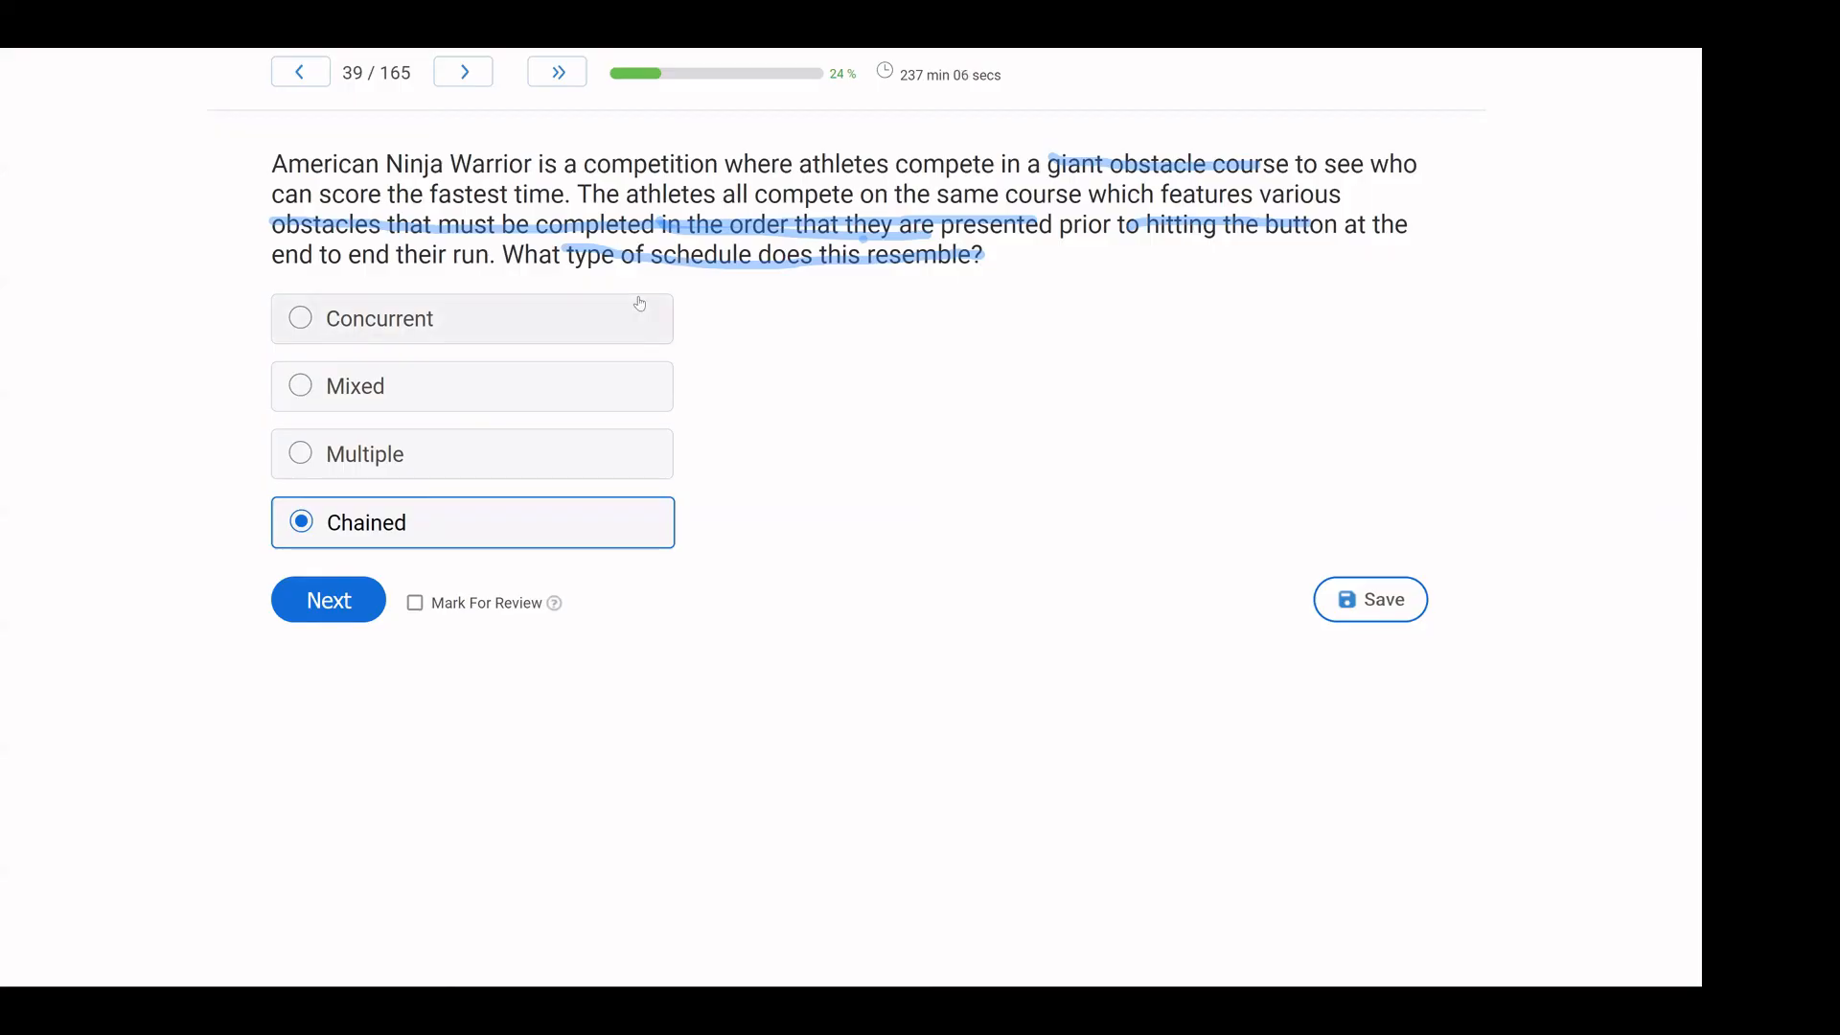
{"action": "mouse_move", "coordinate": [622, 542]}
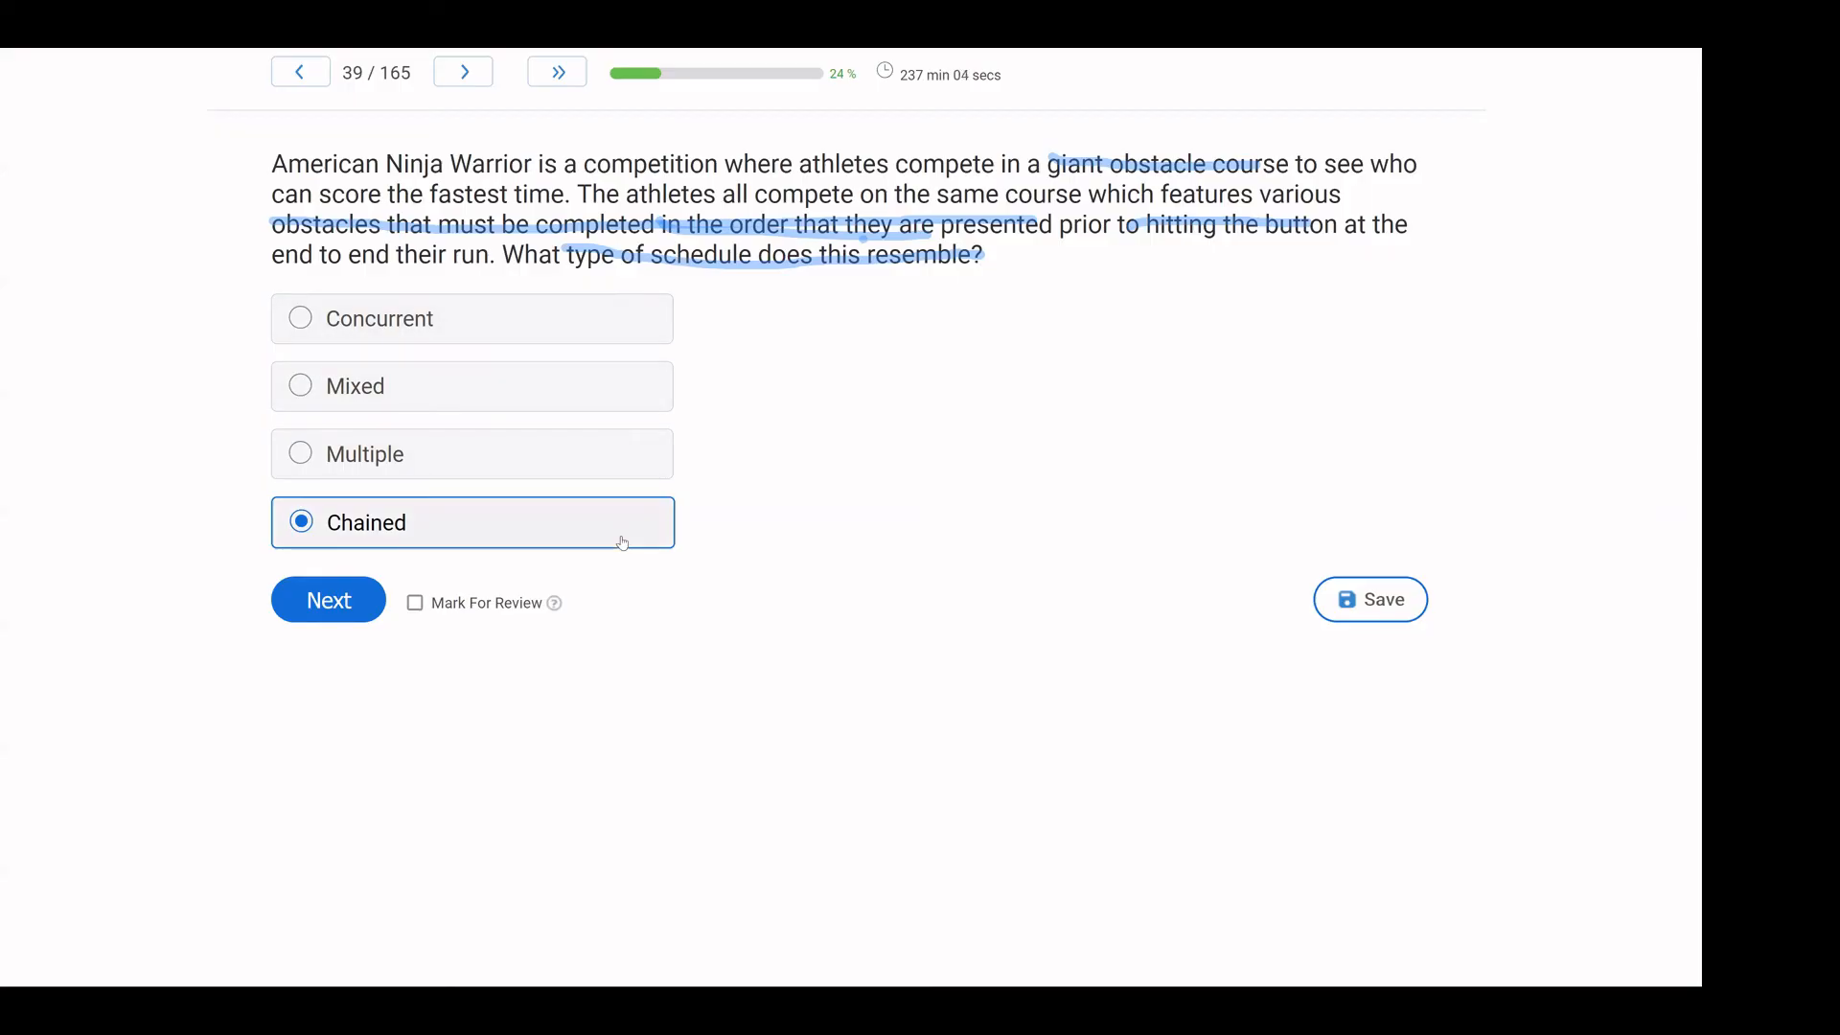
{"action": "mouse_move", "coordinate": [660, 469]}
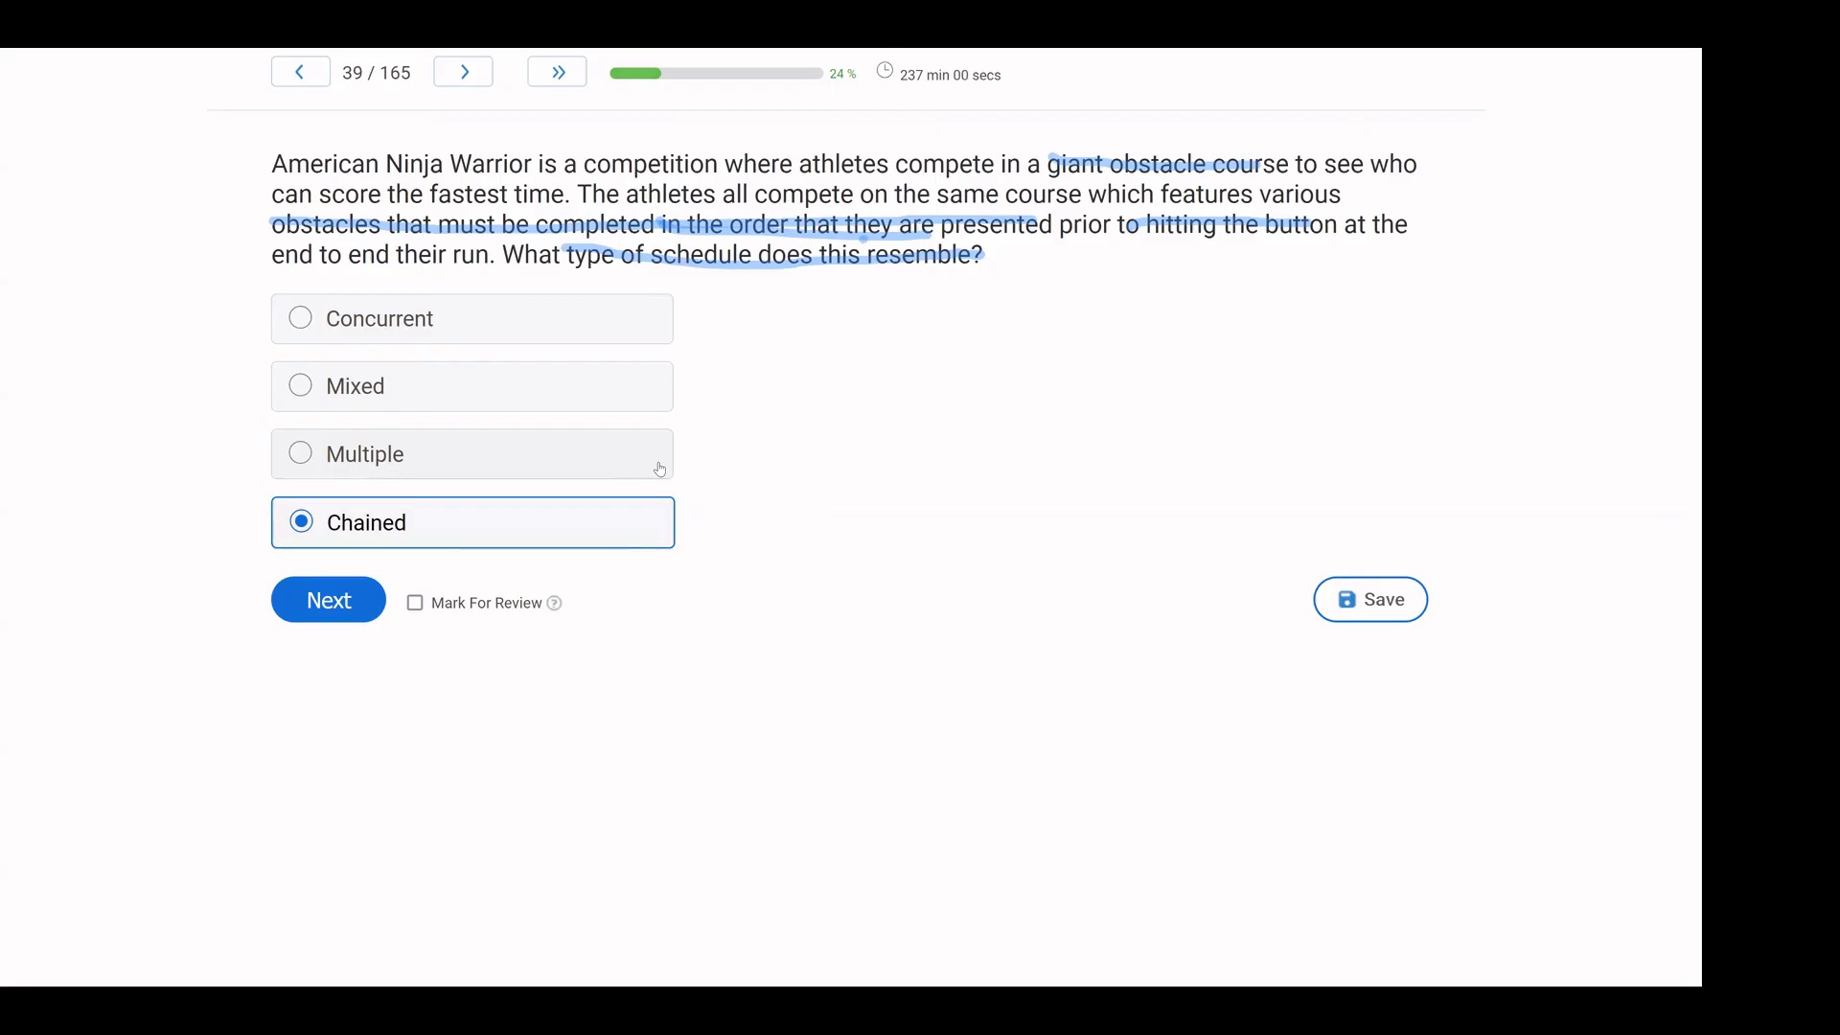
{"action": "mouse_move", "coordinate": [547, 425]}
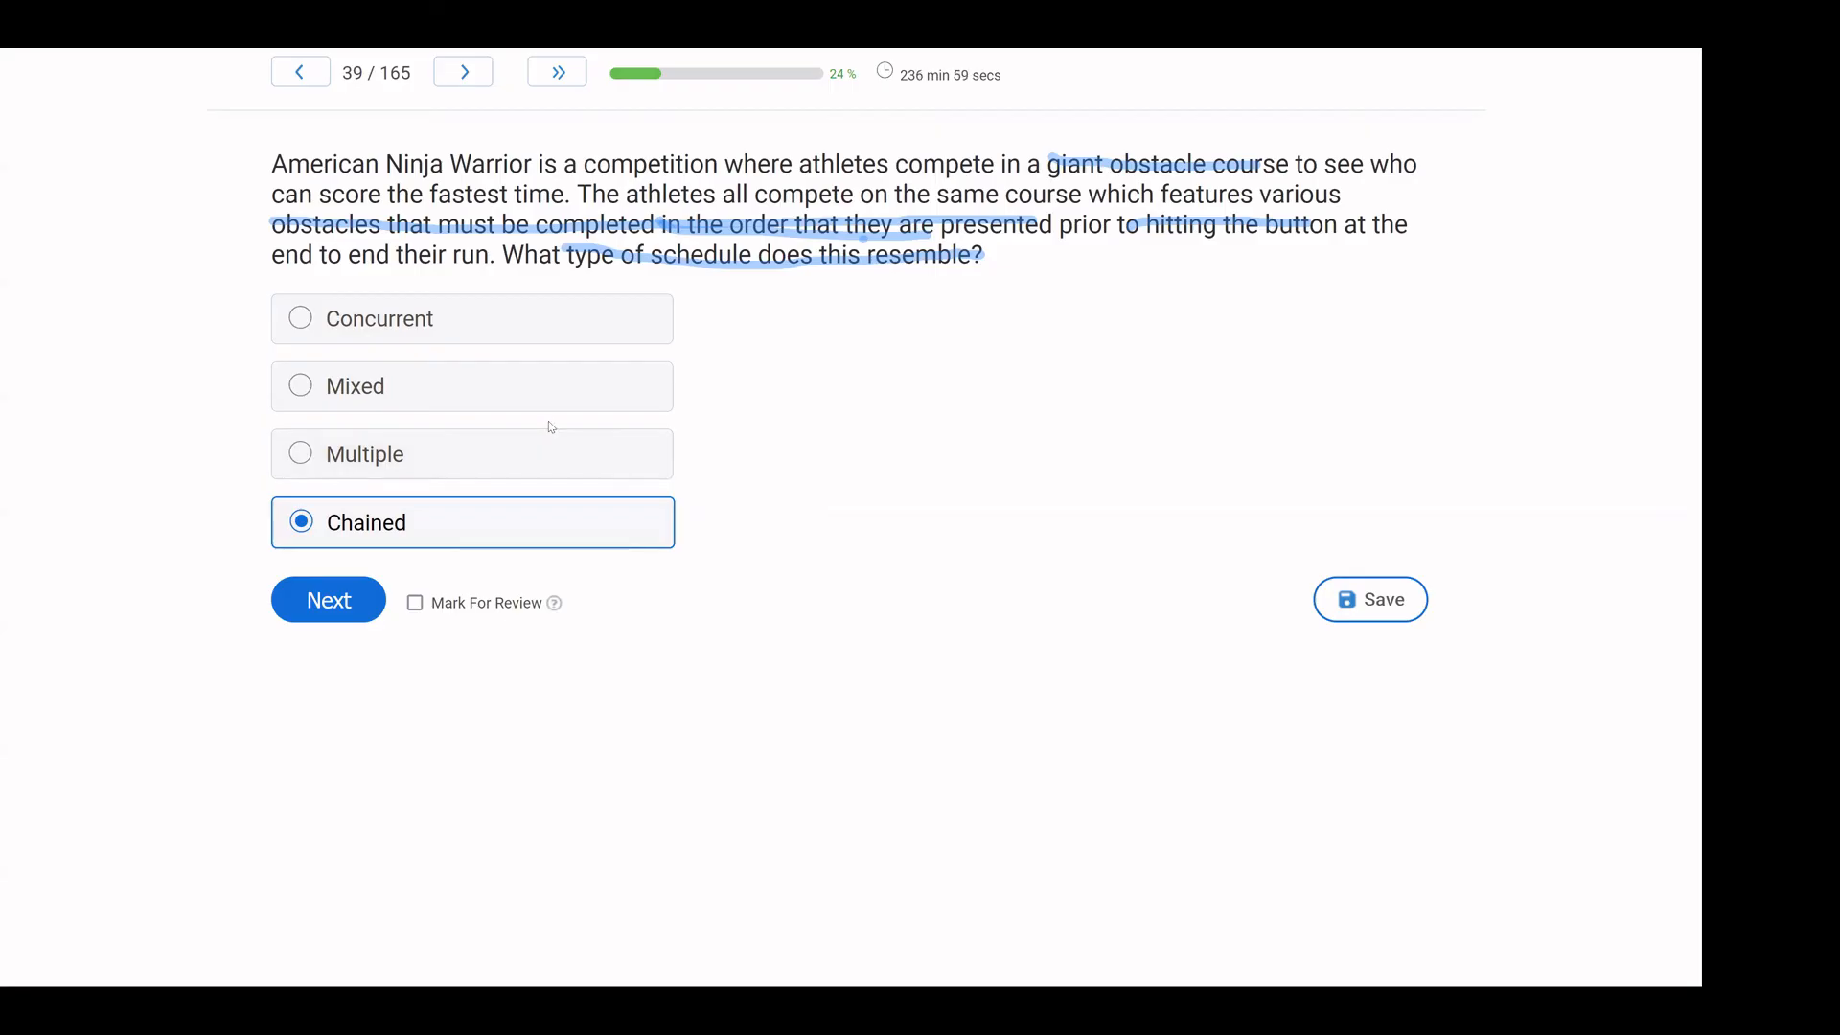
{"action": "mouse_move", "coordinate": [37, 560]}
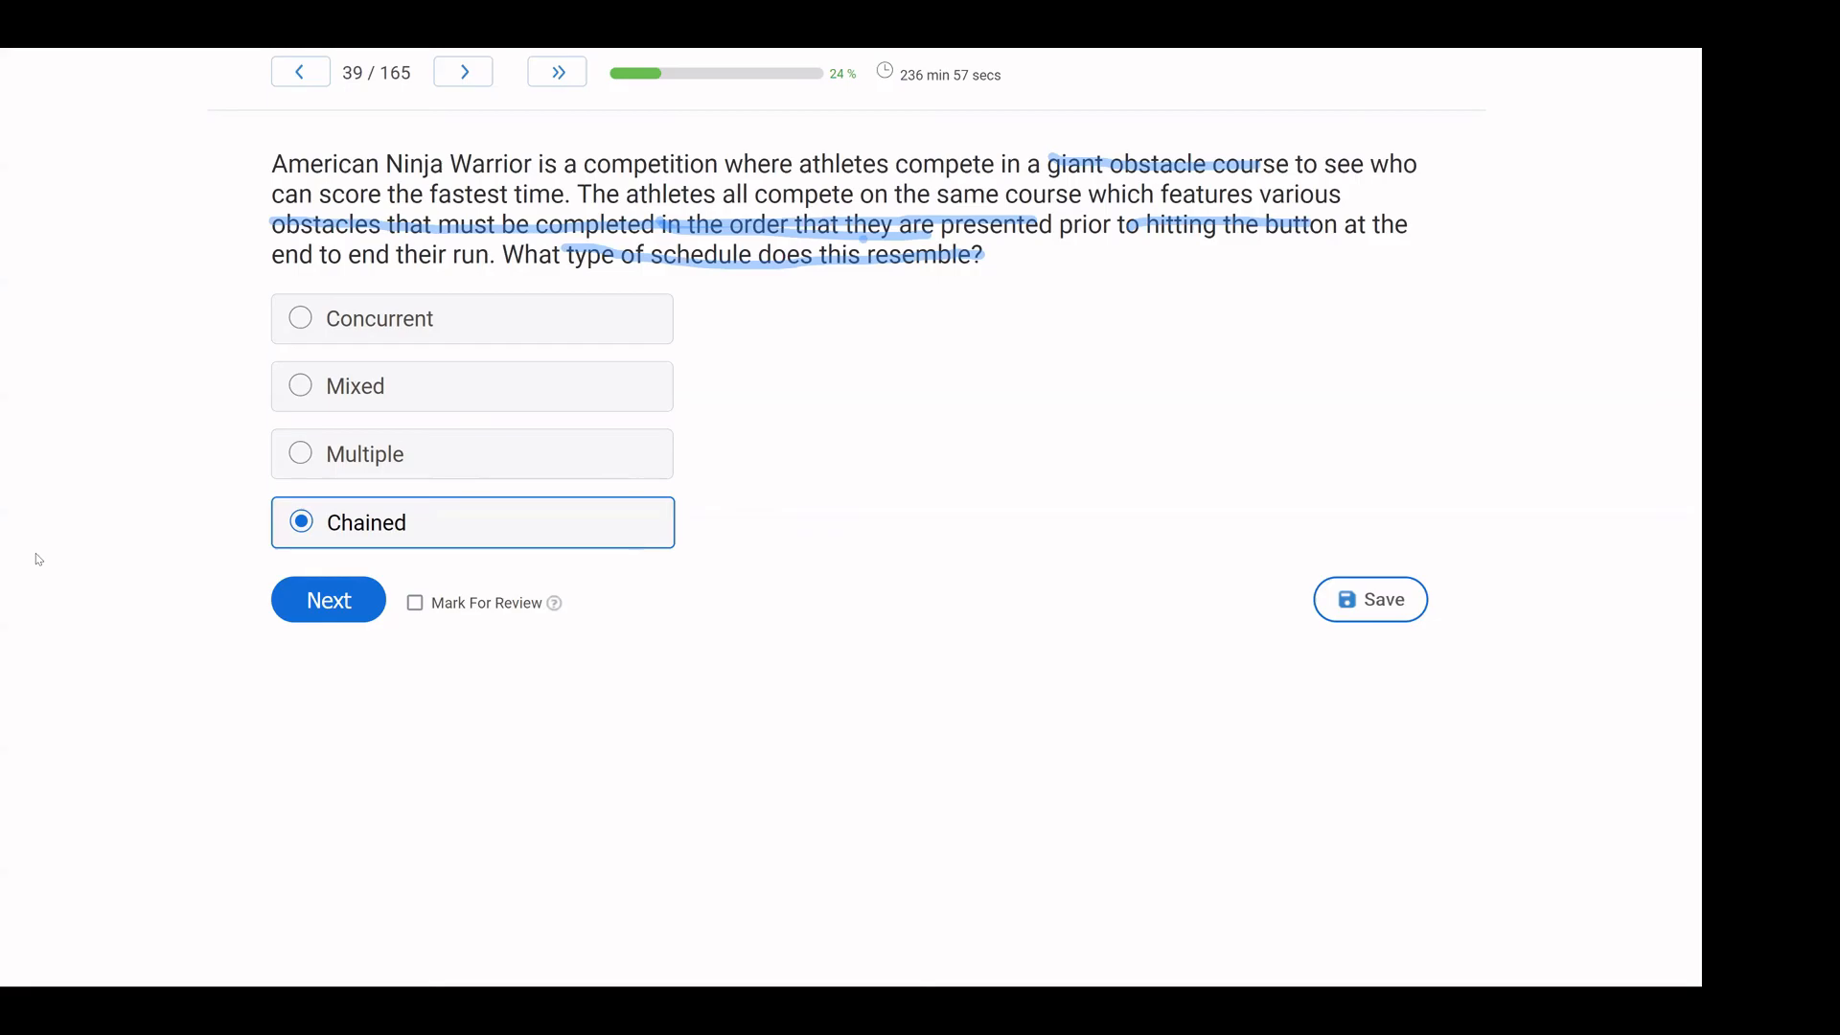
Advance to question 40 and choose 'An abative effect alters how often behavior occurs in the current moment'.
{"action": "left_click", "coordinate": [329, 600]}
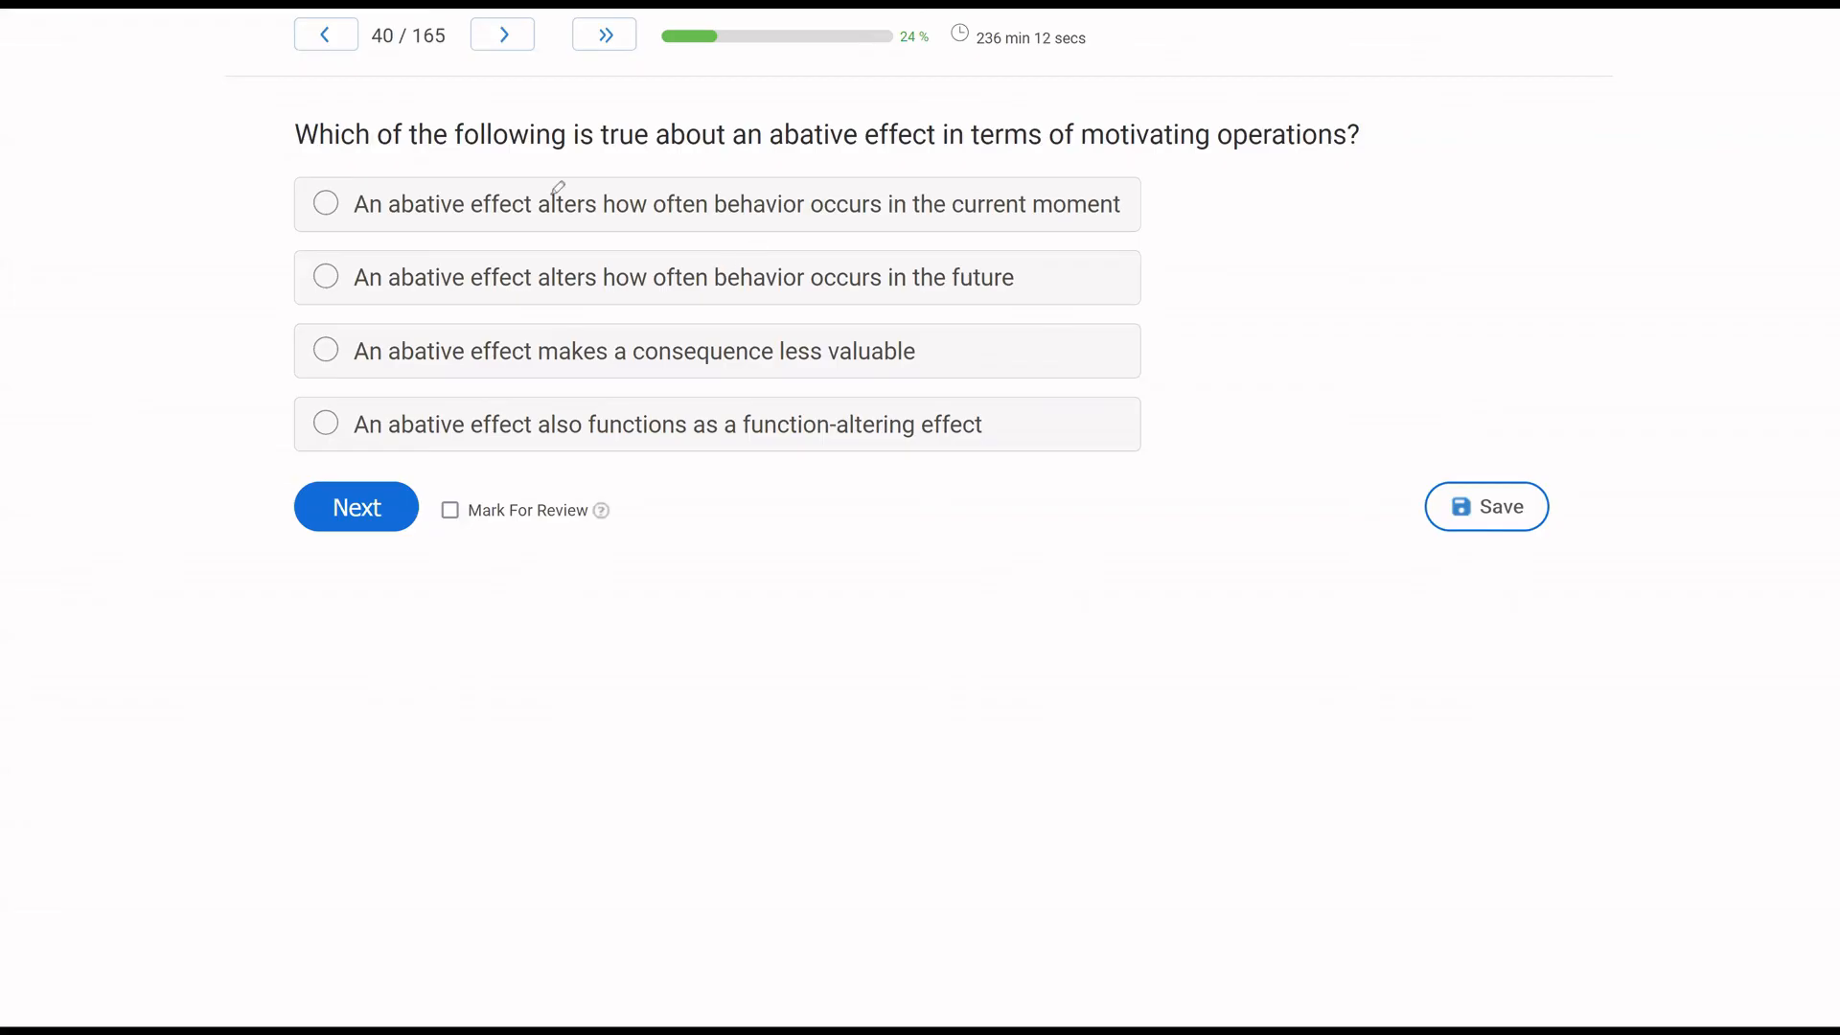
{"action": "mouse_move", "coordinate": [1034, 297]}
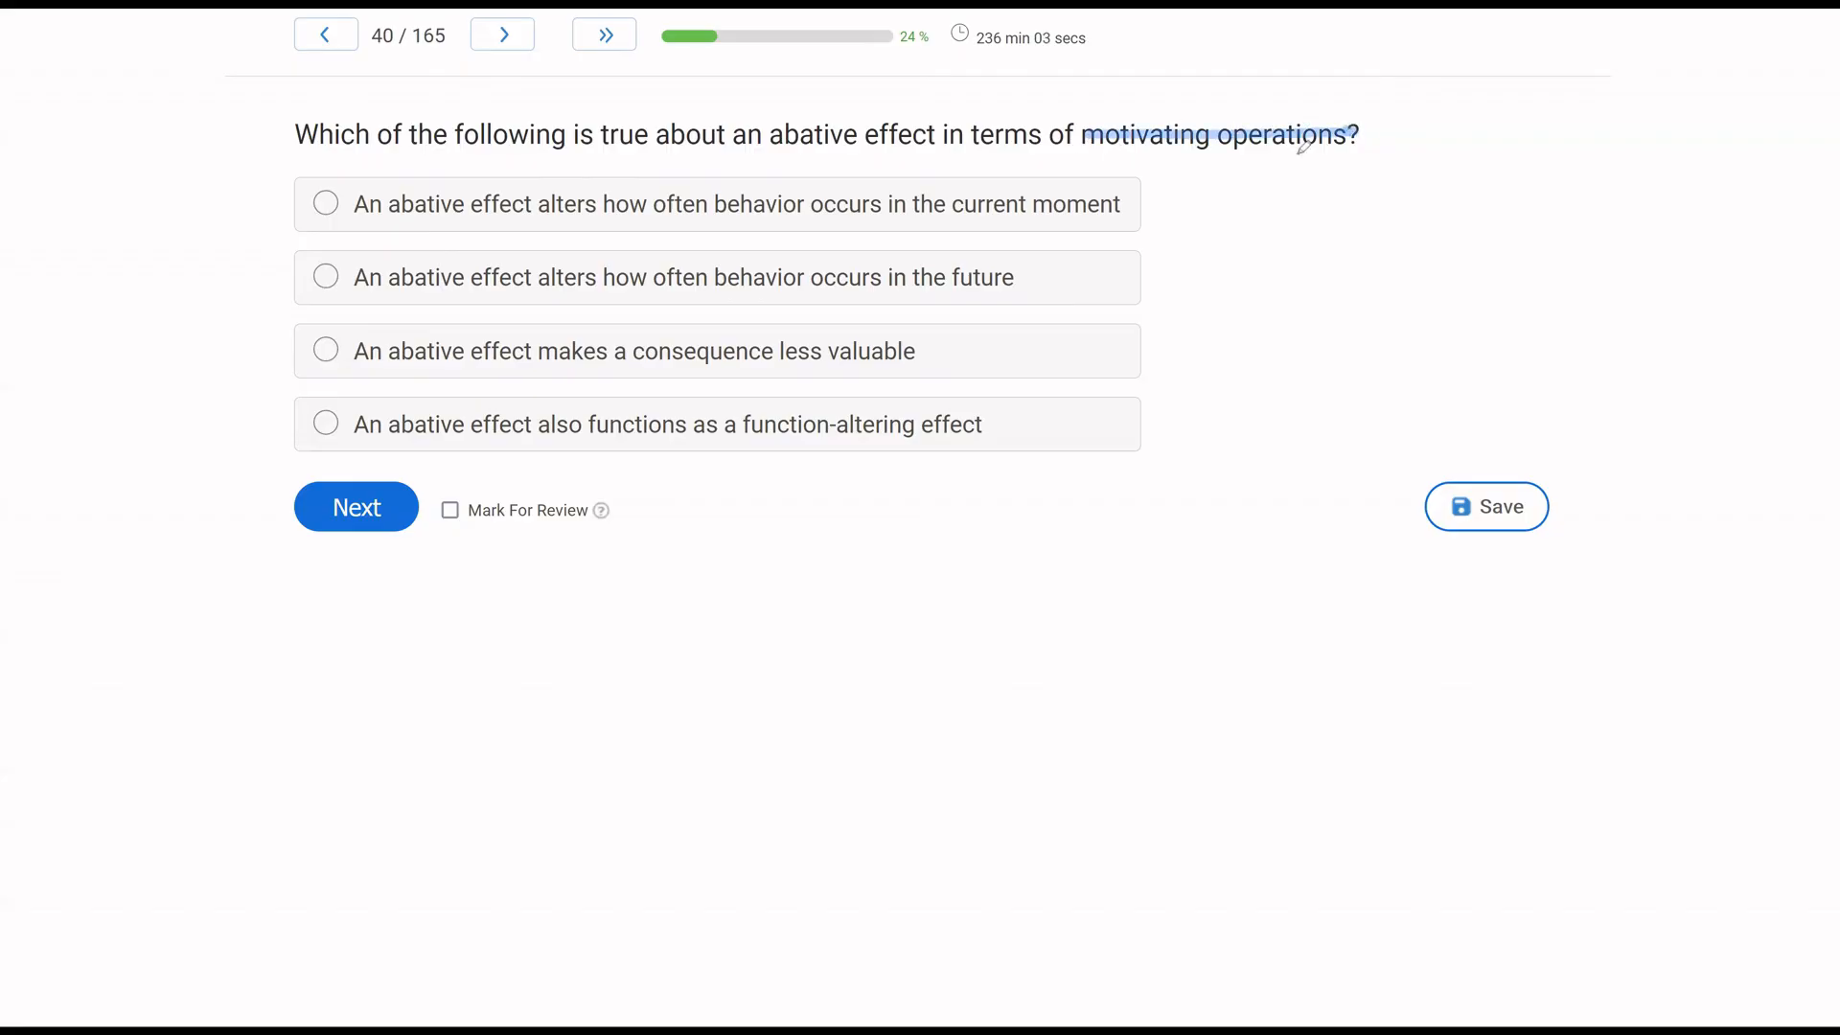
{"action": "mouse_move", "coordinate": [1250, 211]}
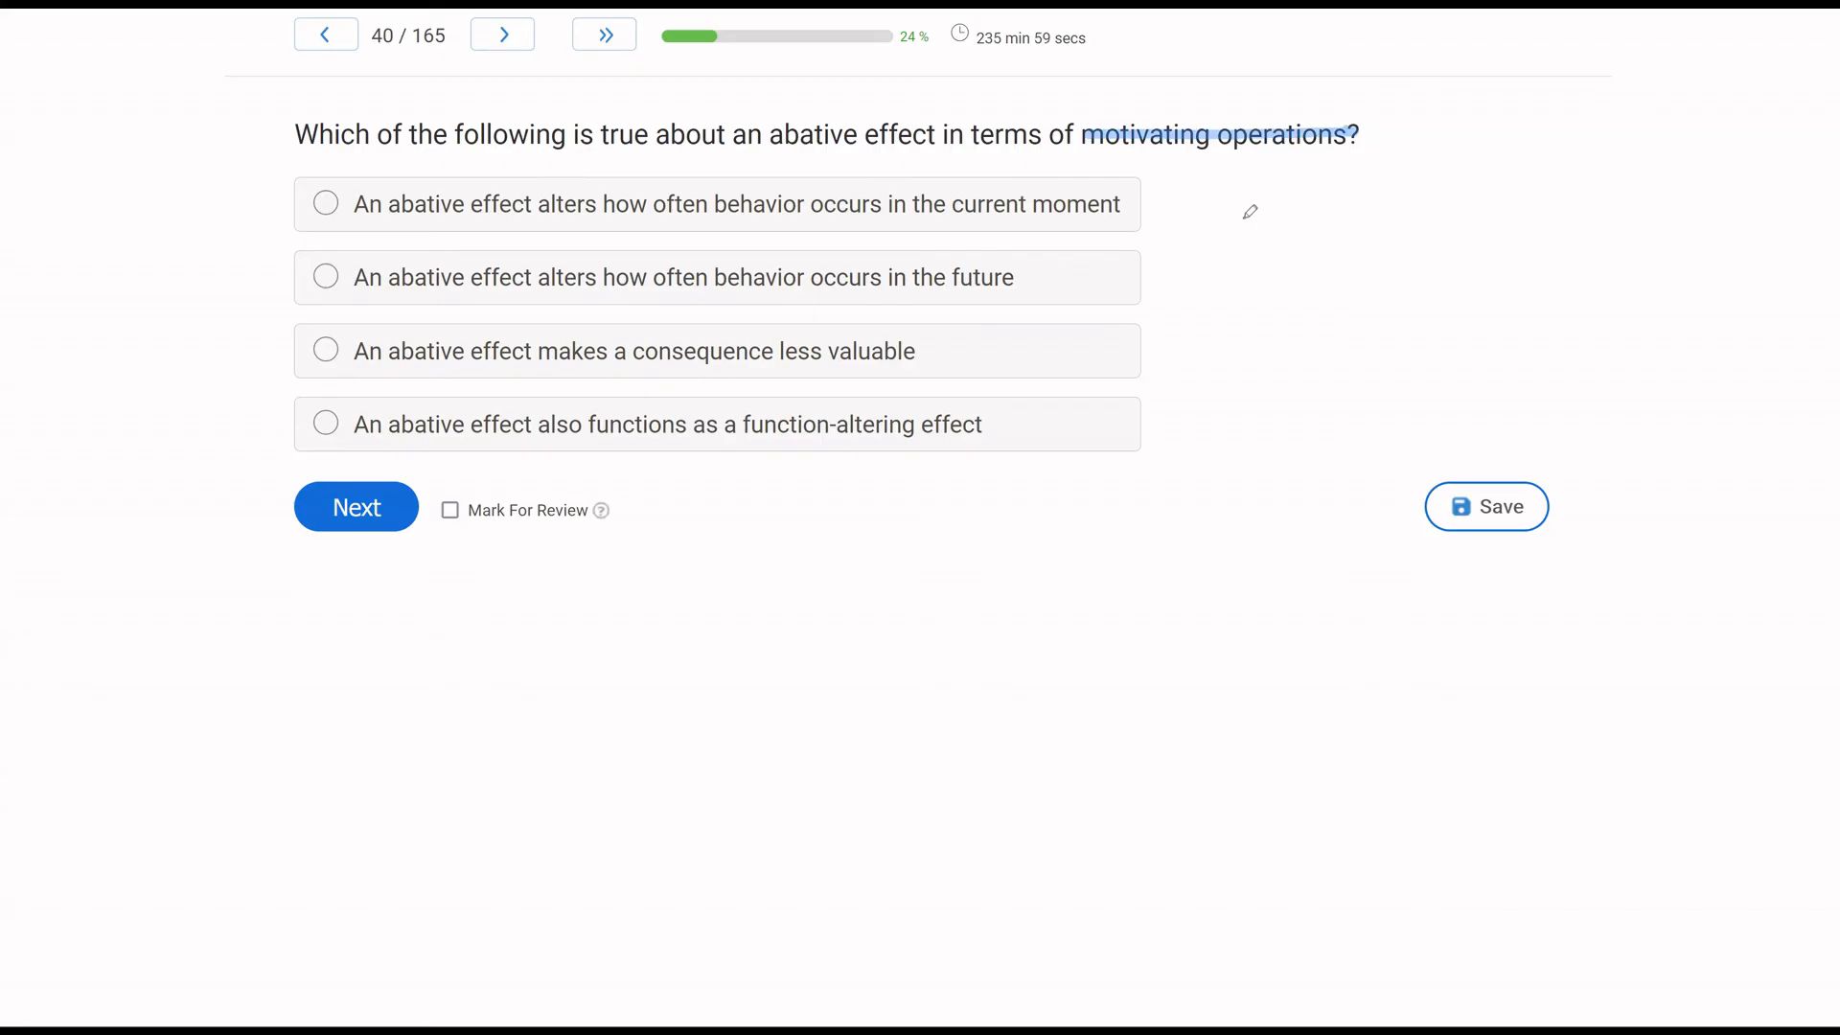
{"action": "mouse_move", "coordinate": [807, 134]}
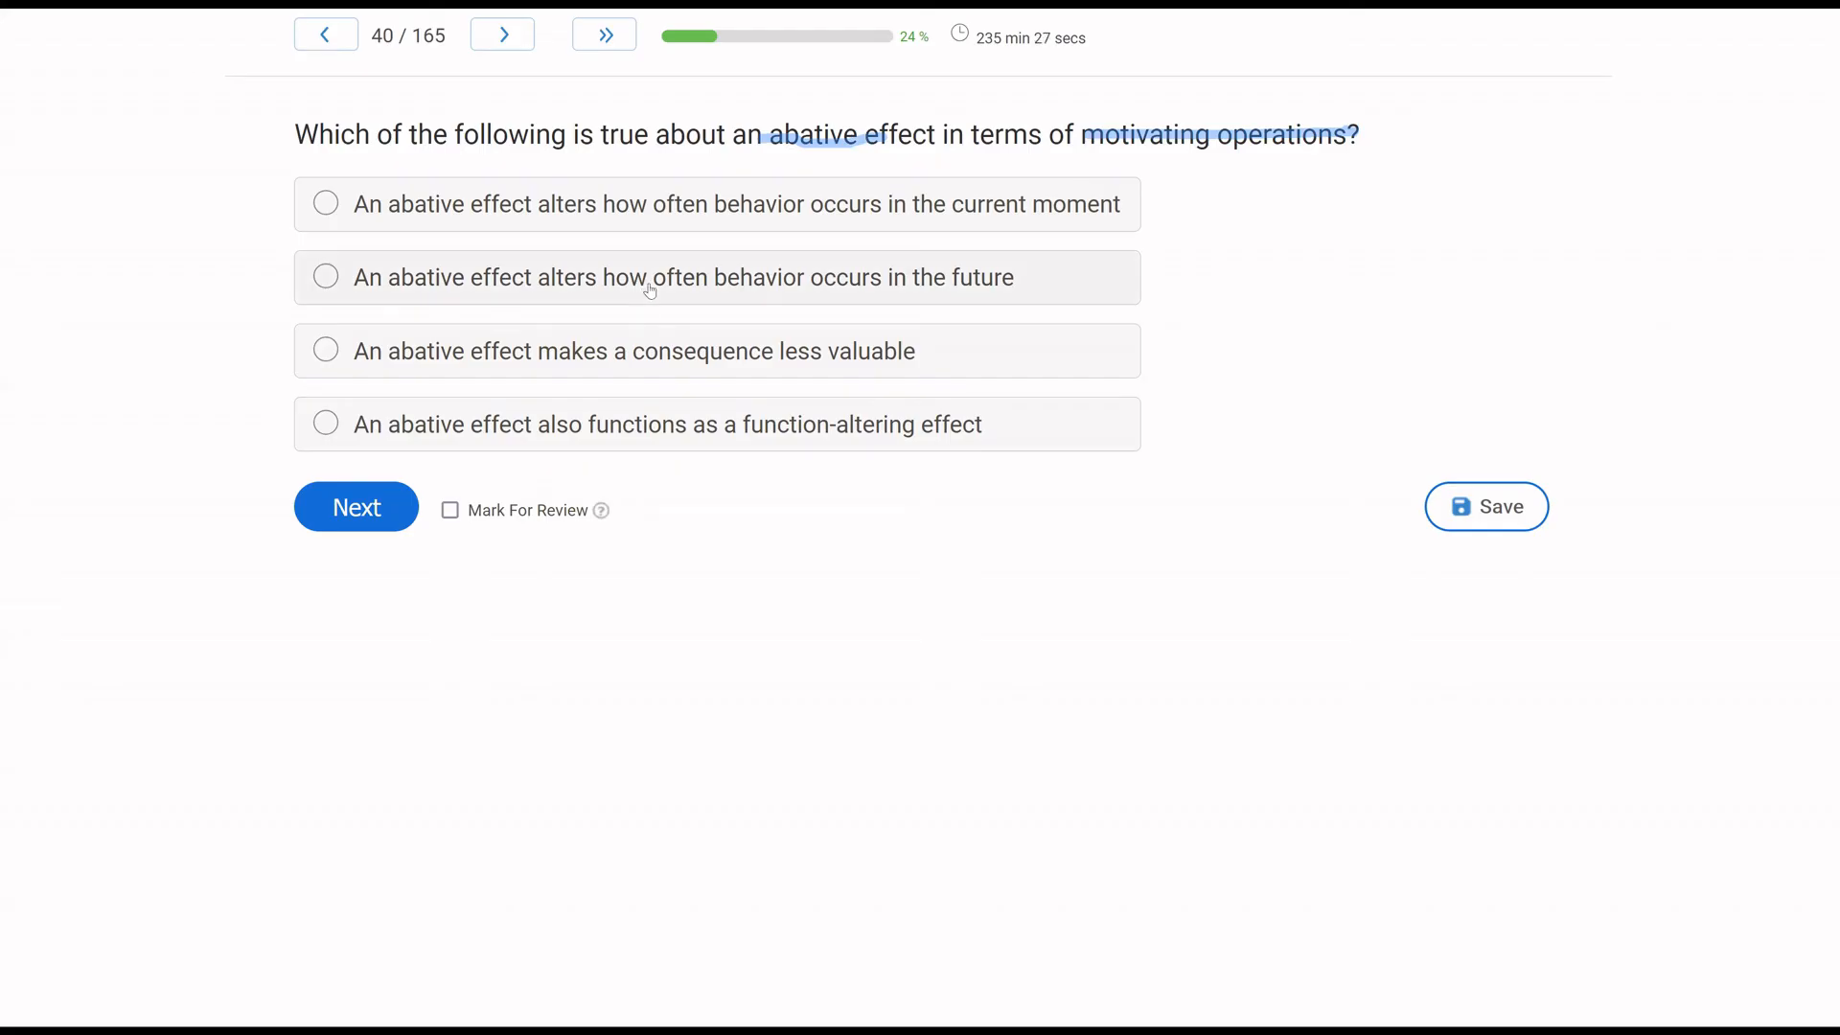
{"action": "mouse_move", "coordinate": [1042, 277]}
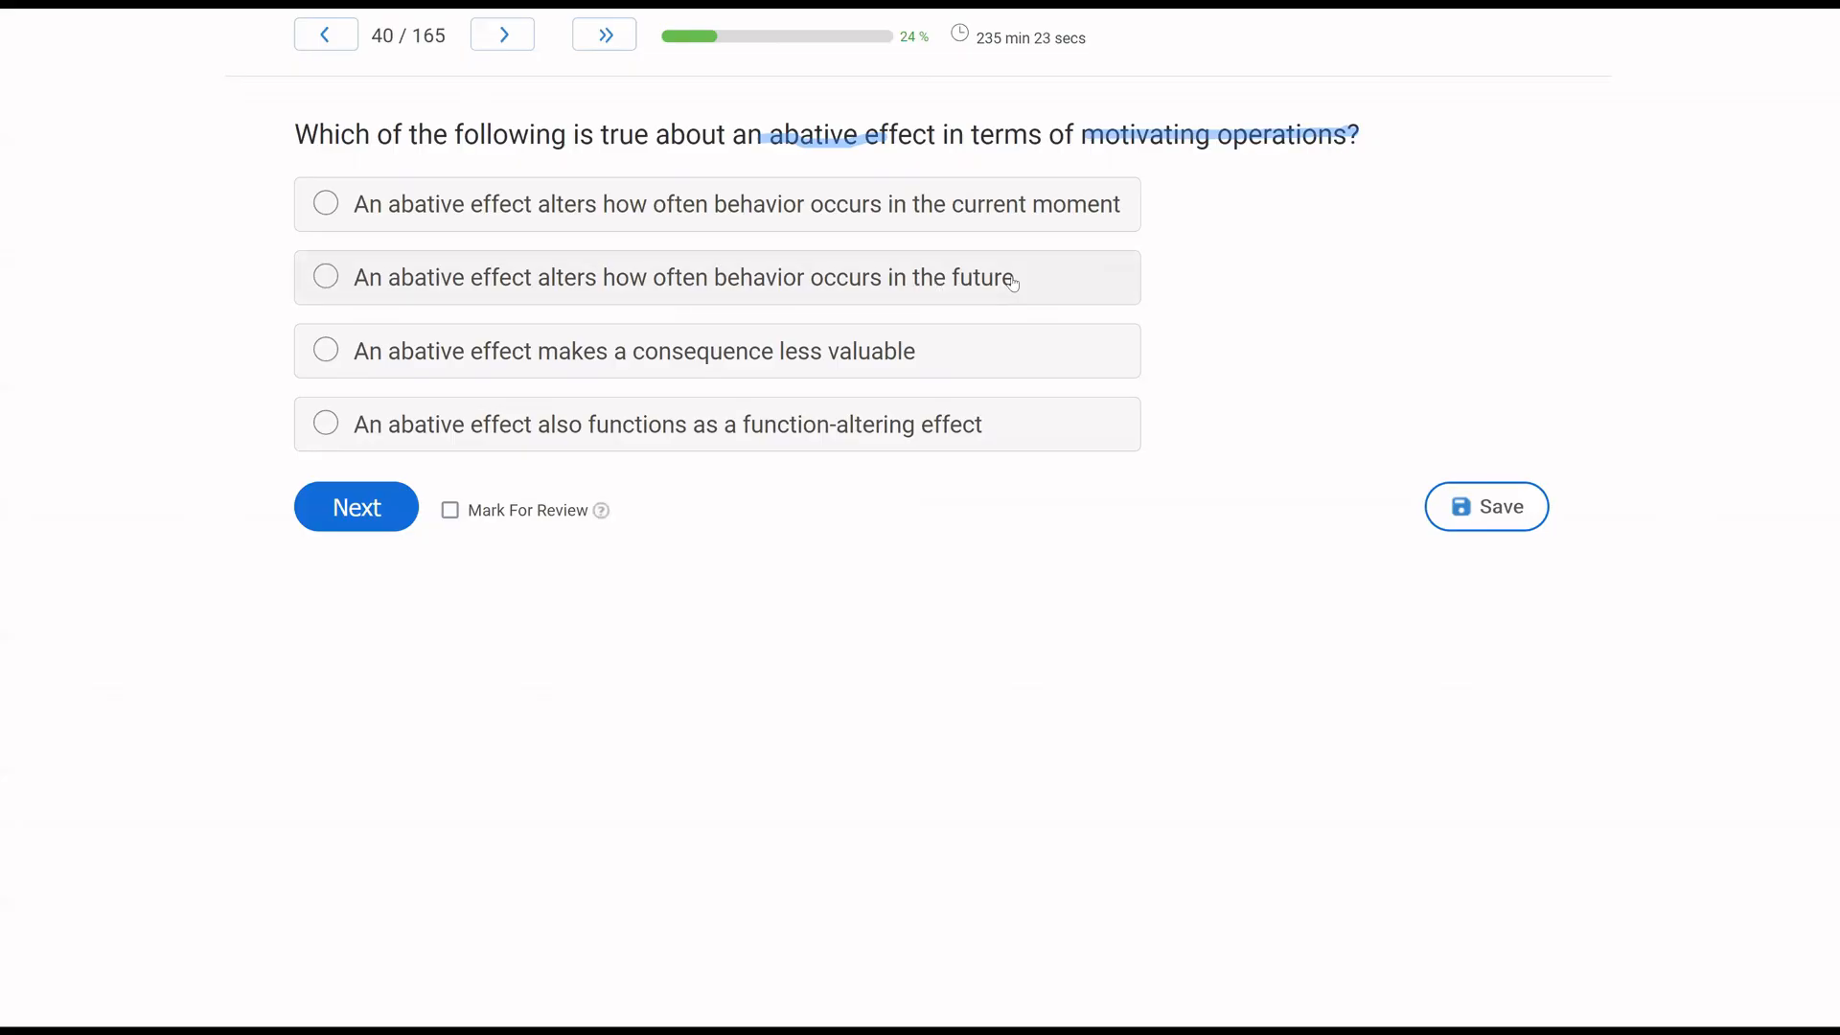
{"action": "mouse_move", "coordinate": [591, 357]}
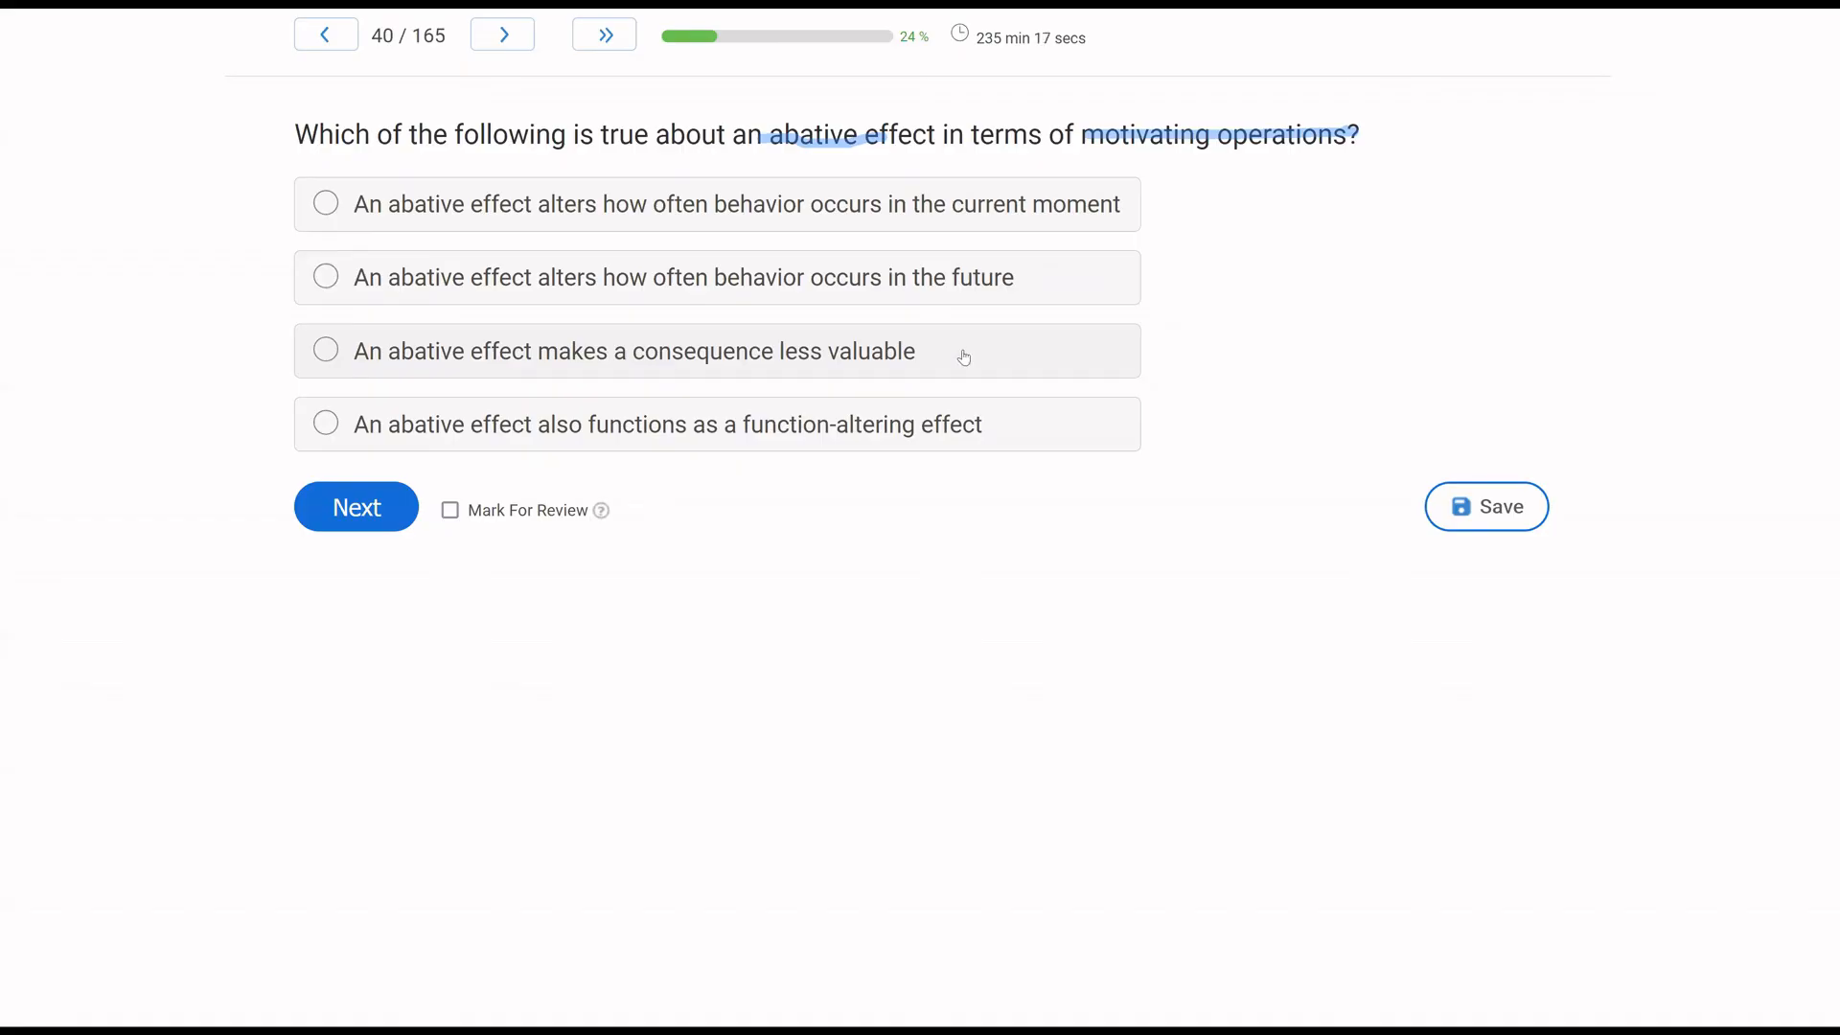
{"action": "mouse_move", "coordinate": [821, 477]}
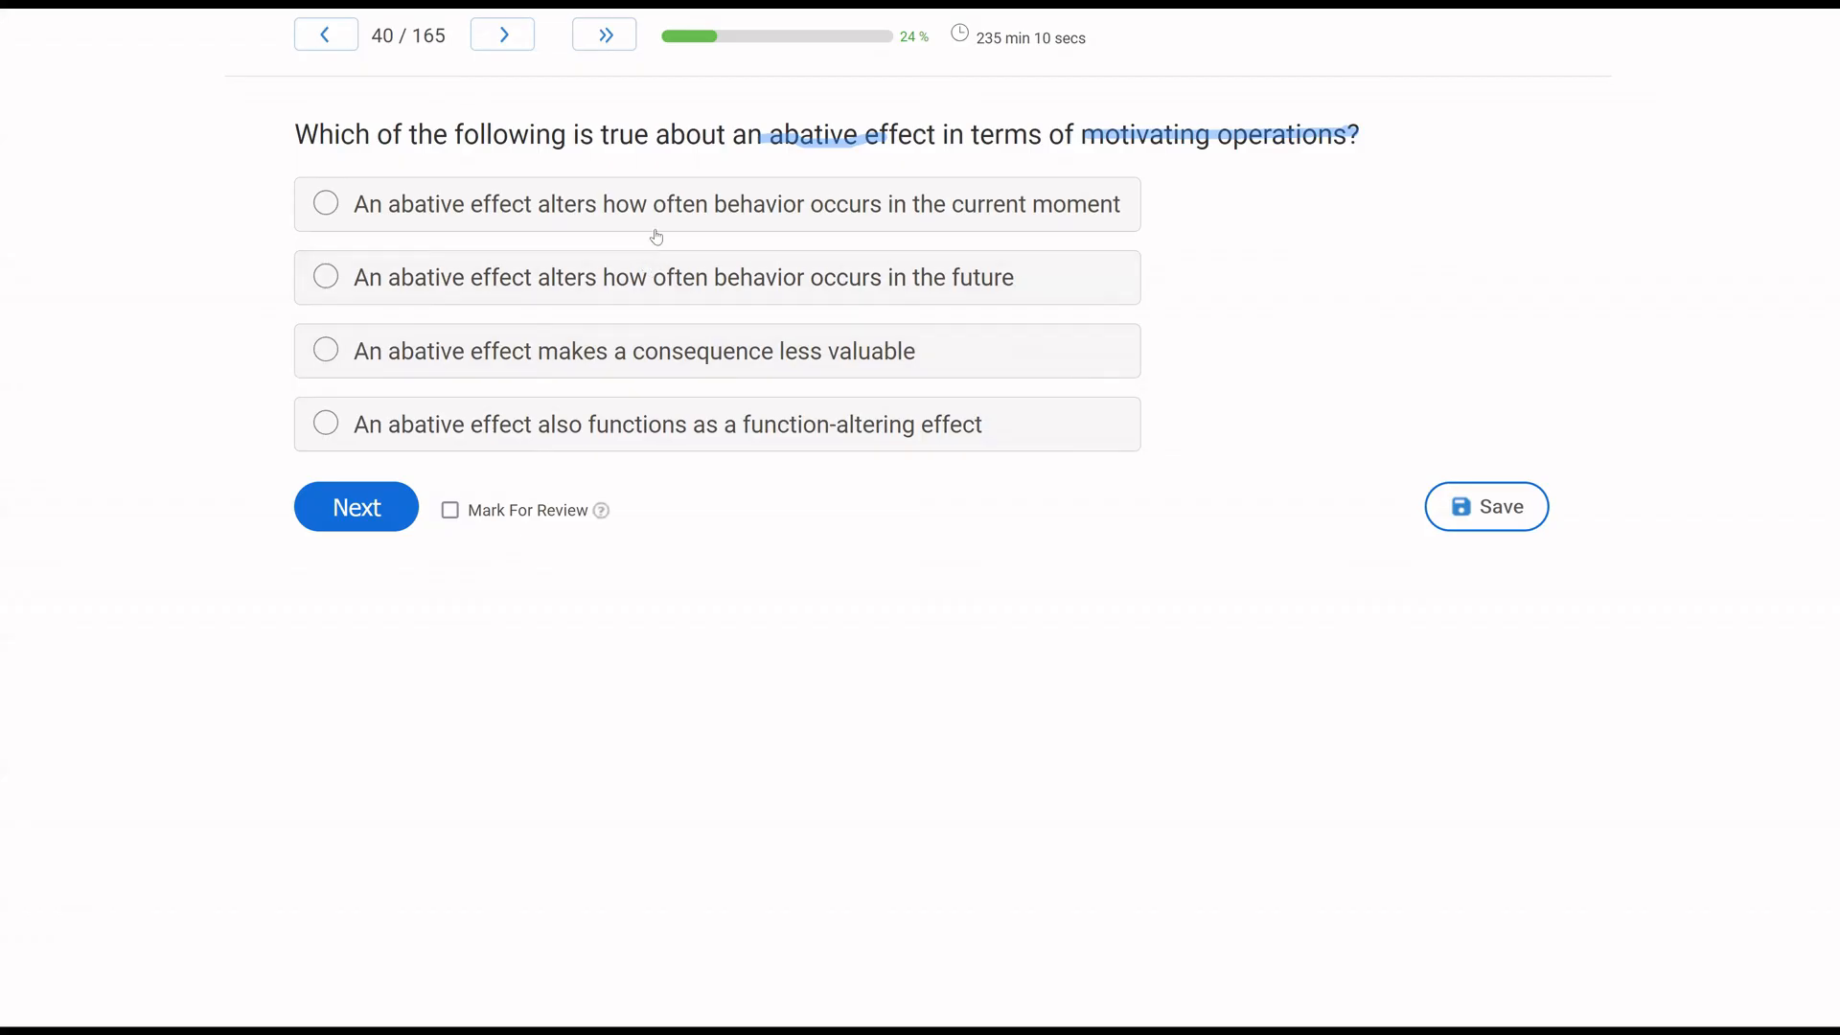
{"action": "left_click", "coordinate": [325, 203]}
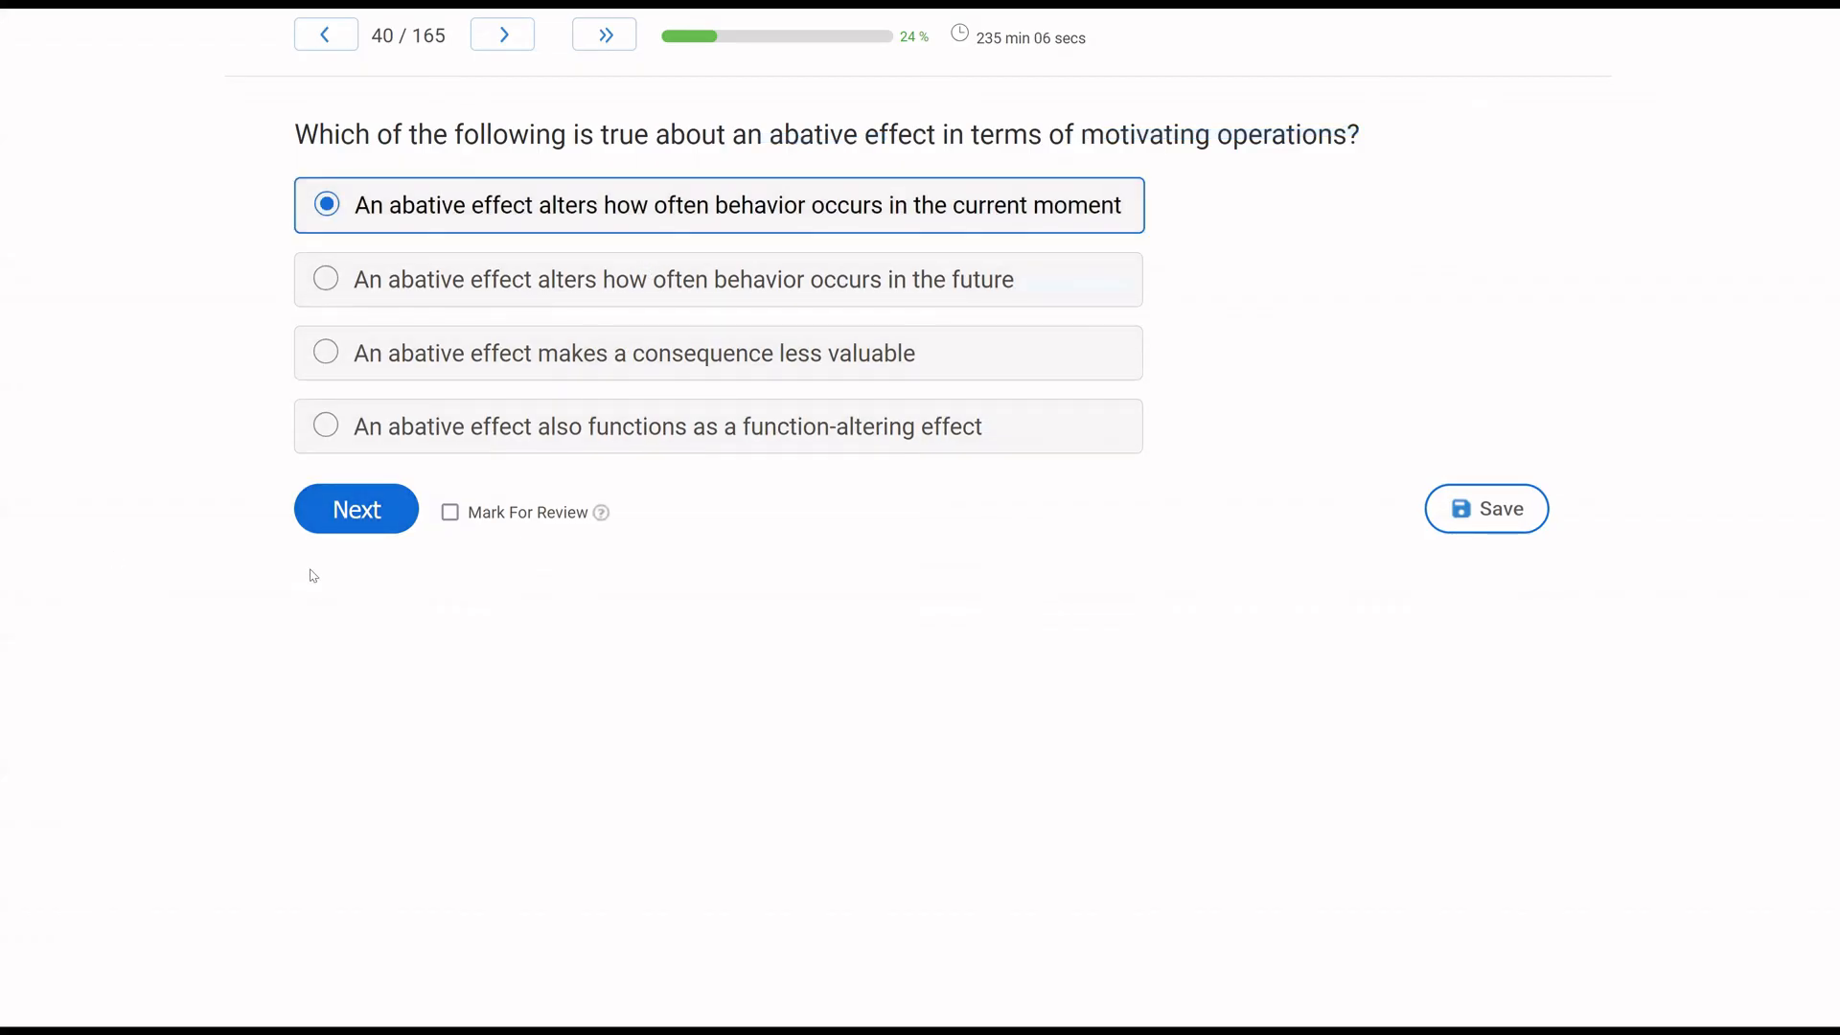
Click Next after question 40 to reach the Subscribe on YouTube page.
{"action": "left_click", "coordinate": [355, 508]}
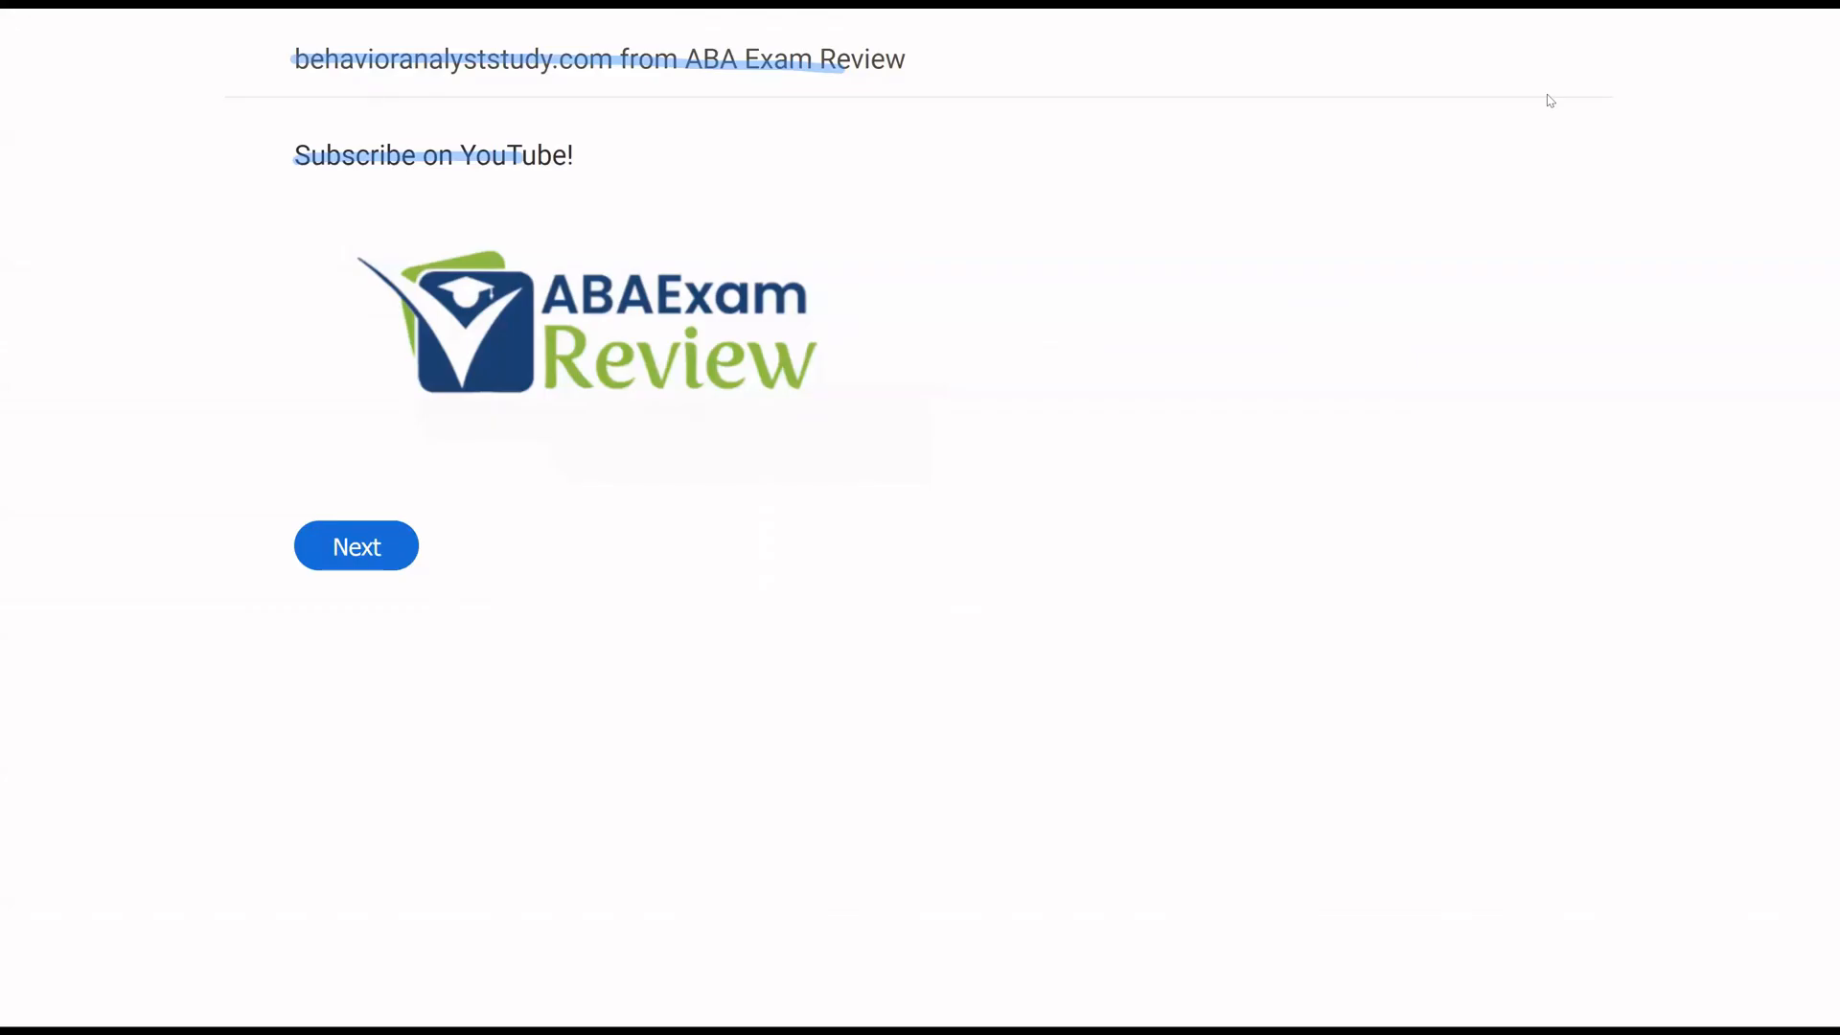
{"action": "mouse_move", "coordinate": [1556, 45]}
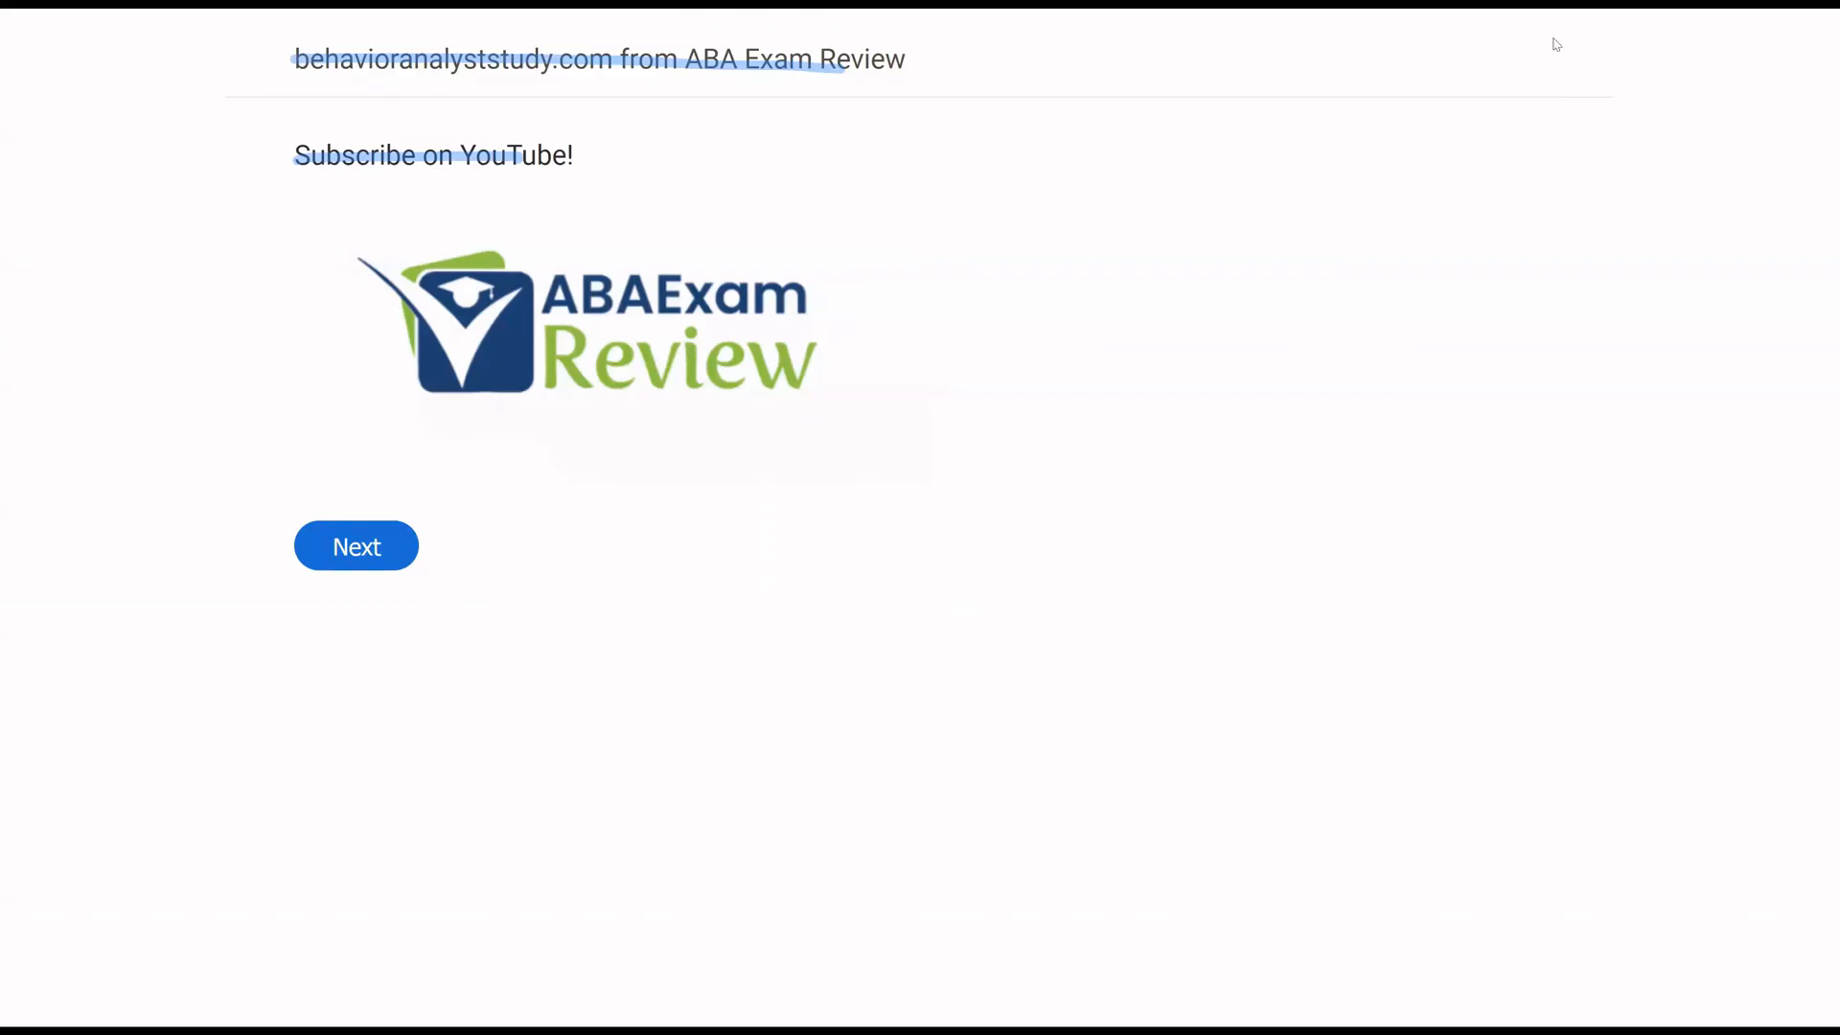